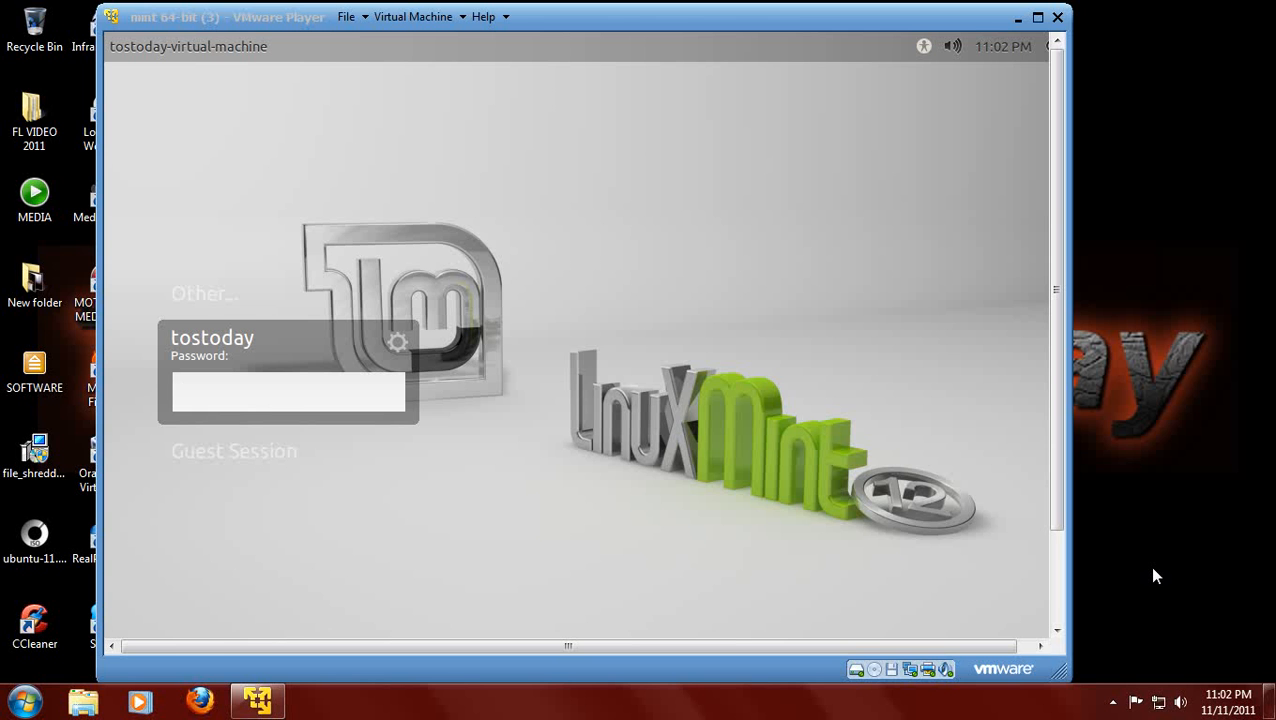
Enter the login password and wait for the GNOME desktop and Welcome window to load
left_click(289, 391)
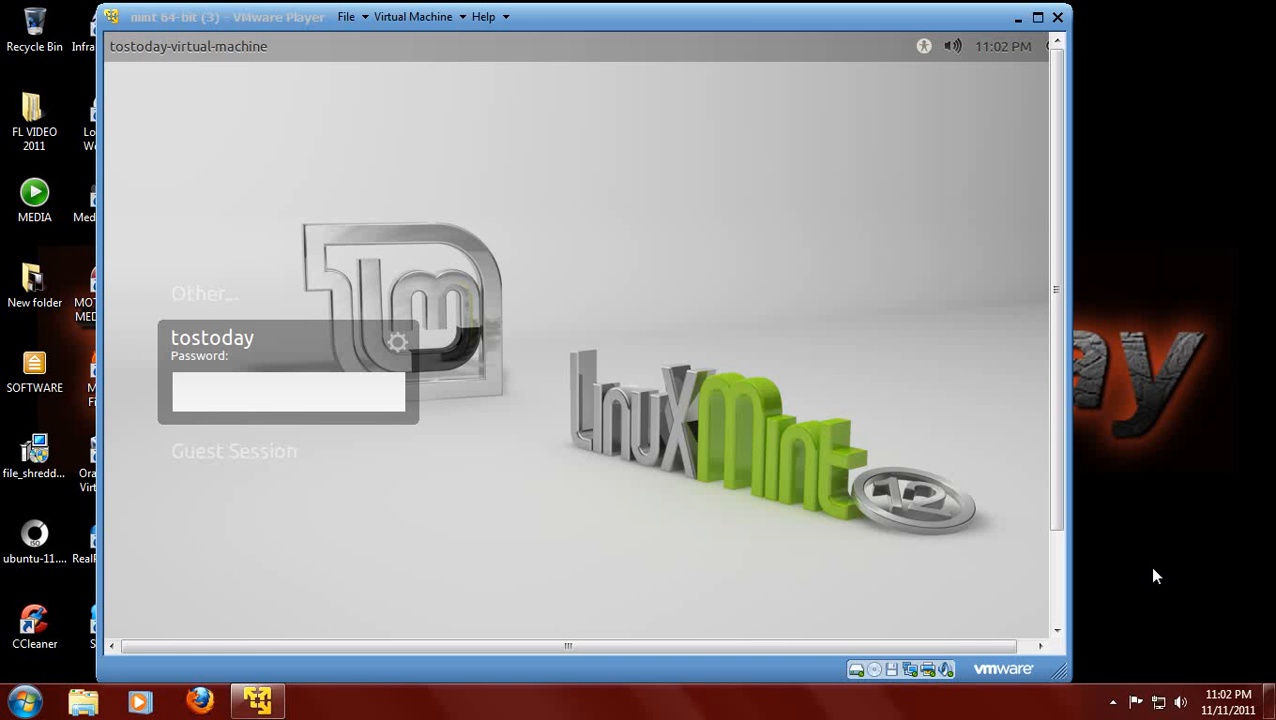
left_click(289, 391)
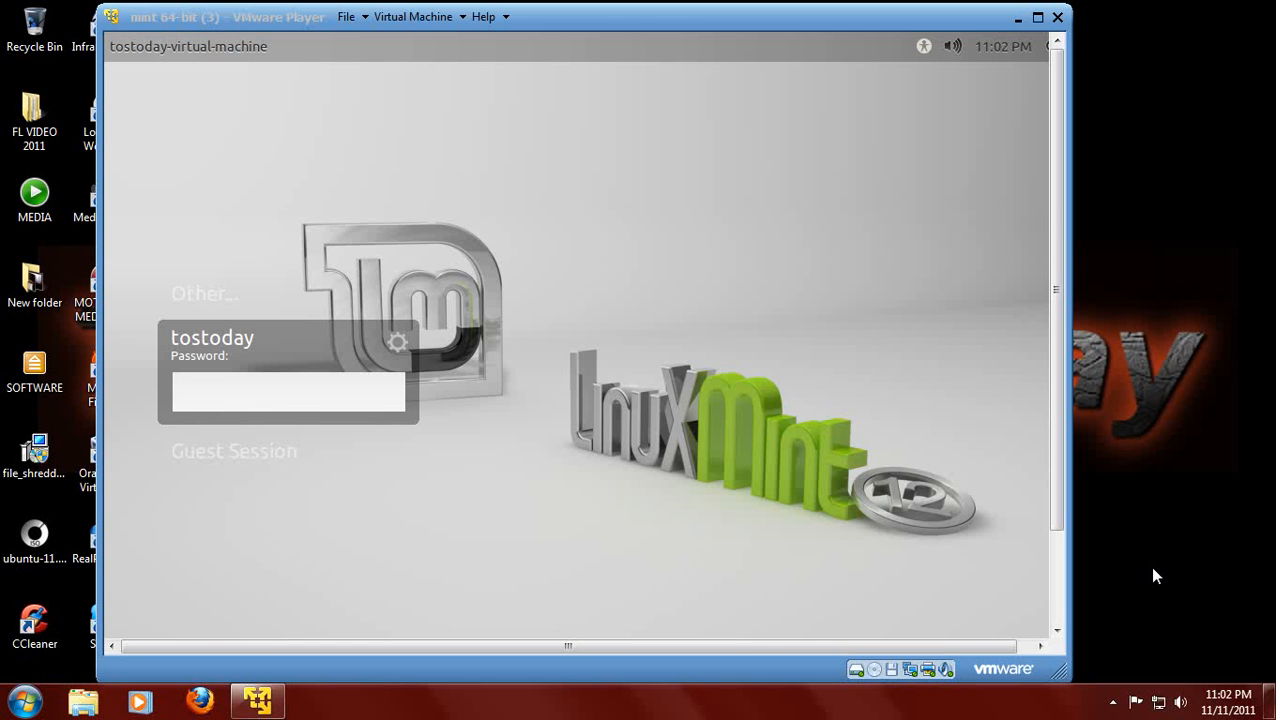
left_click(289, 391)
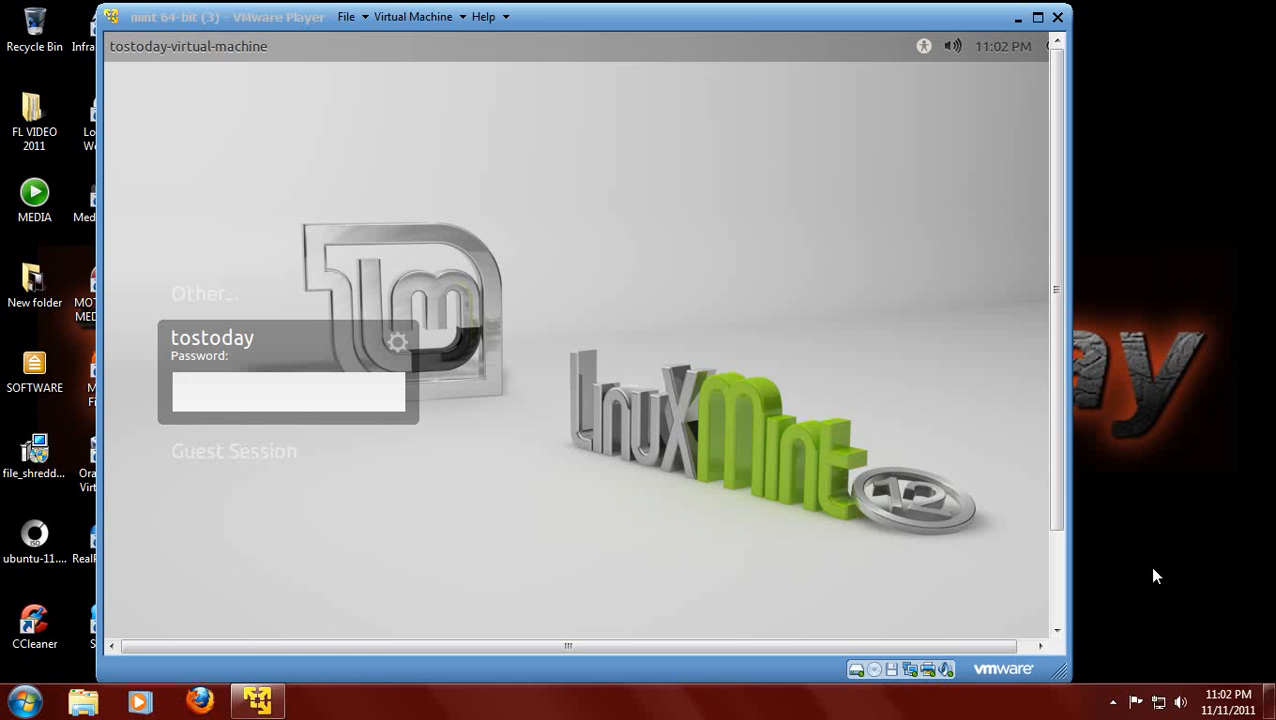
left_click(289, 392)
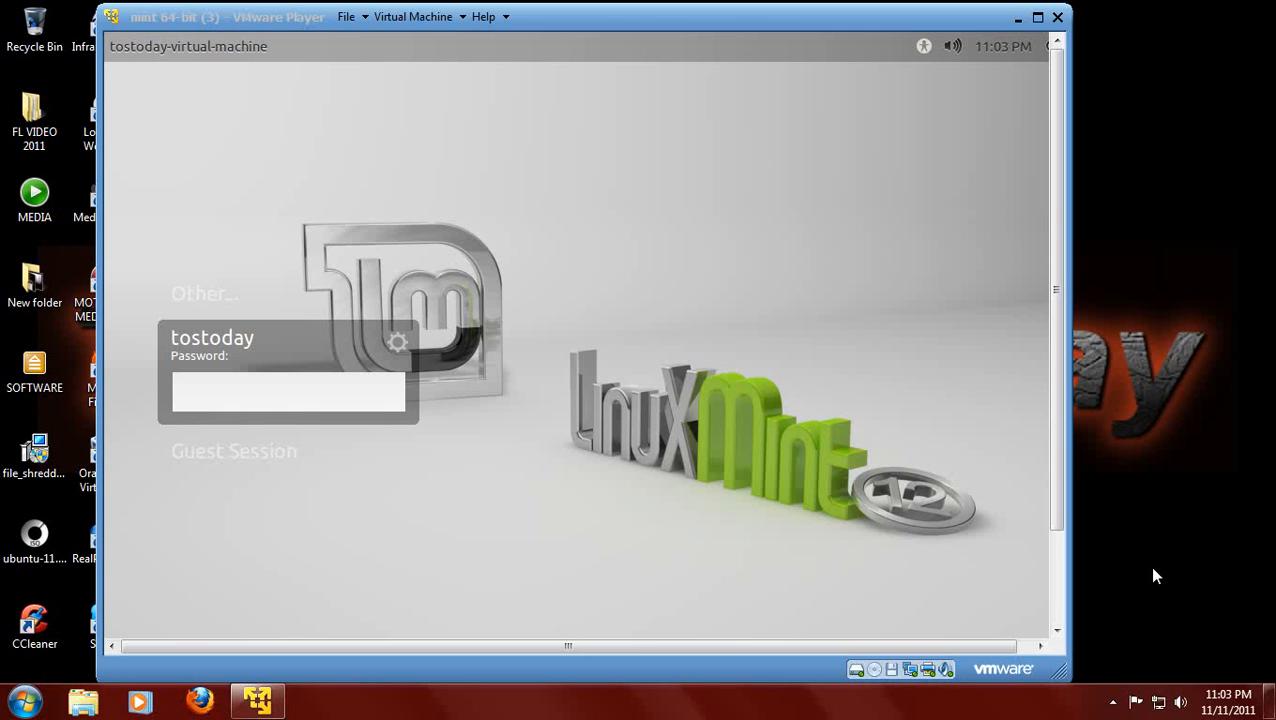
left_click(289, 392)
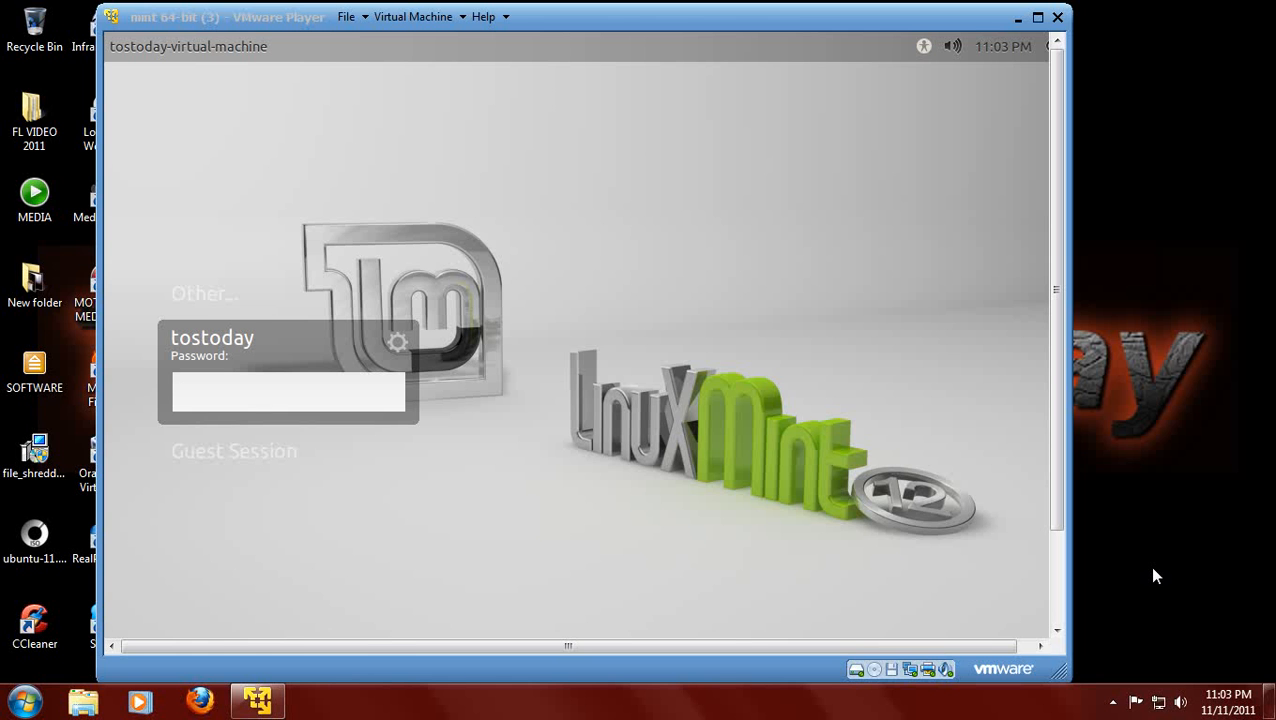
left_click(289, 391)
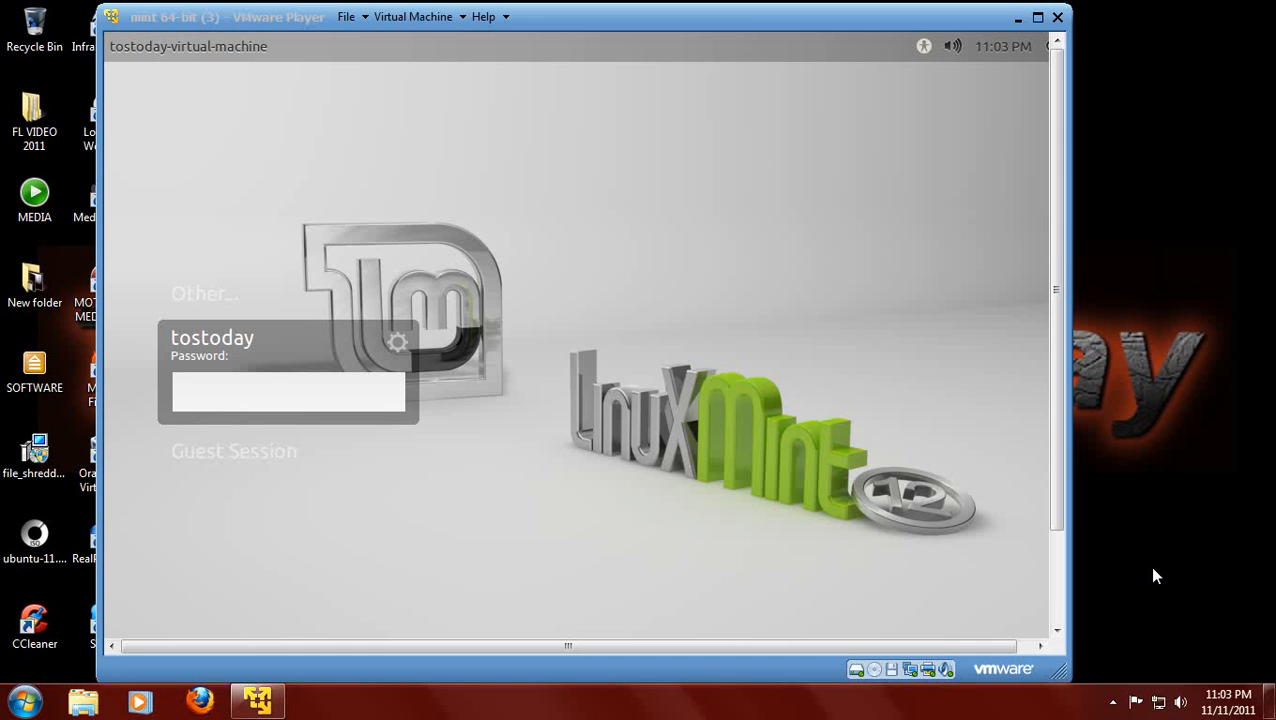
left_click(289, 392)
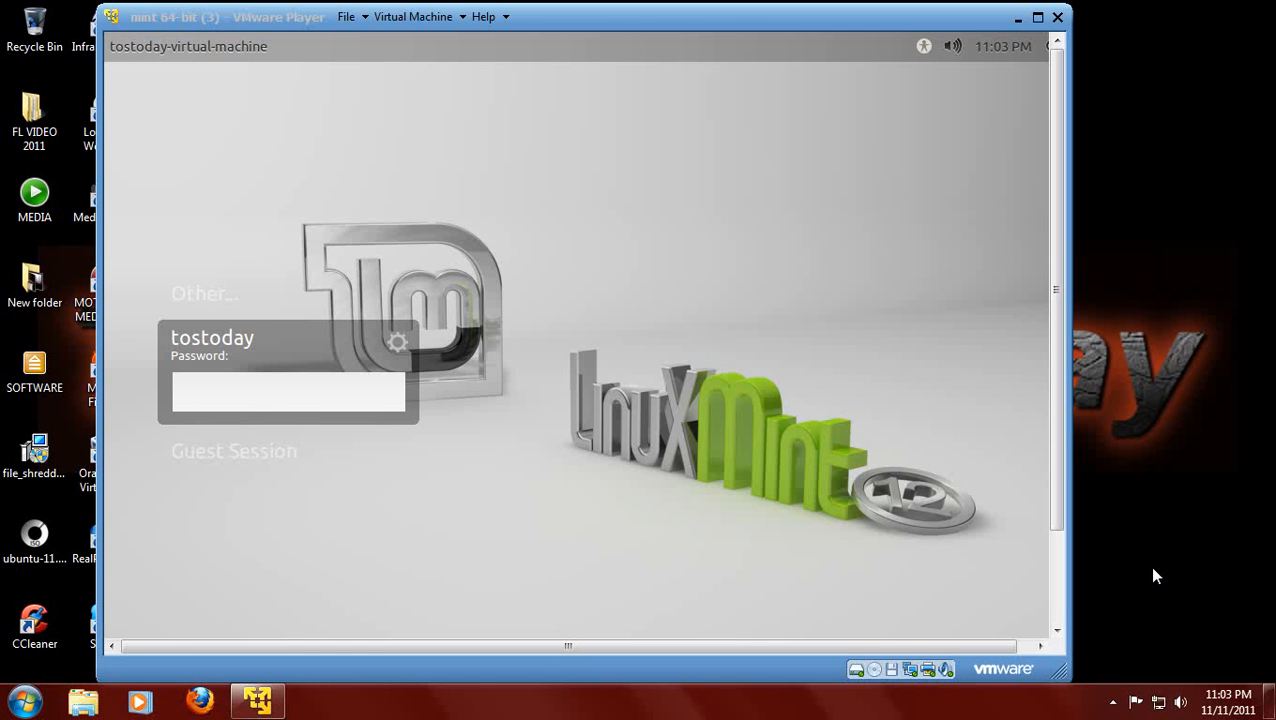
left_click(289, 391)
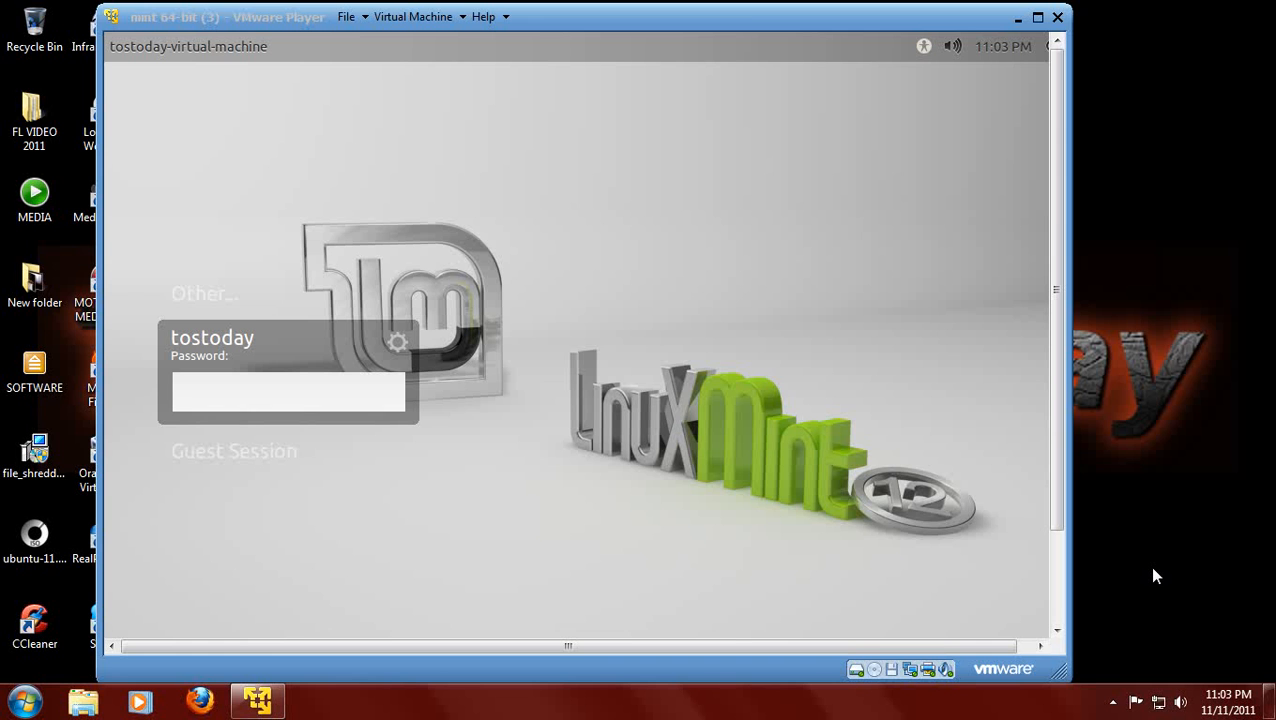
left_click(289, 391)
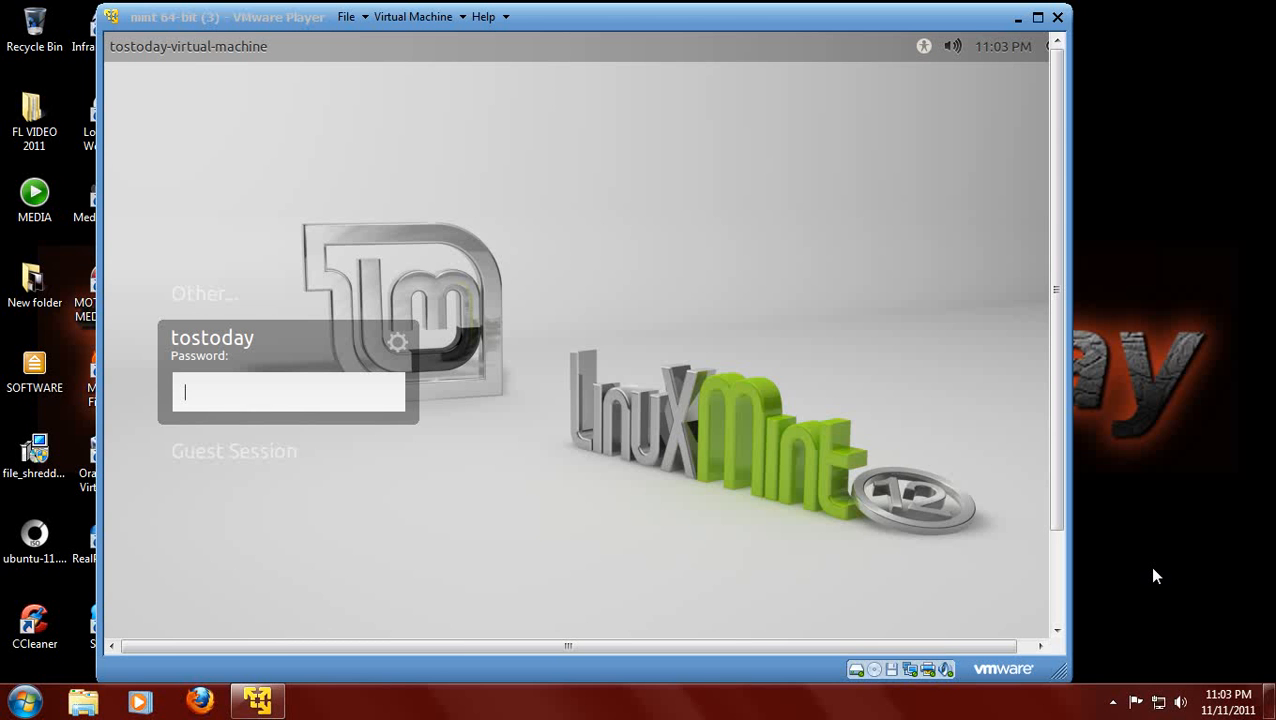
mouse_move(1183, 372)
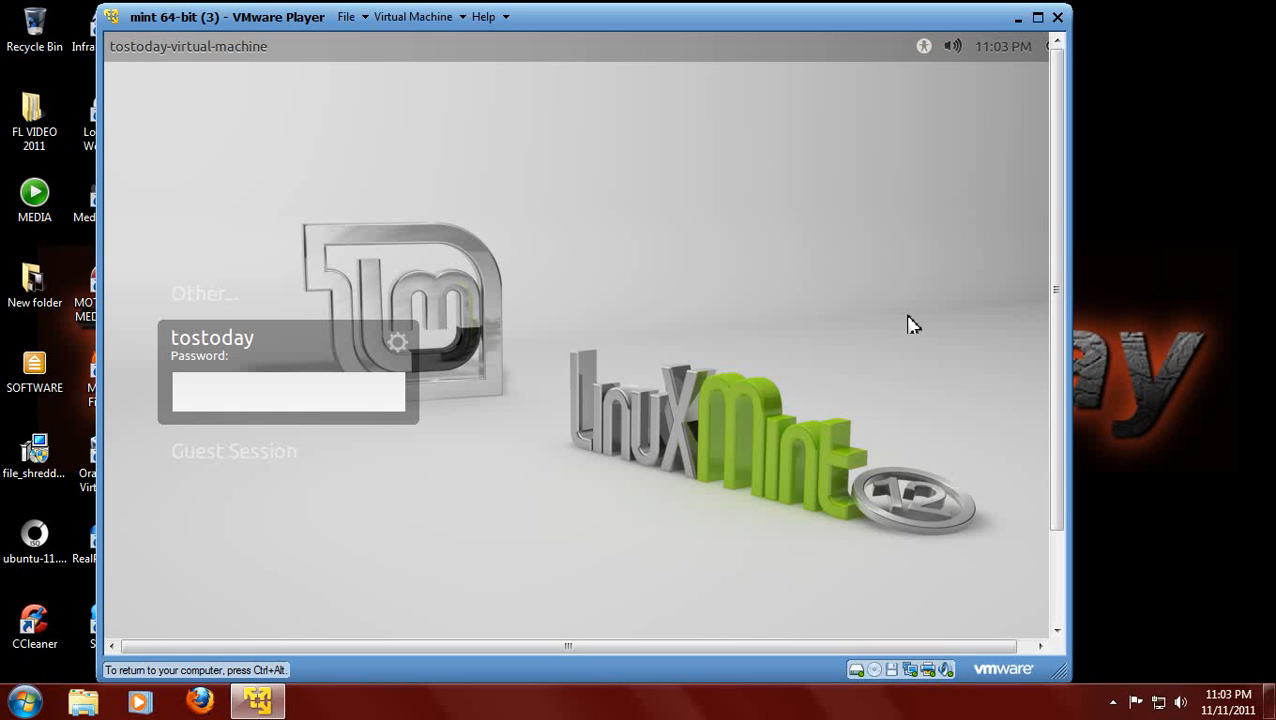
left_click(289, 392)
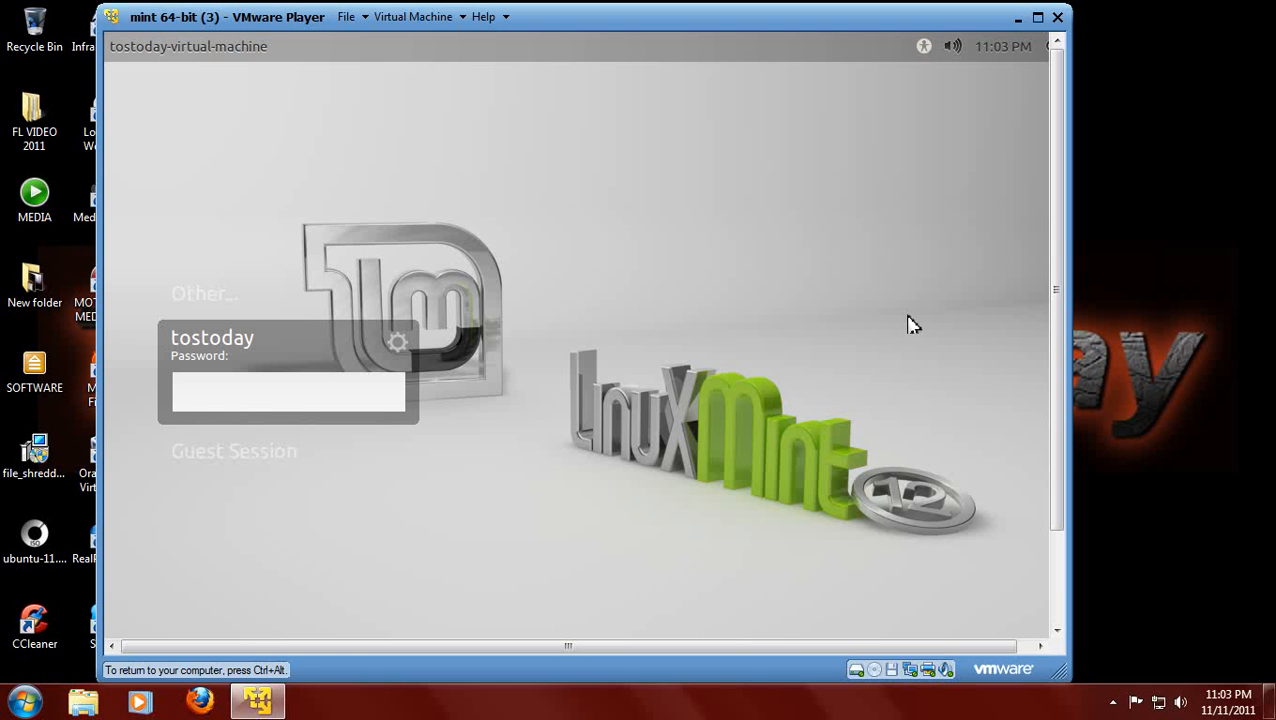
left_click(289, 391)
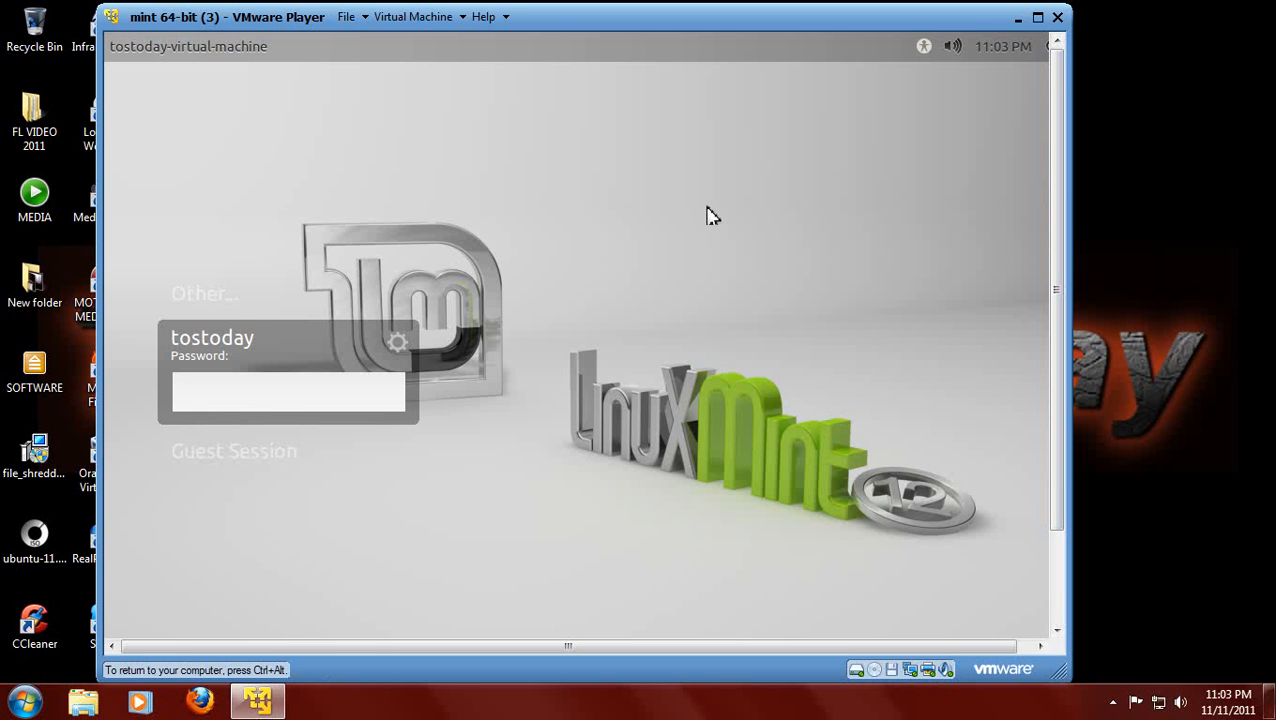
left_click(289, 391)
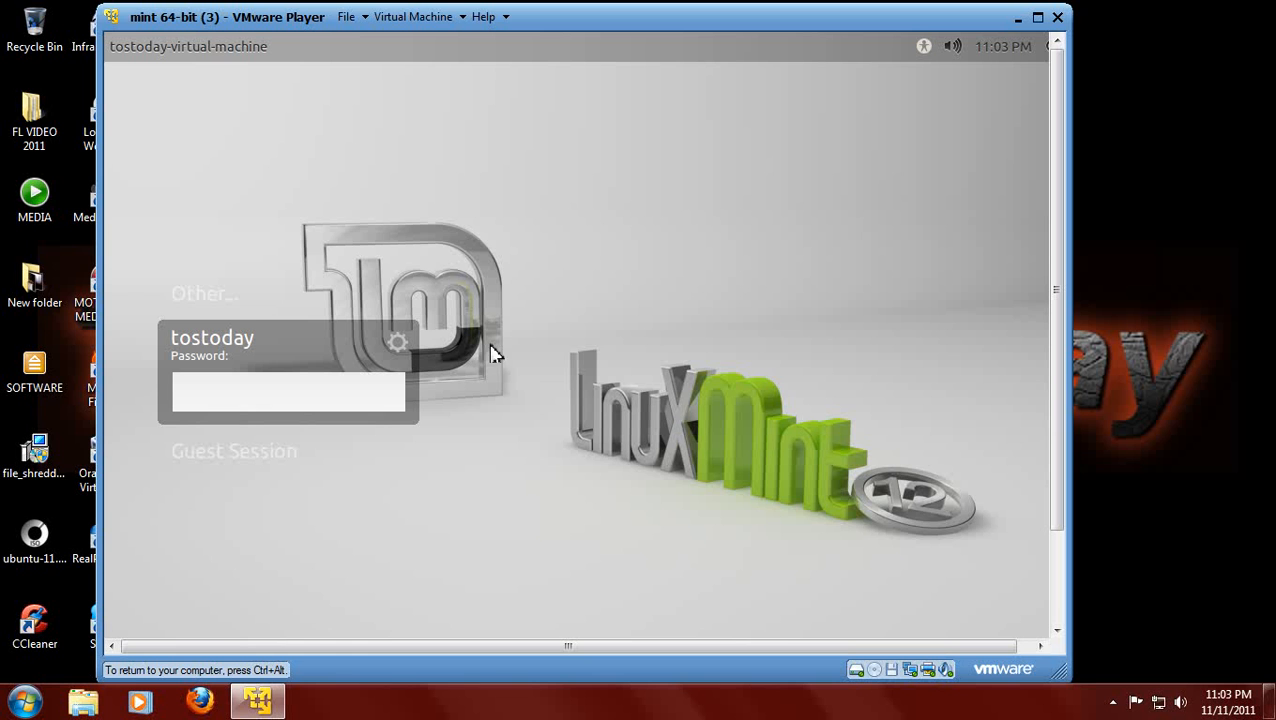
left_click(289, 391)
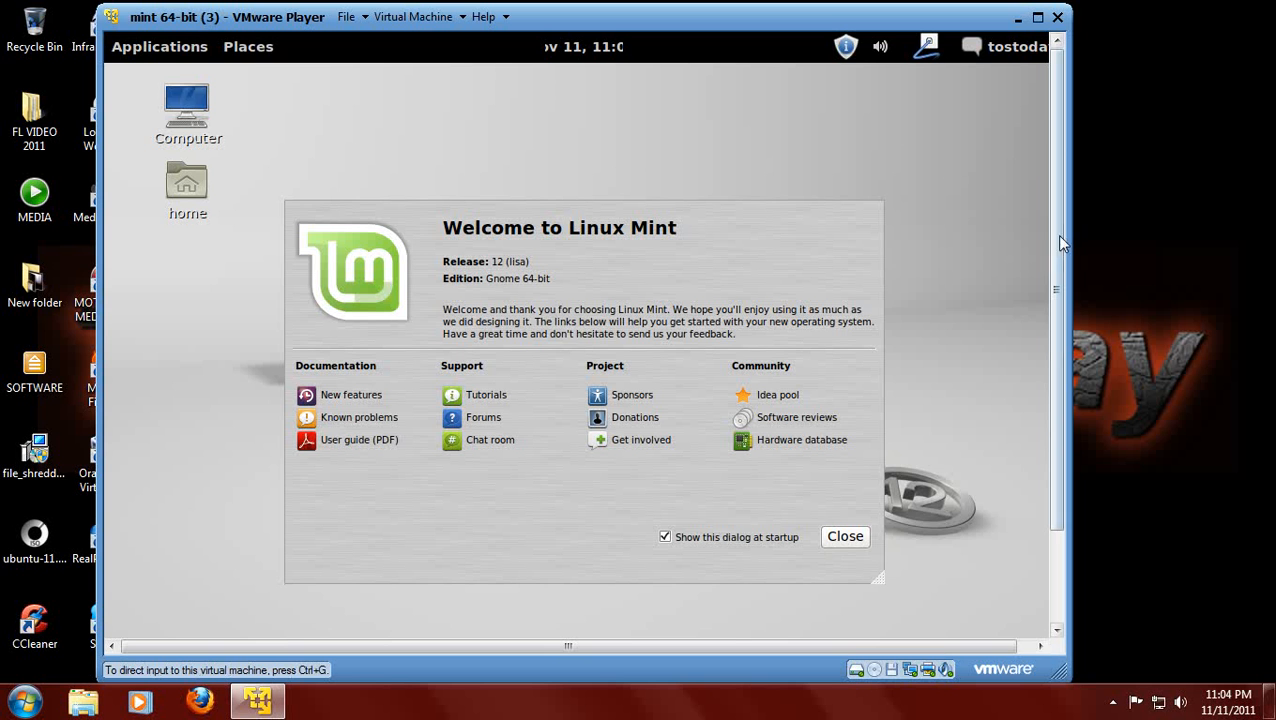
mouse_move(1106, 158)
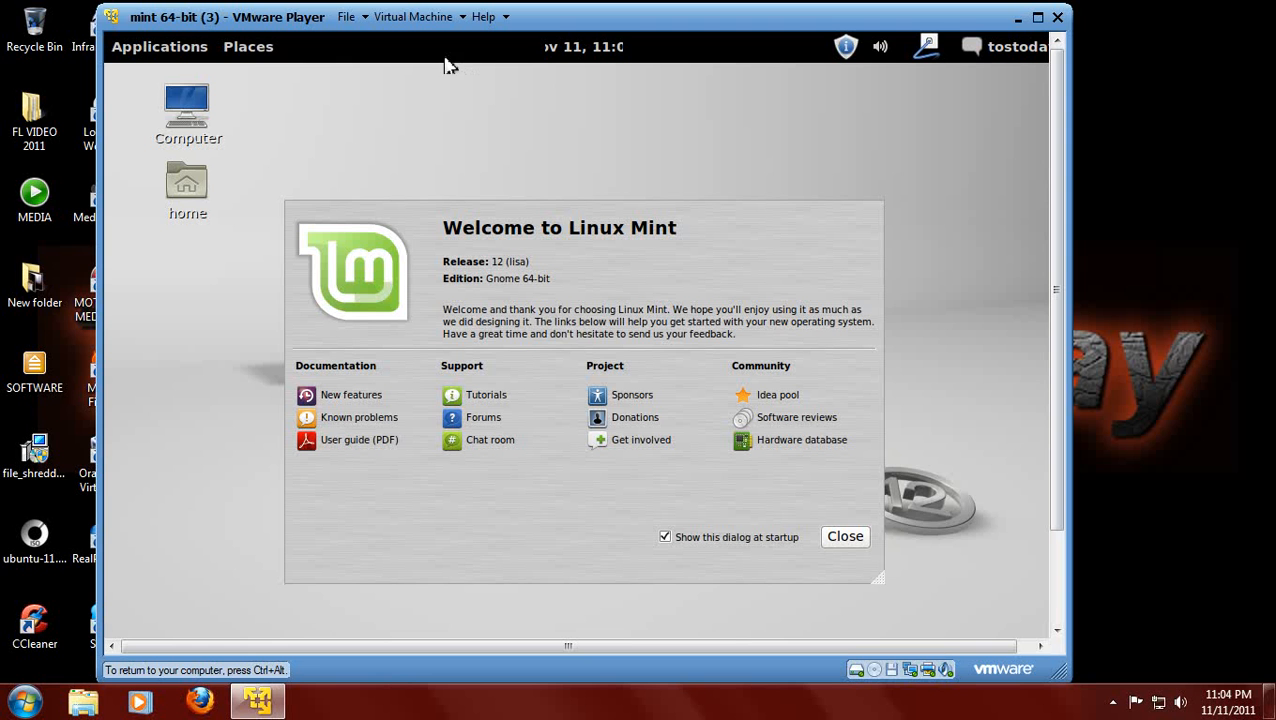
scroll("down", 3)
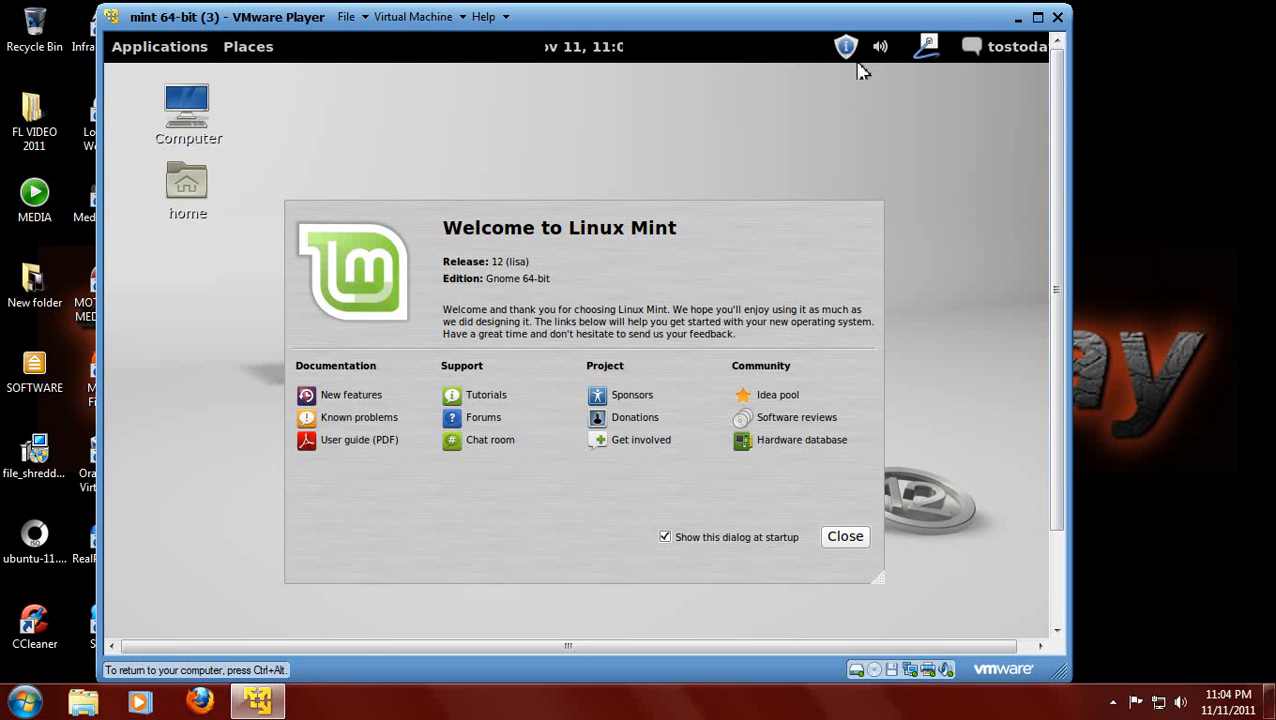
mouse_move(963, 218)
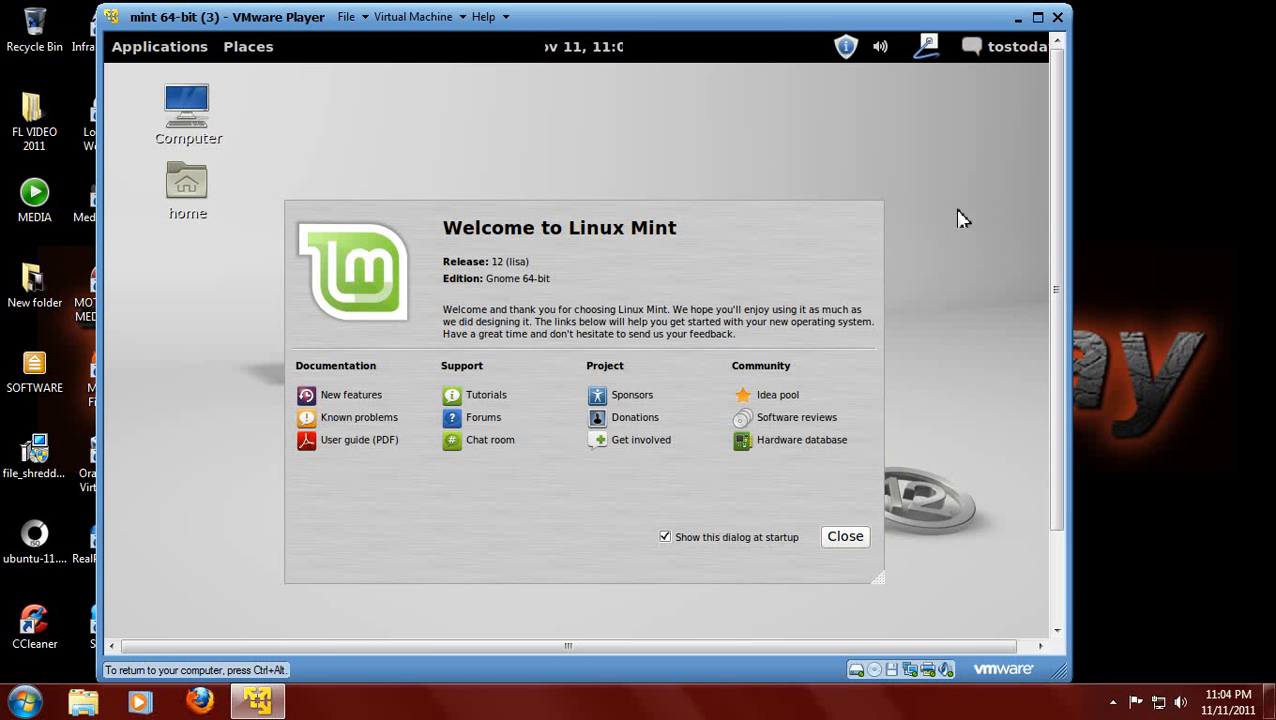
mouse_move(864, 592)
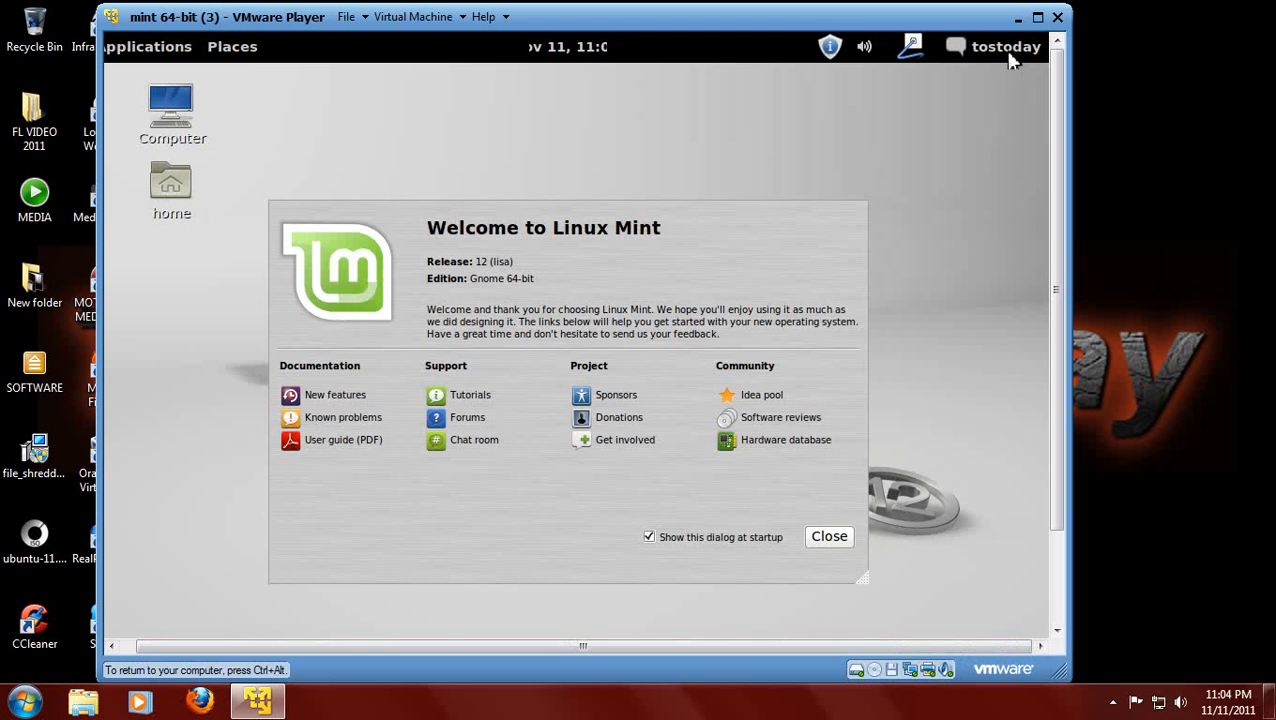
left_click(1006, 46)
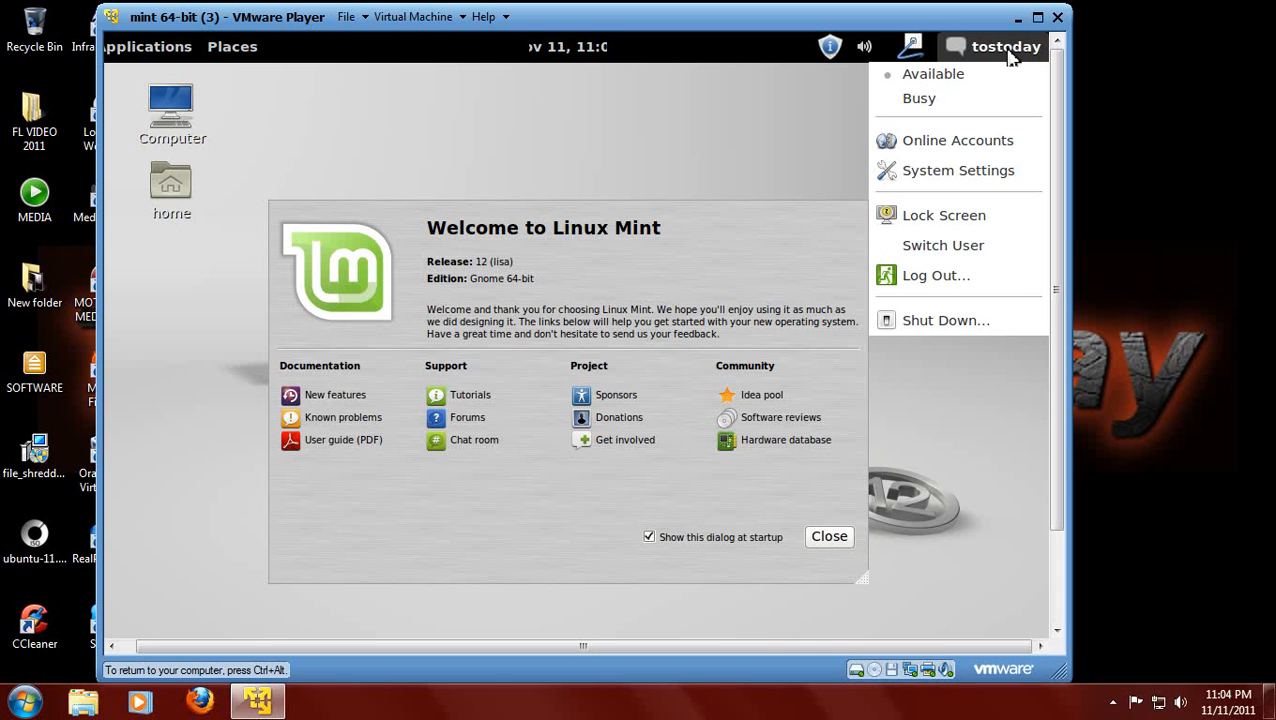
left_click(911, 46)
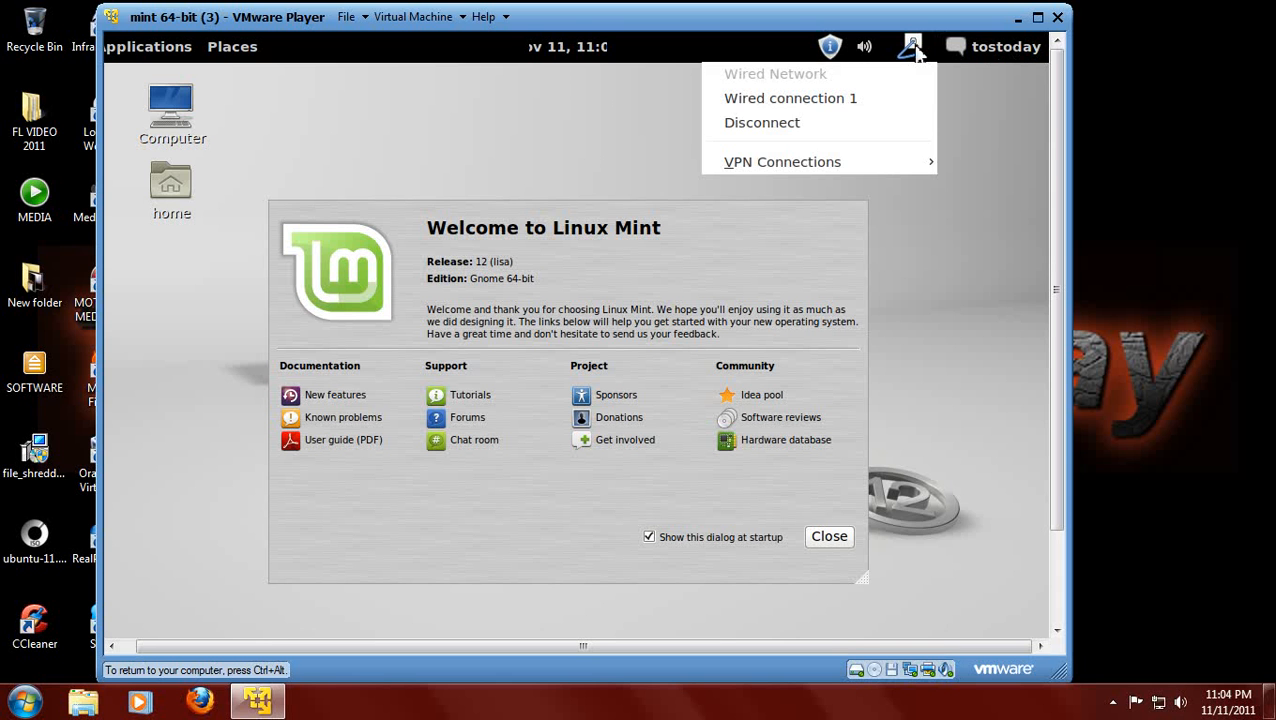
left_click(864, 46)
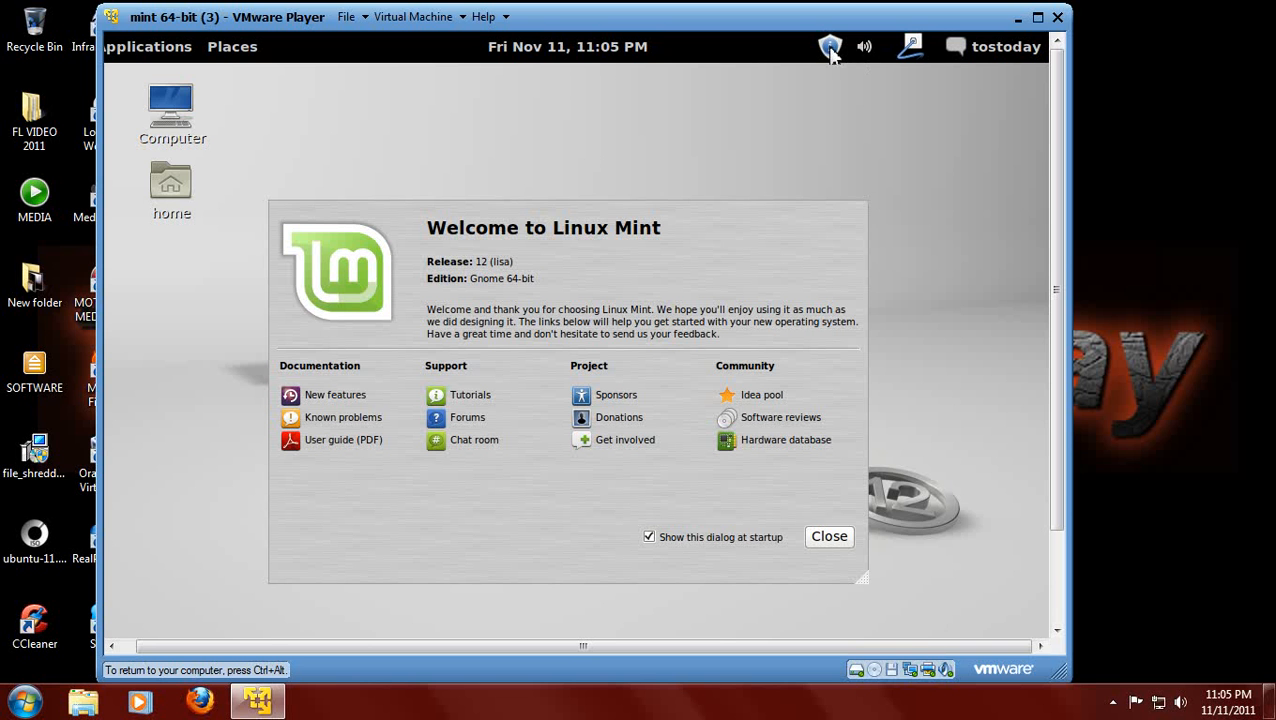
mouse_move(830, 47)
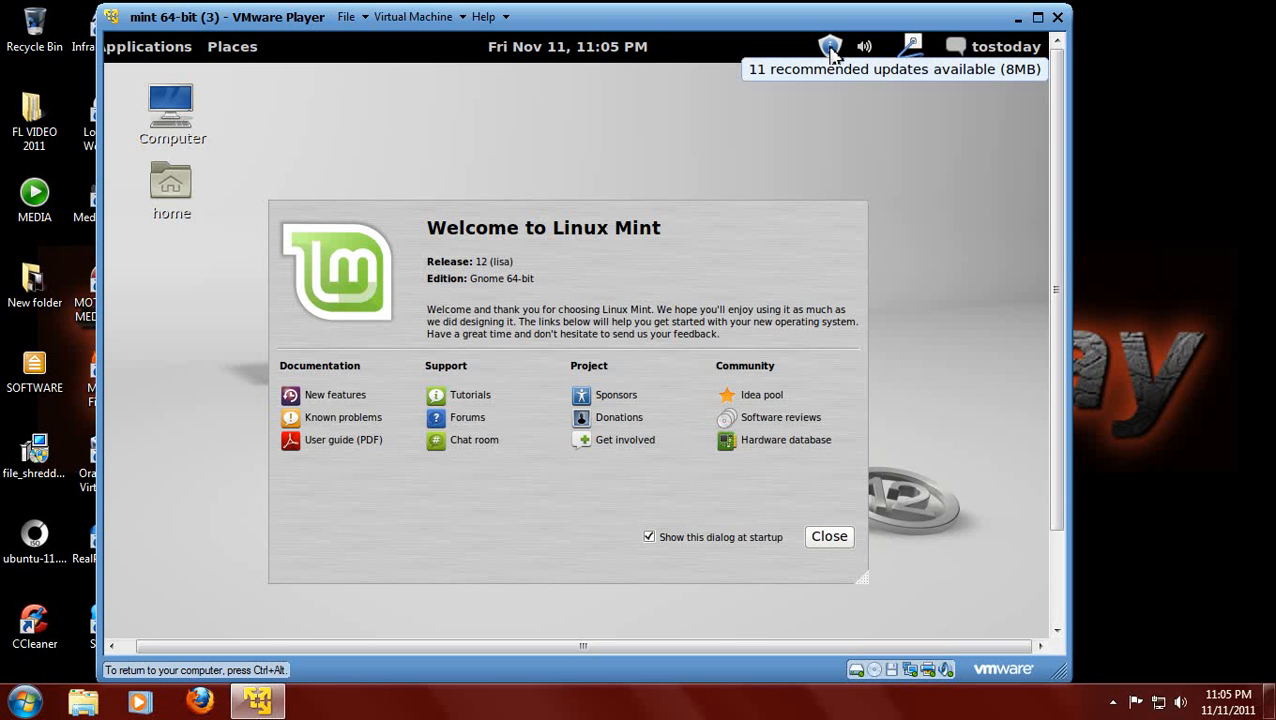
mouse_move(604, 67)
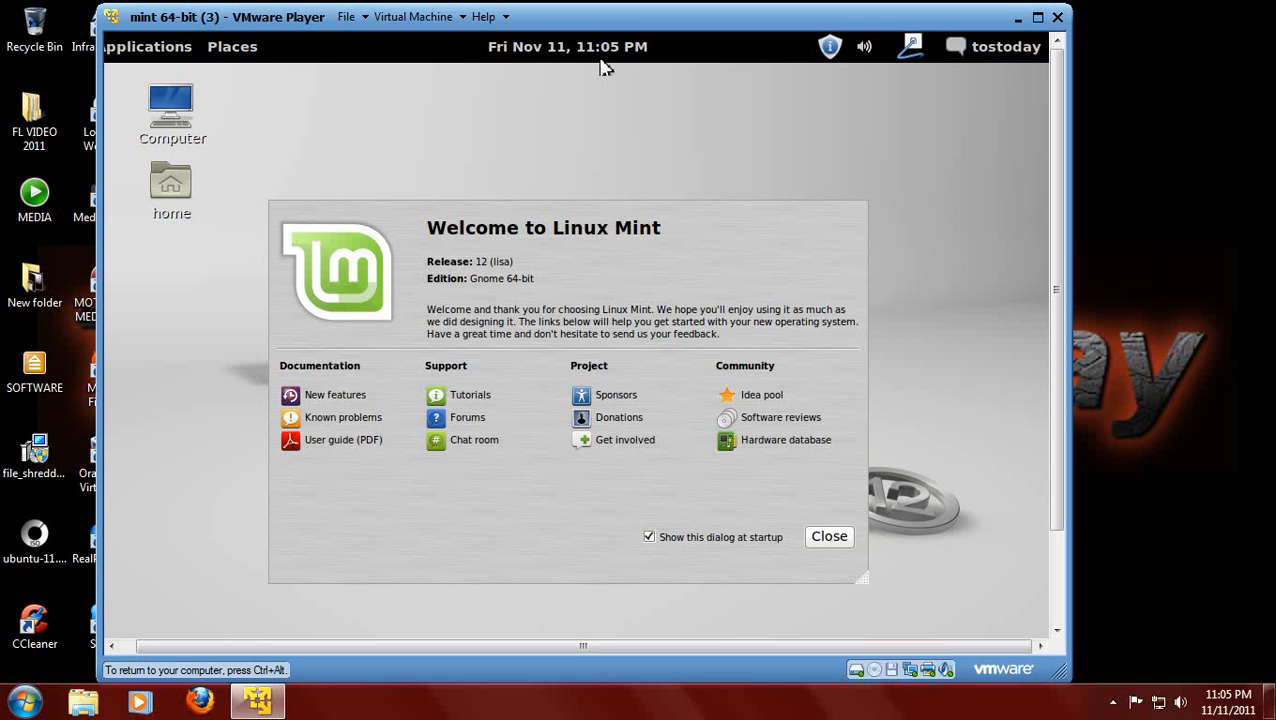
left_click(567, 46)
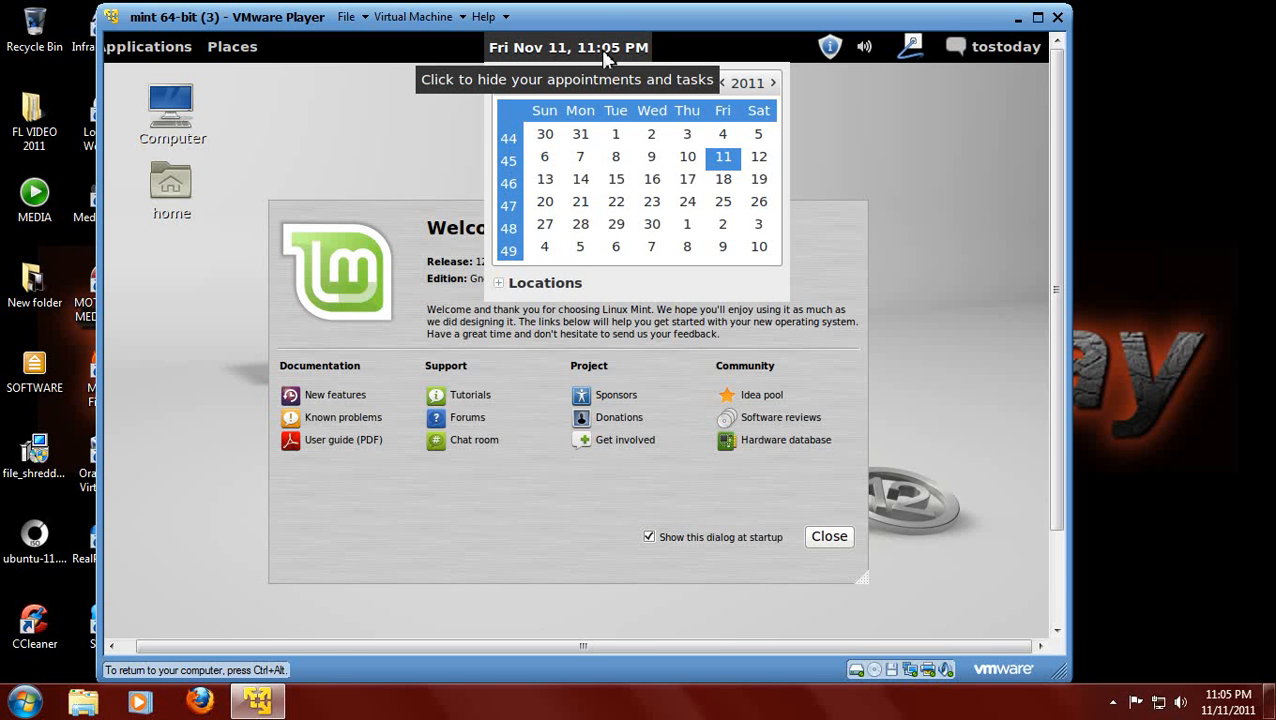
left_click(567, 47)
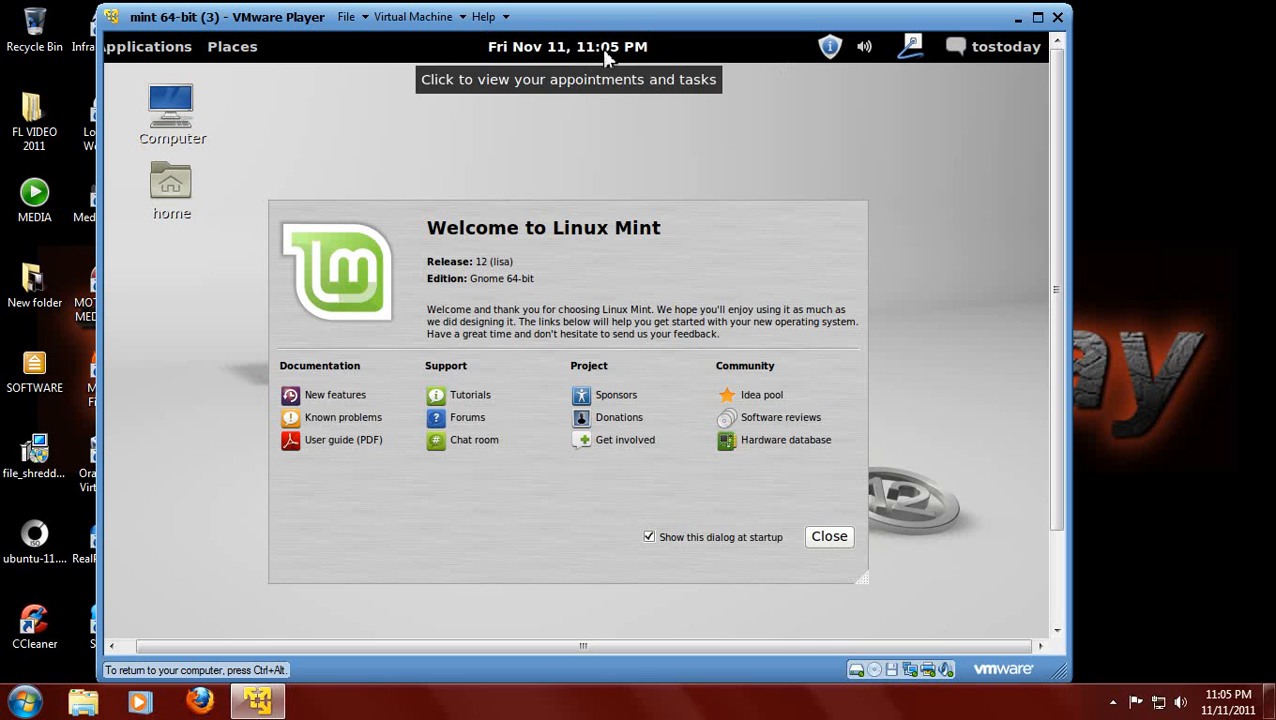
mouse_move(424, 56)
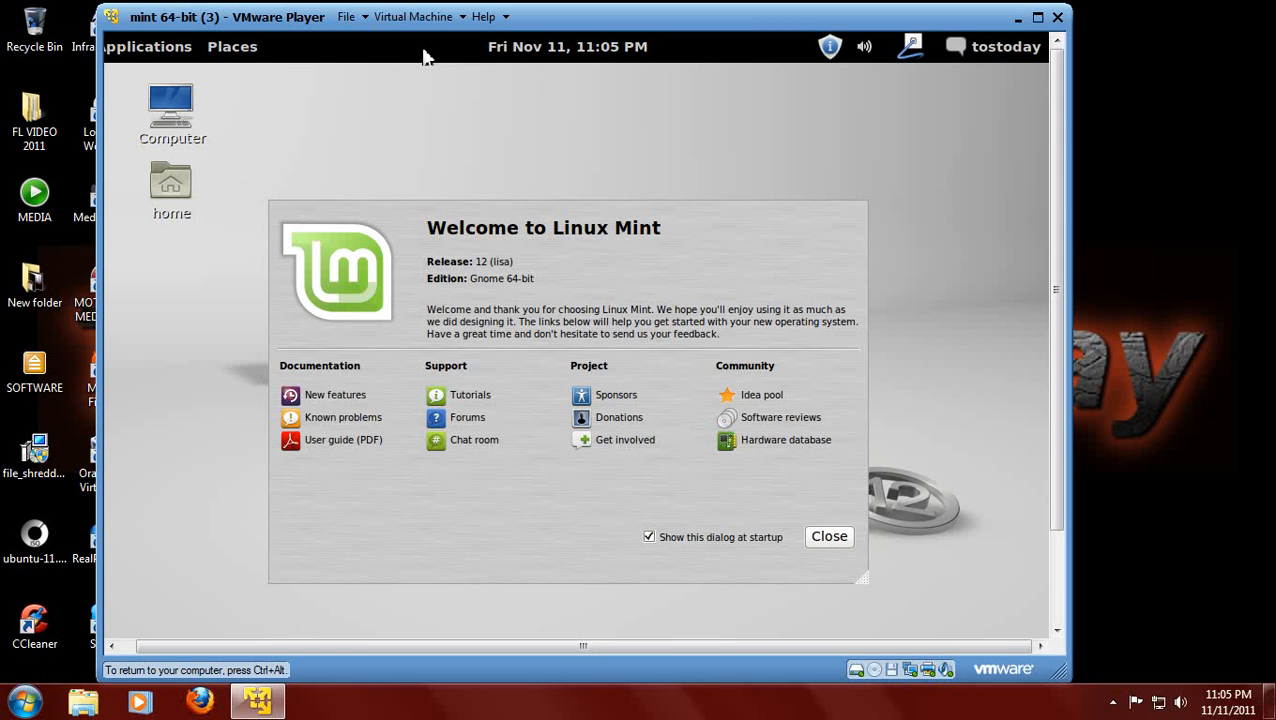
mouse_move(733, 647)
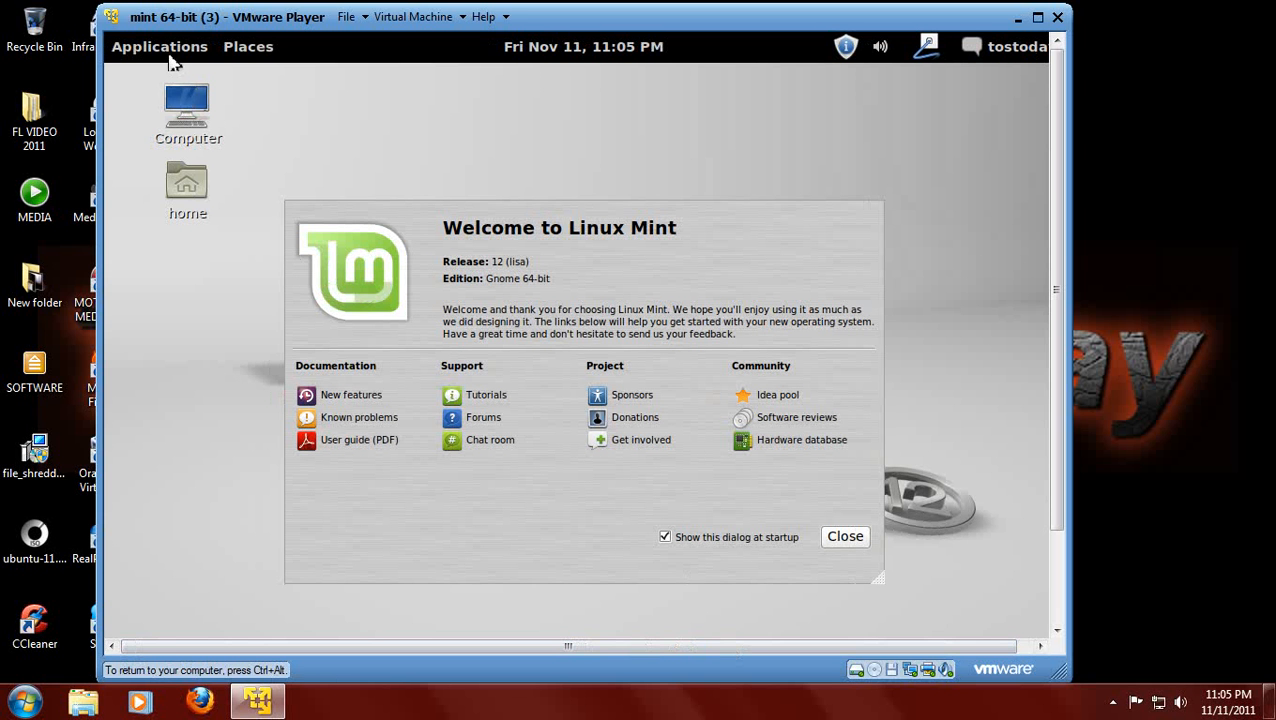
Browse the Places and Applications menus, then bring up the desktop's right-click menu
left_click(248, 46)
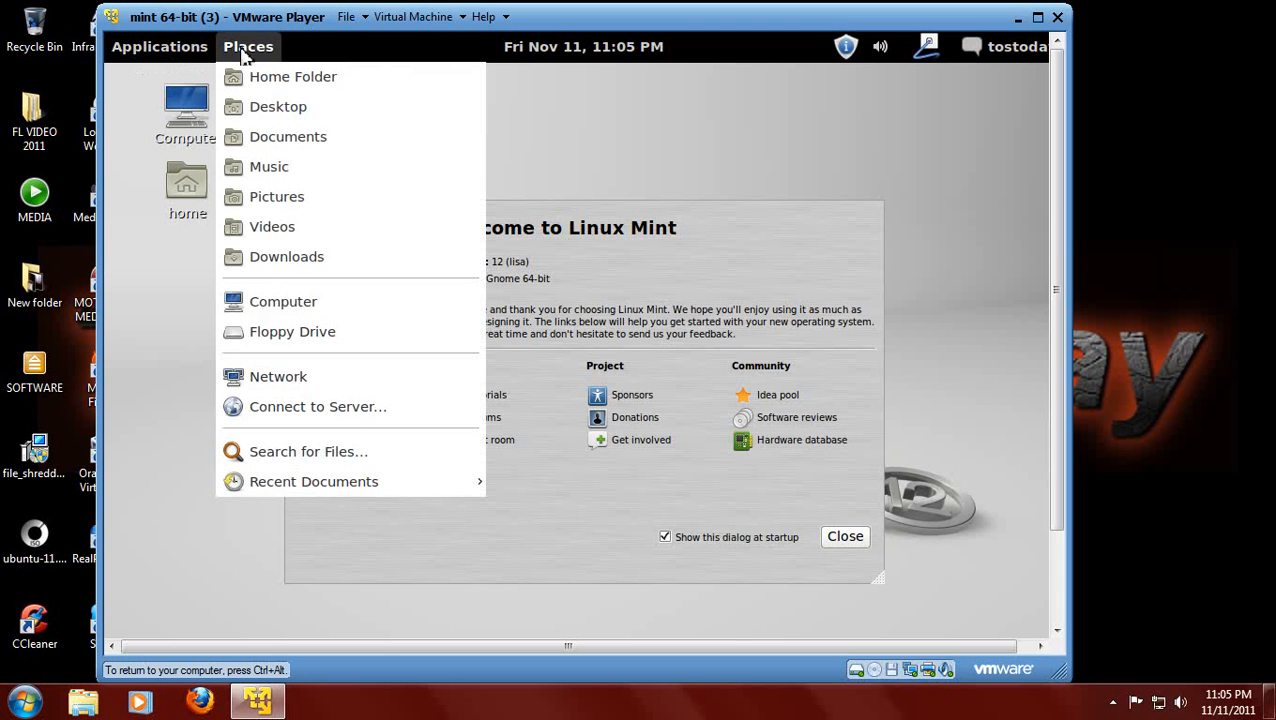
mouse_move(250, 52)
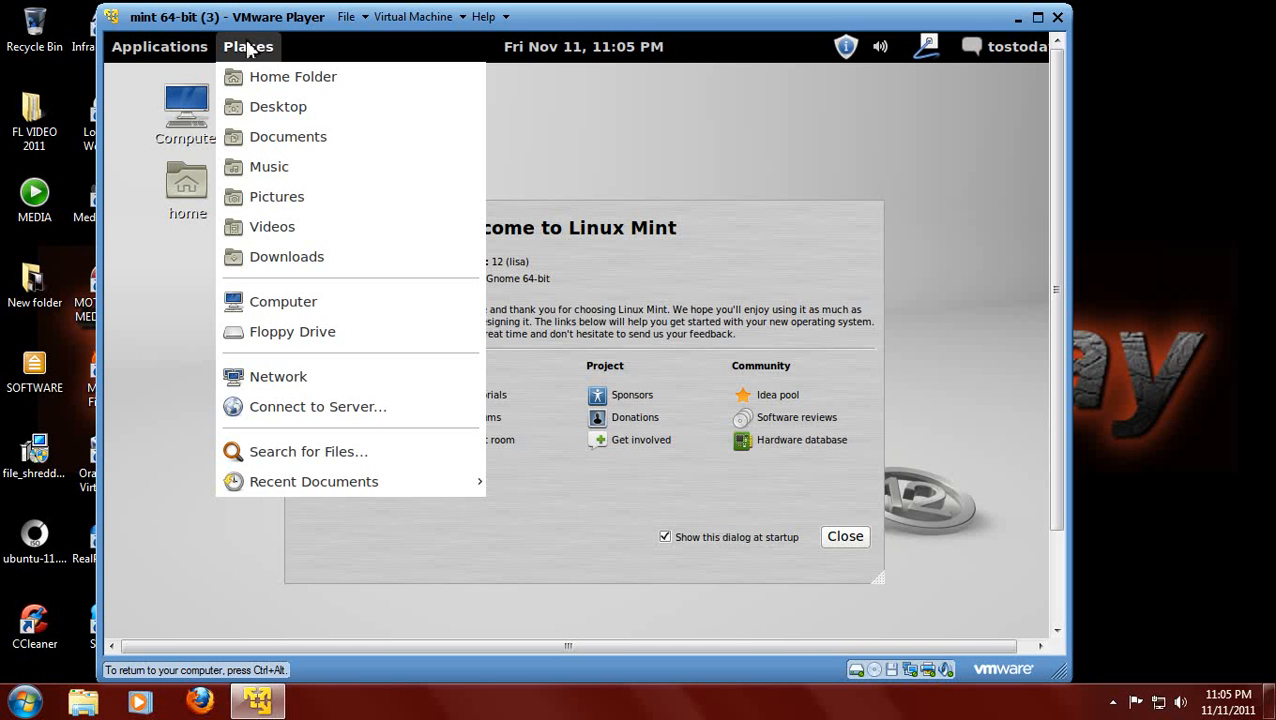
left_click(159, 46)
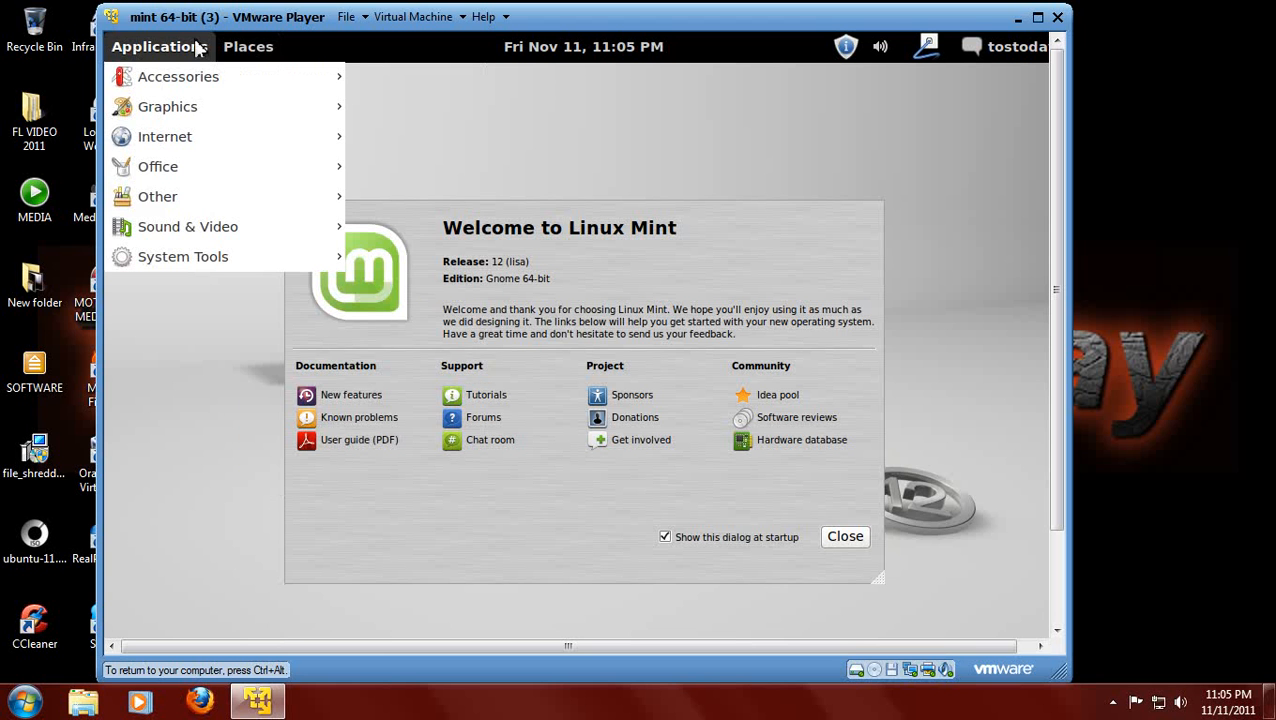
left_click(248, 46)
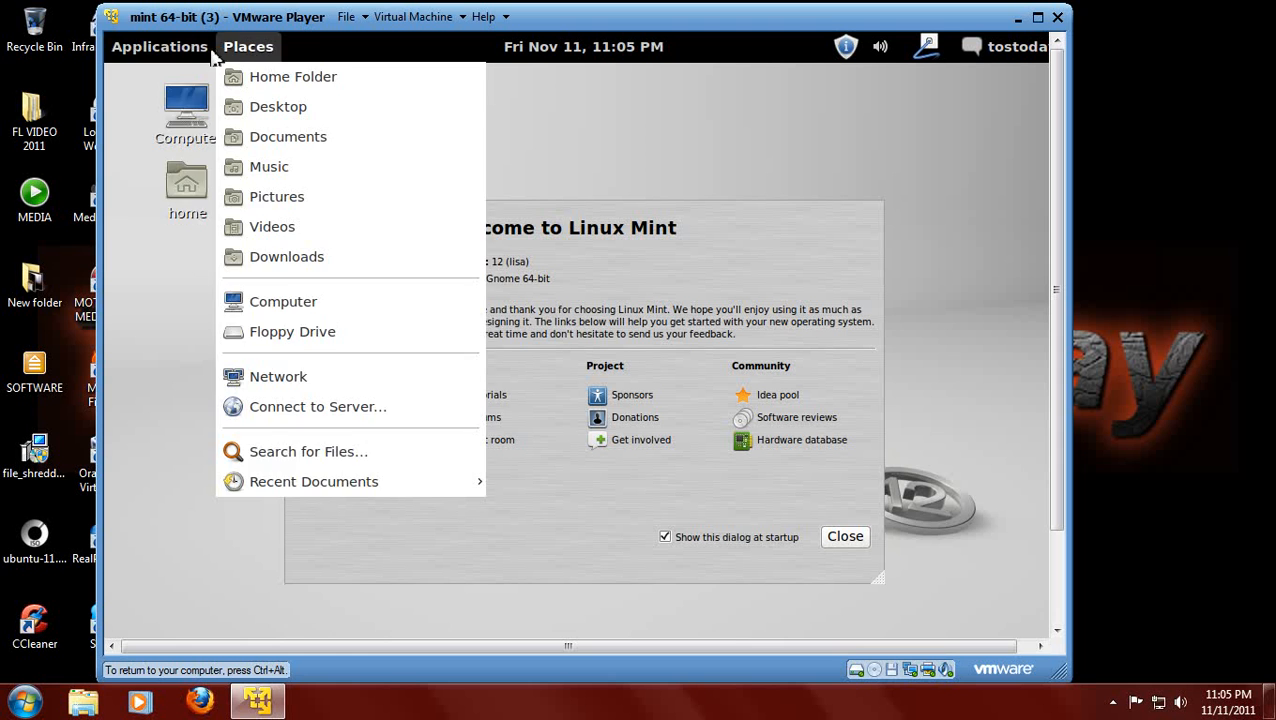
left_click(159, 46)
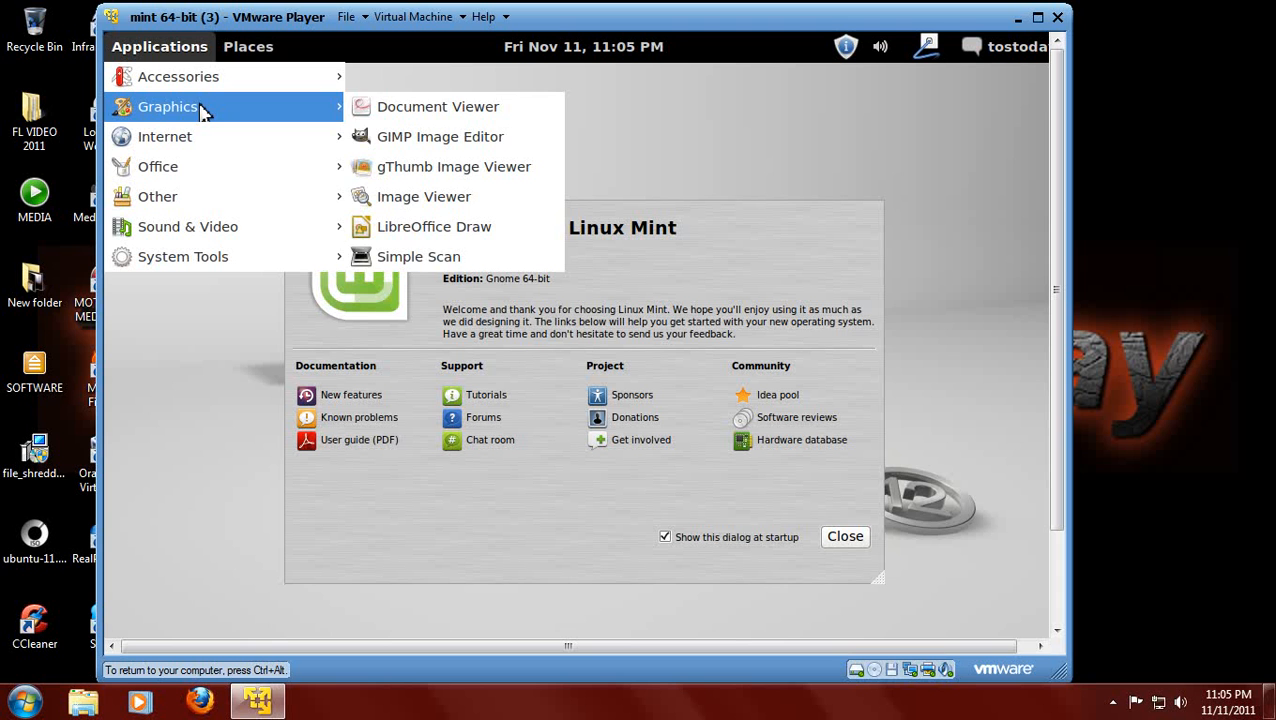
mouse_move(165, 136)
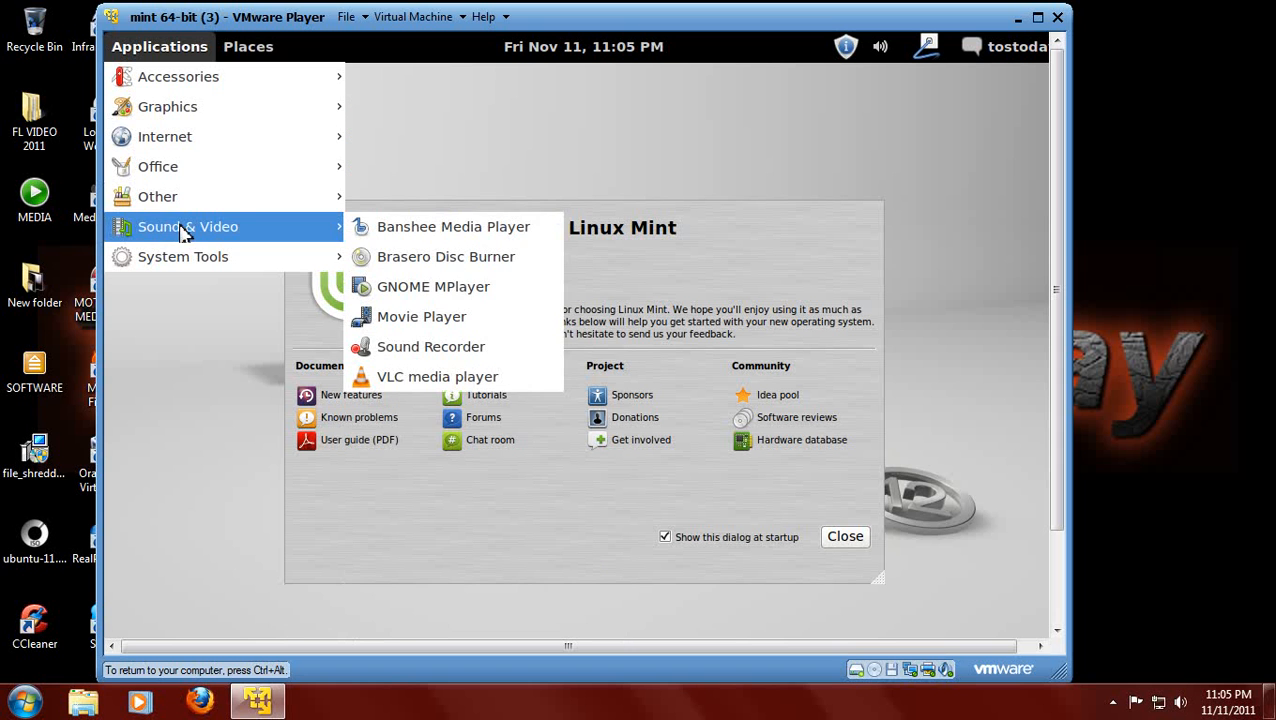
mouse_move(186, 227)
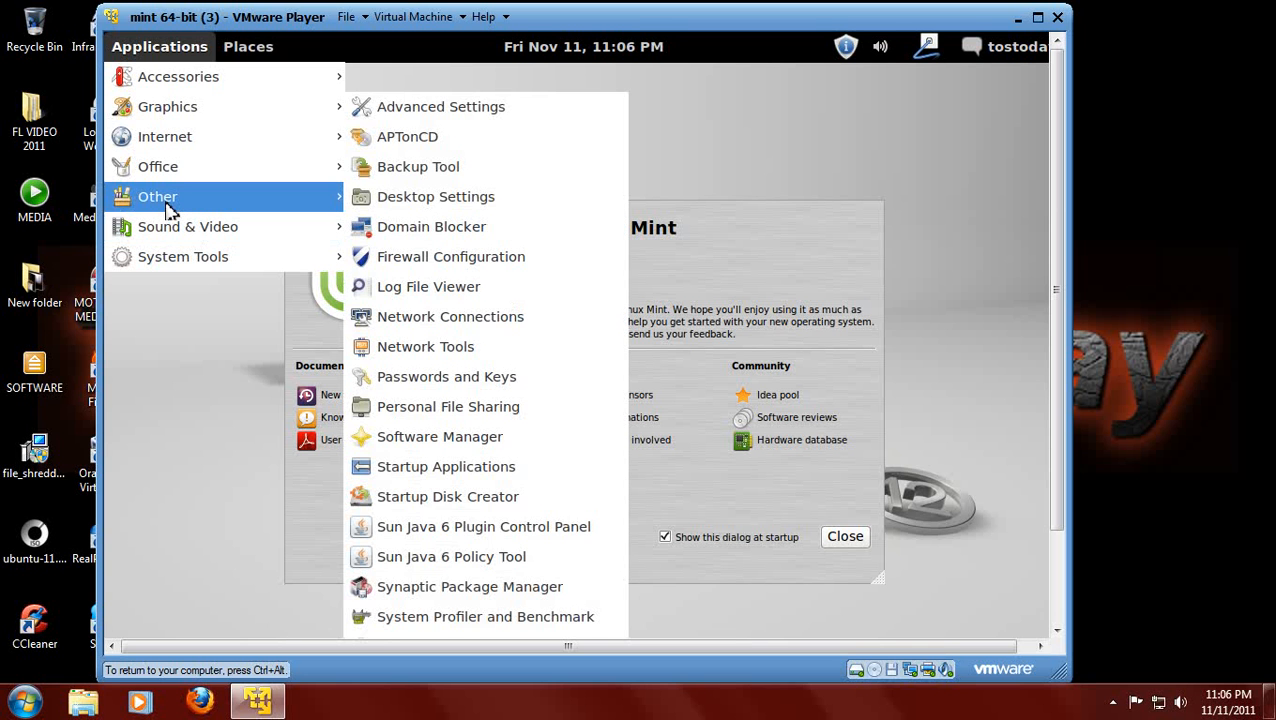
left_click(248, 46)
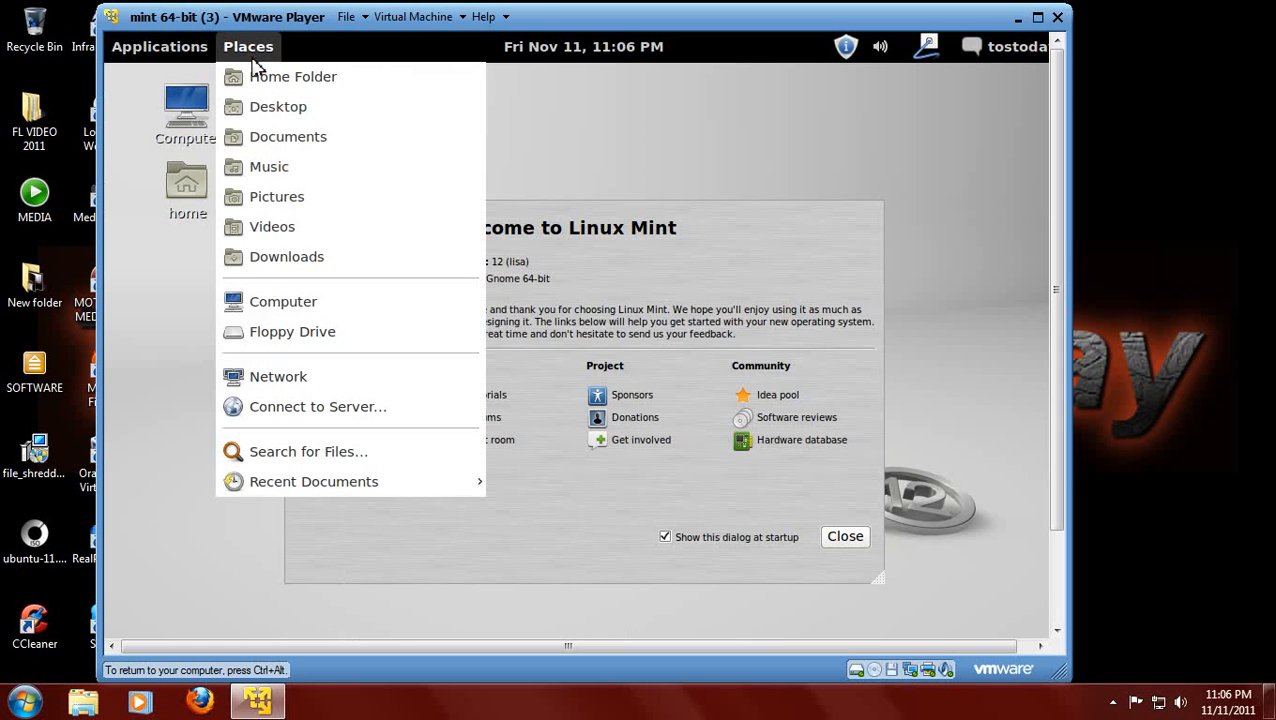
mouse_move(288, 136)
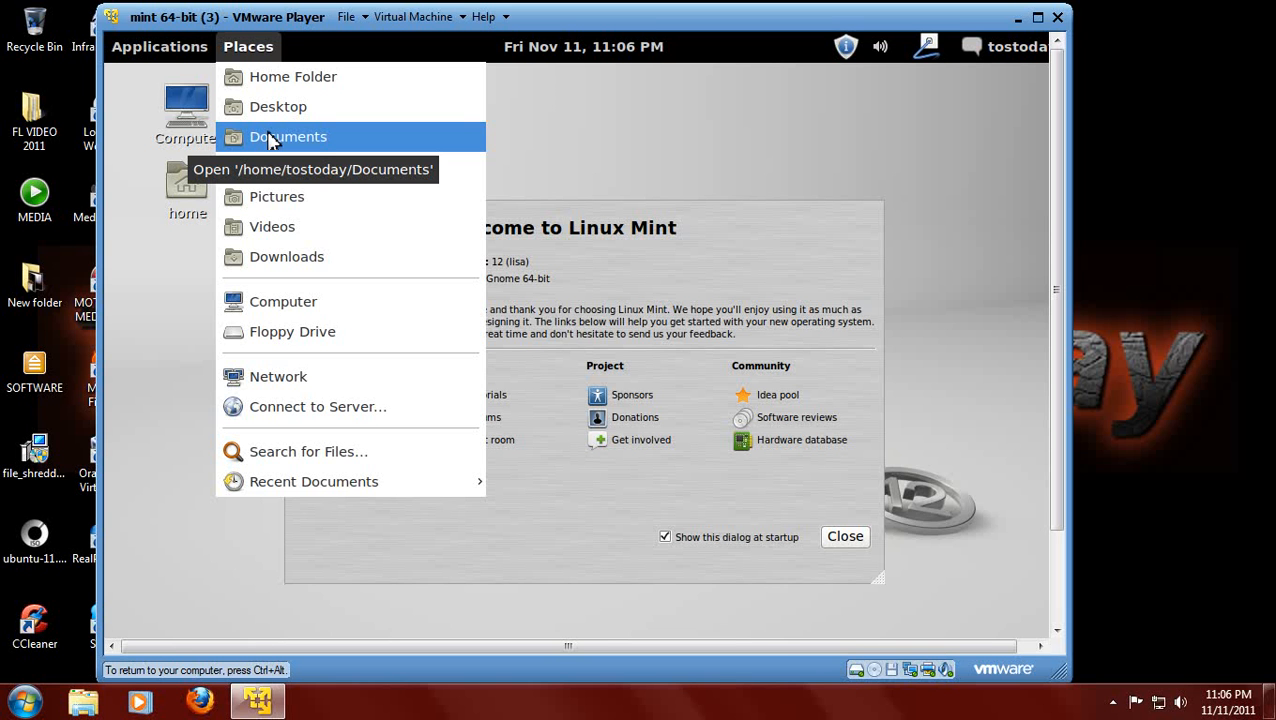
mouse_move(635, 121)
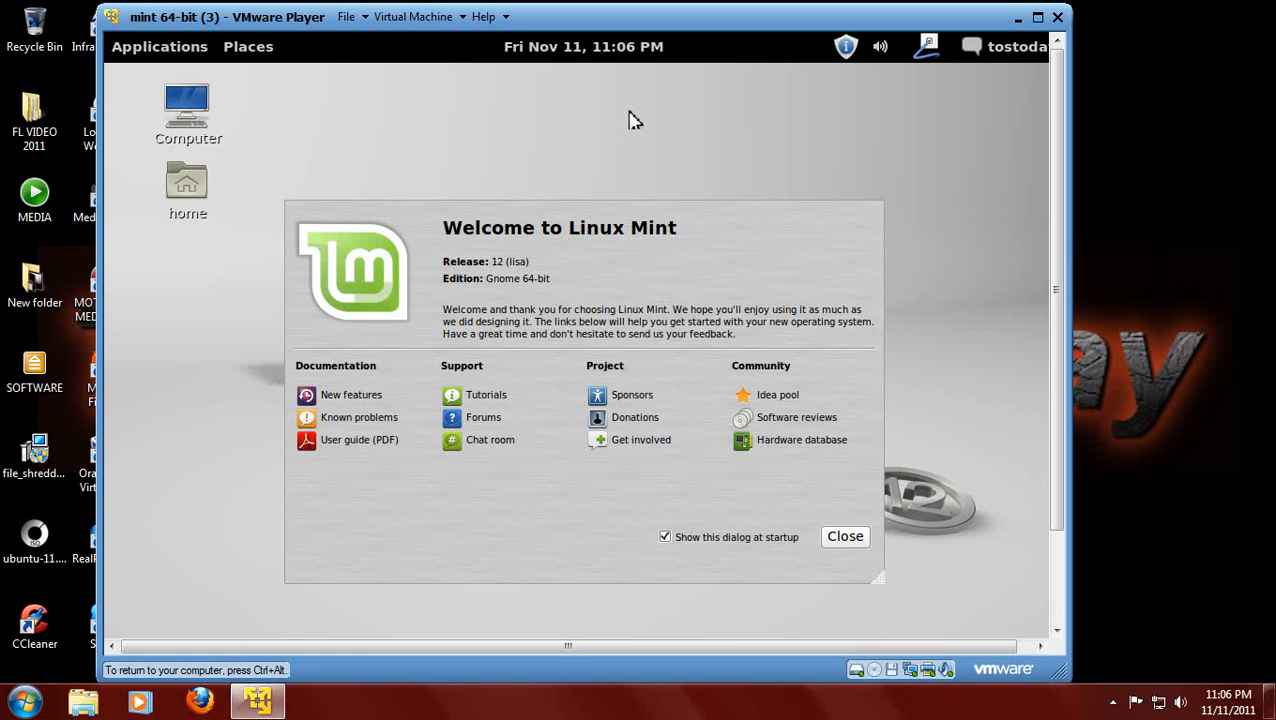
right_click(631, 119)
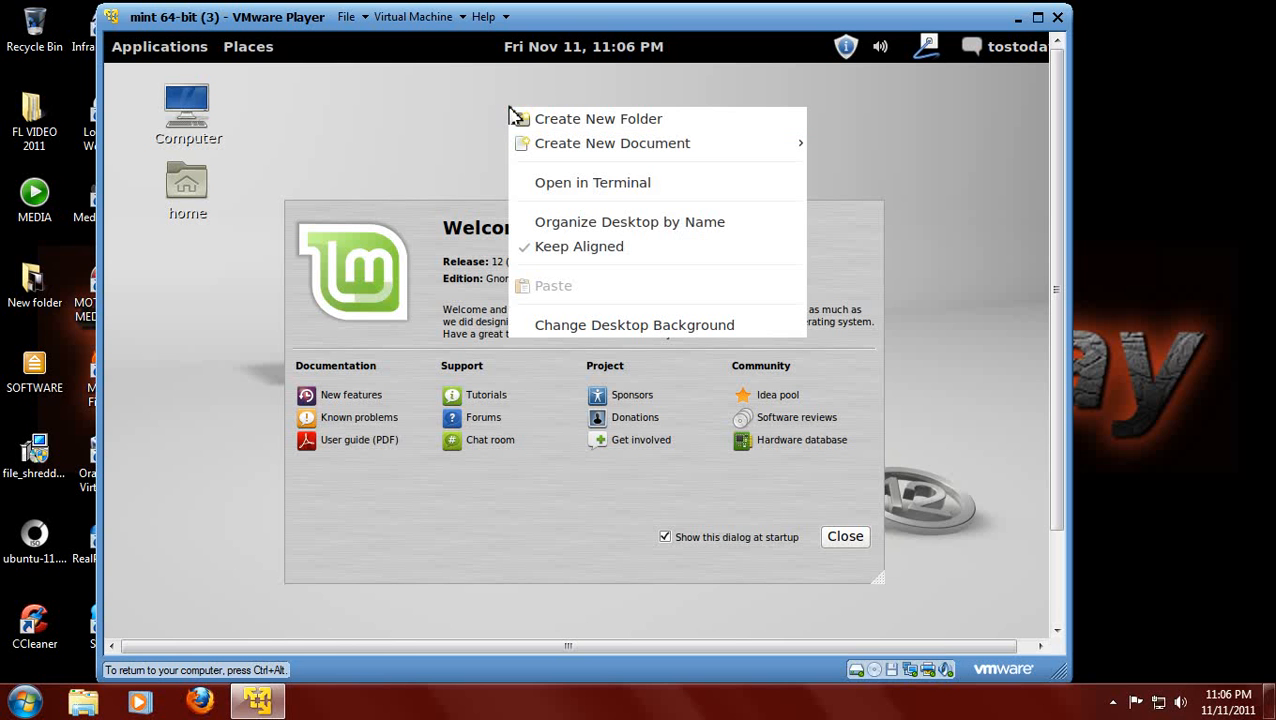
mouse_move(634, 325)
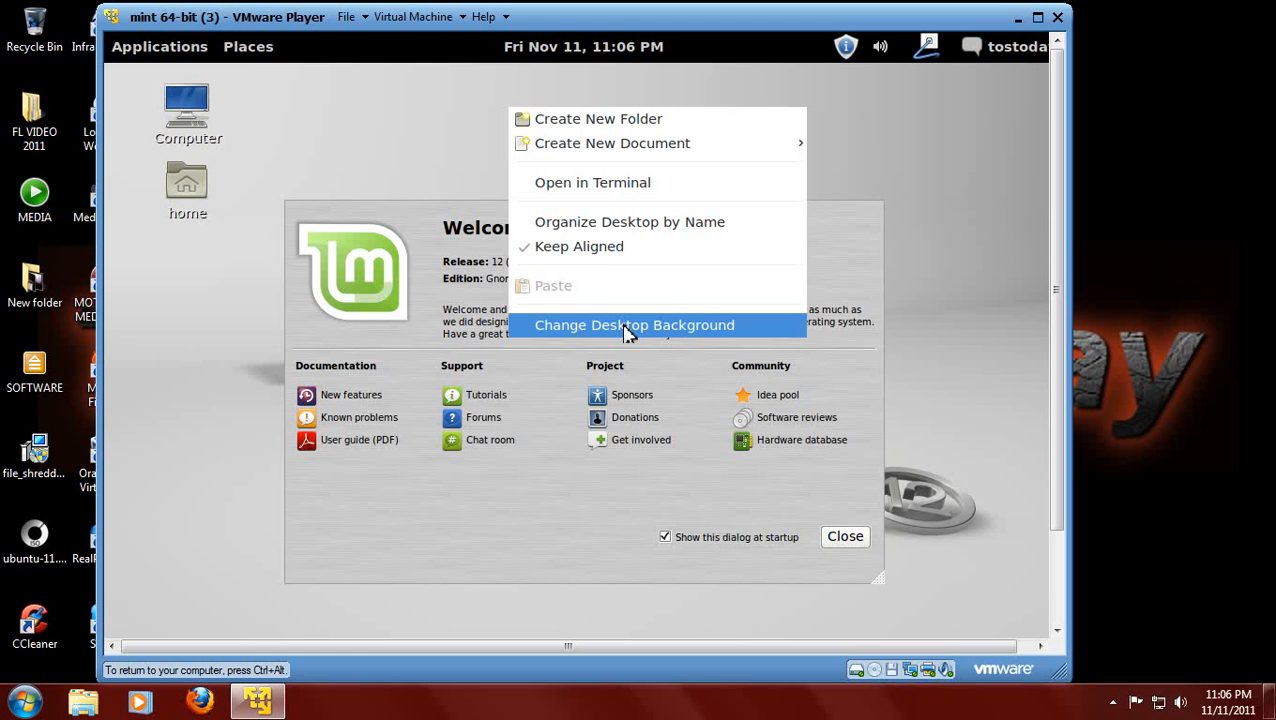
Choose Change Desktop Background and scroll through the Wallpapers list
left_click(634, 325)
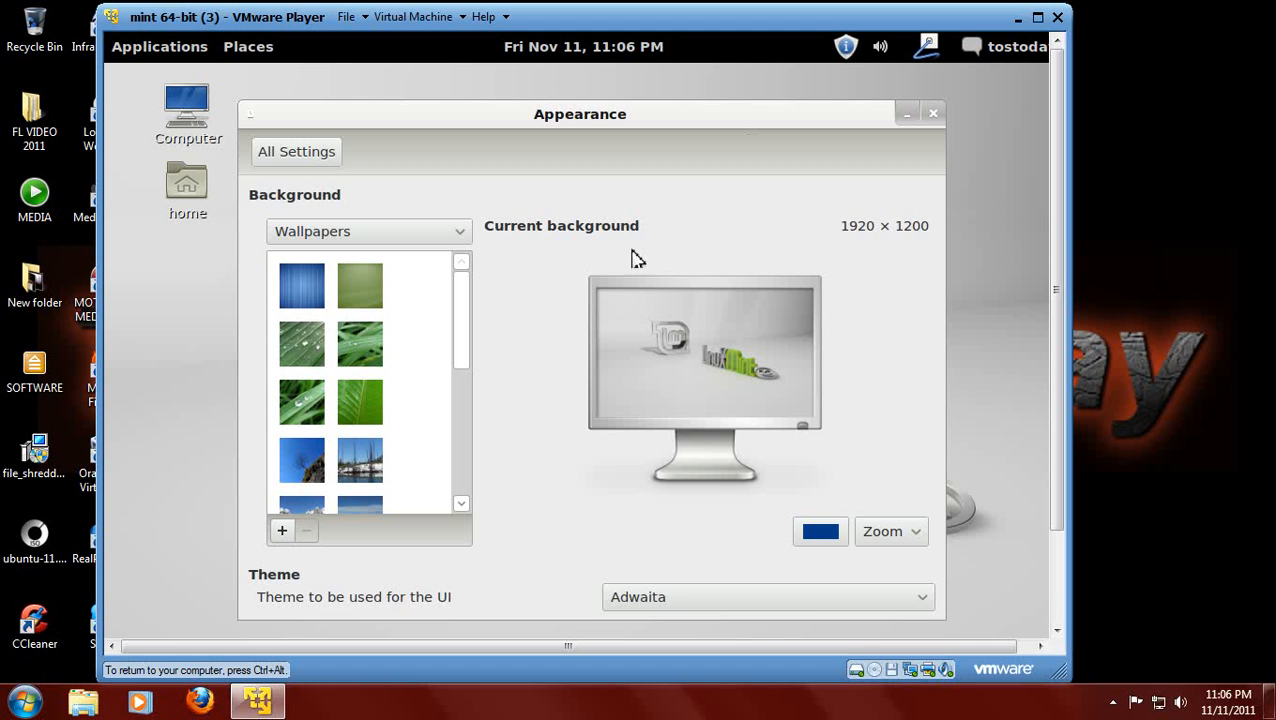
mouse_move(719, 220)
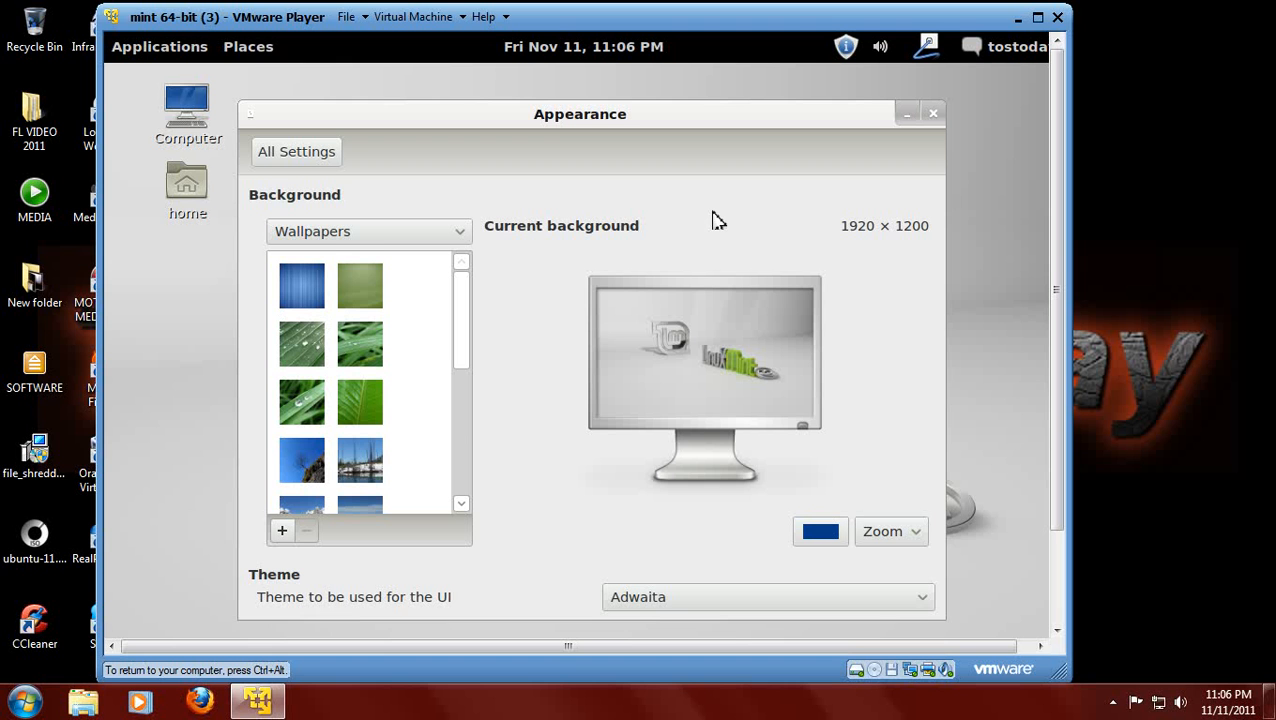
scroll("down", 3)
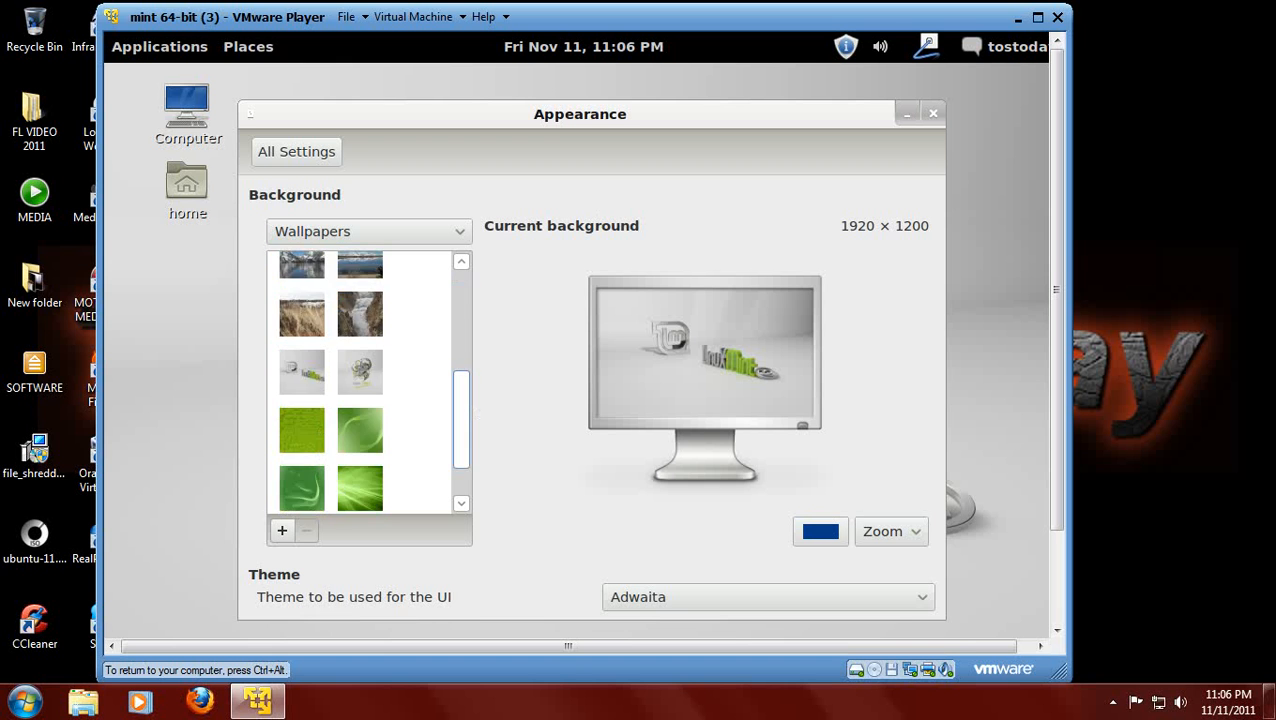
scroll("up", 3)
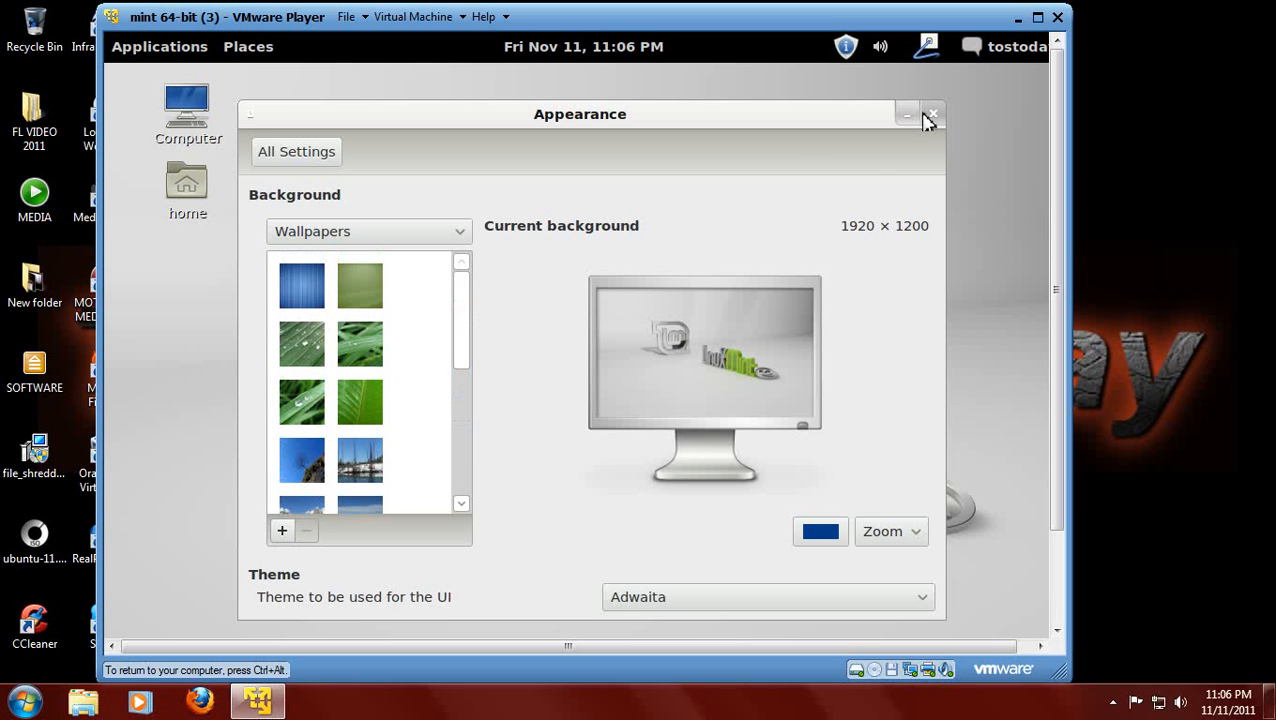
Close the Appearance window without changing the wallpaper
left_click(932, 113)
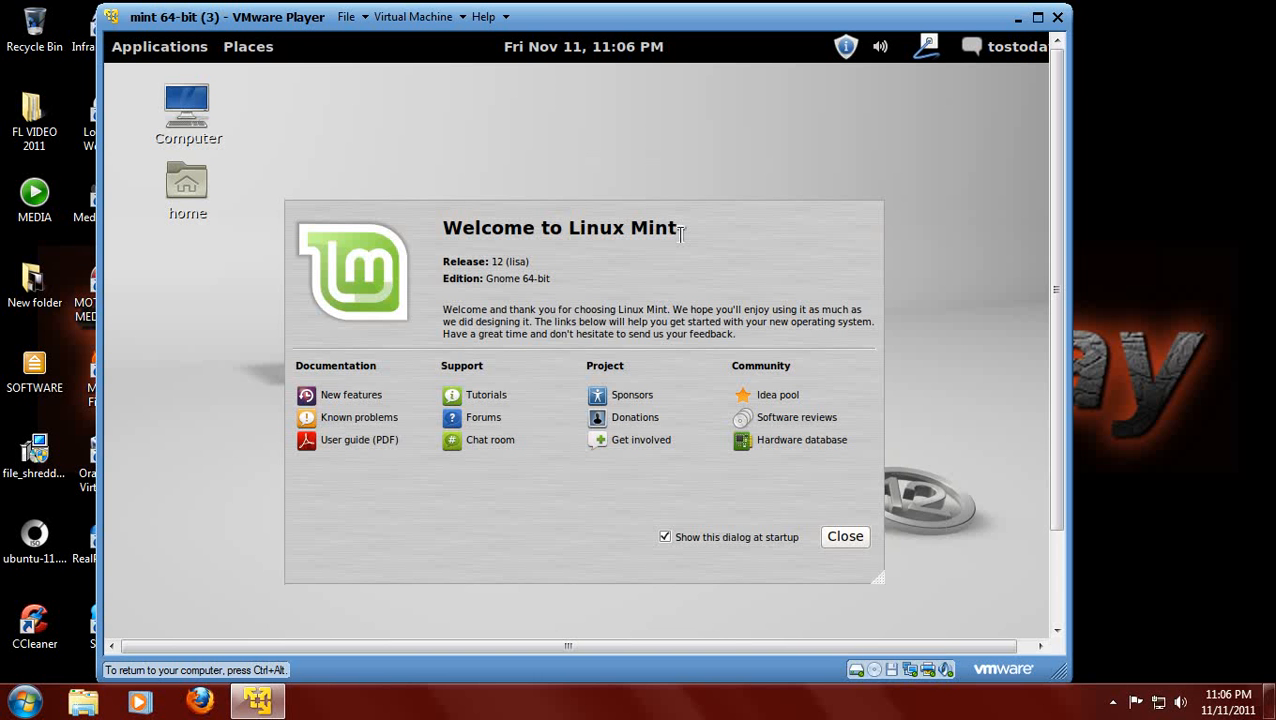
mouse_move(602, 332)
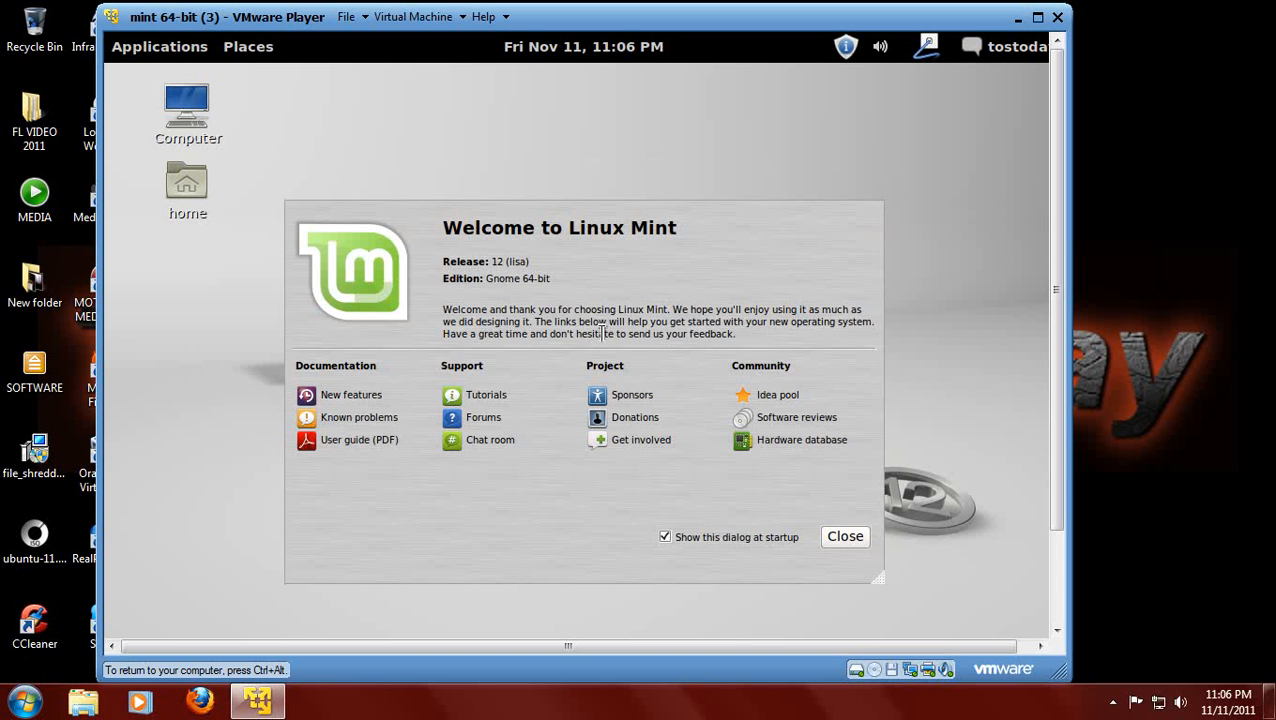
mouse_move(1063, 355)
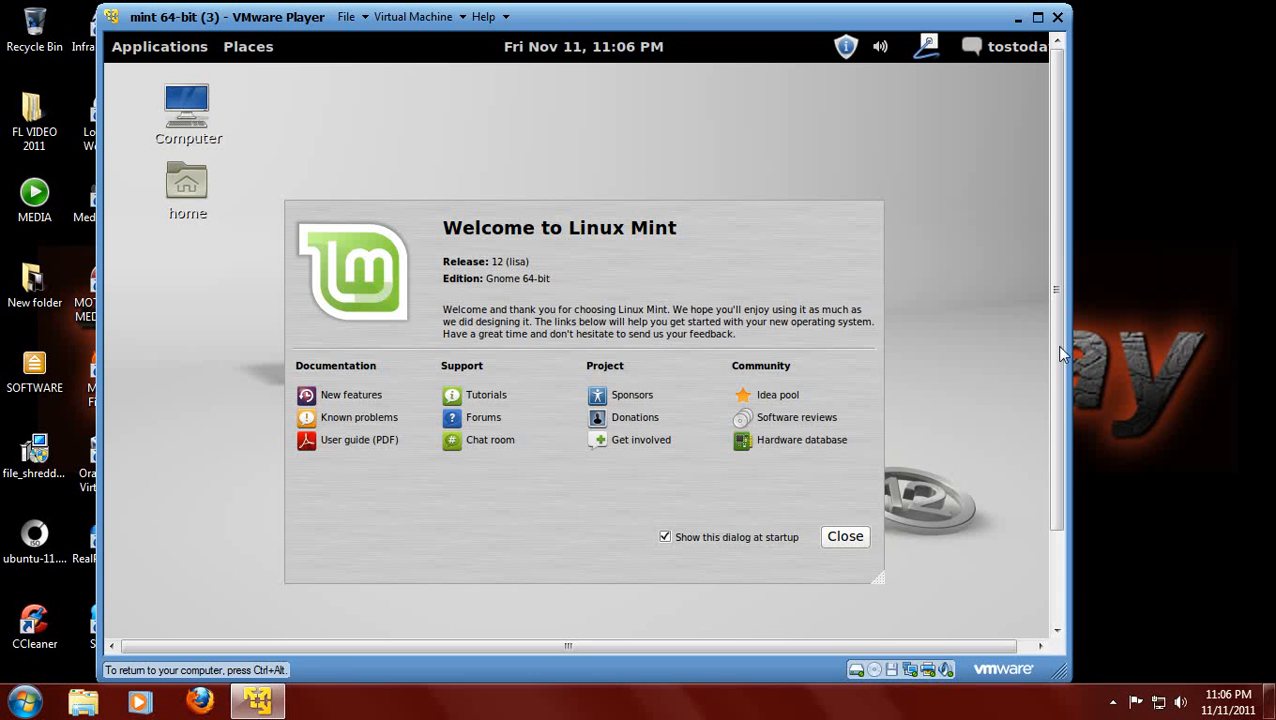
mouse_move(363, 500)
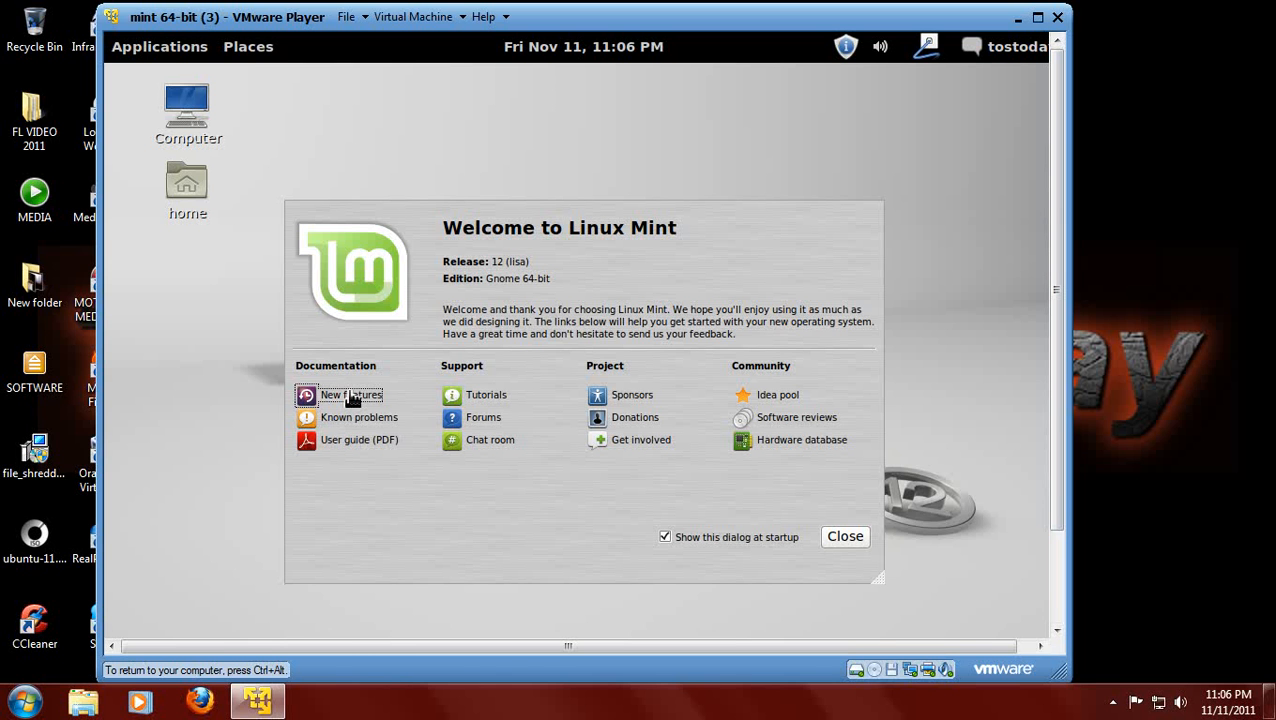
mouse_move(557, 368)
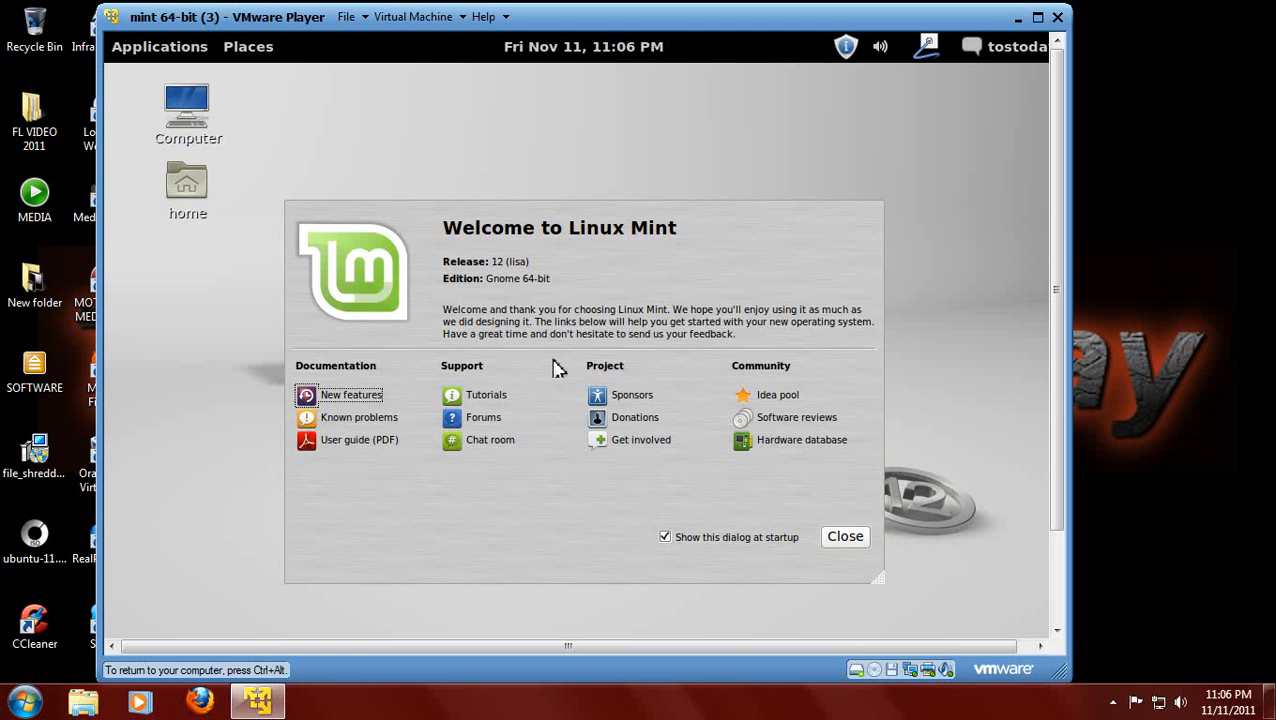
Open the 'New features in Linux Mint 12' page and scroll to Gnome 3 and MGSE
left_click(350, 394)
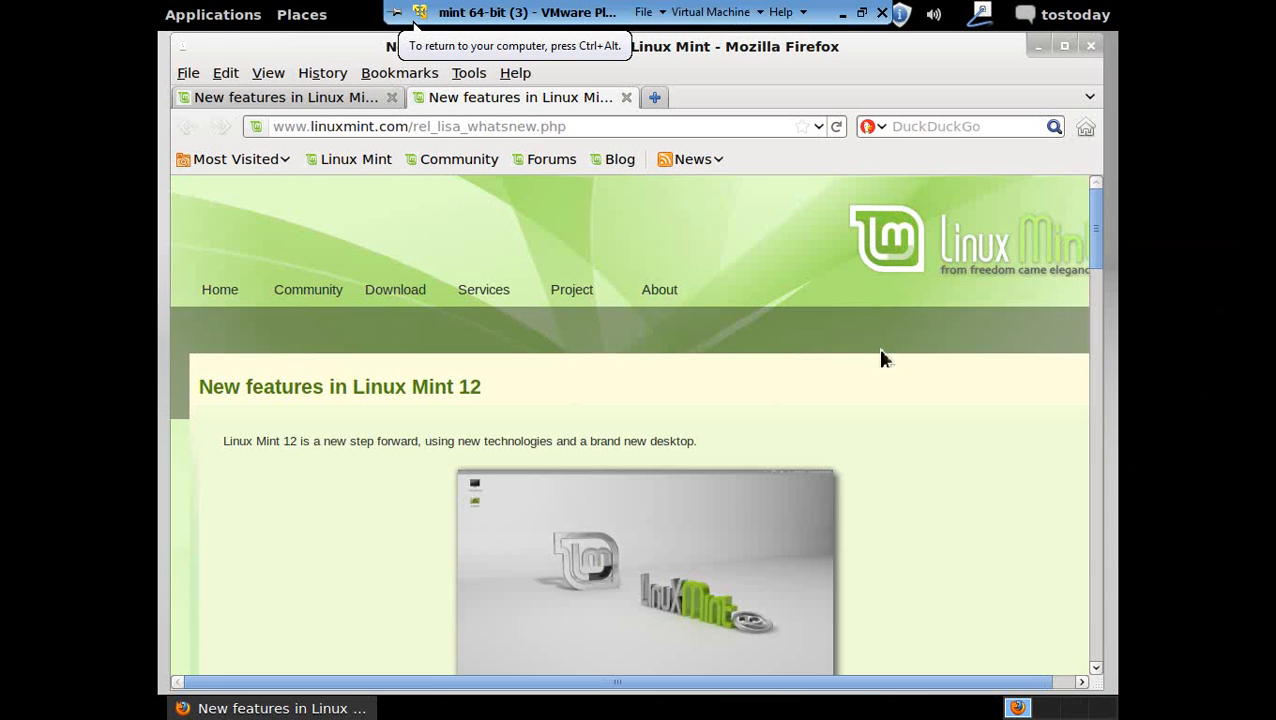
scroll("down", 3)
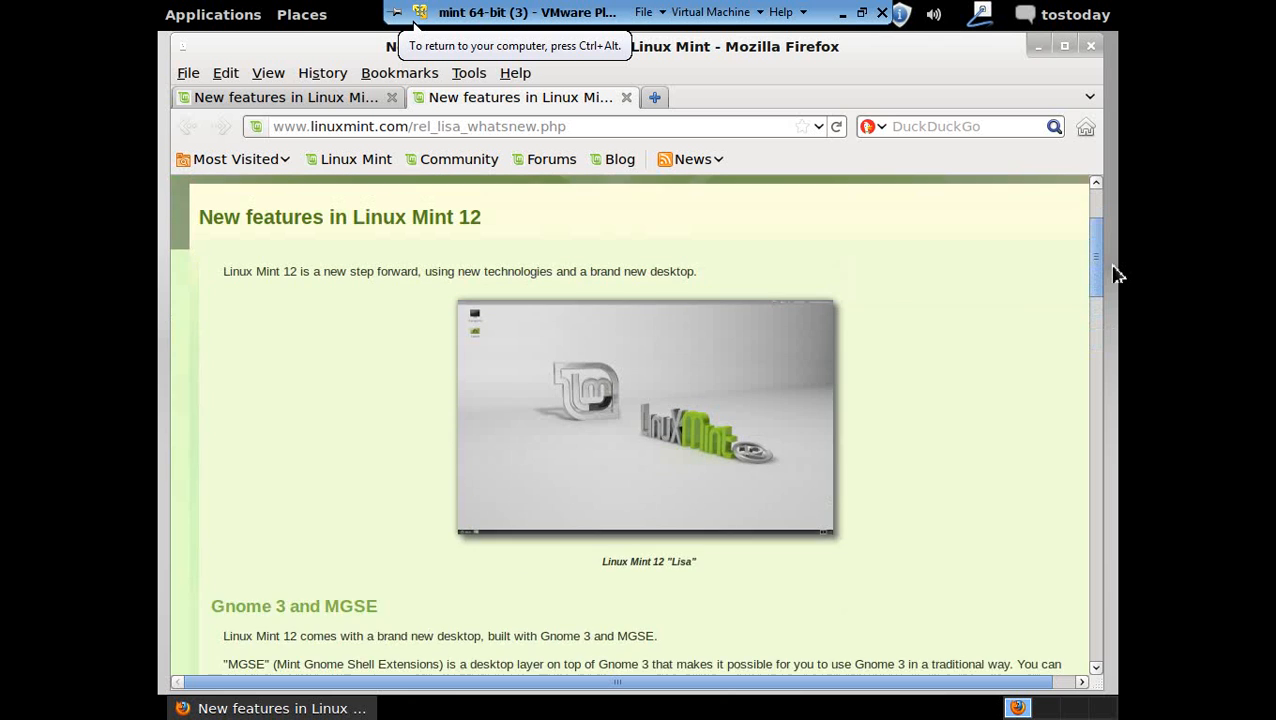
scroll("up", 3)
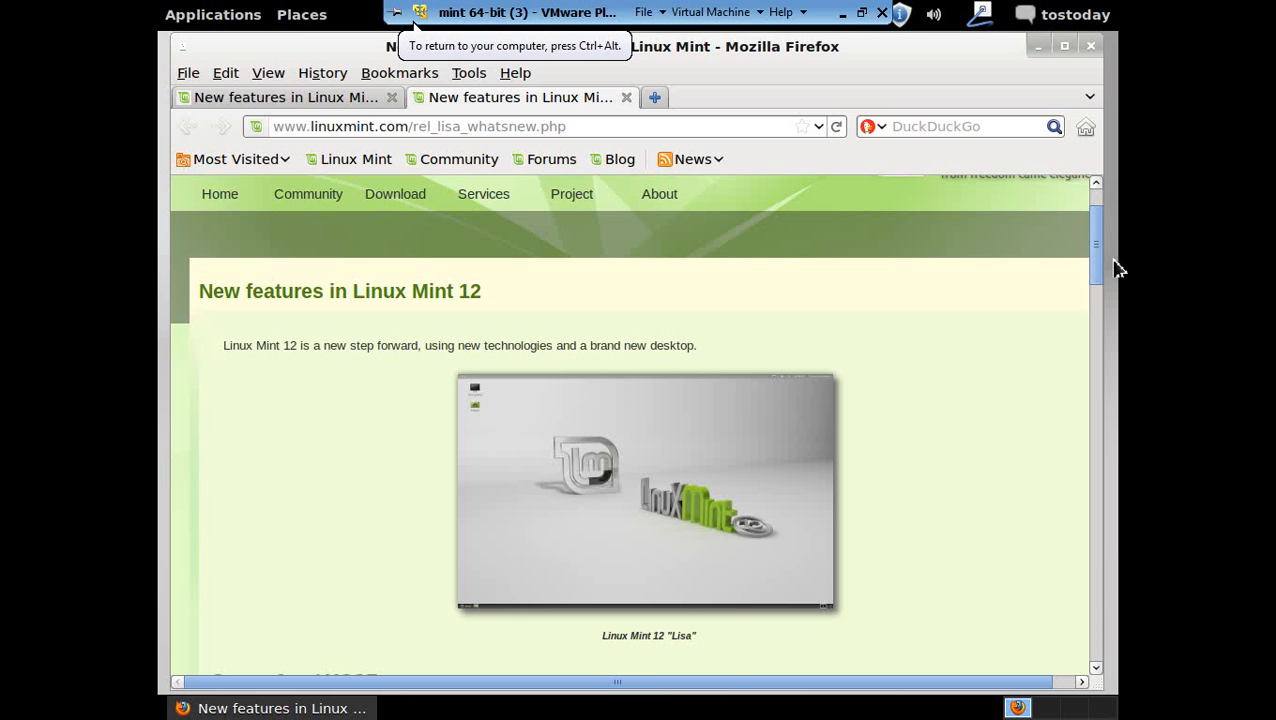
scroll("down", 3)
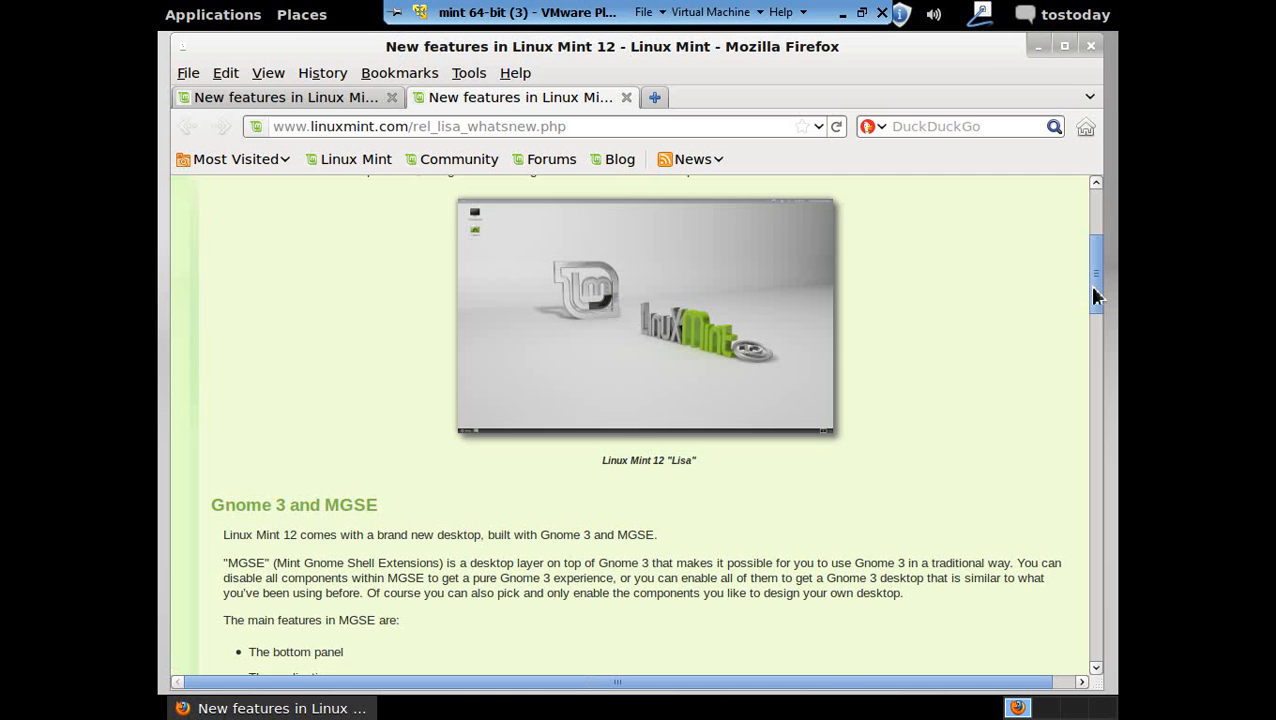
scroll("down", 3)
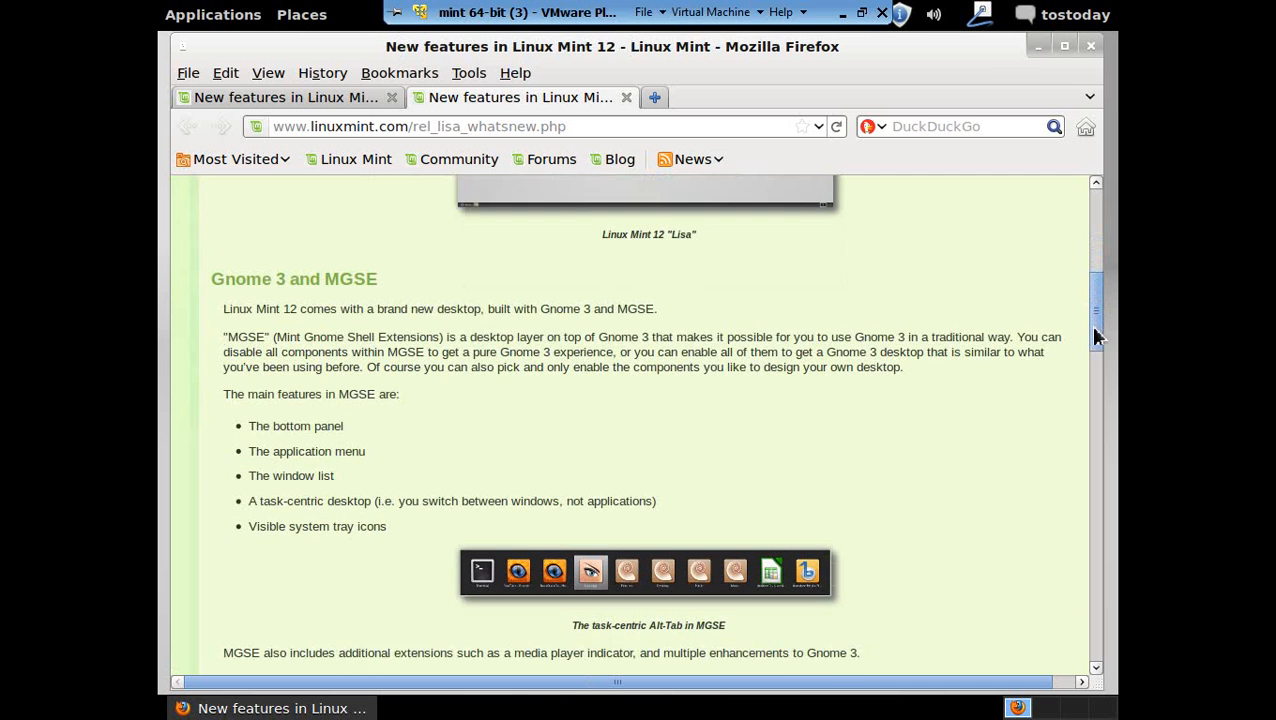
mouse_move(420, 418)
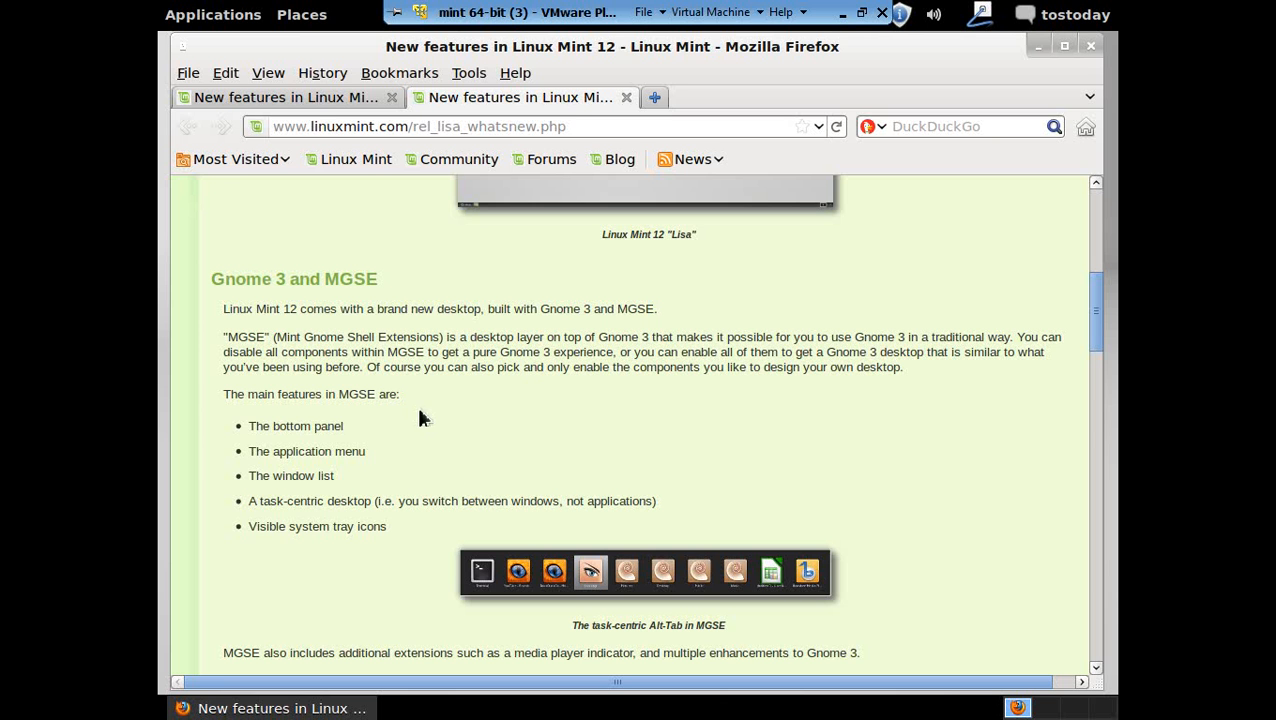
mouse_move(698, 336)
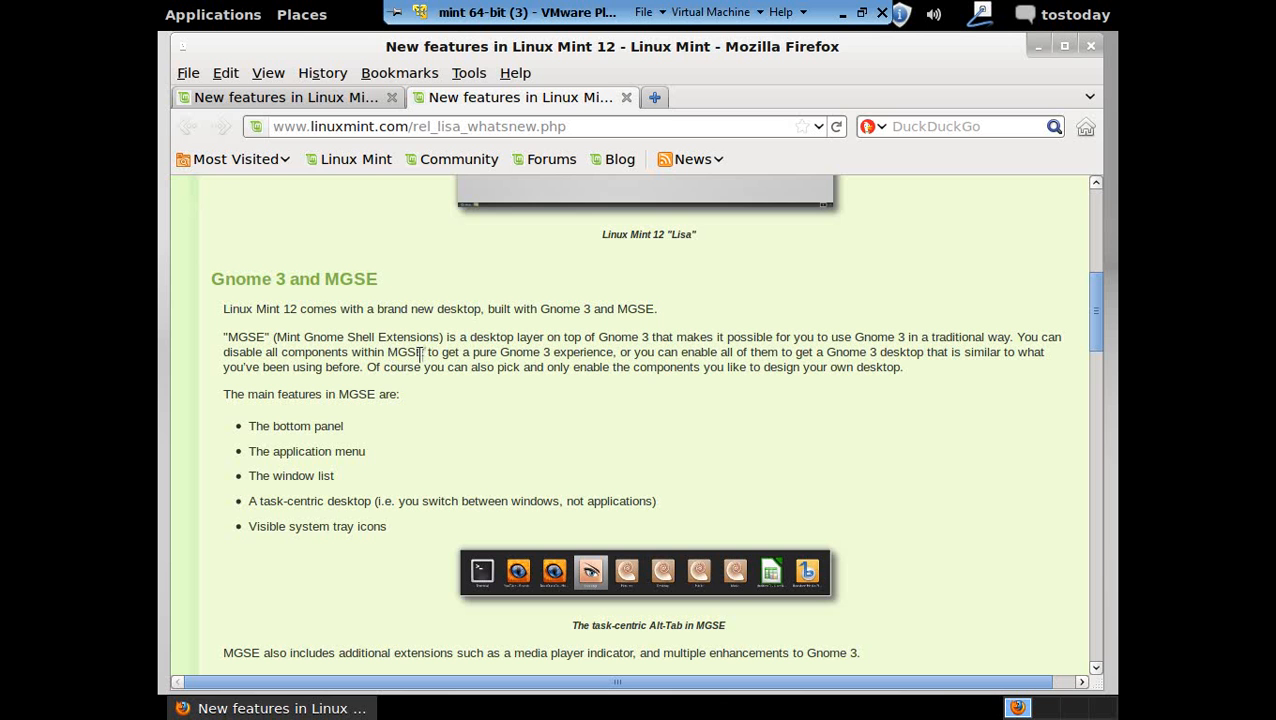
mouse_move(508, 352)
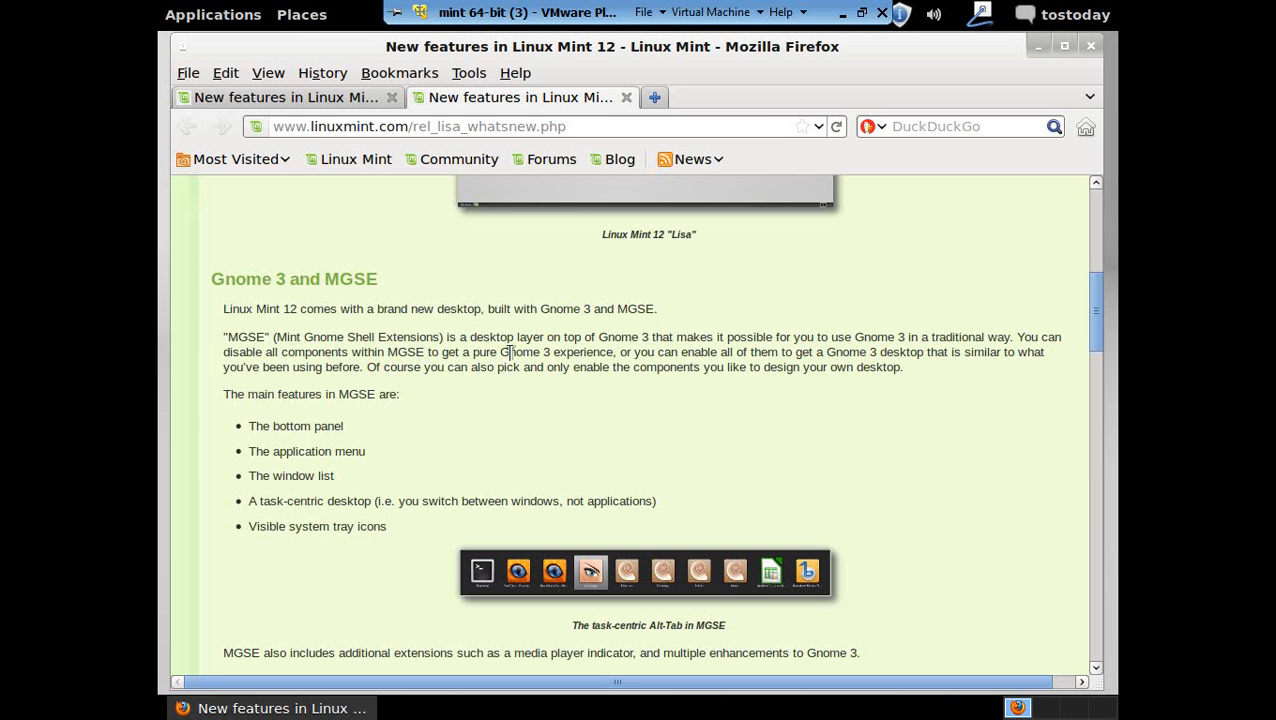
mouse_move(690, 366)
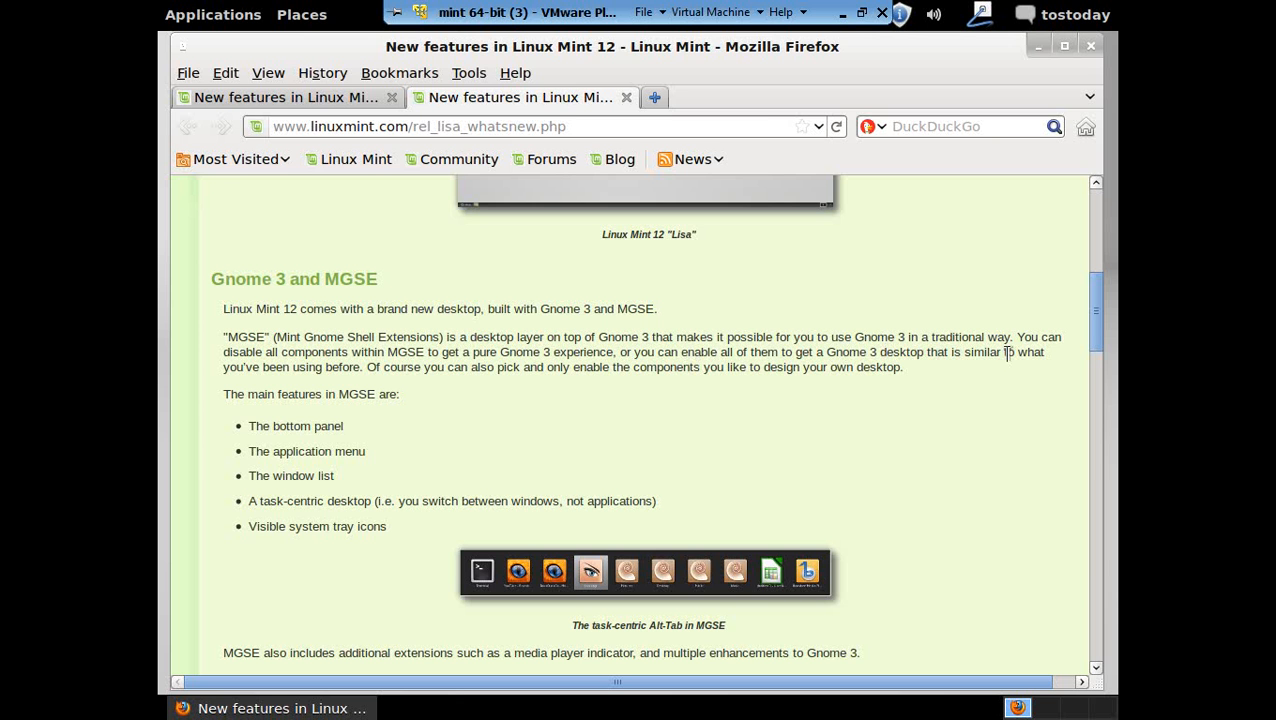
mouse_move(480, 415)
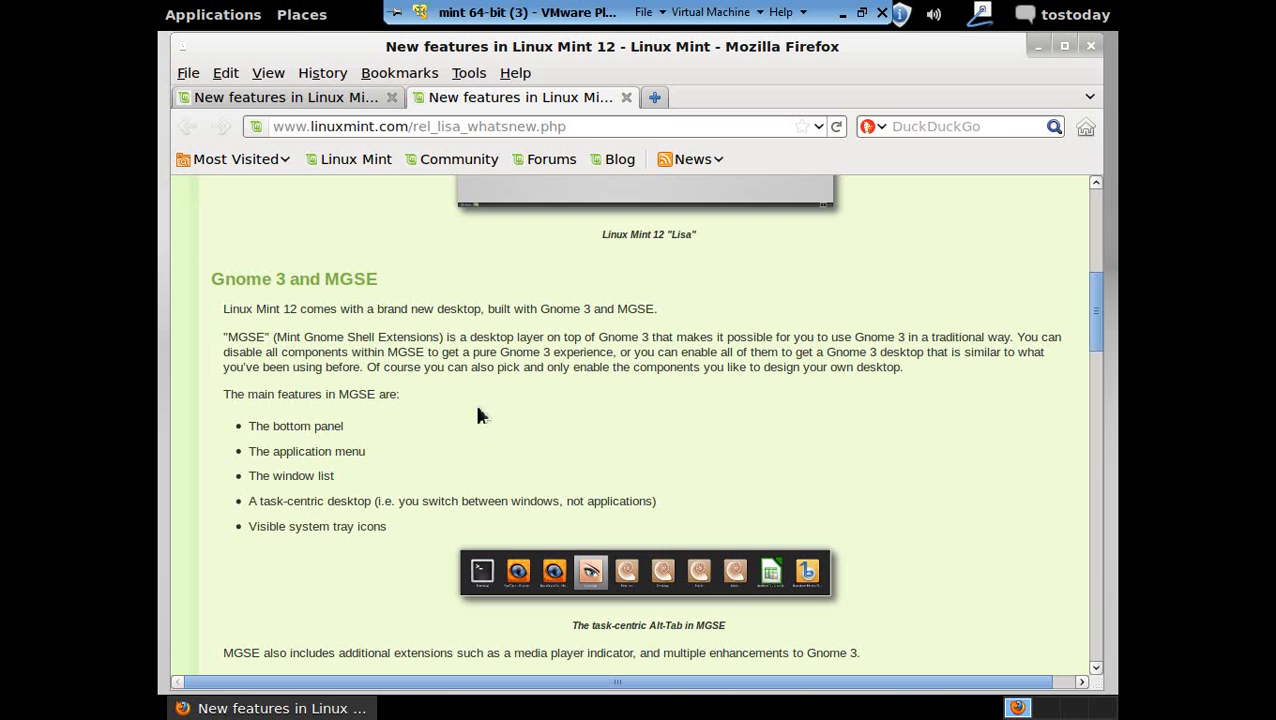
mouse_move(425, 378)
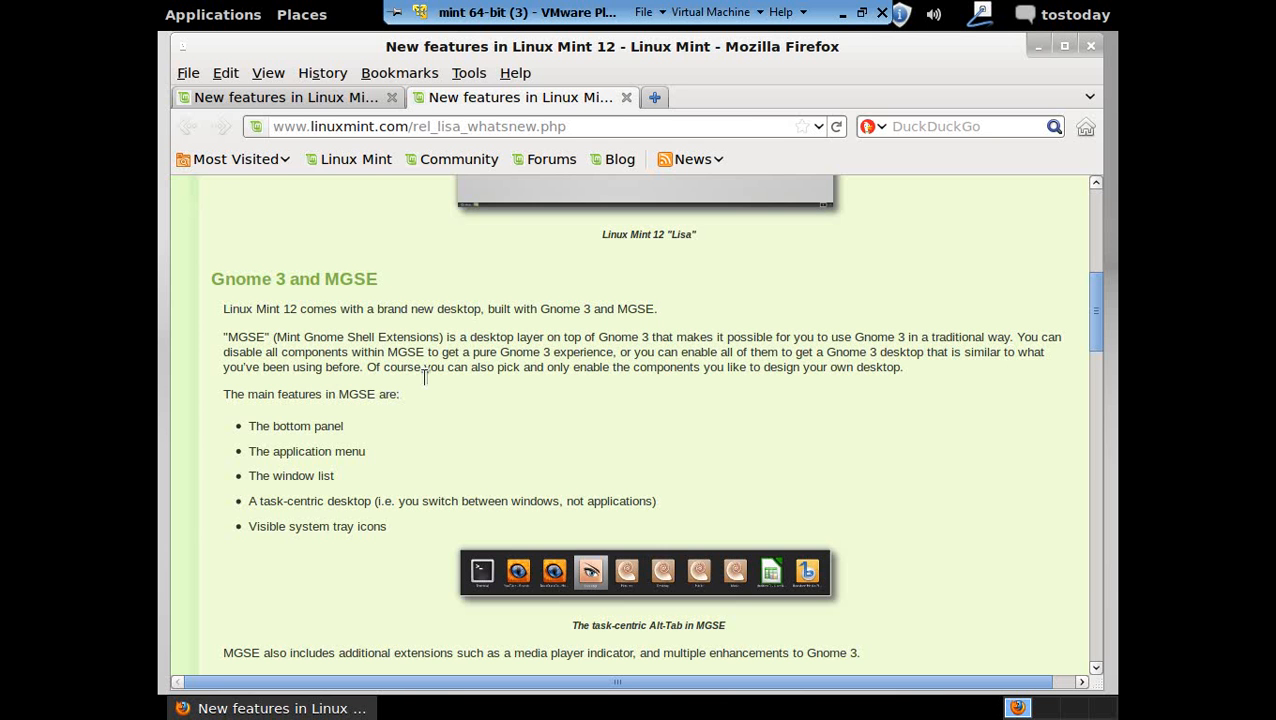
mouse_move(535, 360)
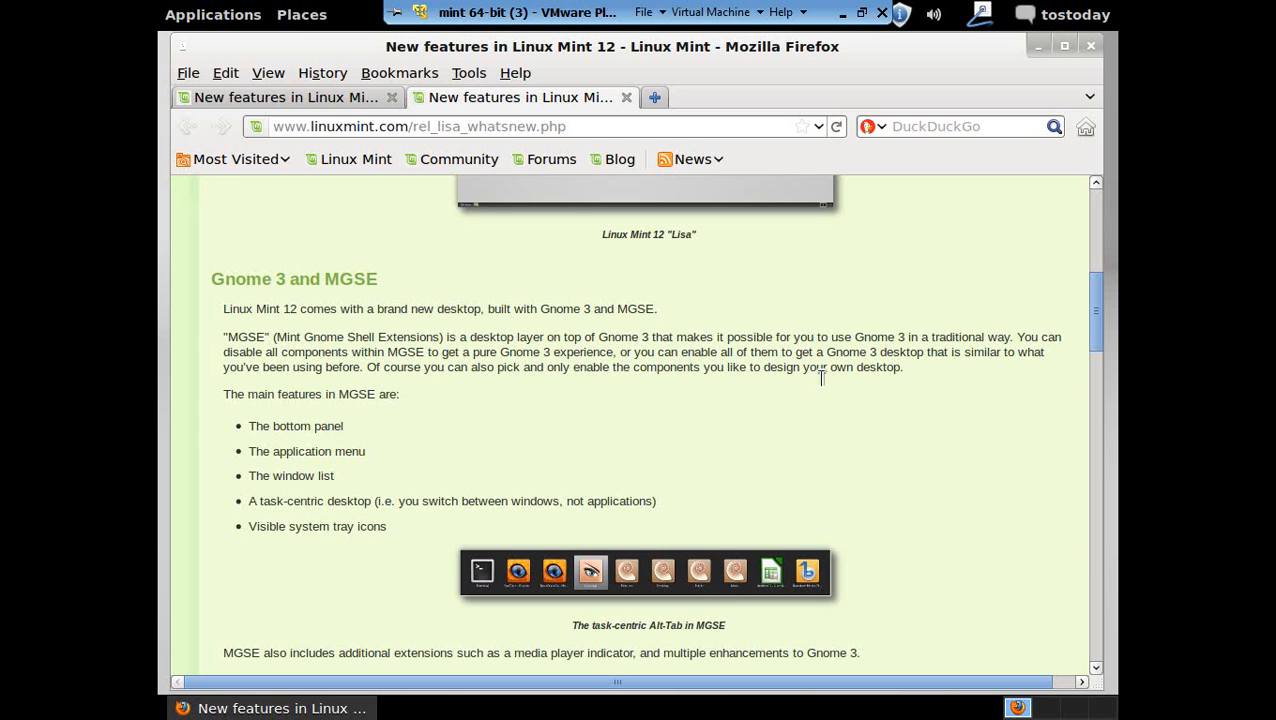
mouse_move(888, 358)
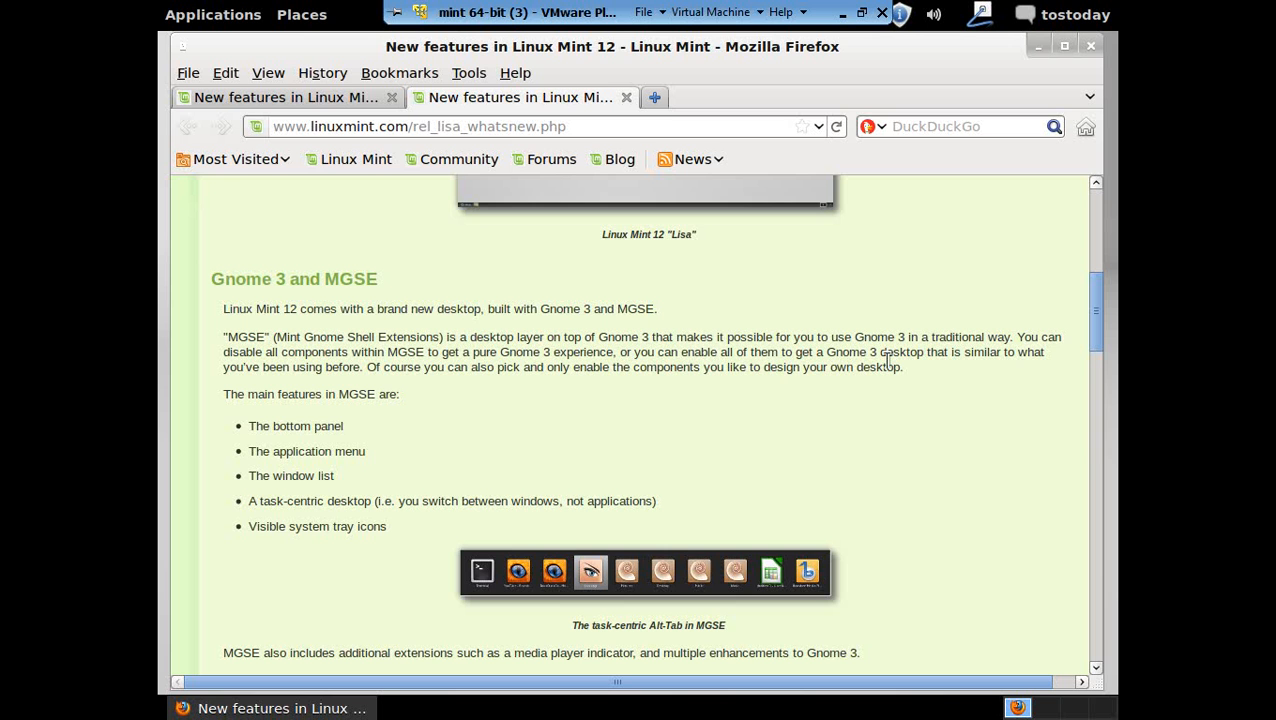
mouse_move(989, 381)
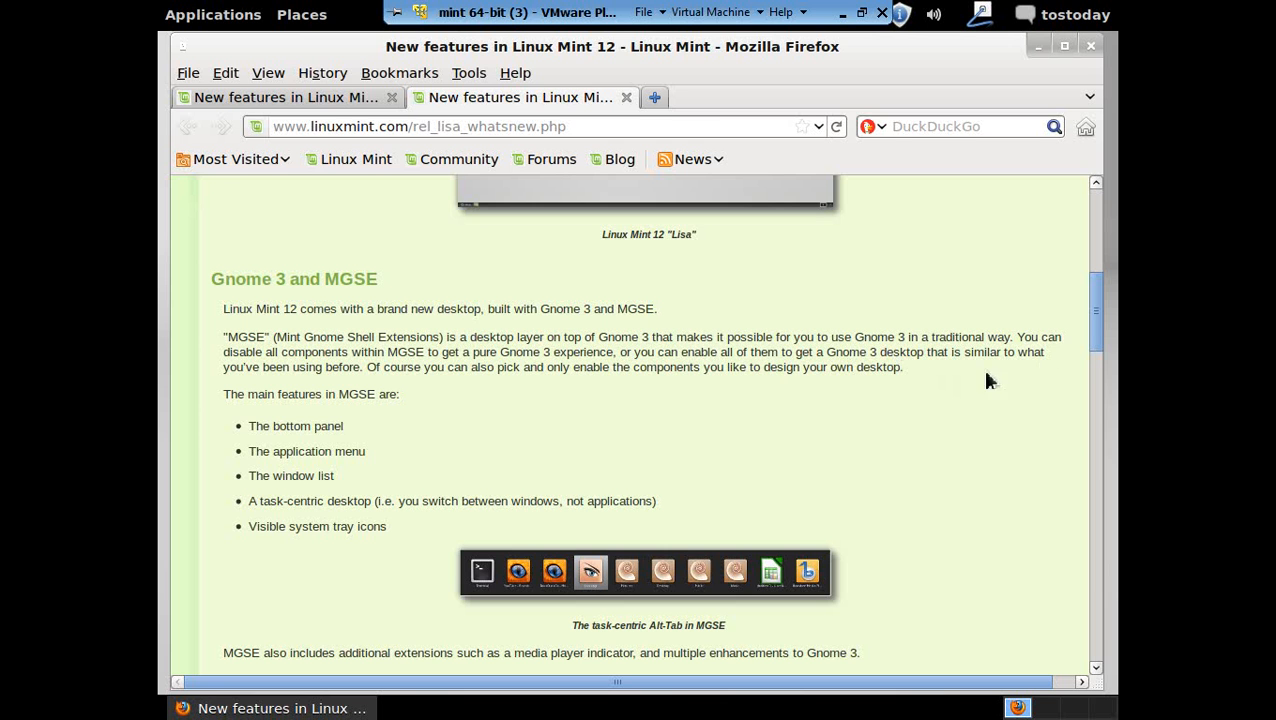
mouse_move(505, 405)
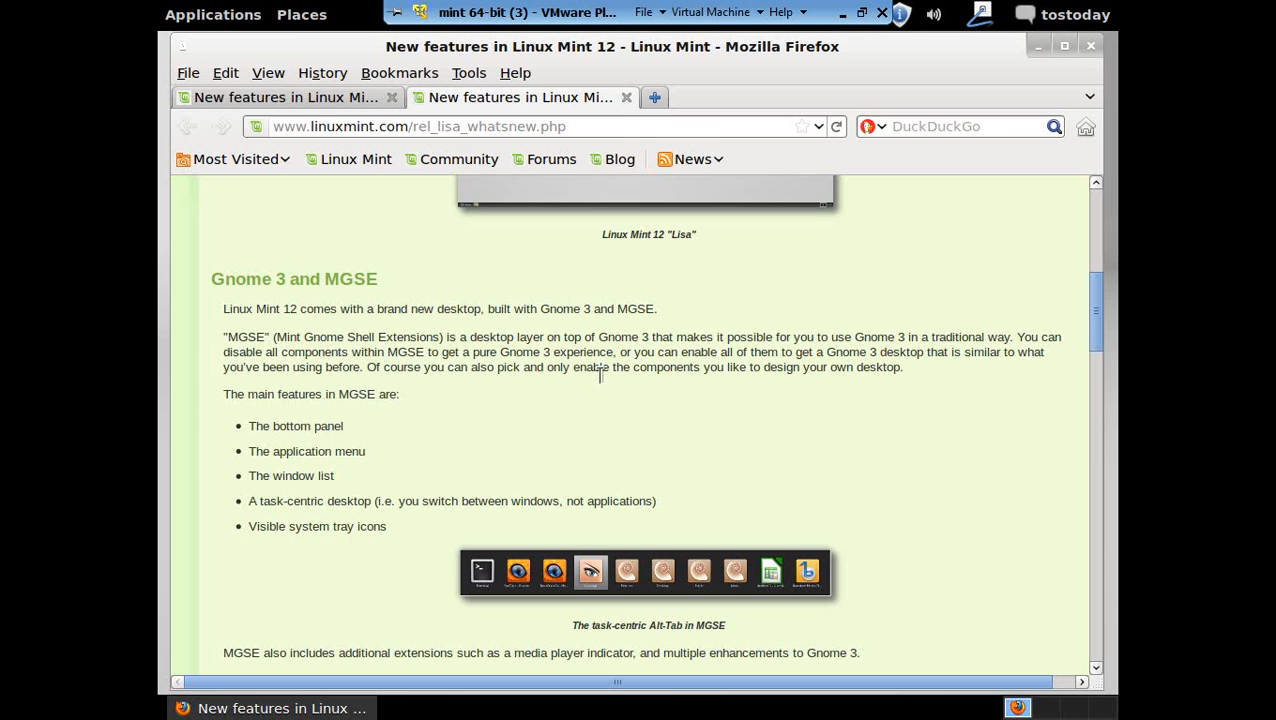
mouse_move(857, 399)
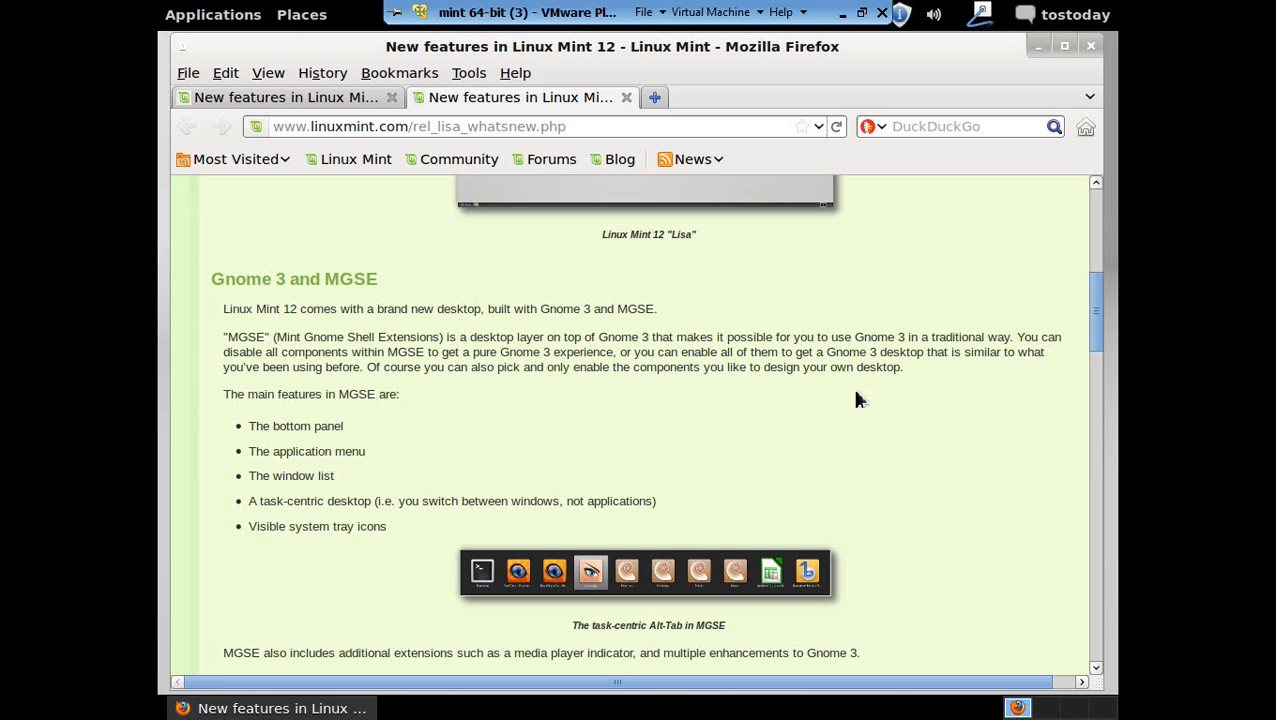
mouse_move(865, 415)
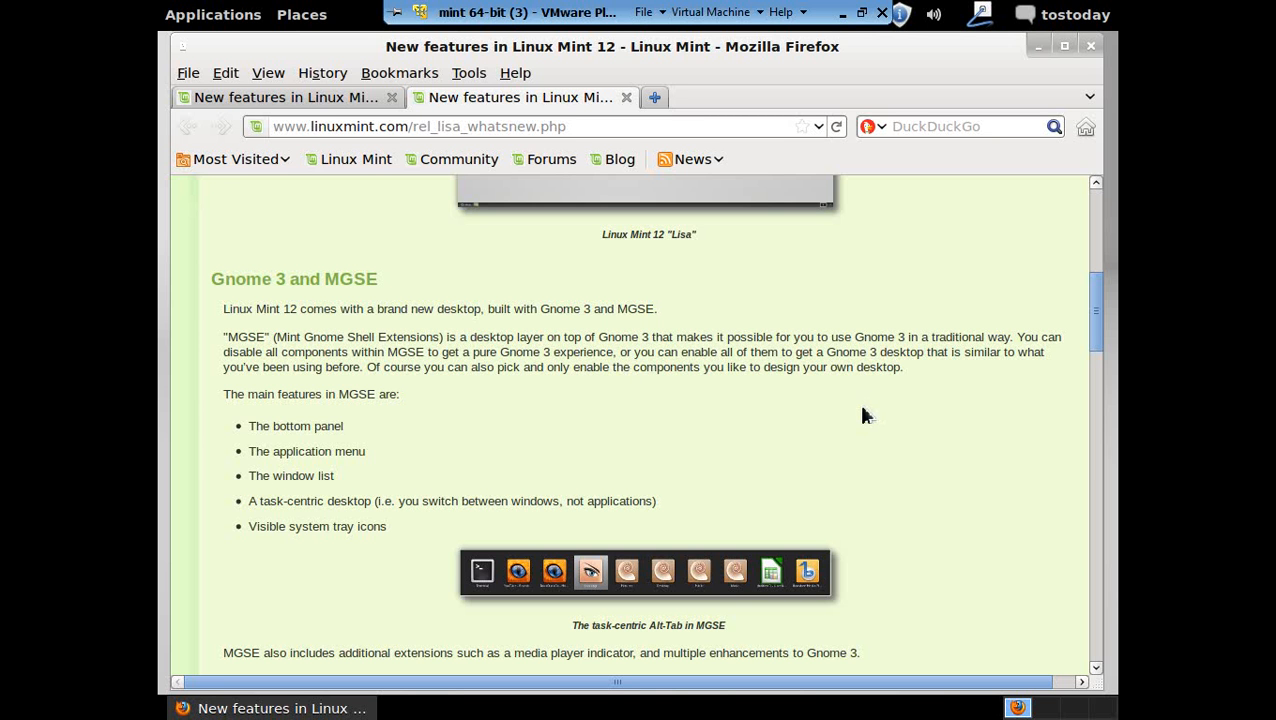
mouse_move(368, 471)
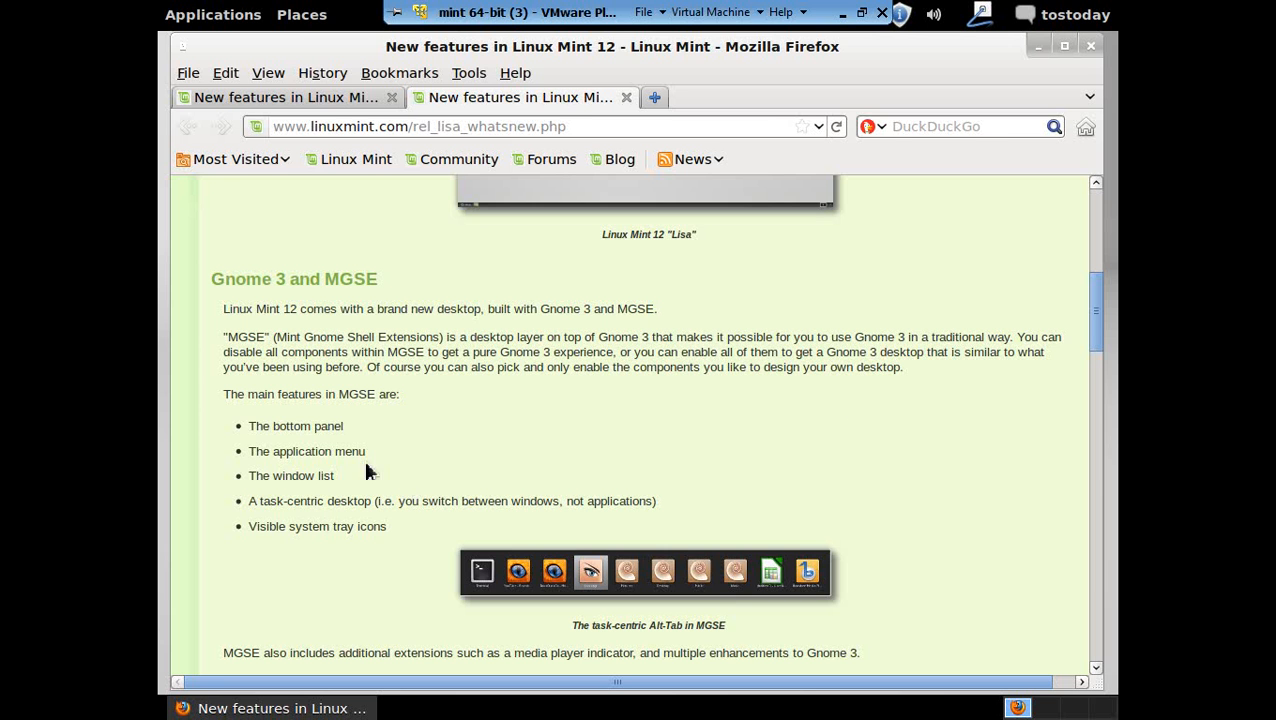
mouse_move(349, 432)
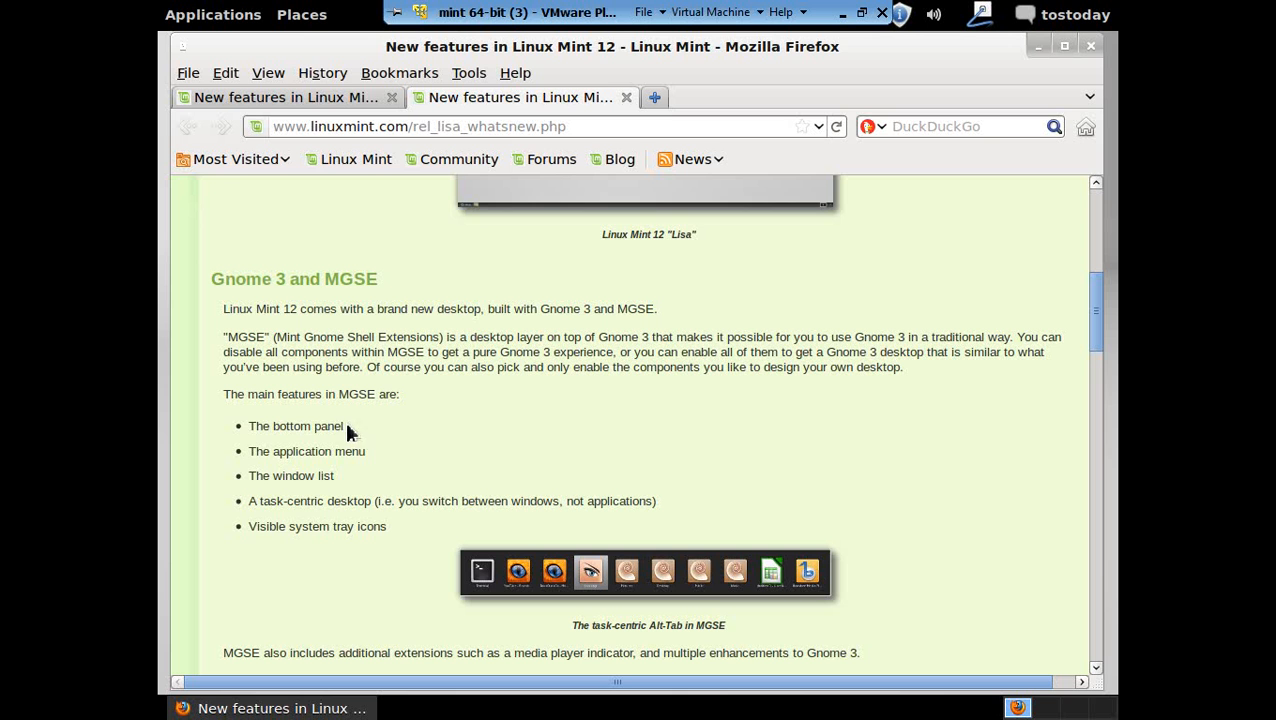
mouse_move(377, 460)
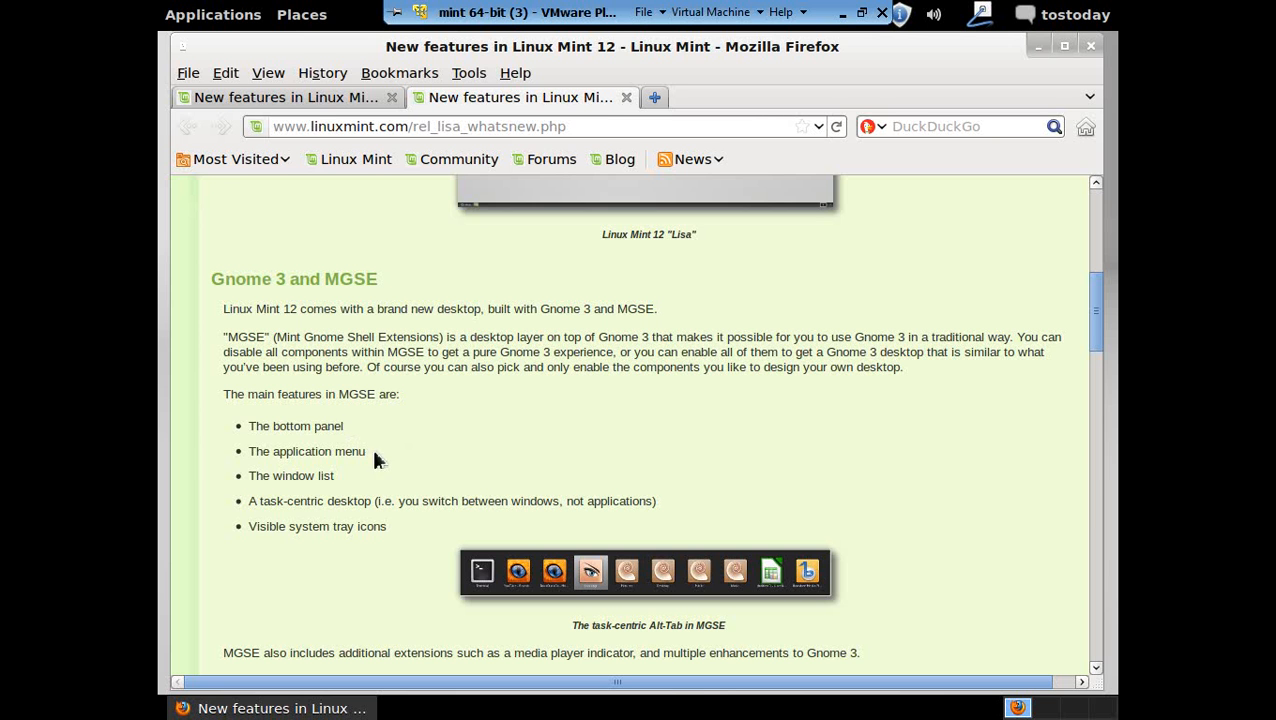
mouse_move(498, 446)
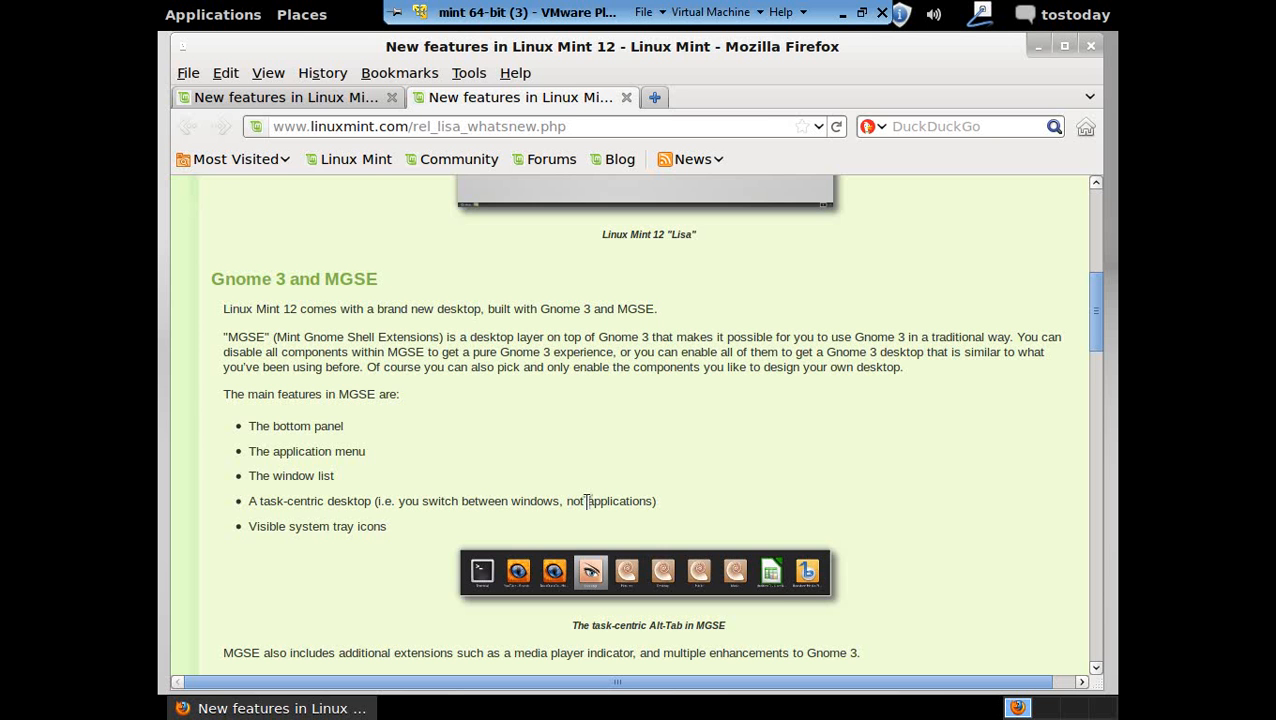
Scroll down past the MGSE extensions to Artwork improvements, then back to the top
scroll("down", 3)
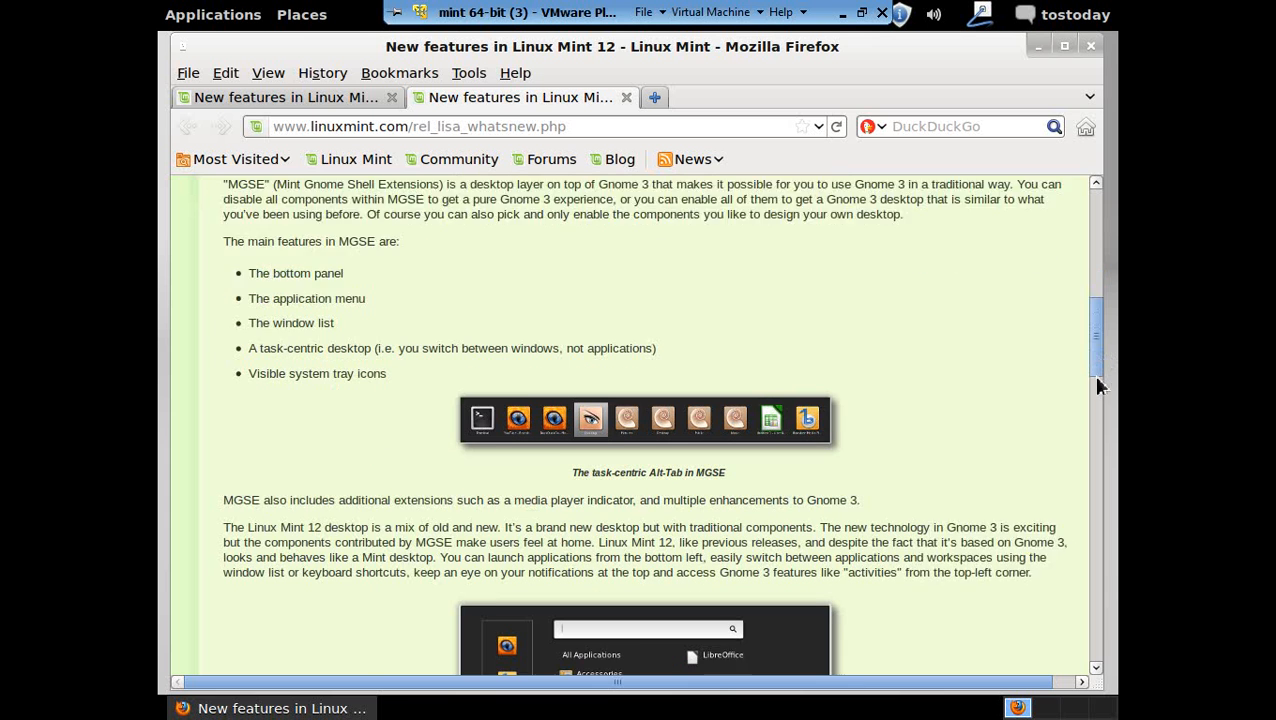
scroll("down", 3)
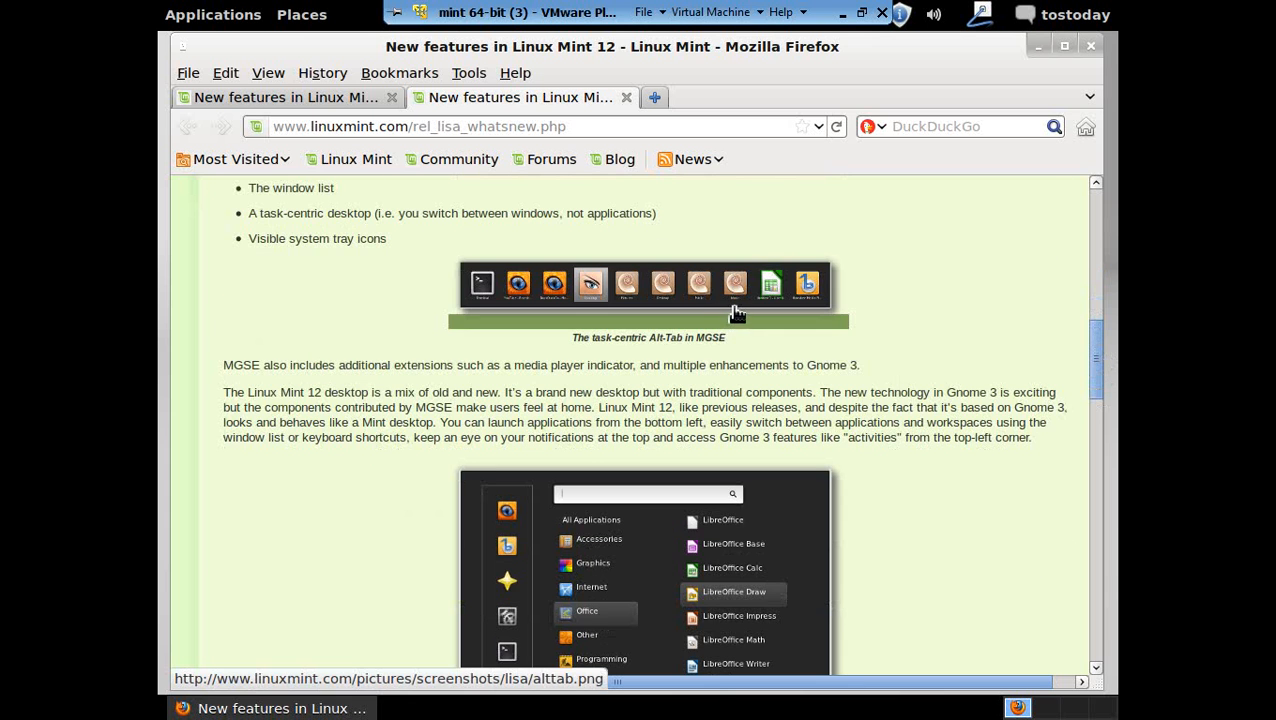
mouse_move(320, 385)
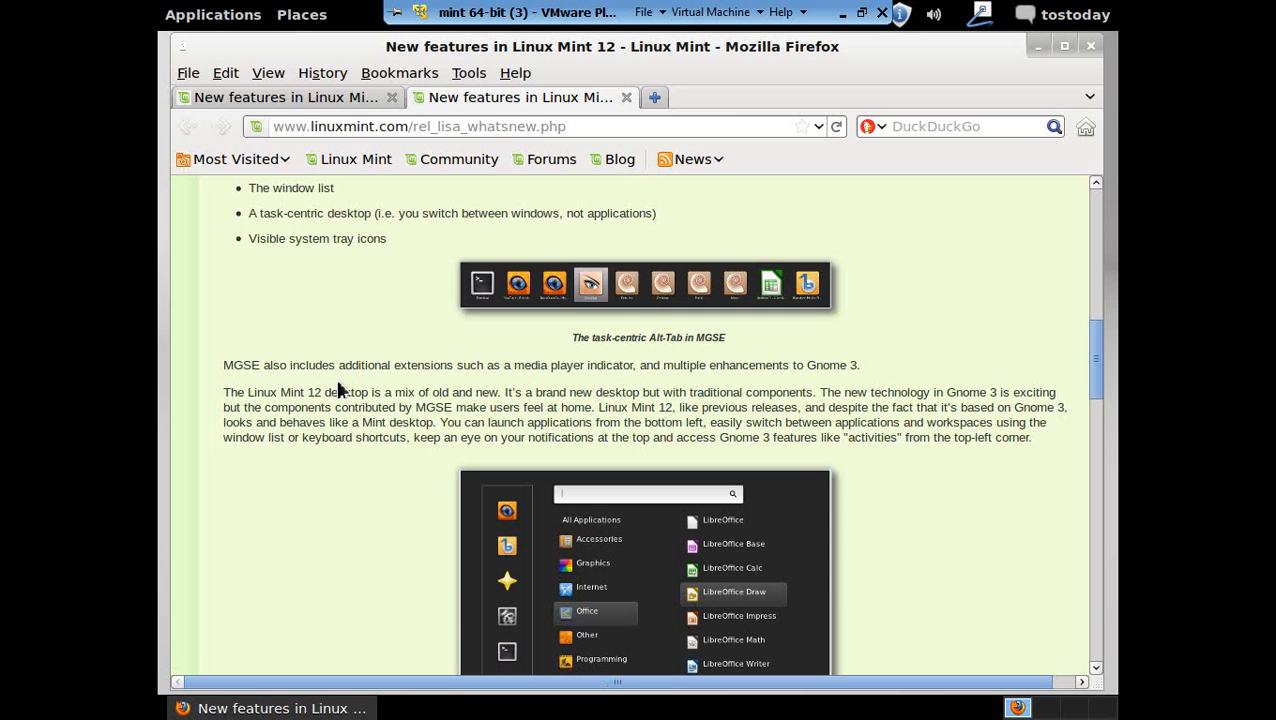
mouse_move(516, 372)
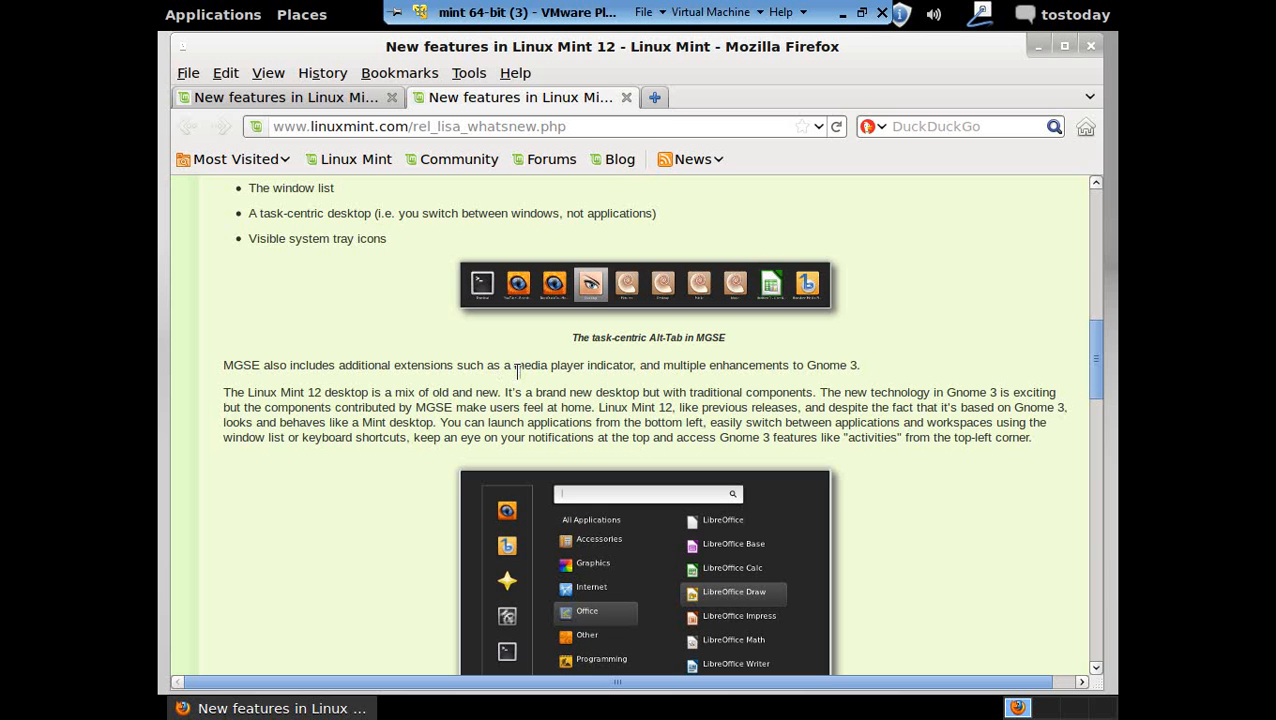
mouse_move(607, 380)
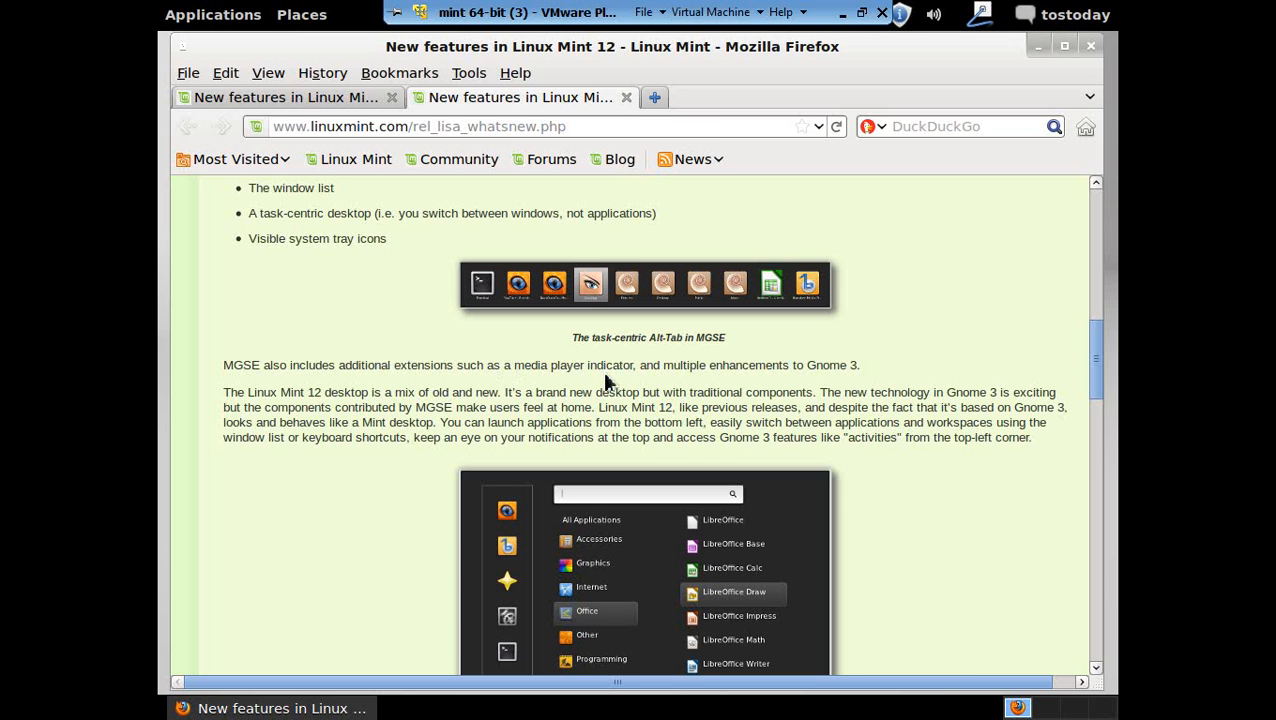
mouse_move(1073, 361)
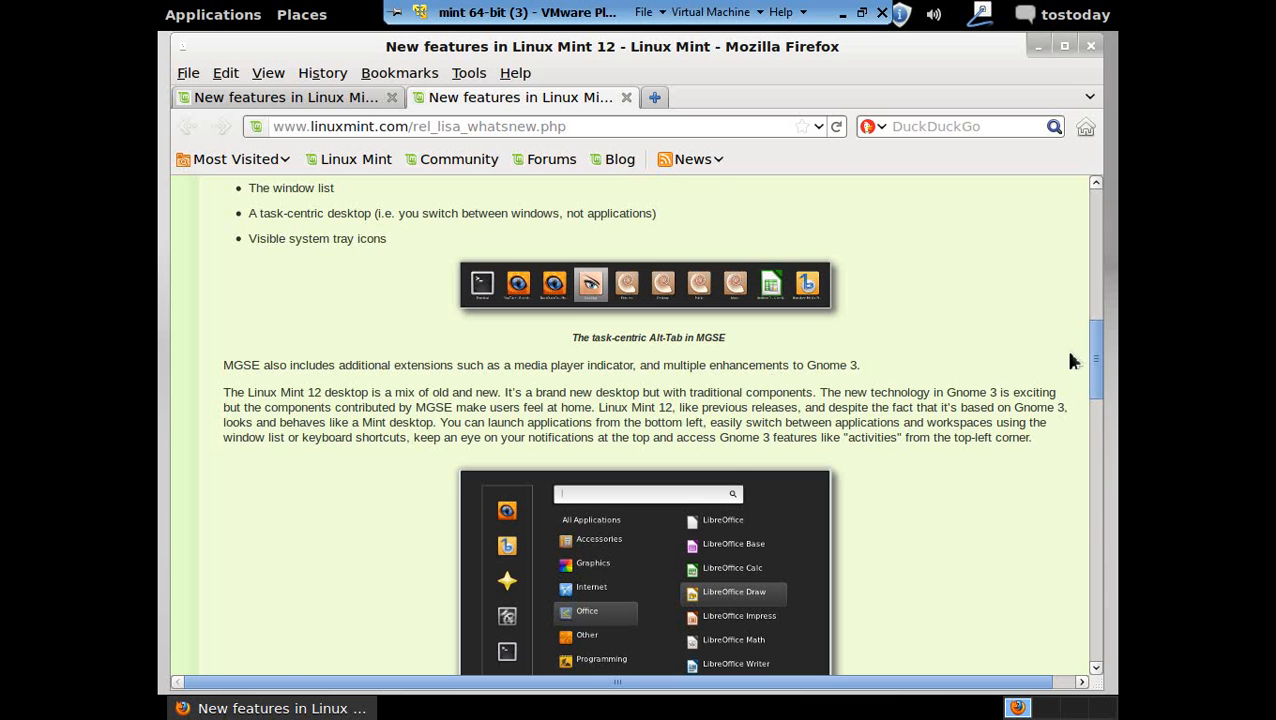
scroll("down", 3)
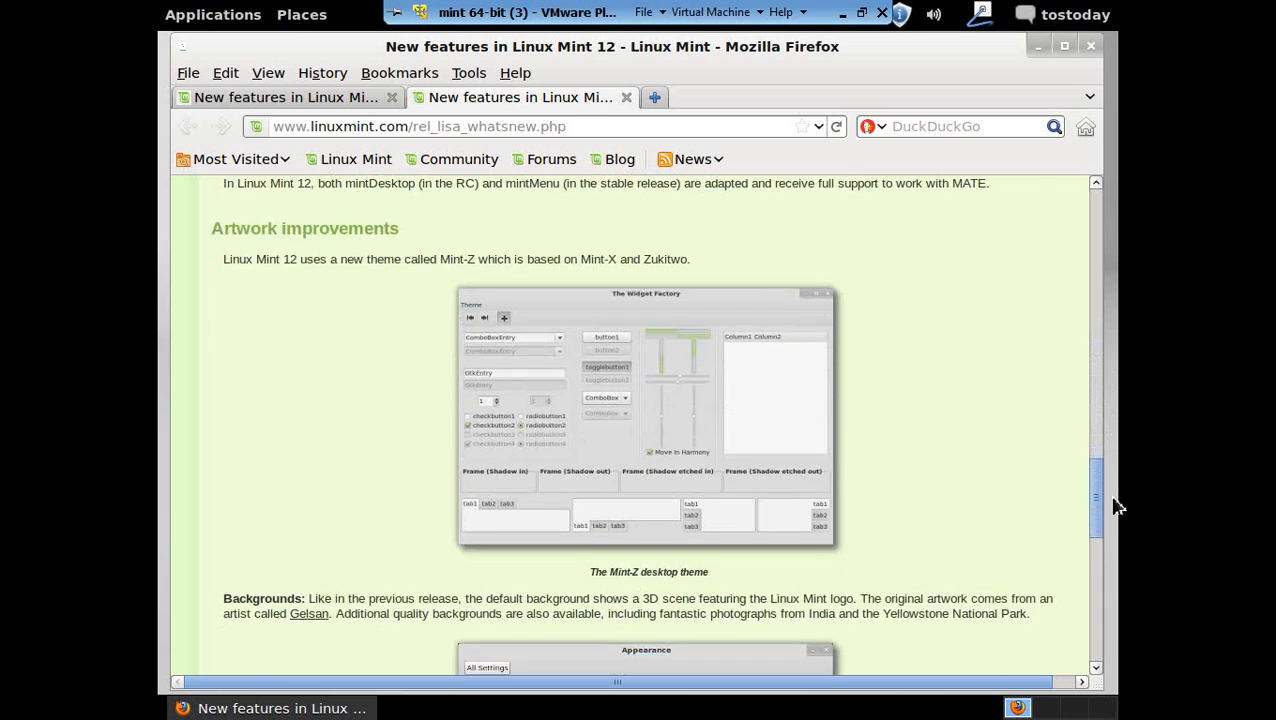
scroll("up", 3)
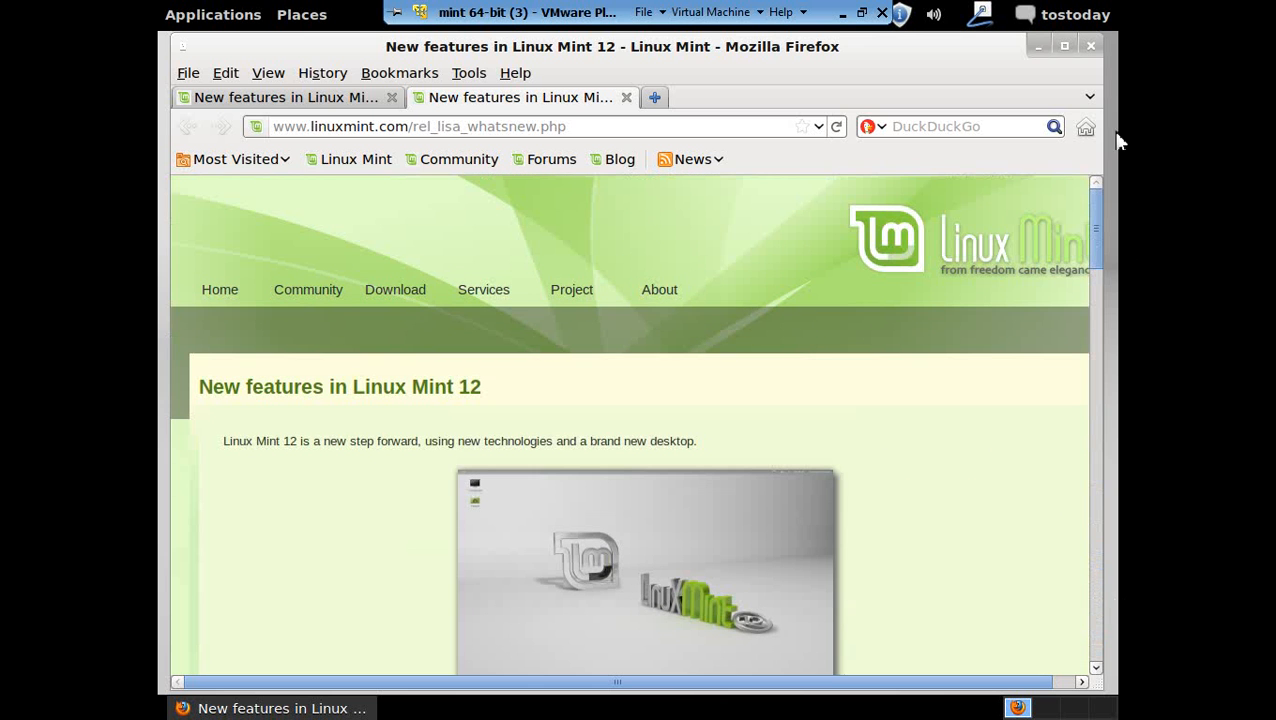
Quit Firefox via its Quit dialog and close the Welcome to Linux Mint window
left_click(1090, 46)
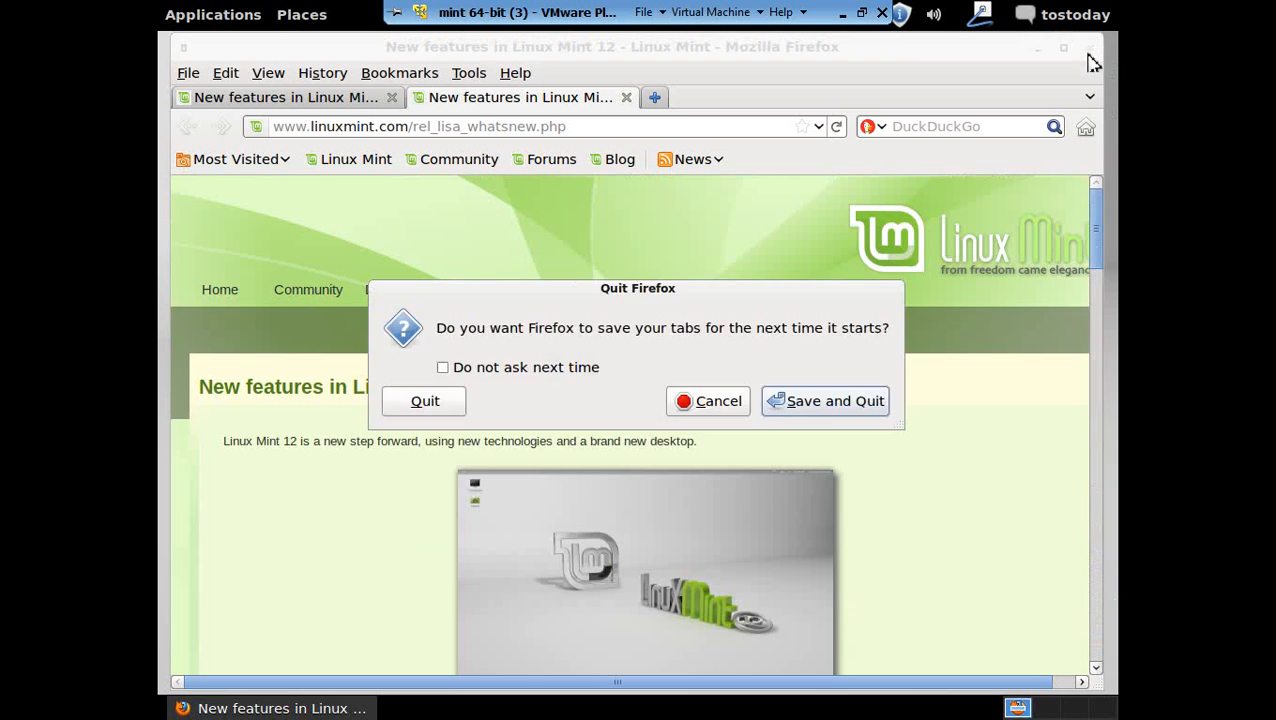
left_click(424, 400)
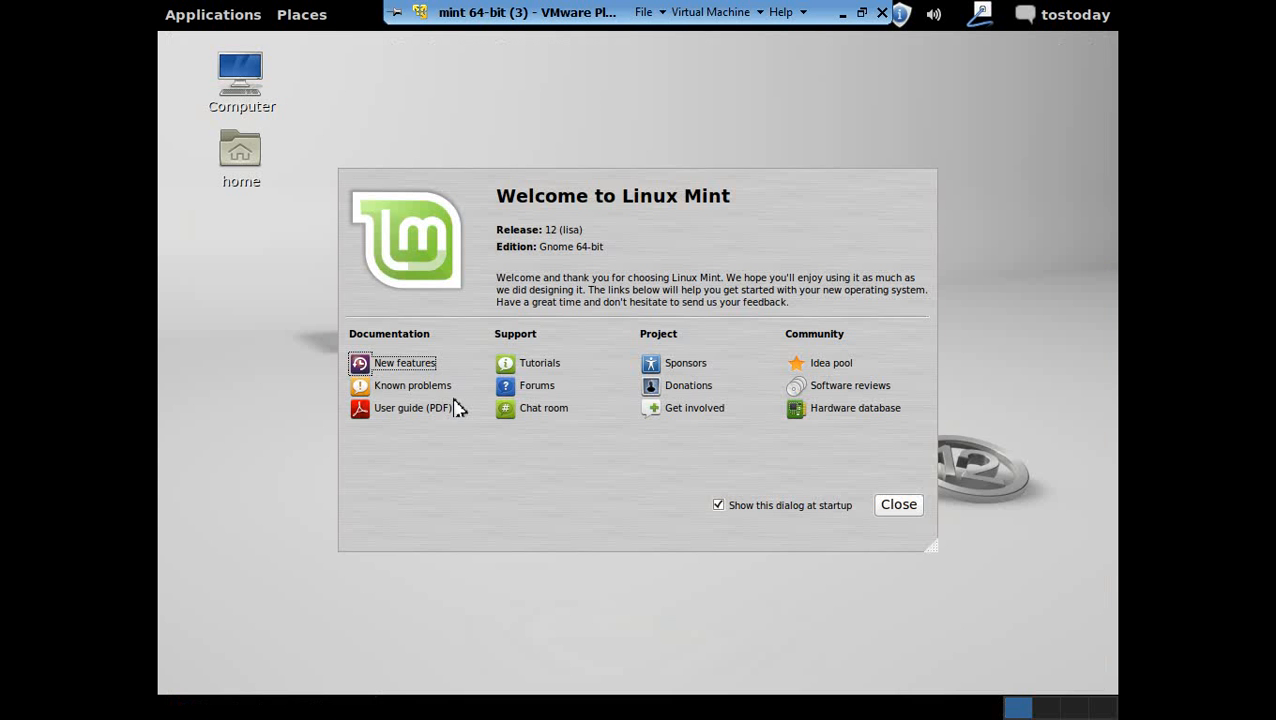
mouse_move(900, 515)
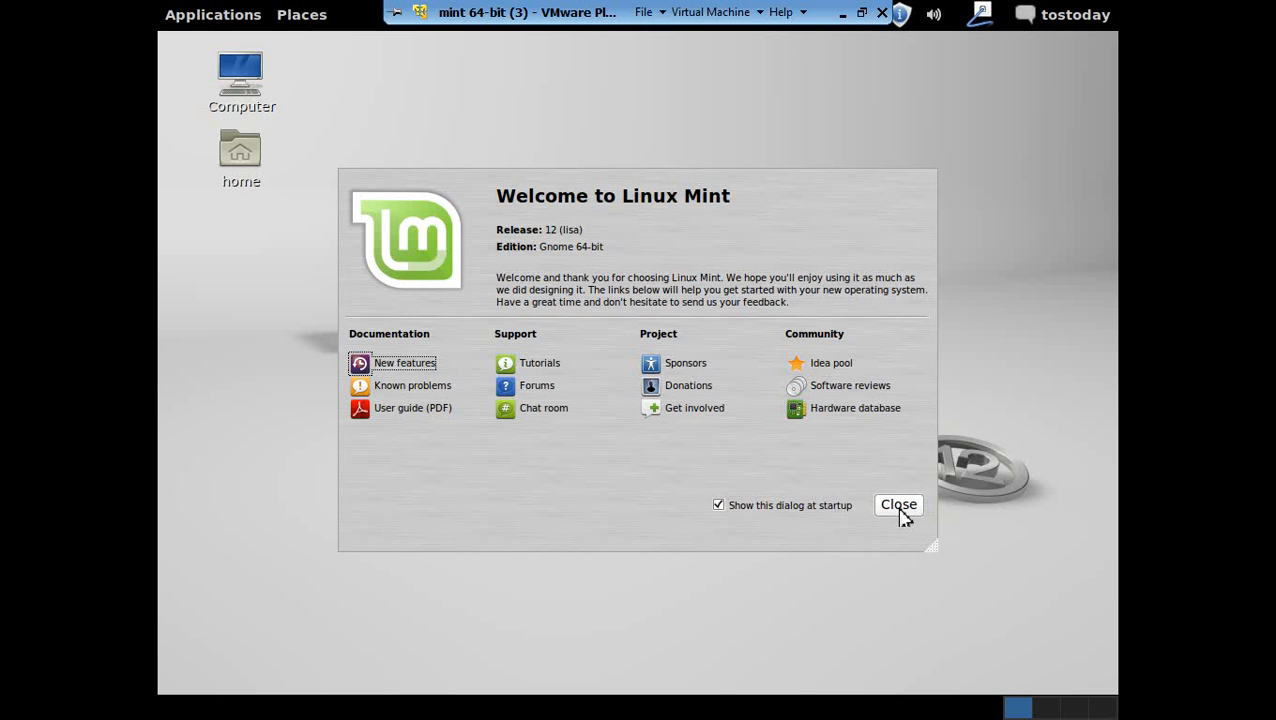
left_click(898, 504)
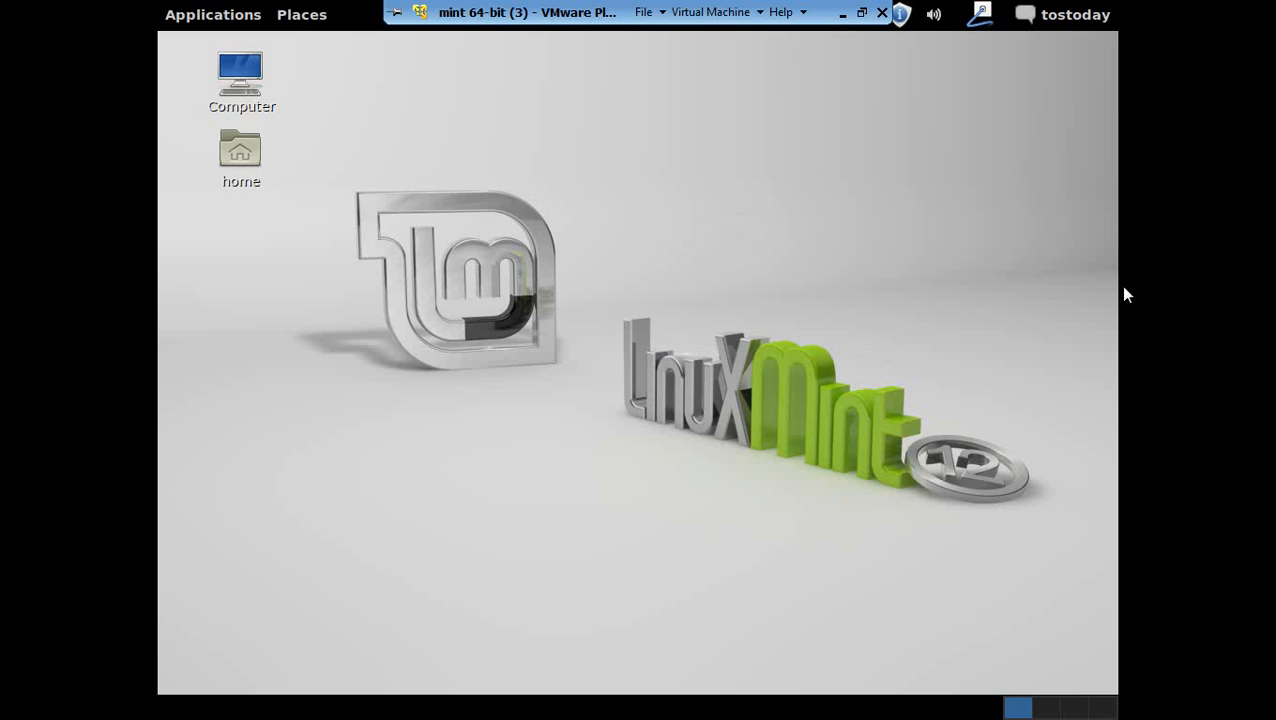
mouse_move(710, 310)
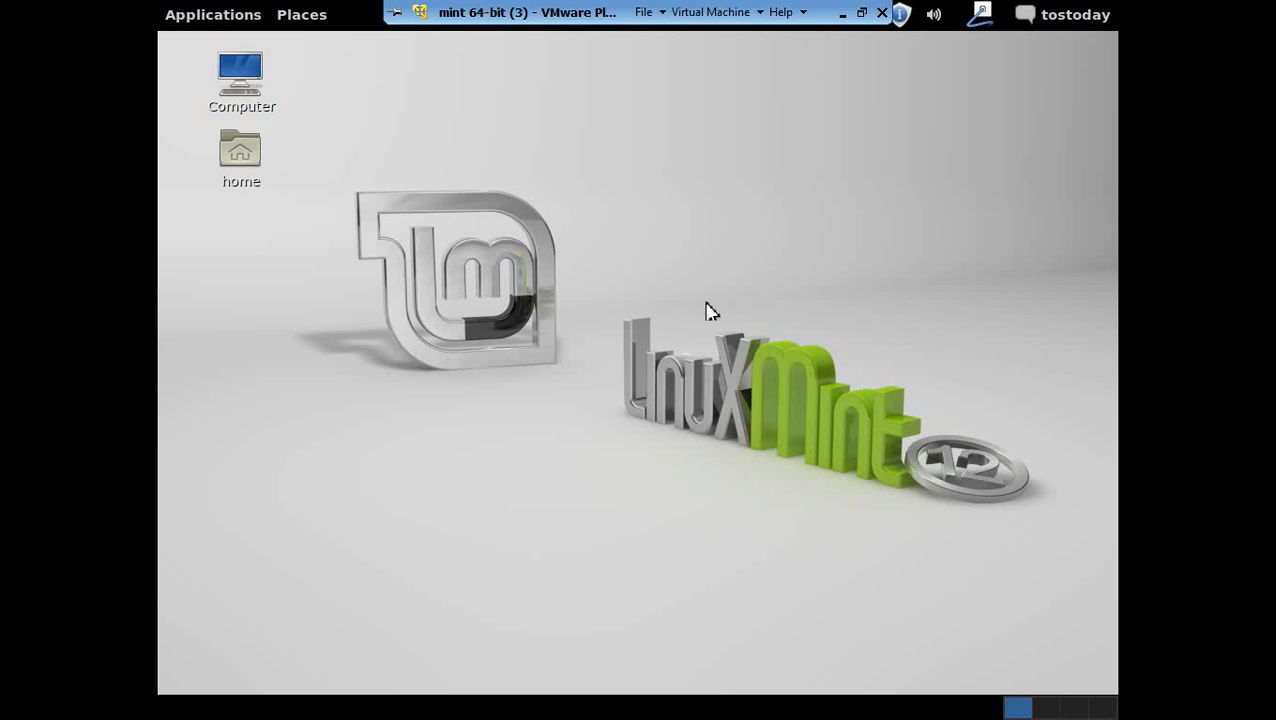
mouse_move(710, 323)
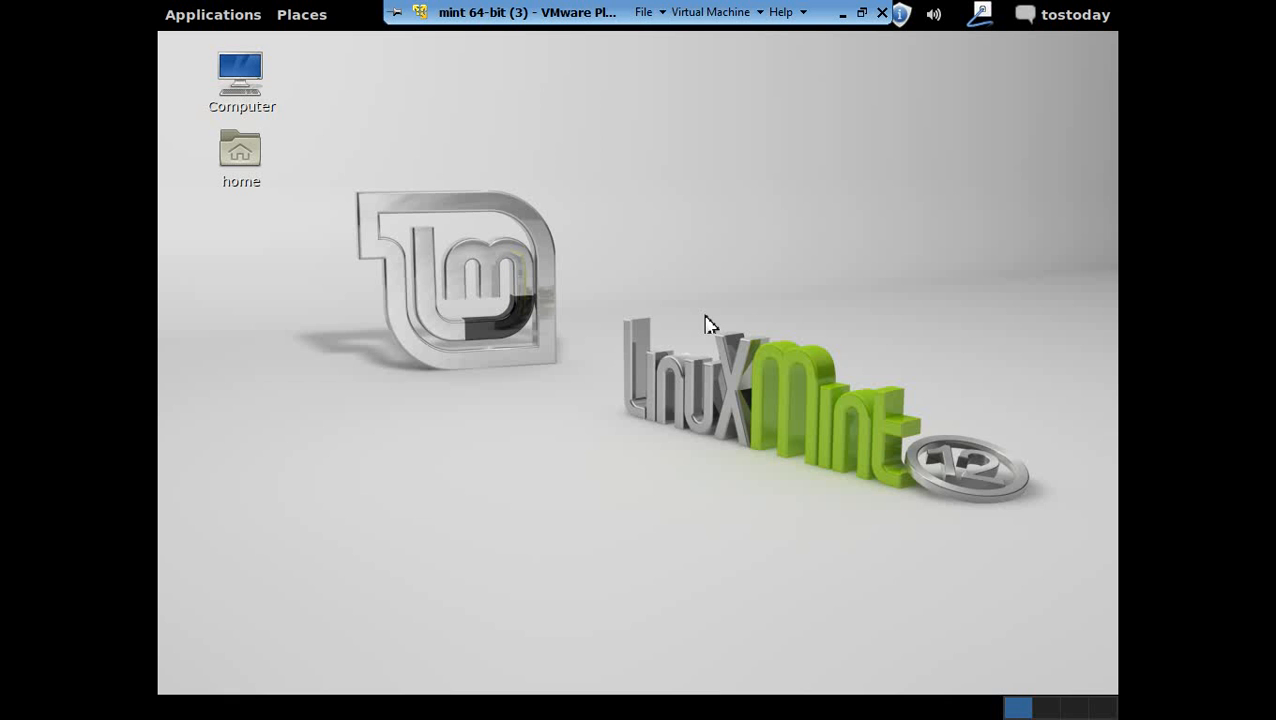
mouse_move(278, 143)
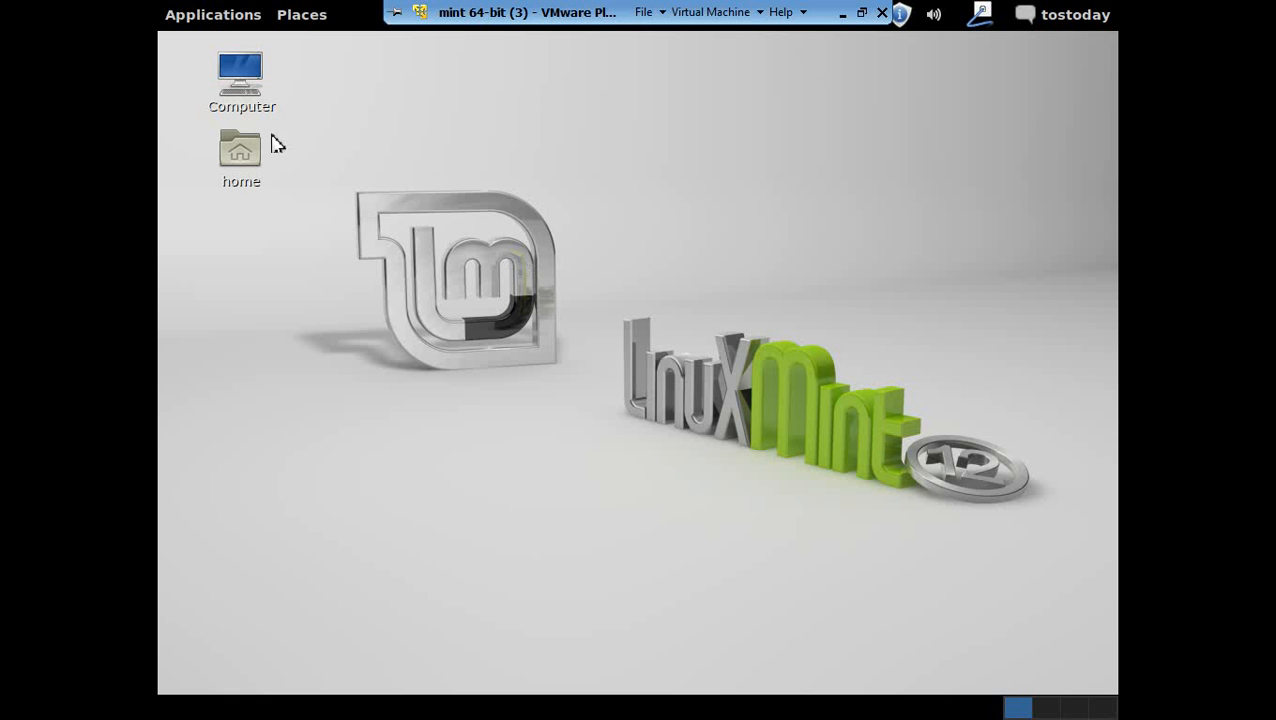
Open the Applications menu and expand the System Tools category
left_click(212, 14)
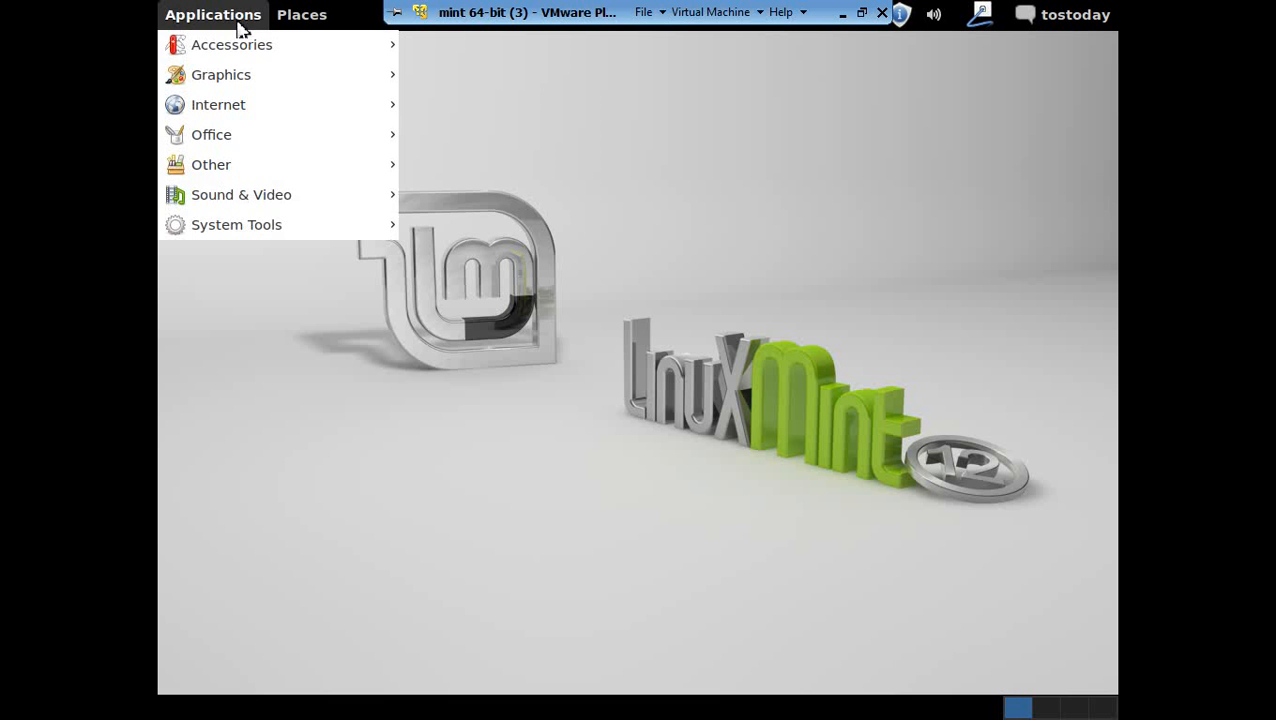
mouse_move(237, 224)
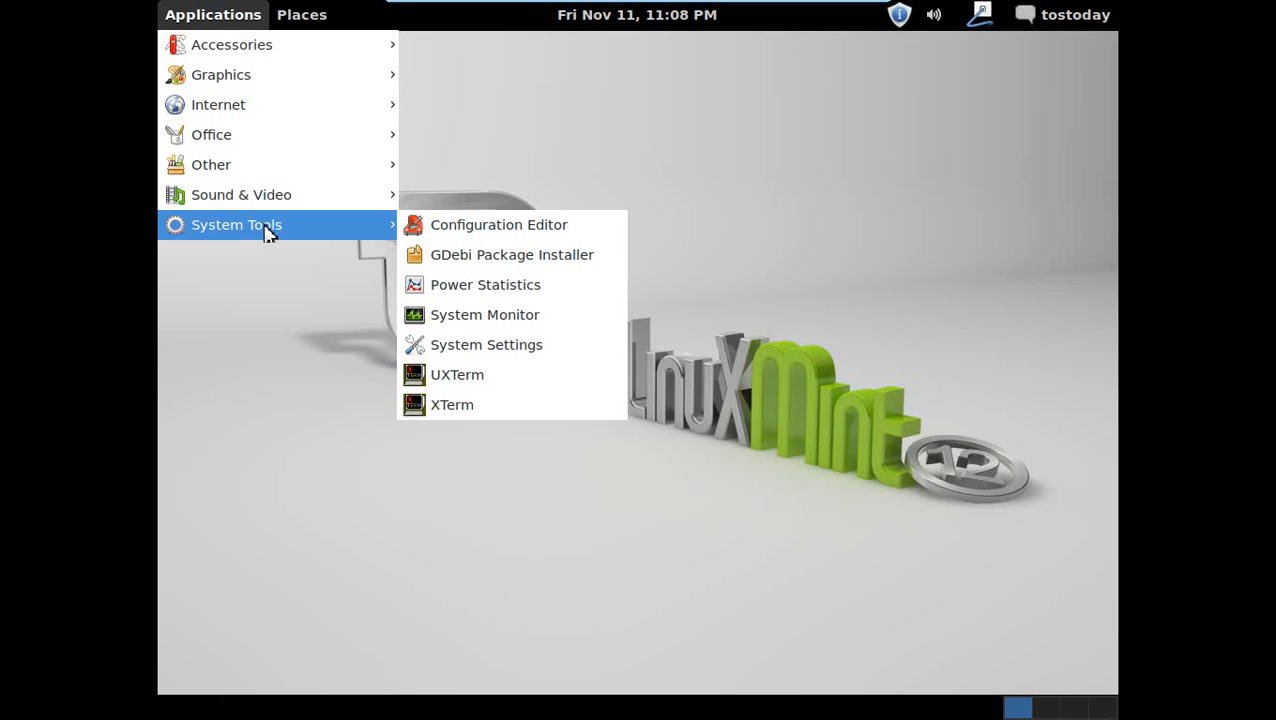
left_click(486, 344)
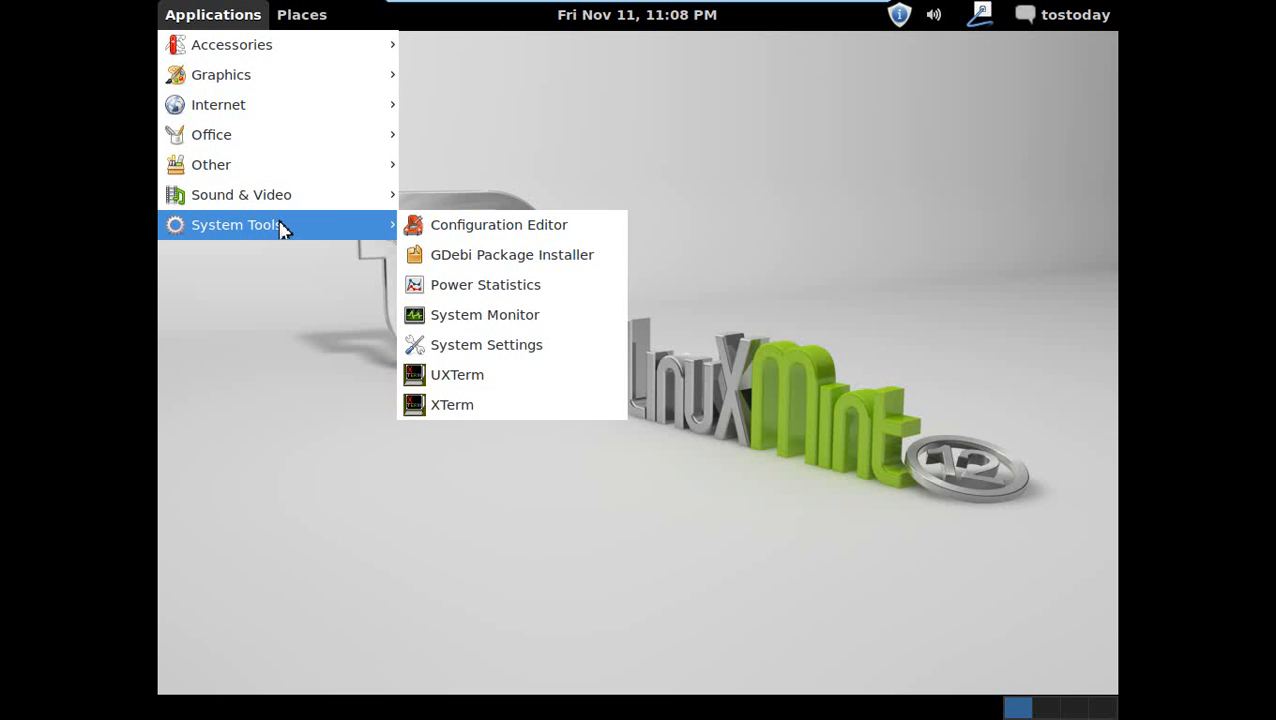
mouse_move(418, 248)
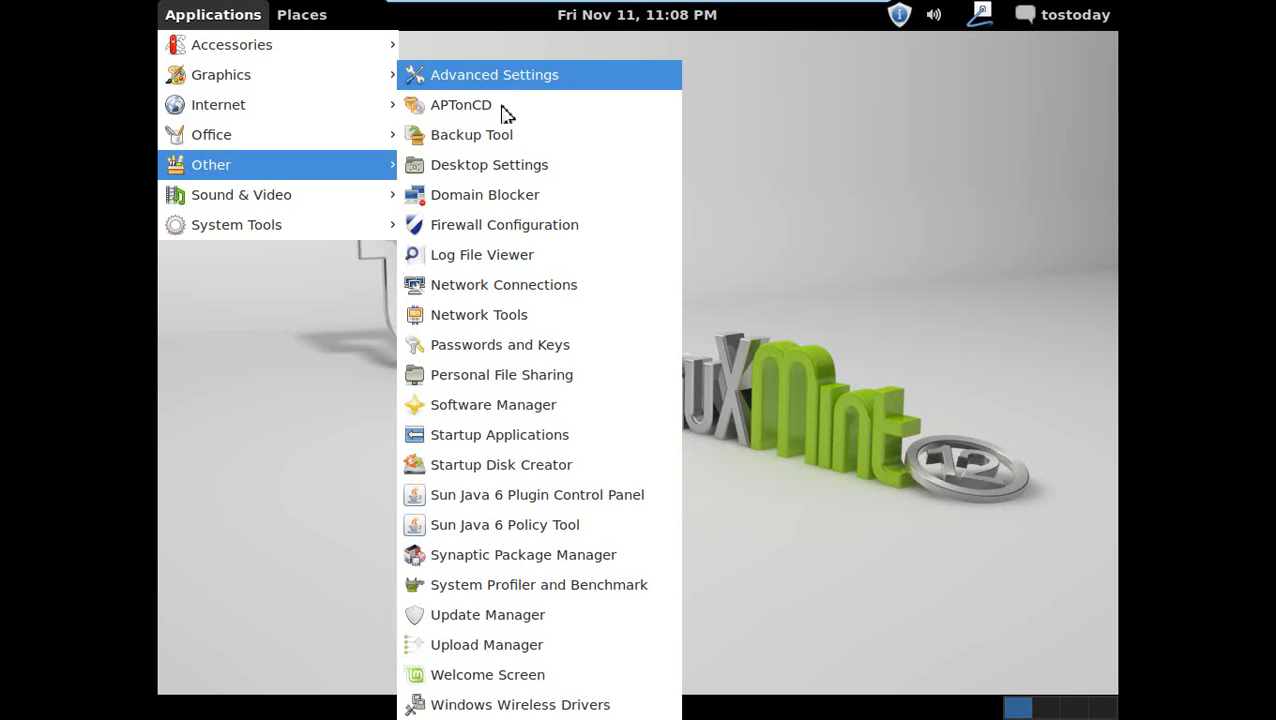
mouse_move(546, 344)
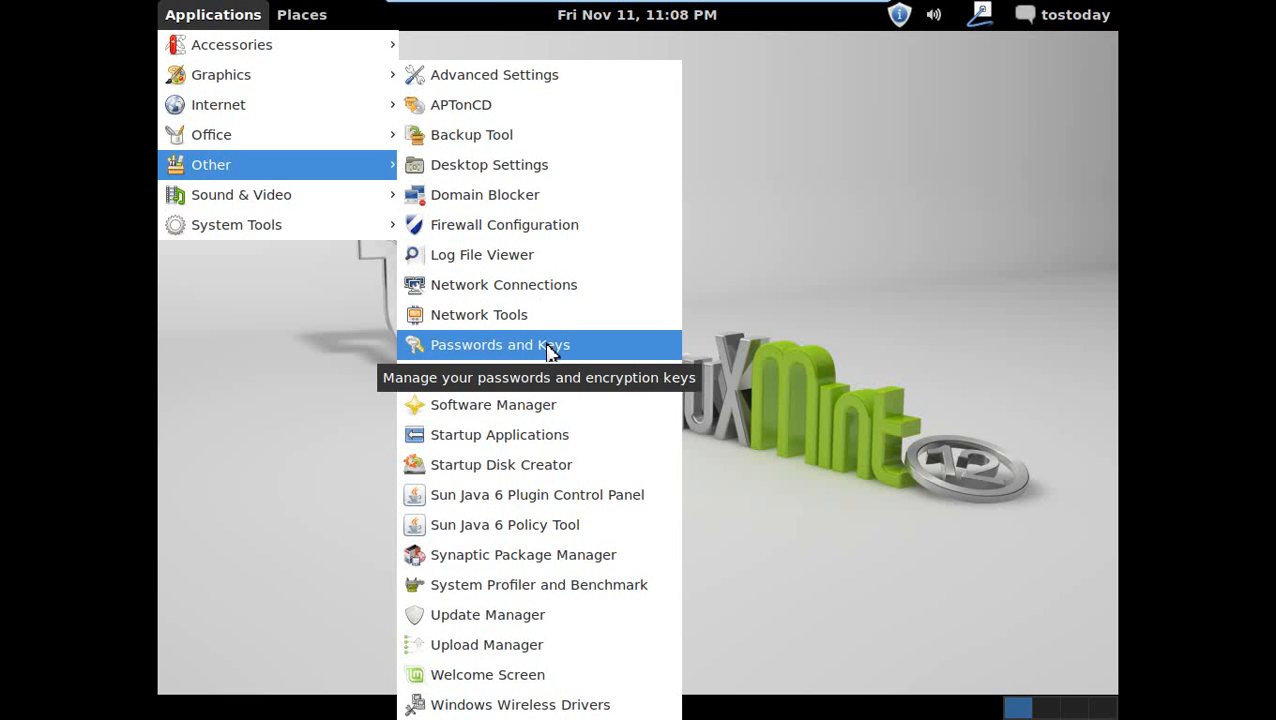
mouse_move(504, 224)
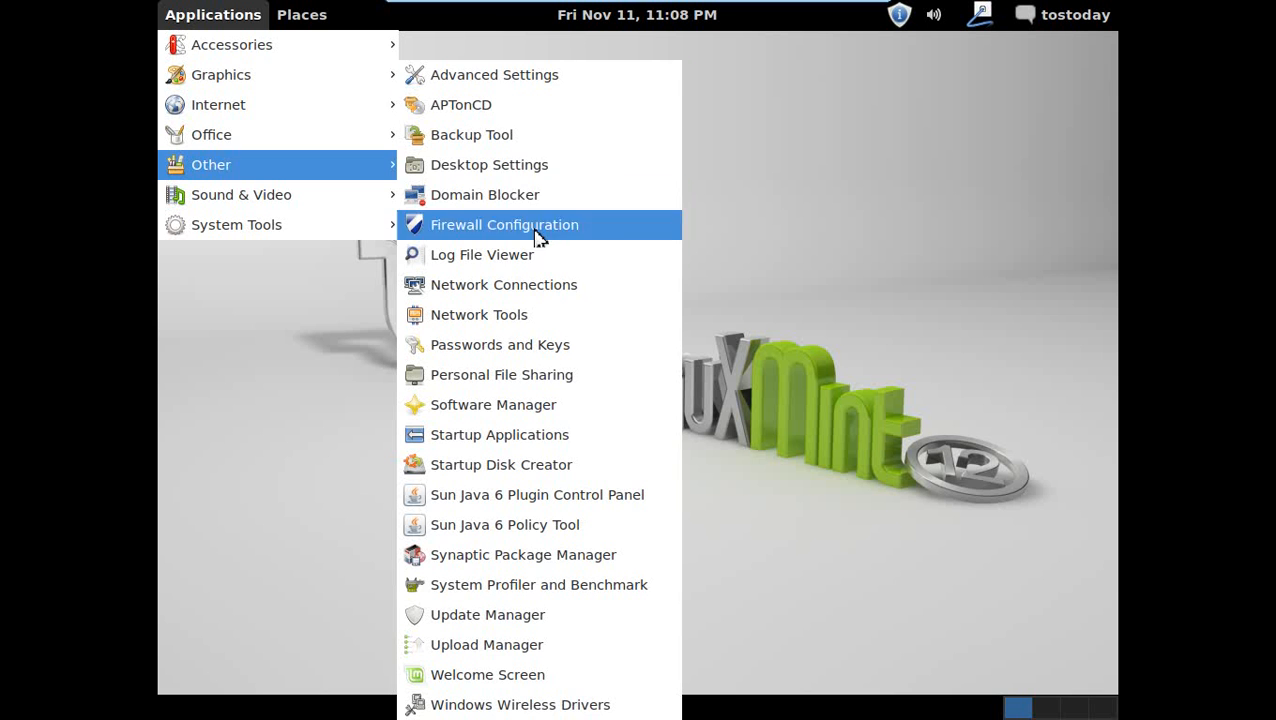
mouse_move(476, 404)
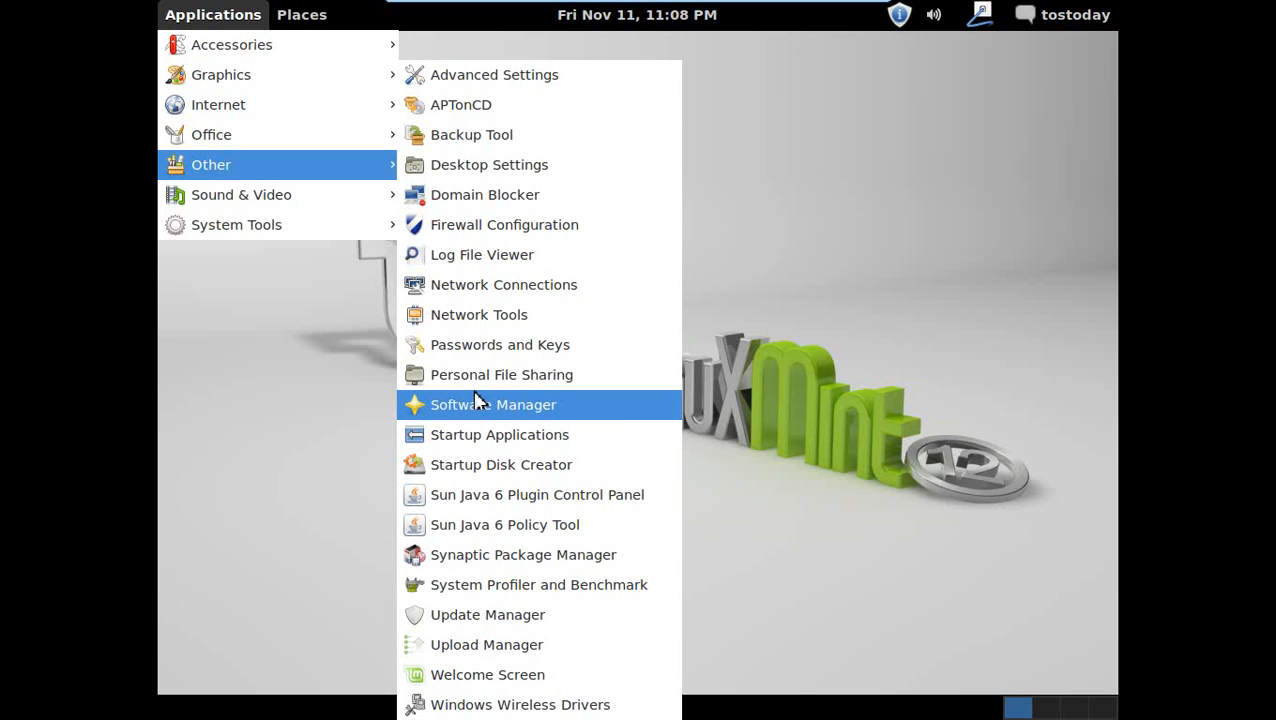
mouse_move(520, 704)
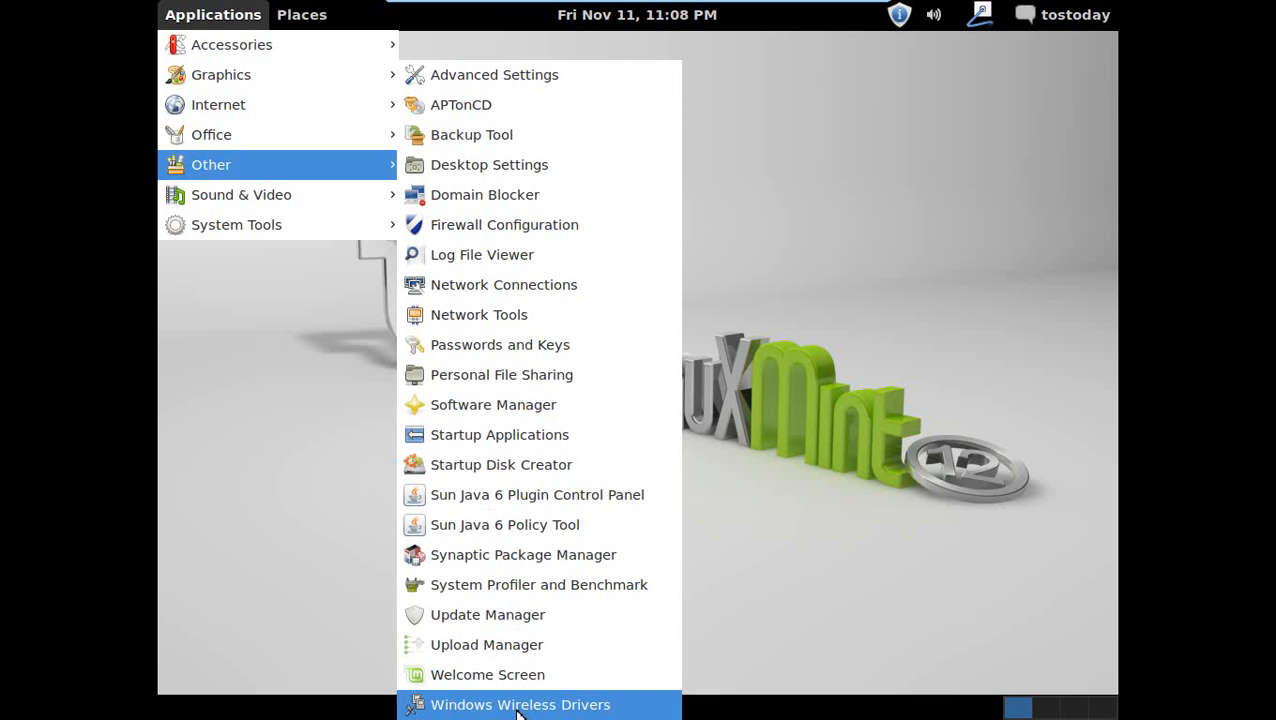
mouse_move(499, 434)
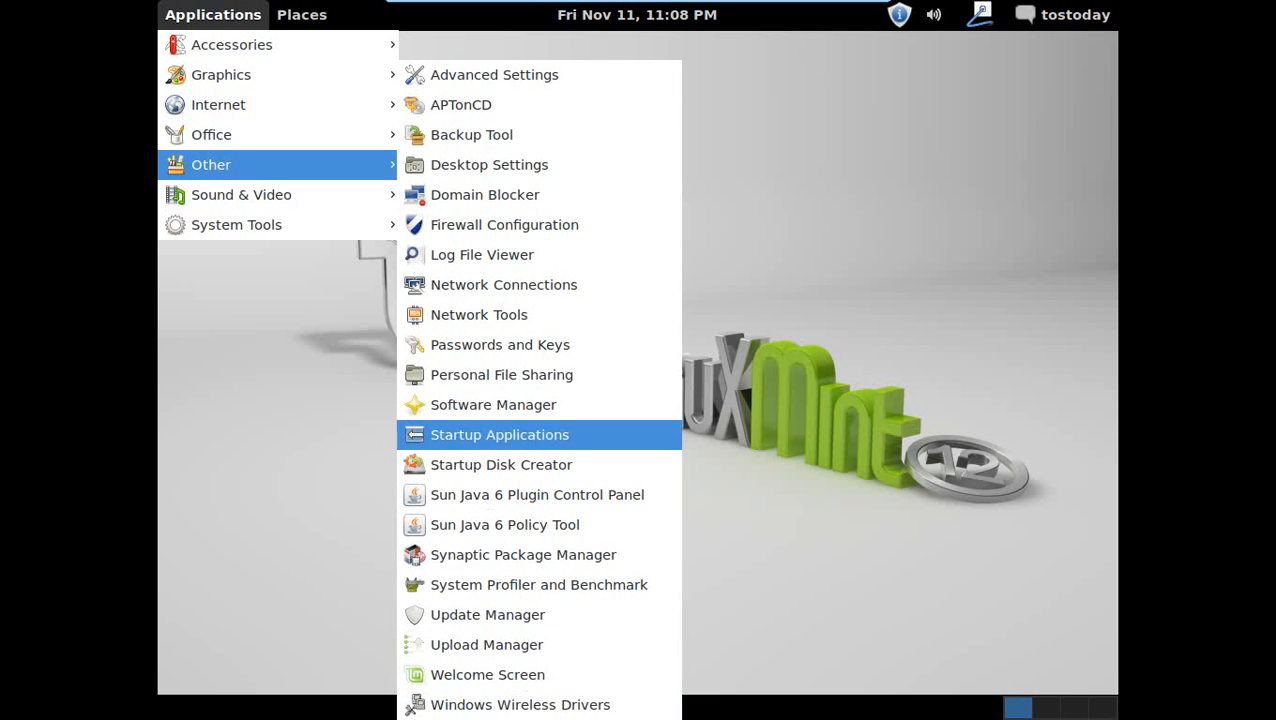
mouse_move(546, 554)
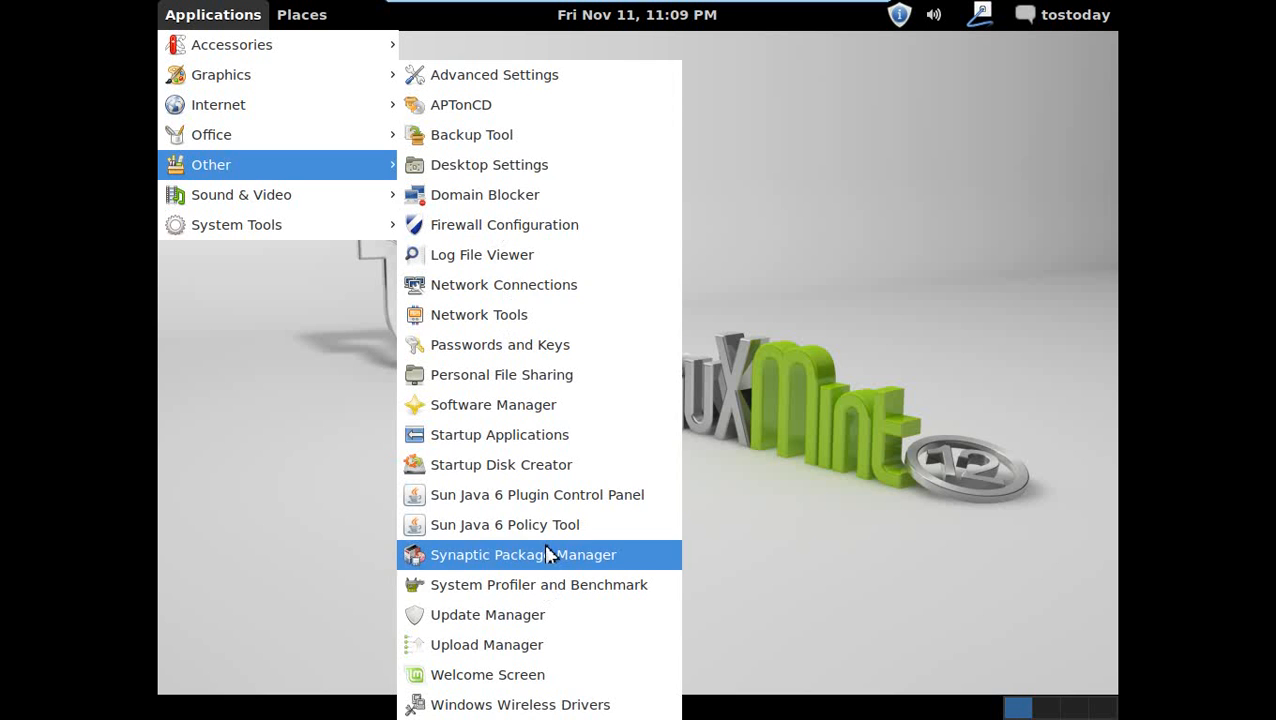
mouse_move(544, 644)
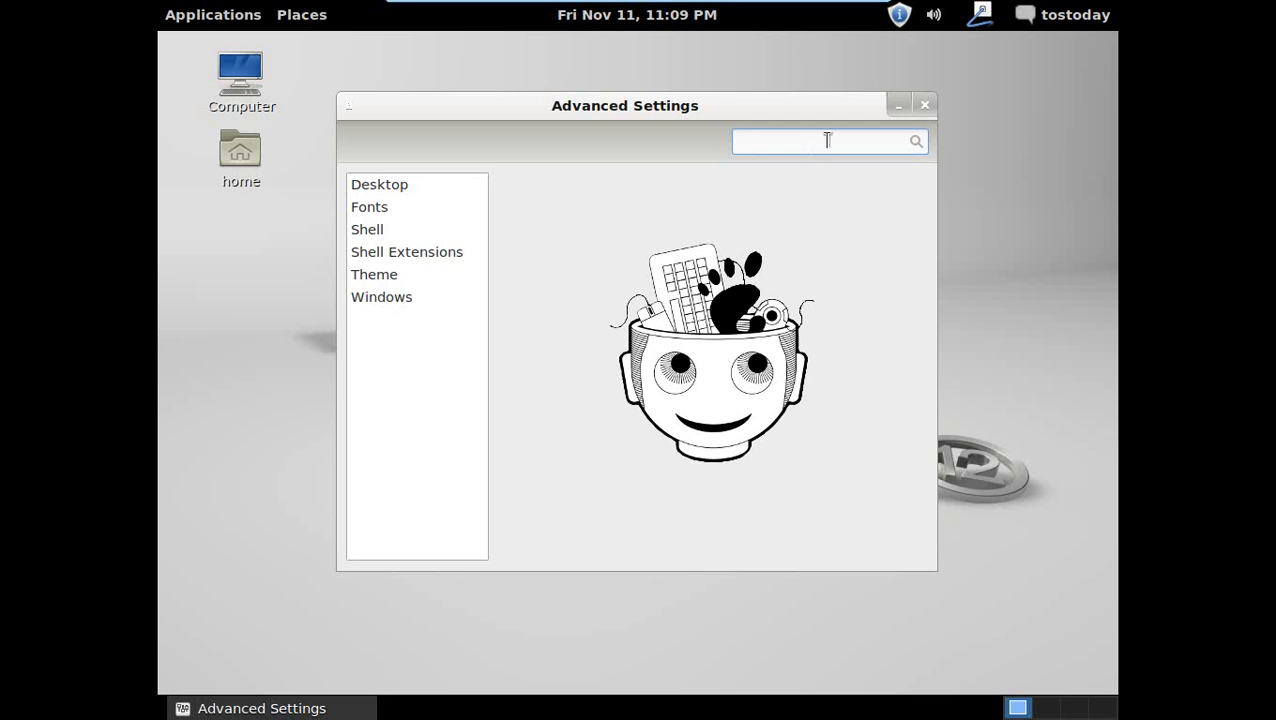
View the Desktop, Fonts, Shell, Shell Extensions, Theme and Windows sections, then close Advanced Settings
left_click(379, 184)
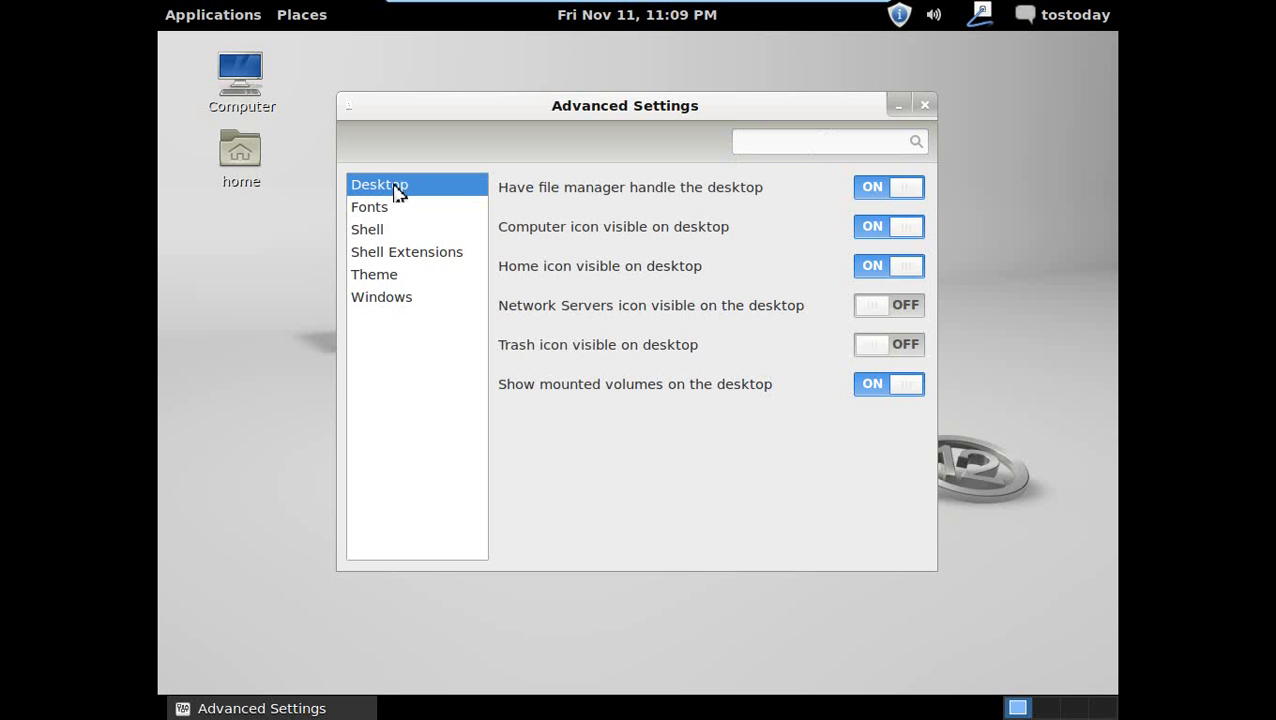
mouse_move(472, 233)
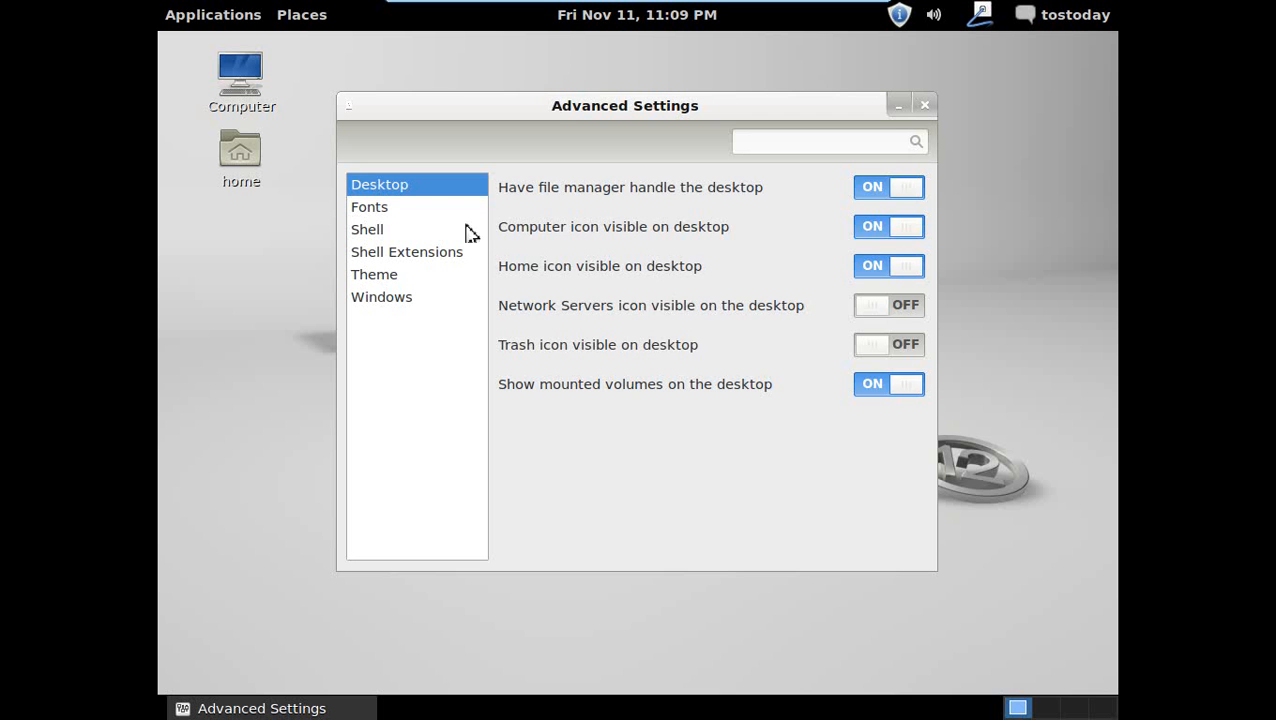
left_click(369, 206)
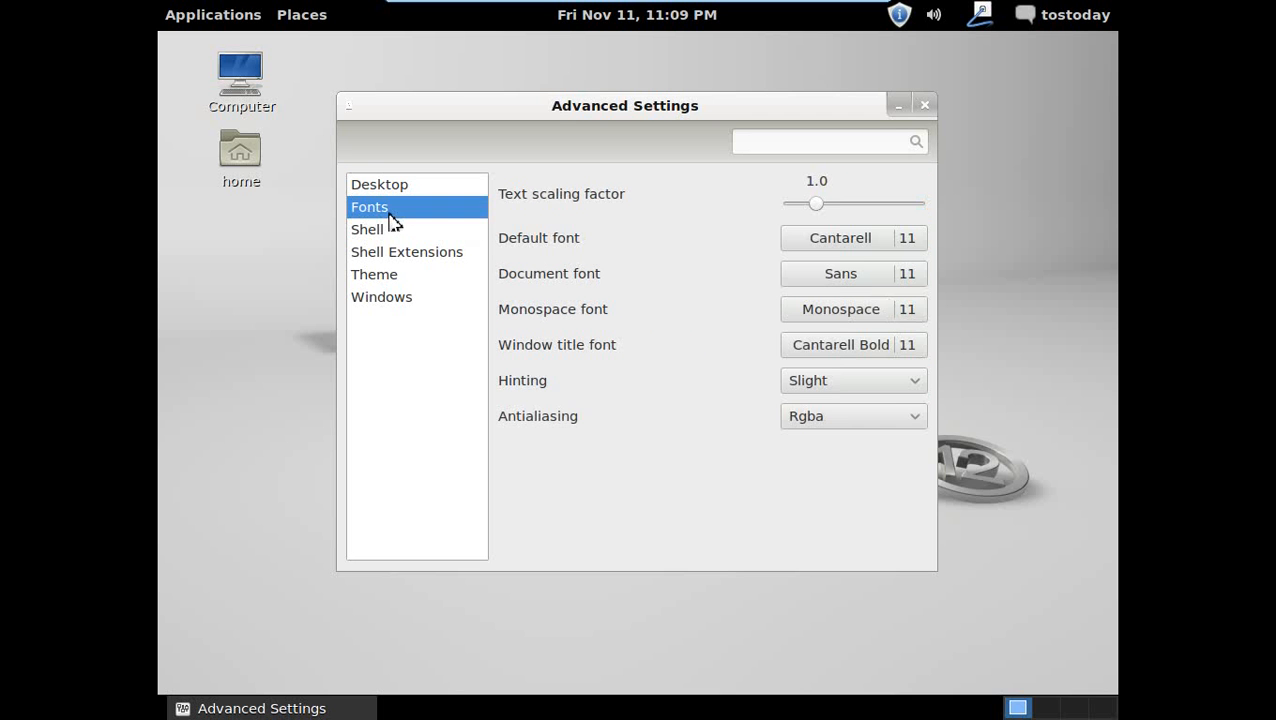
left_click(367, 229)
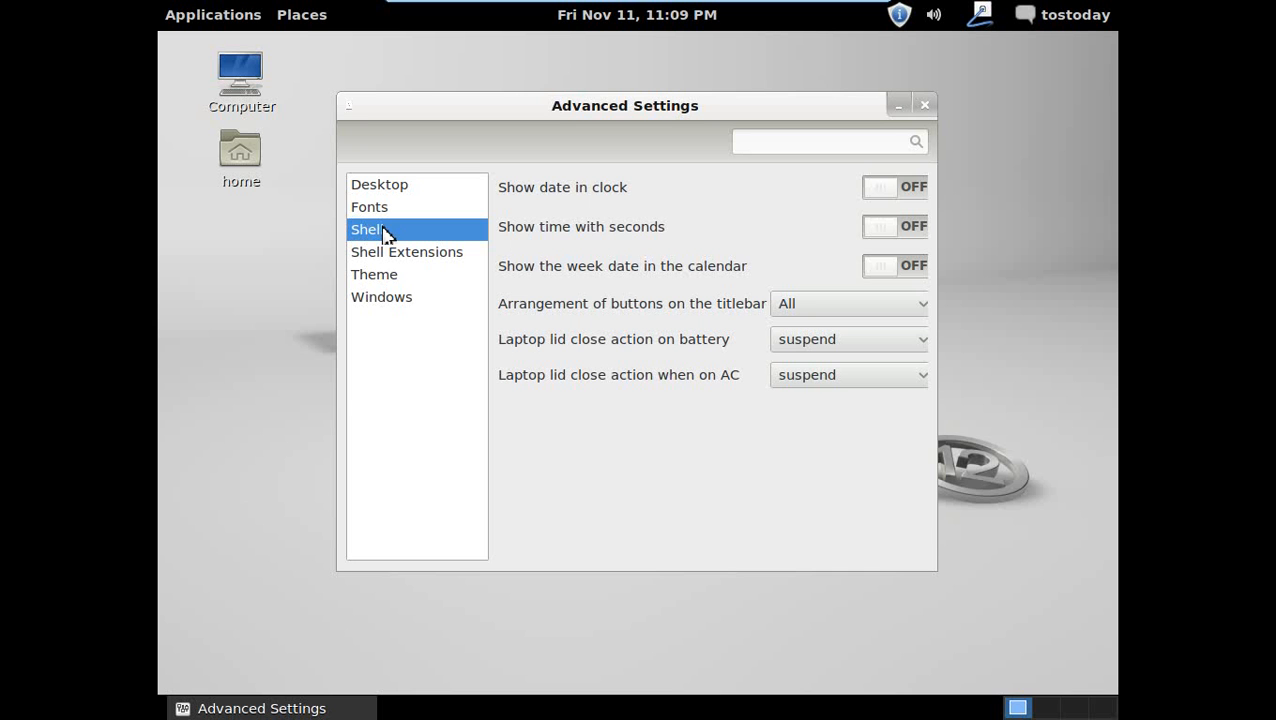
mouse_move(810, 297)
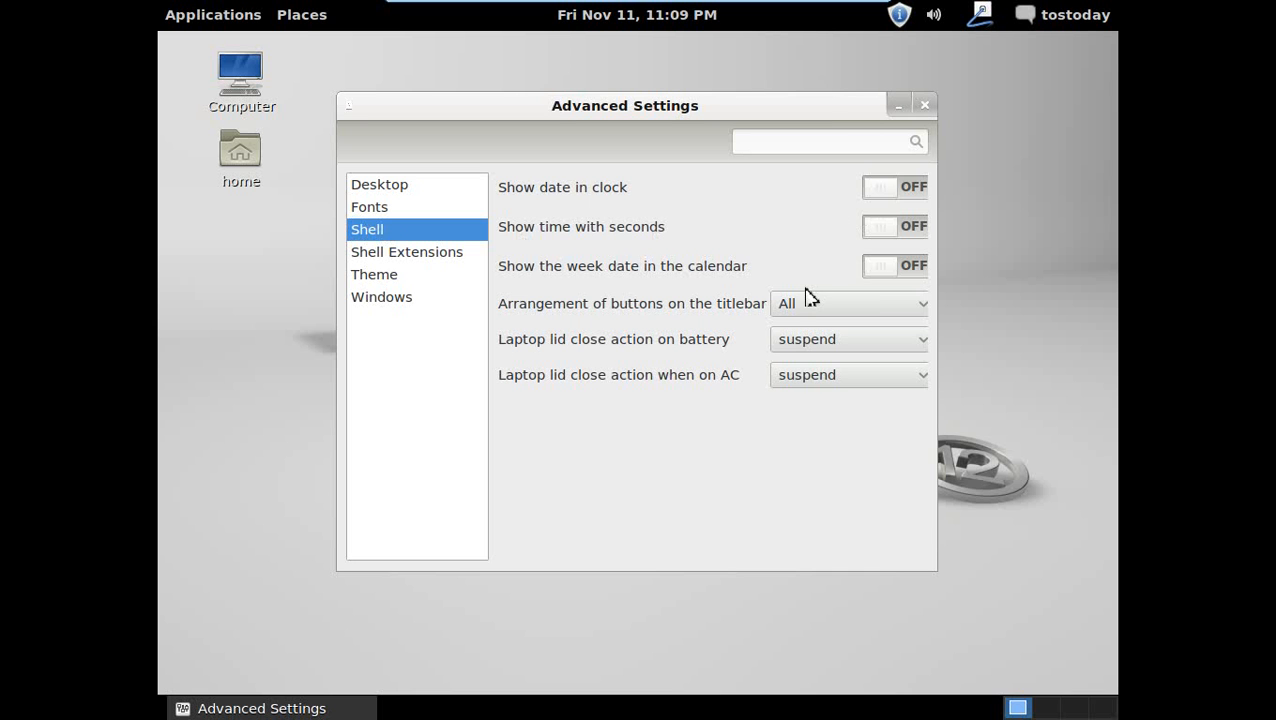
left_click(406, 251)
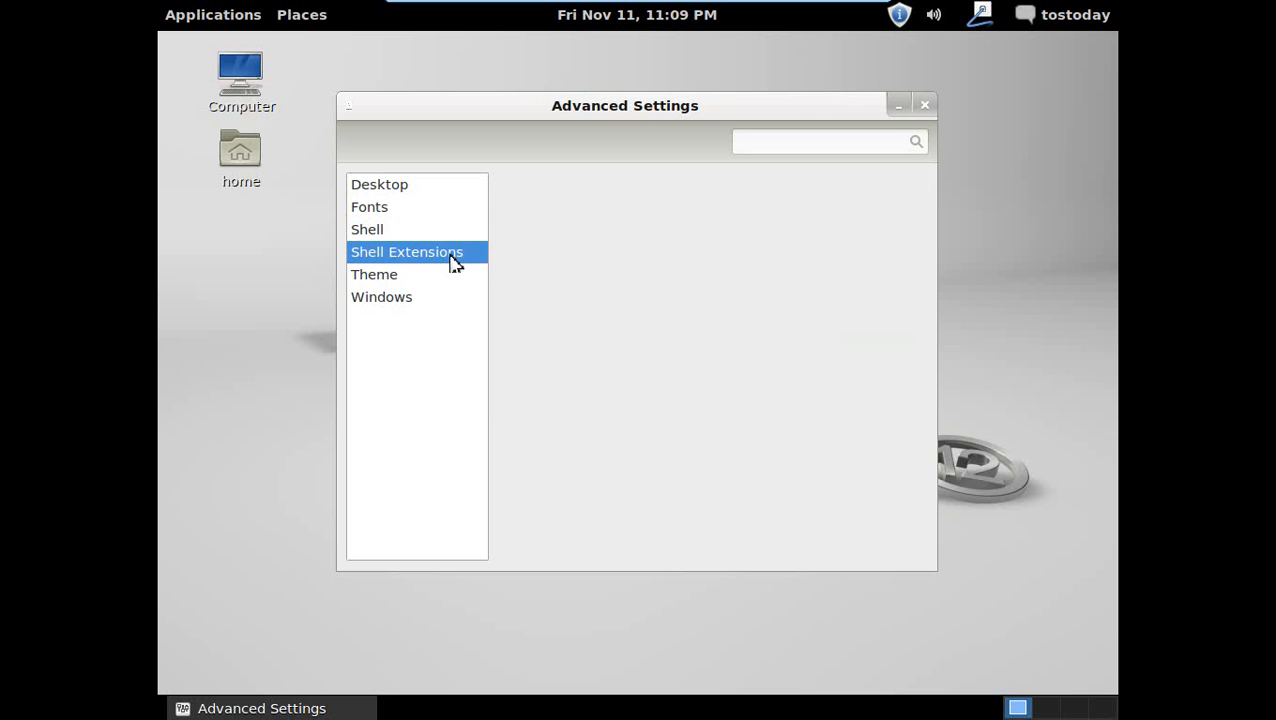
mouse_move(374, 280)
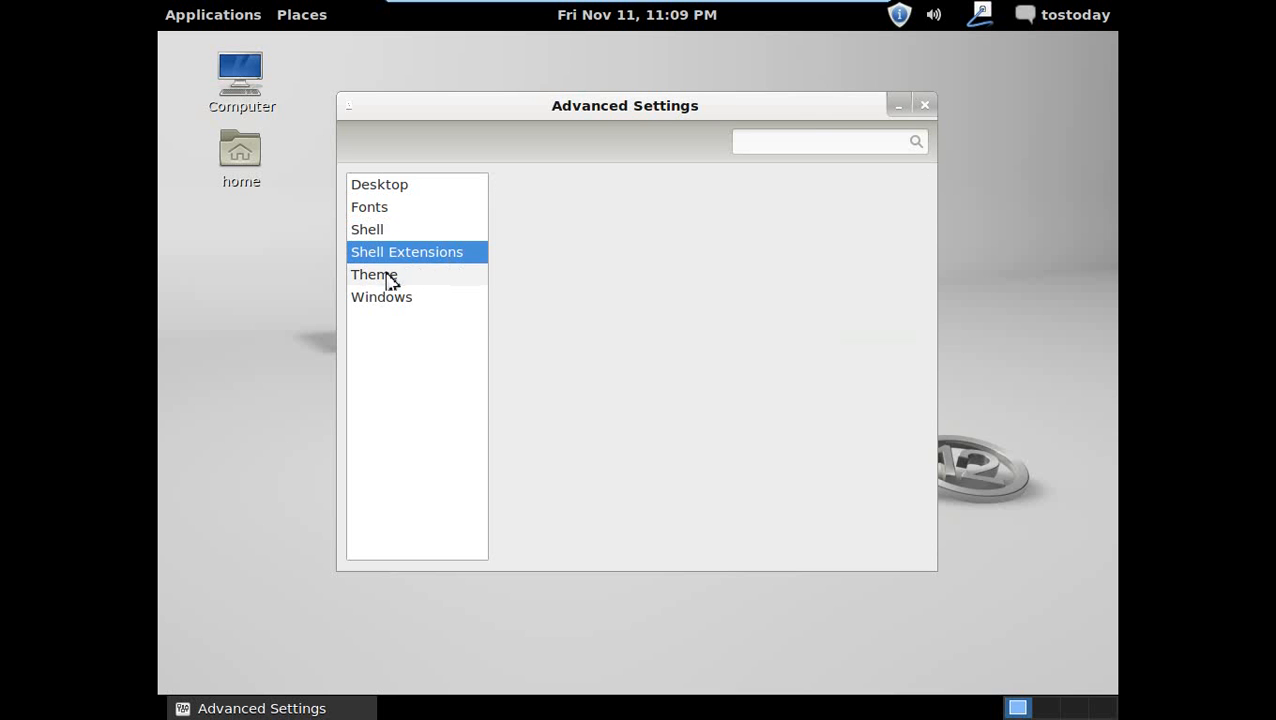
left_click(374, 274)
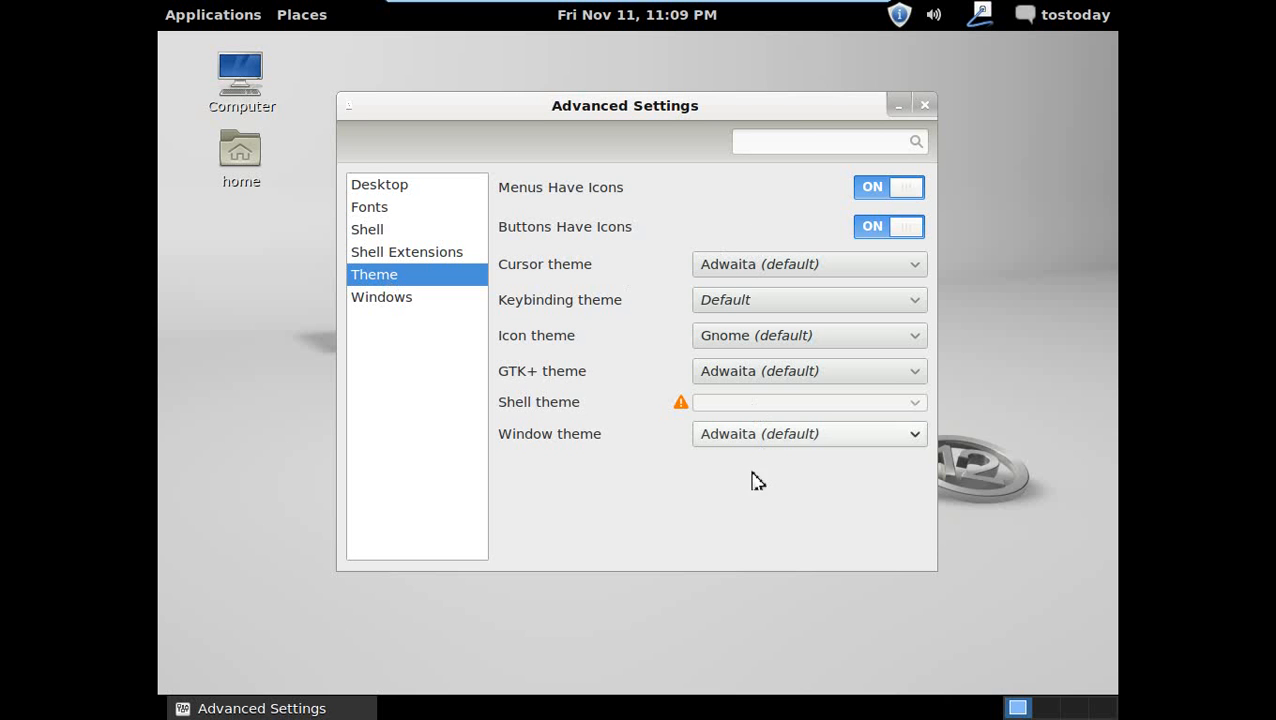
left_click(381, 296)
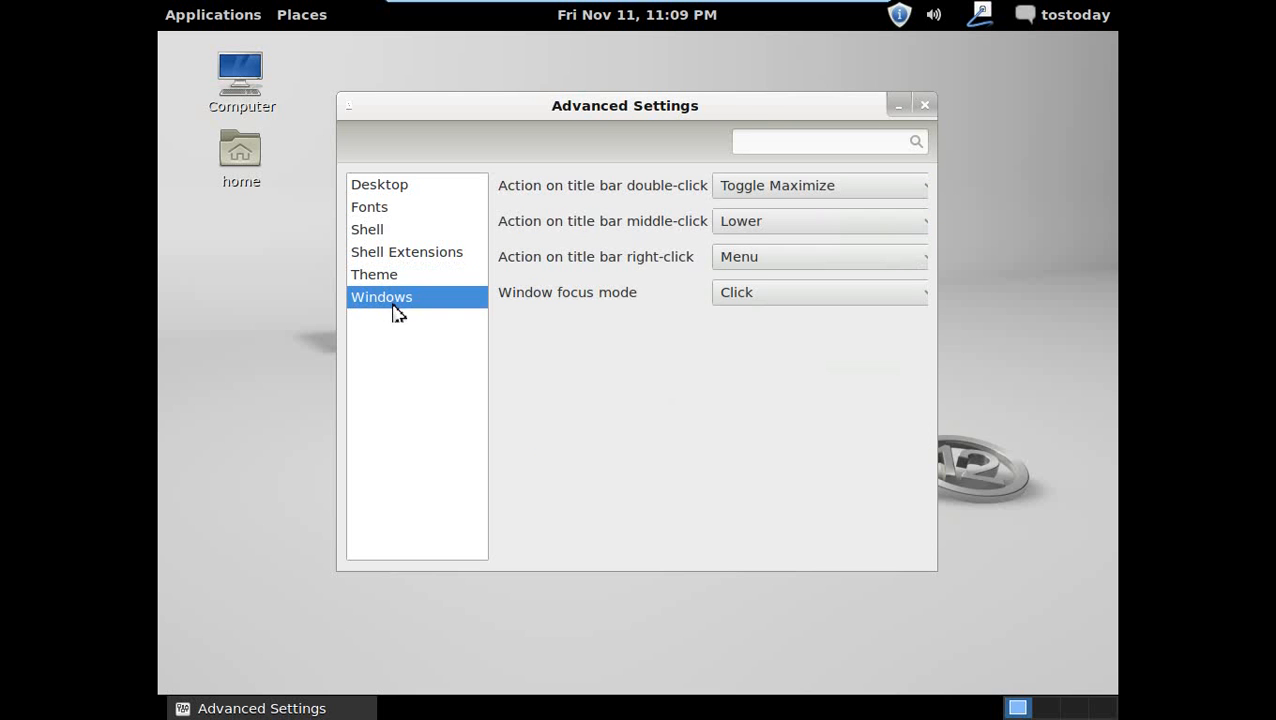
mouse_move(627, 224)
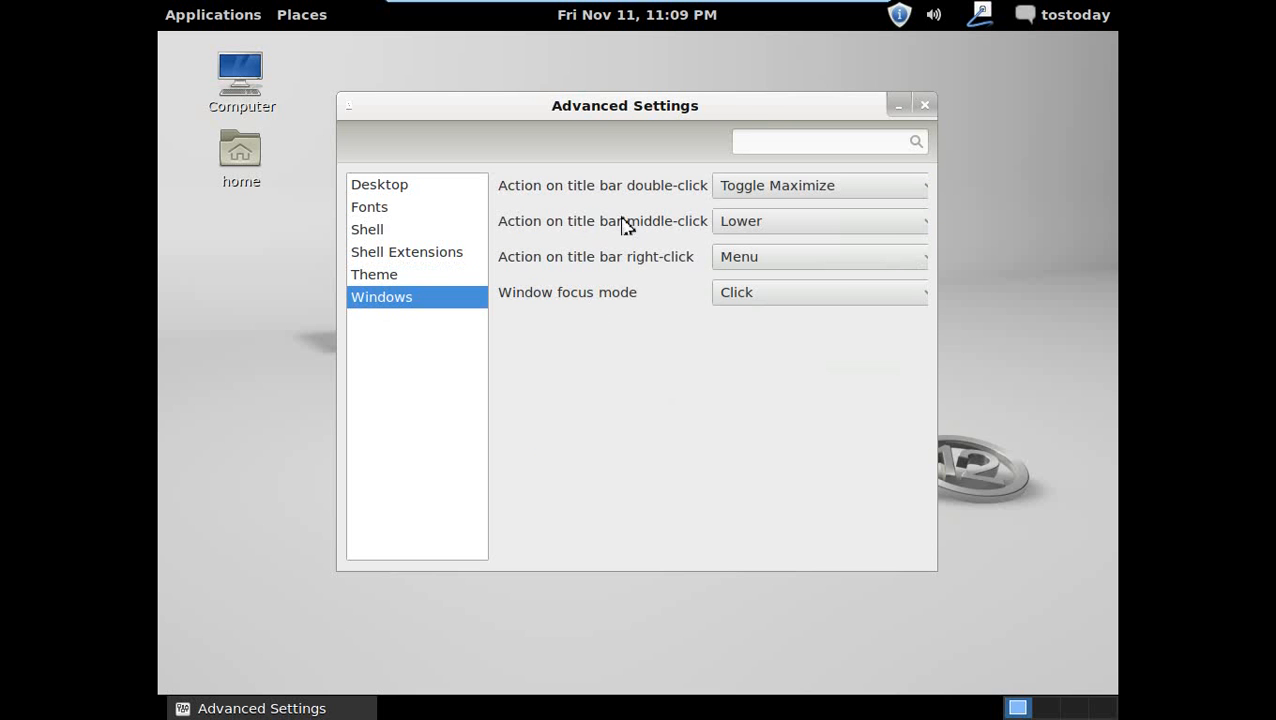
left_click(923, 104)
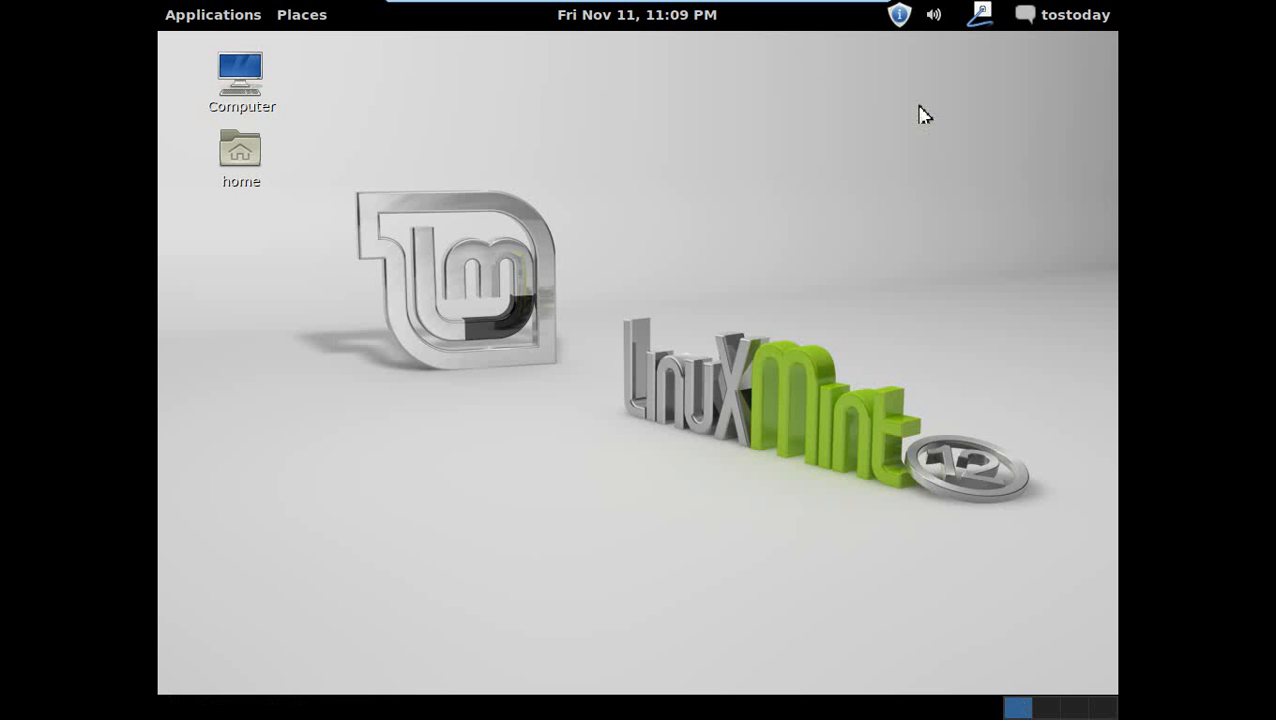
mouse_move(500, 210)
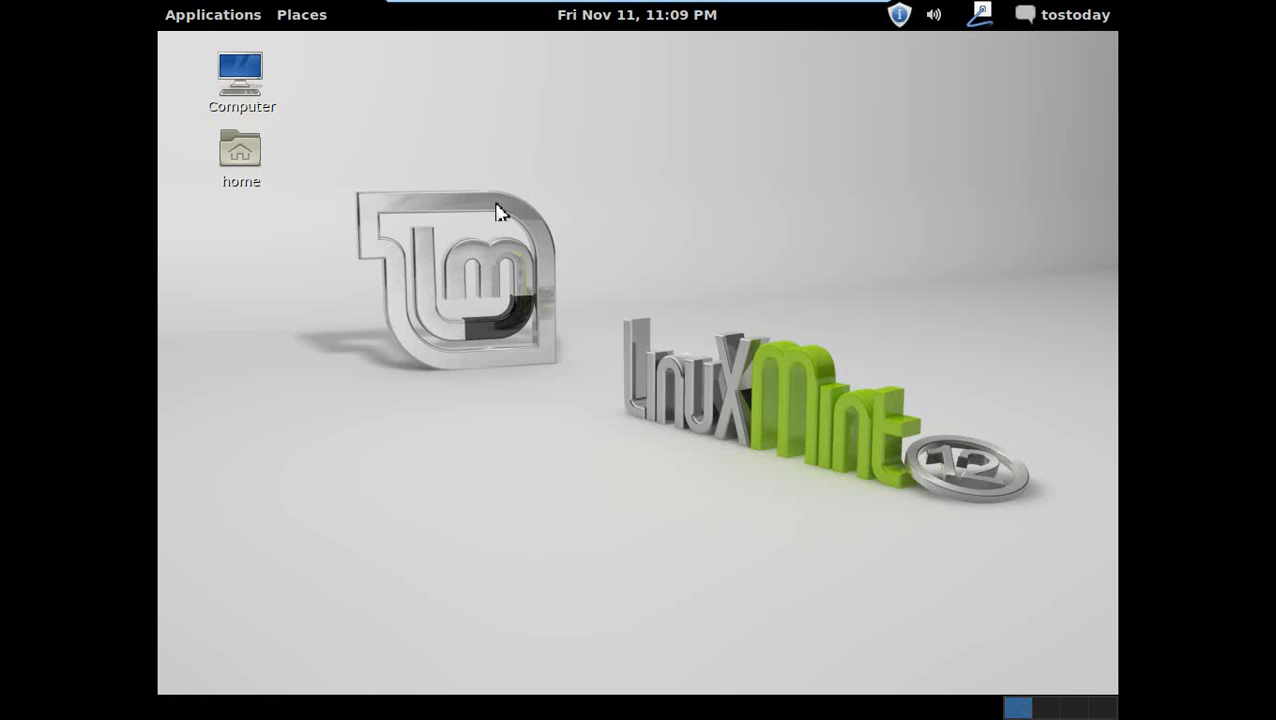
mouse_move(517, 205)
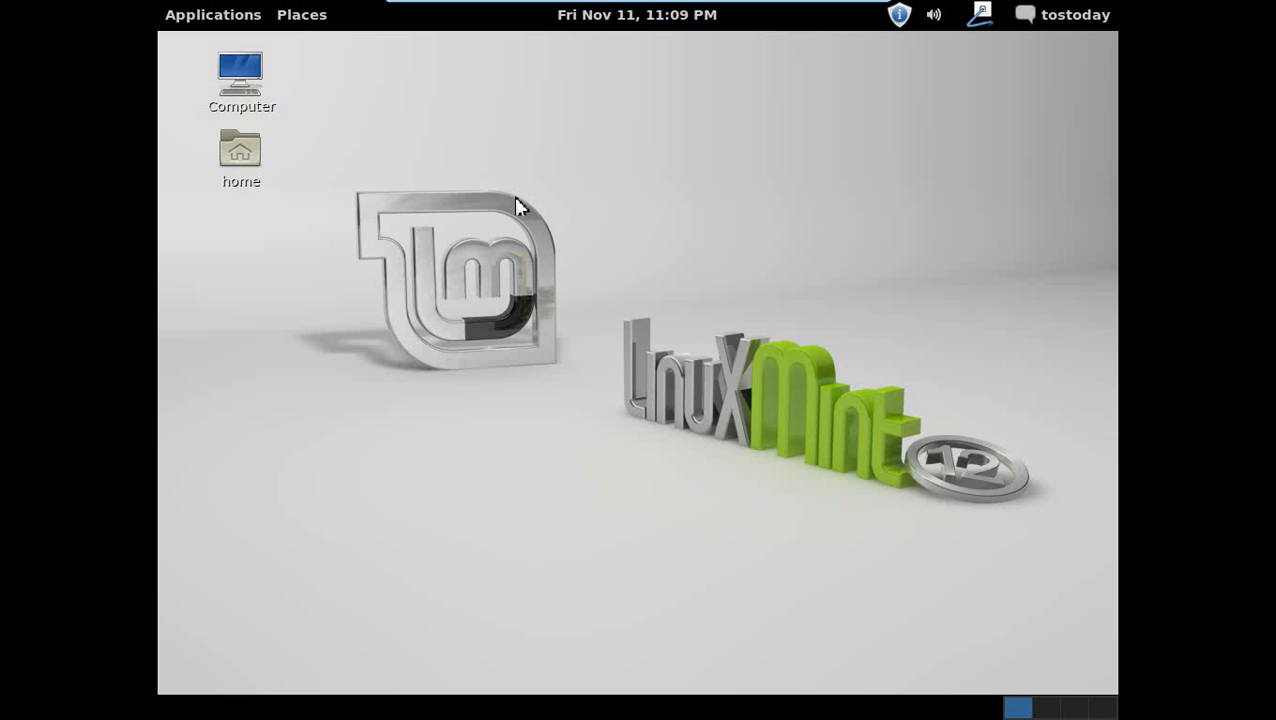
mouse_move(518, 205)
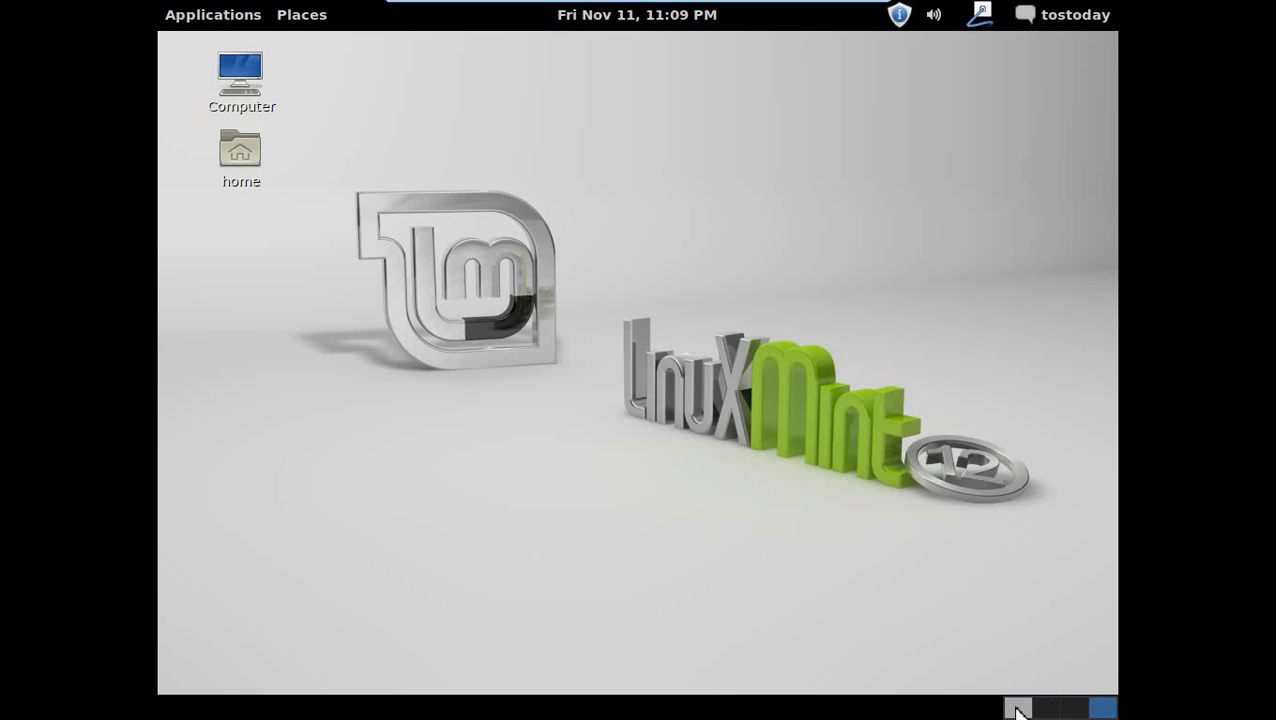
left_click(1075, 14)
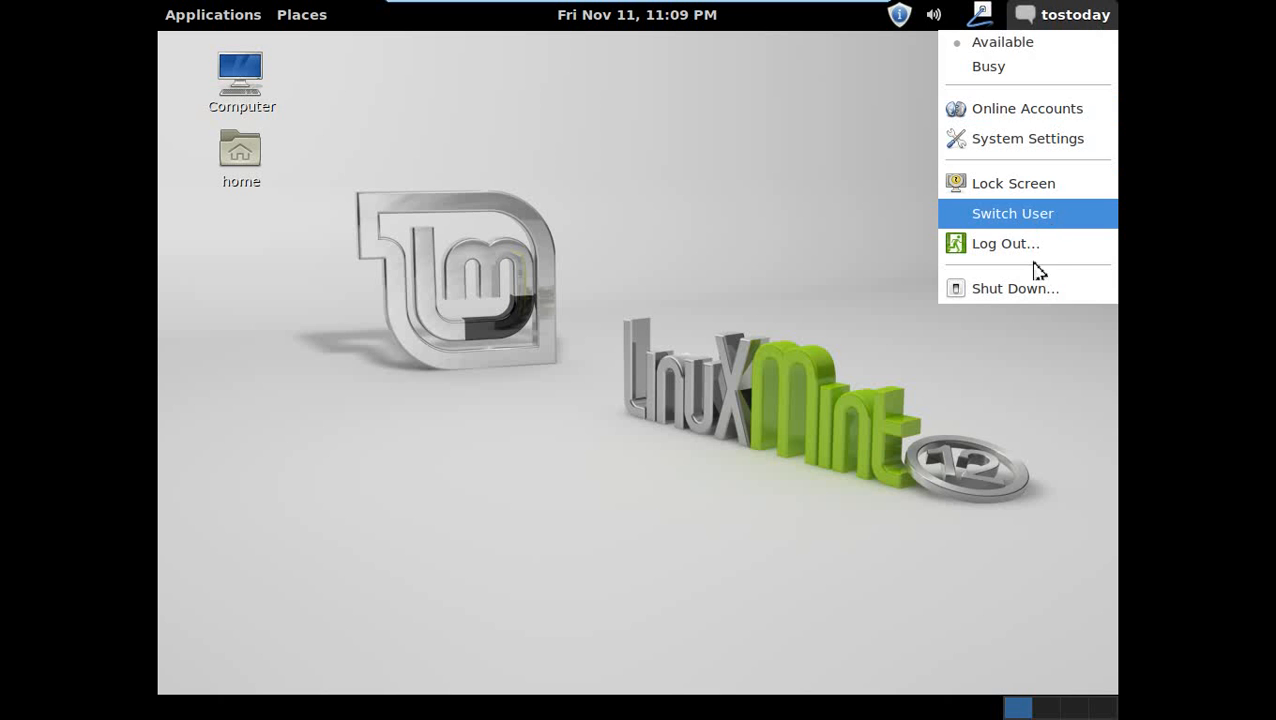
mouse_move(1058, 75)
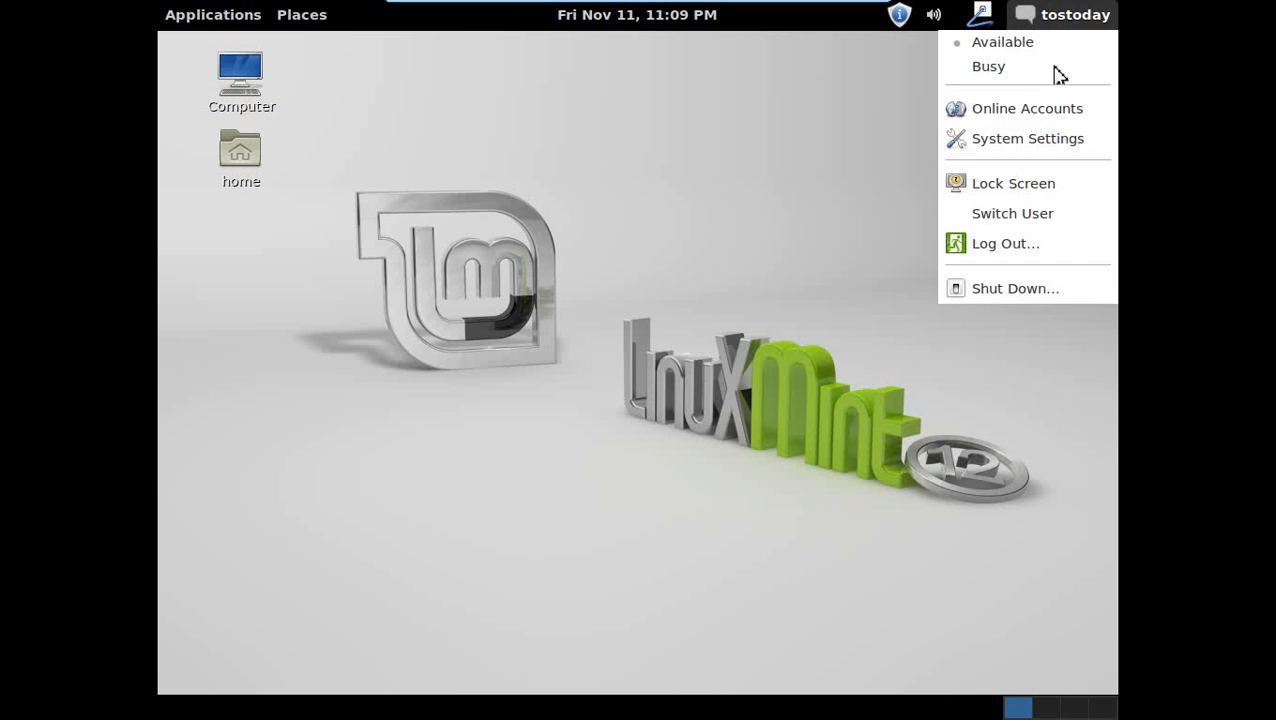
left_click(1028, 138)
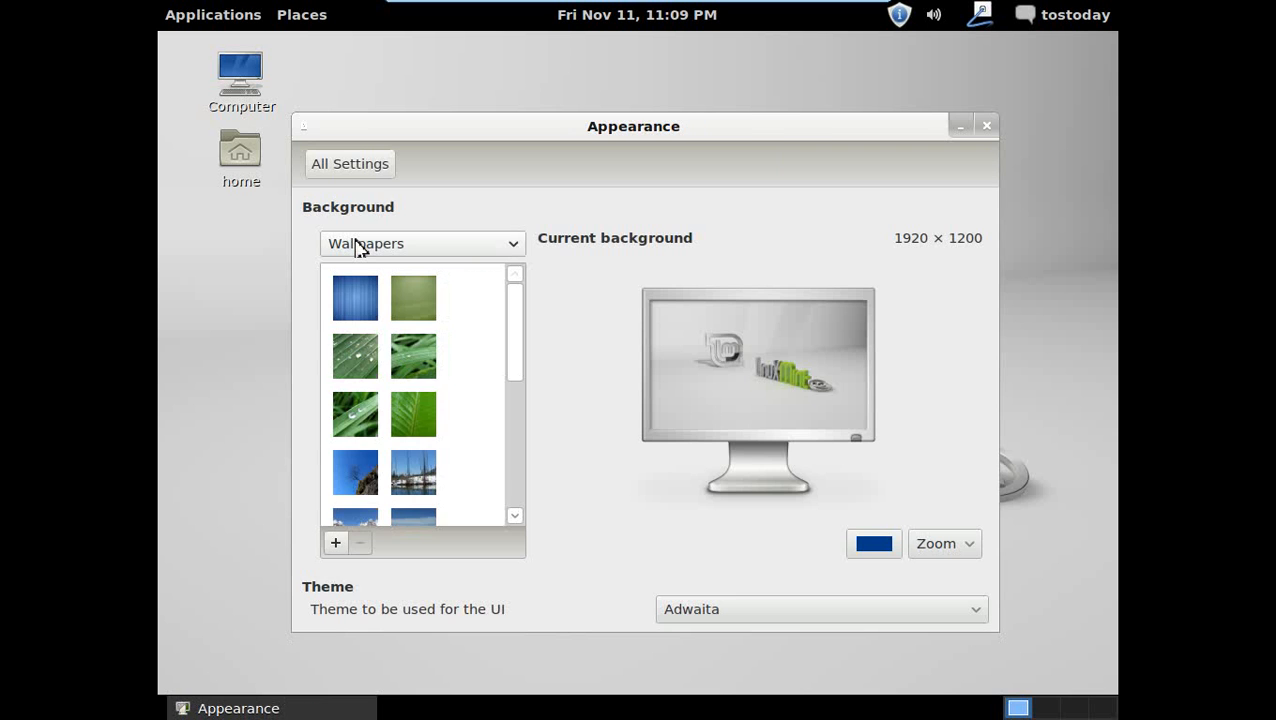
left_click(986, 125)
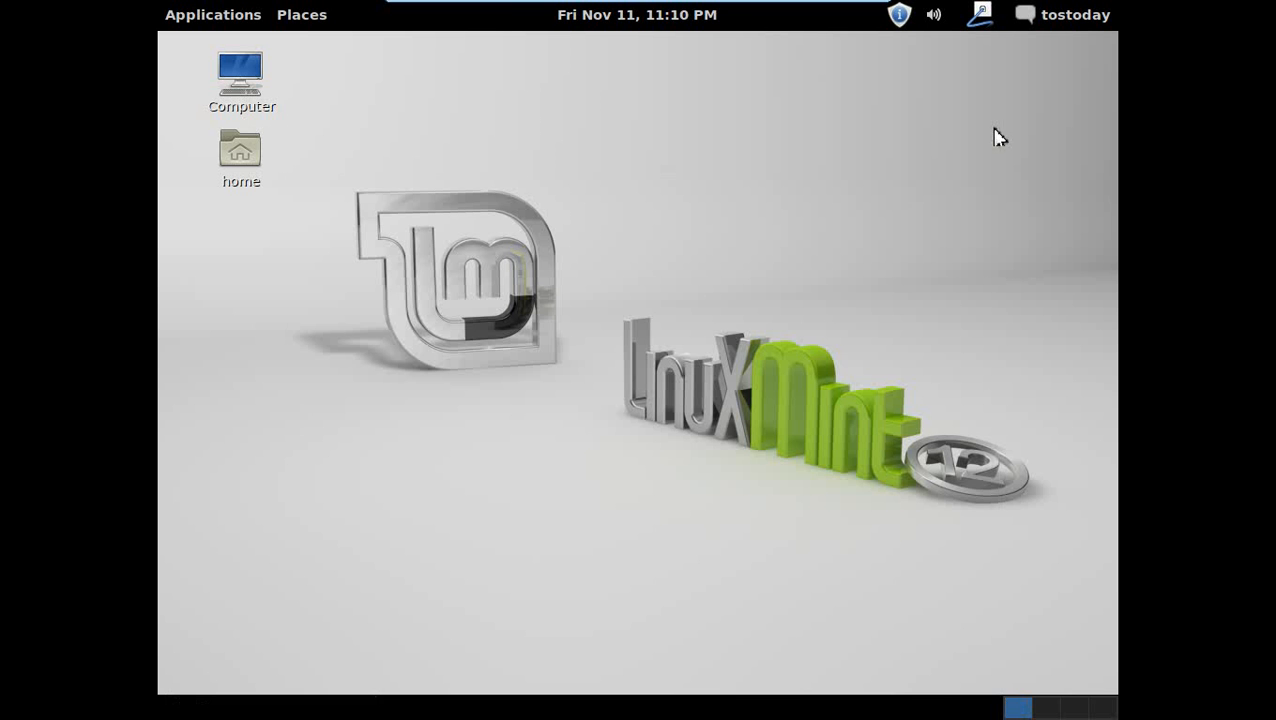
Open the Applications menu to show the Accessories category's programs
left_click(212, 14)
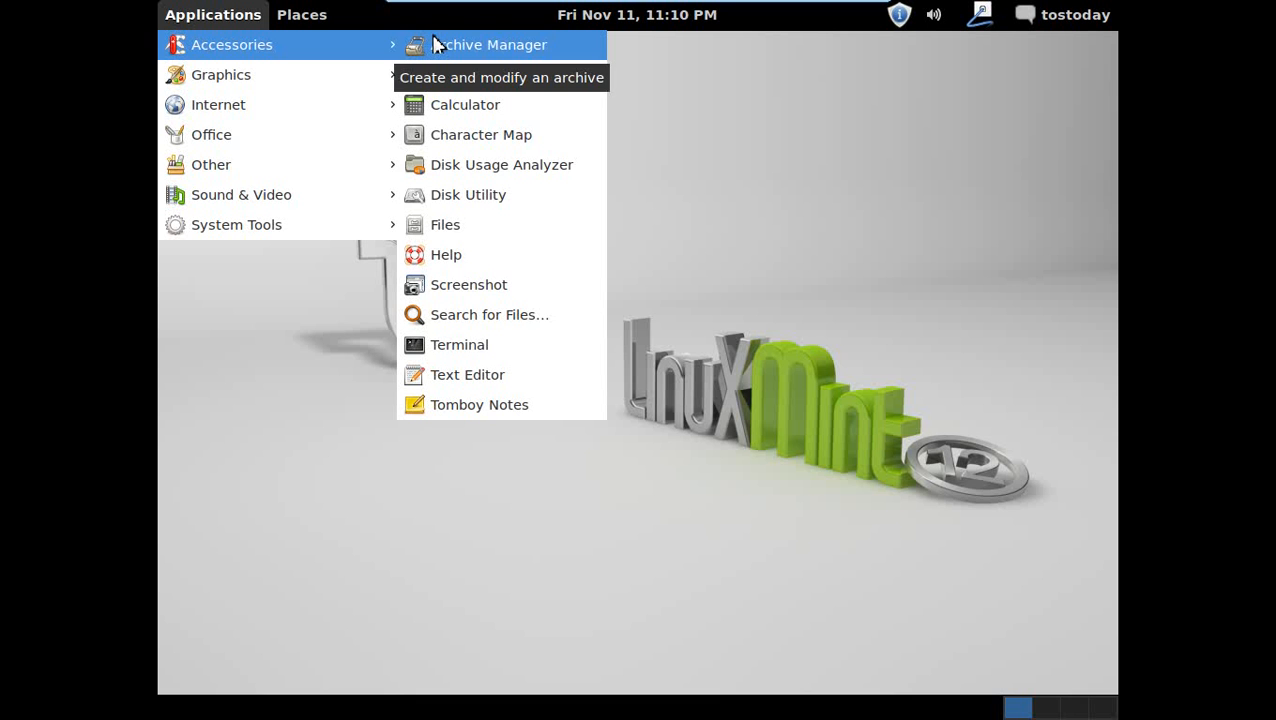
mouse_move(927, 252)
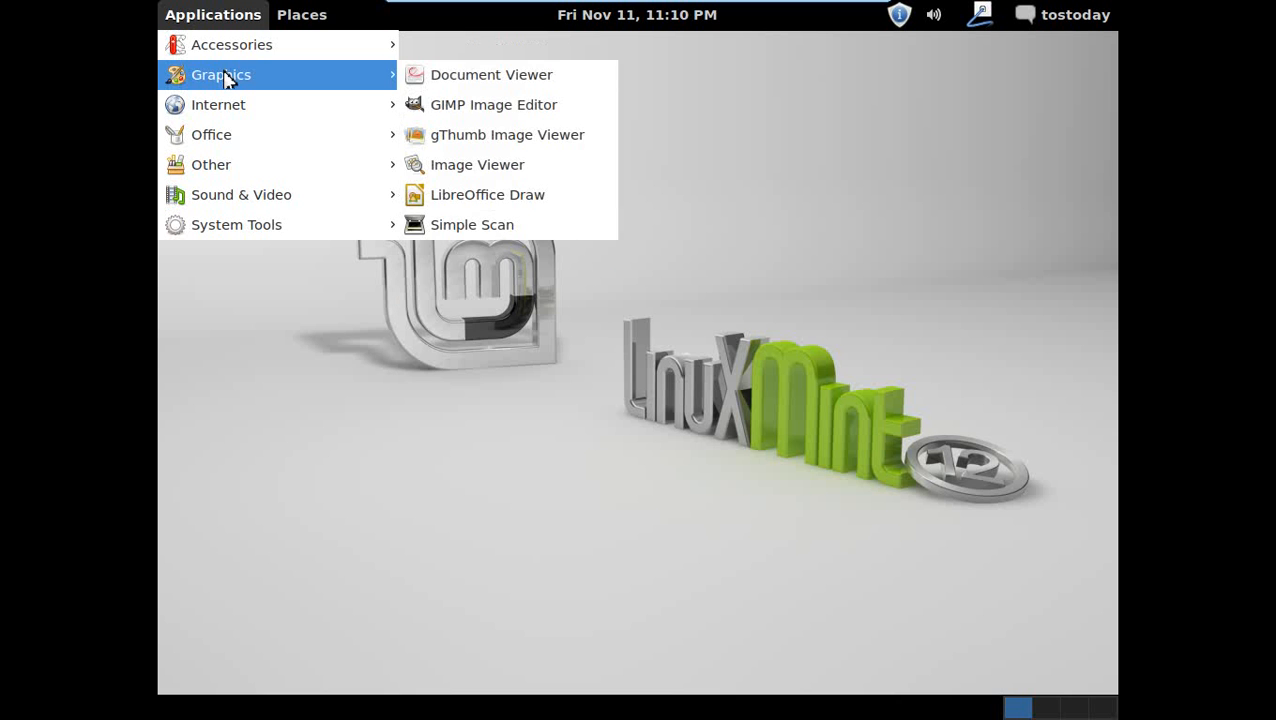
mouse_move(211, 134)
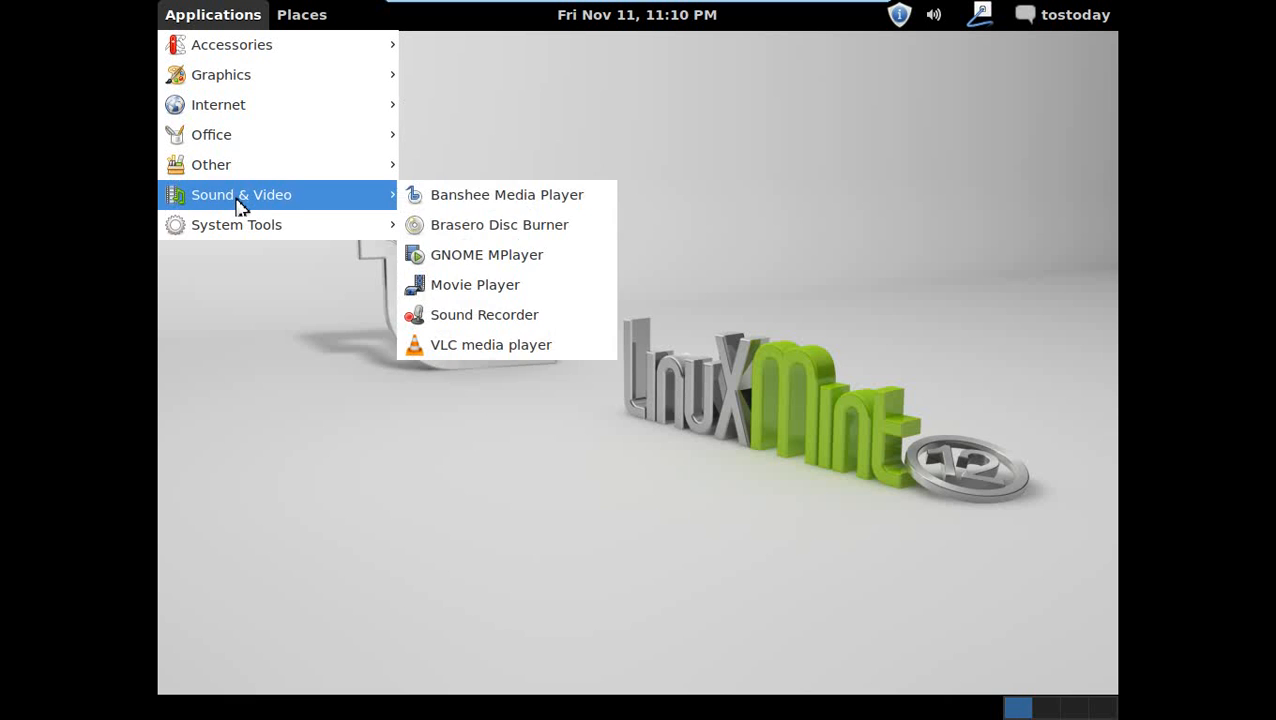
mouse_move(236, 224)
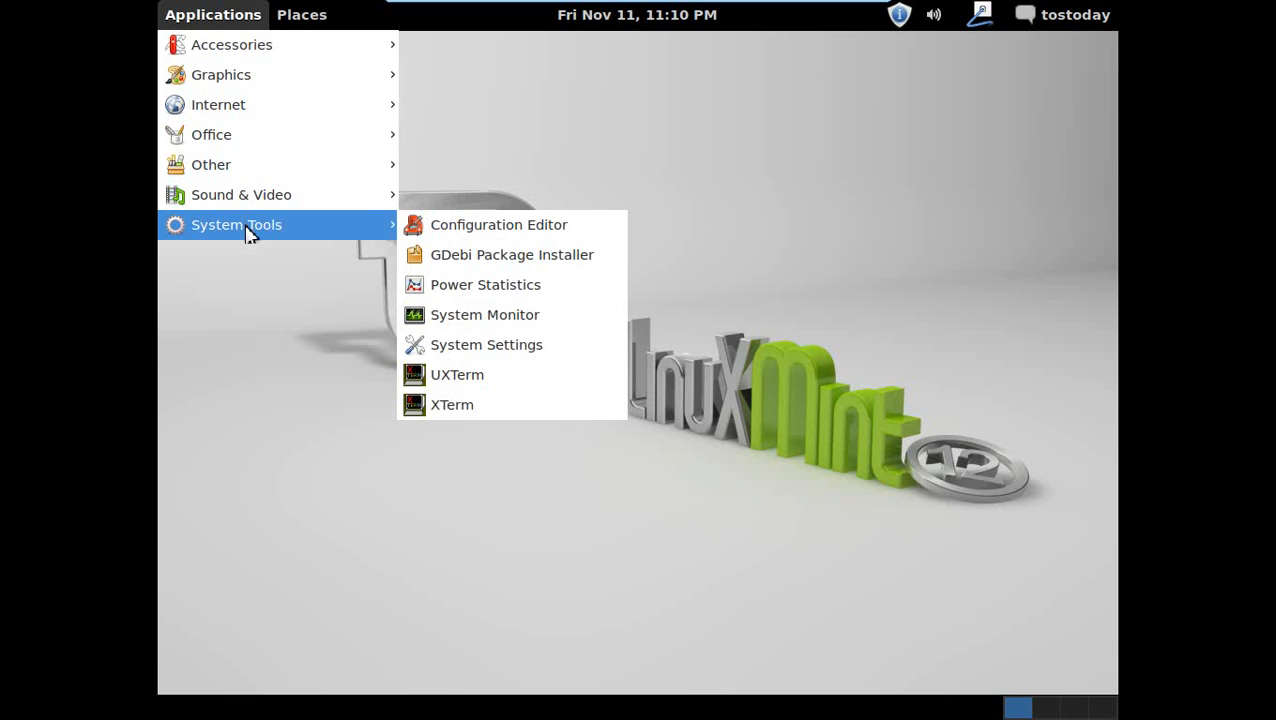
mouse_move(485, 314)
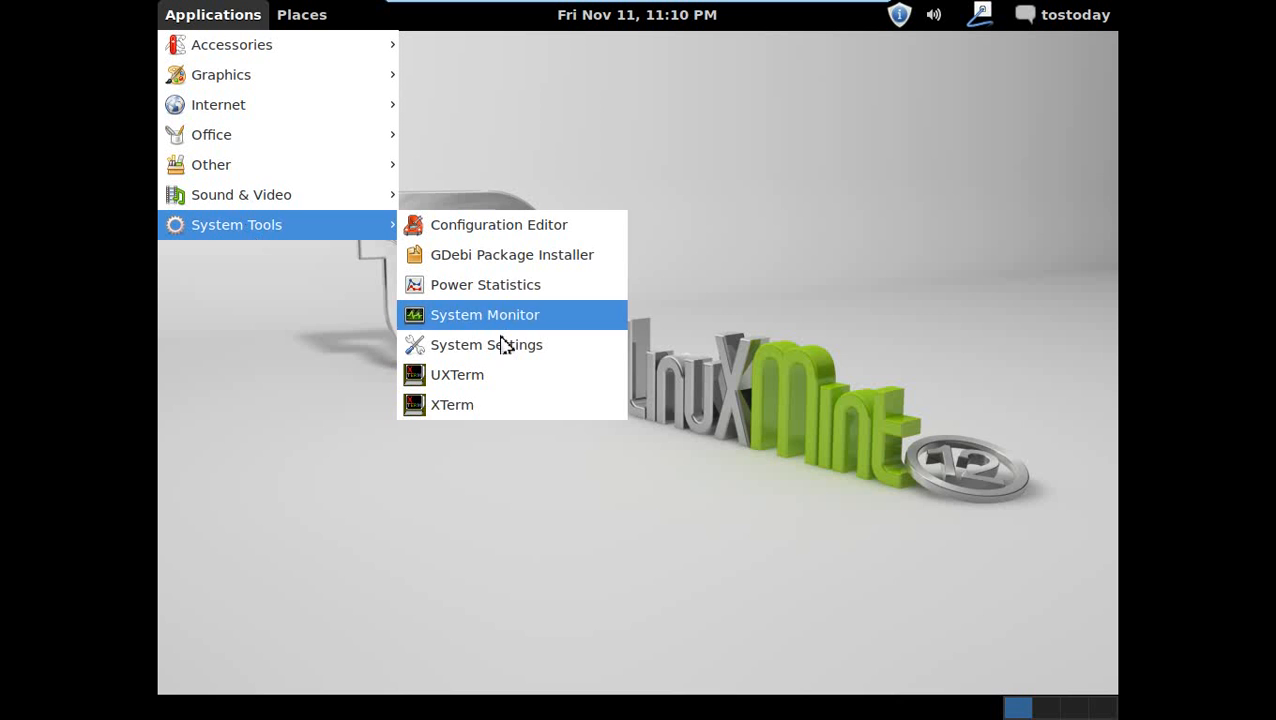
Open and close System Settings, then open the Places menu and dismiss it
left_click(486, 344)
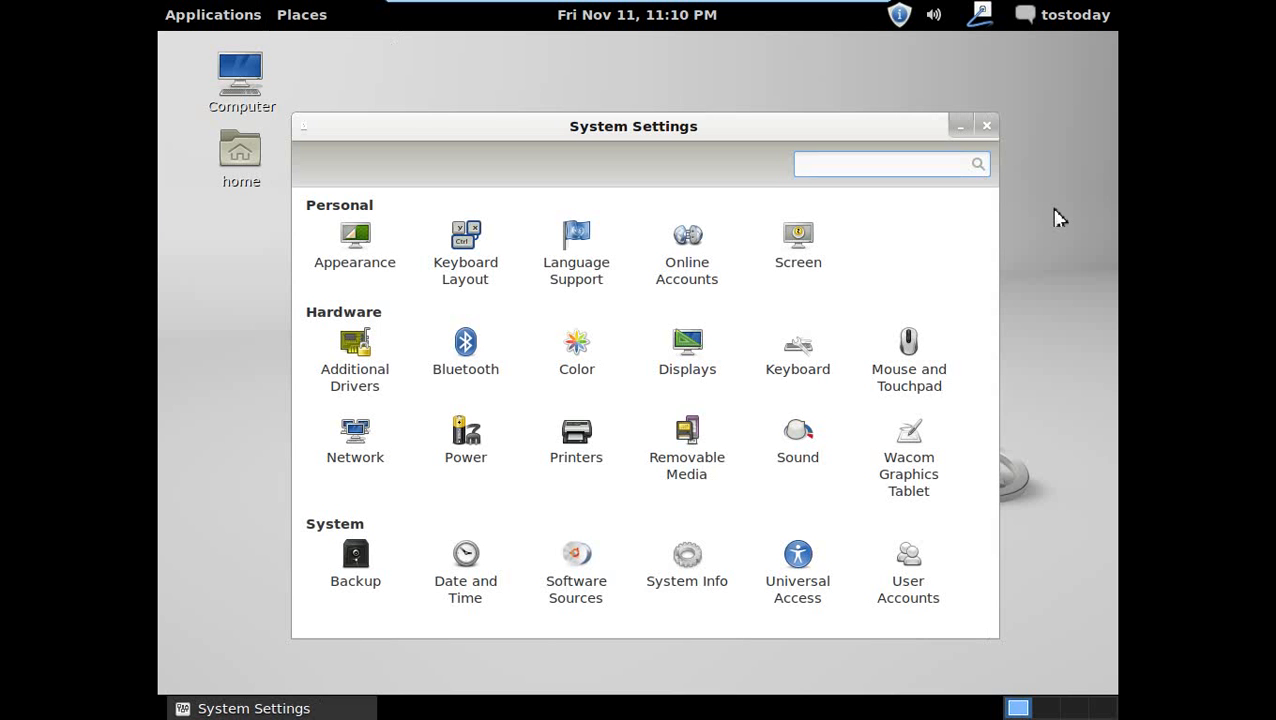
left_click(986, 125)
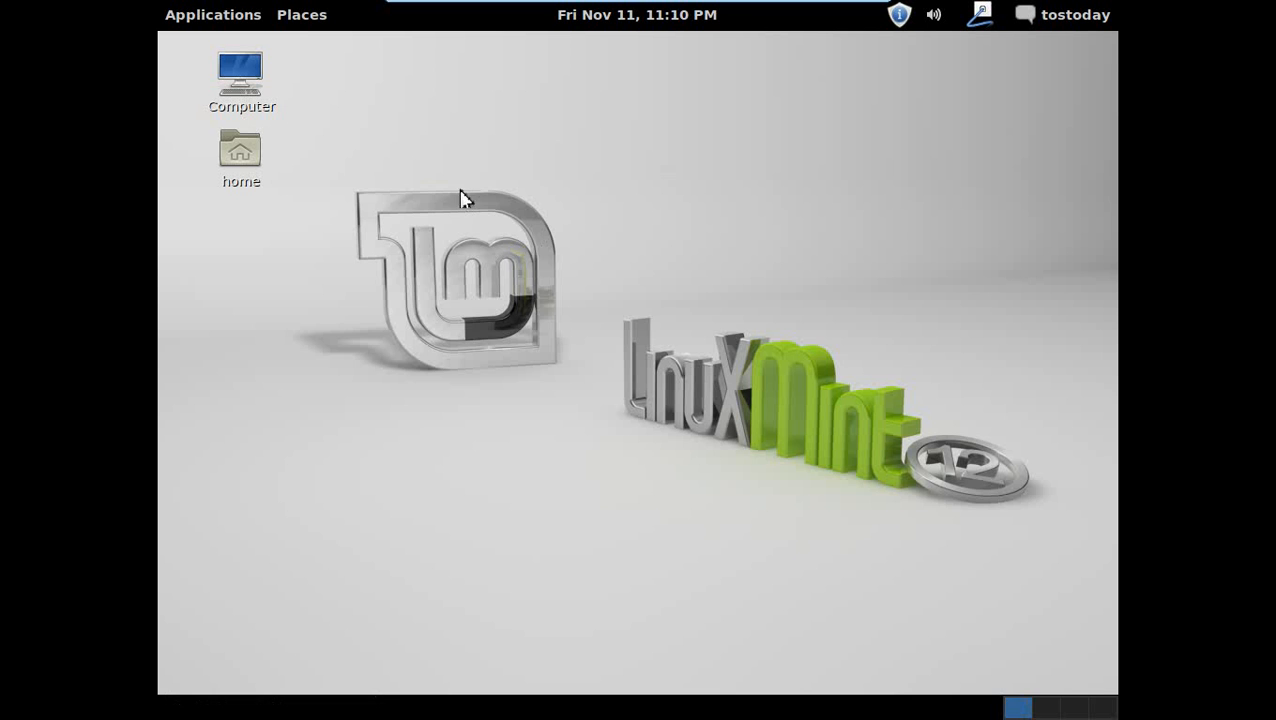
left_click(301, 14)
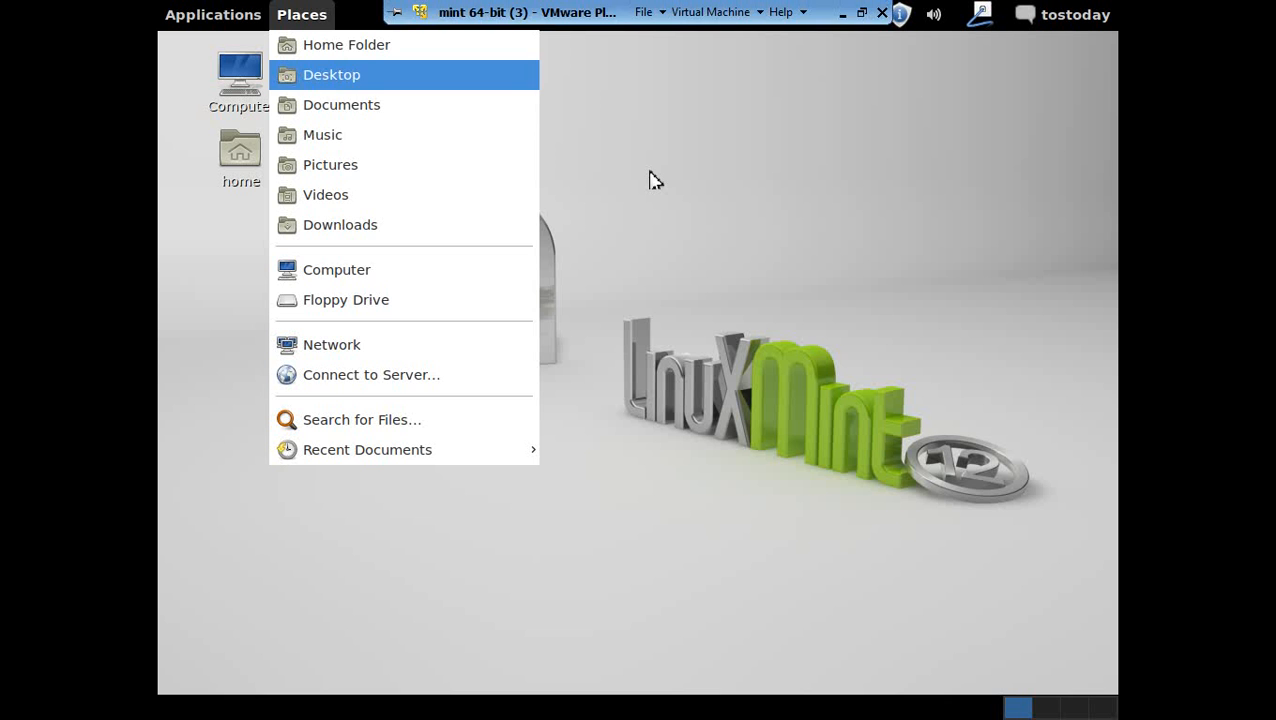
left_click(658, 180)
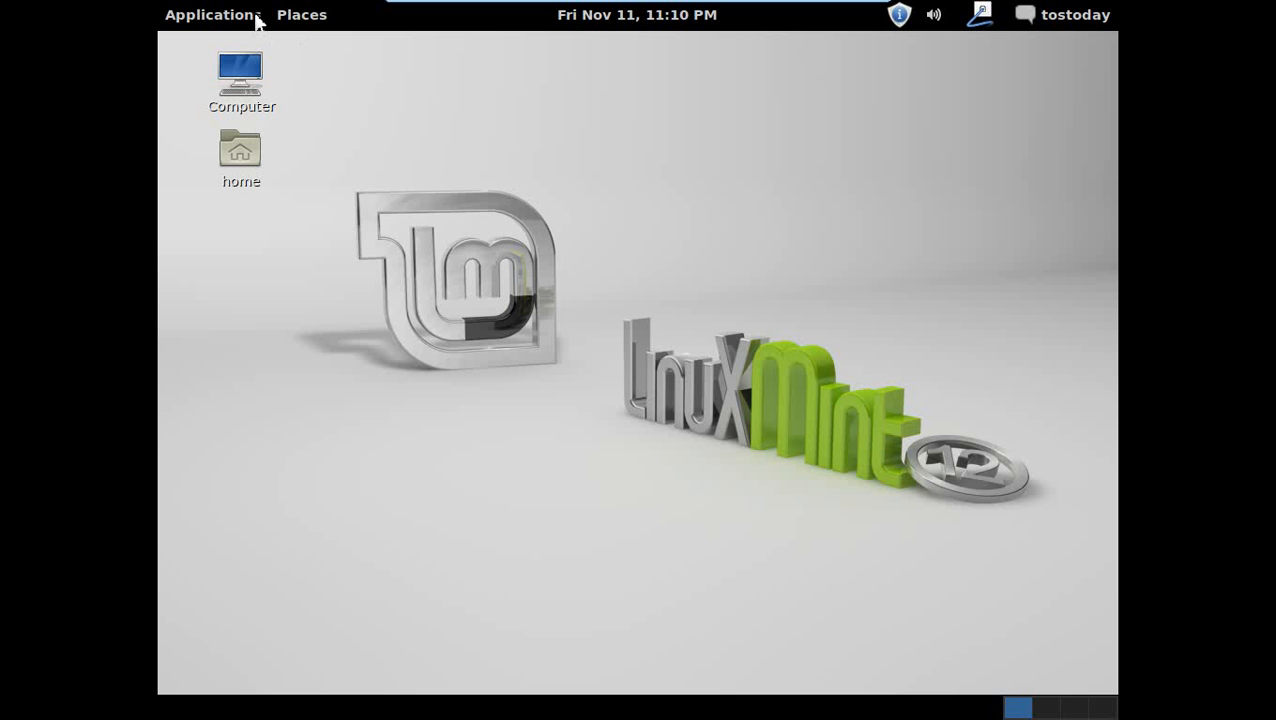
left_click(301, 14)
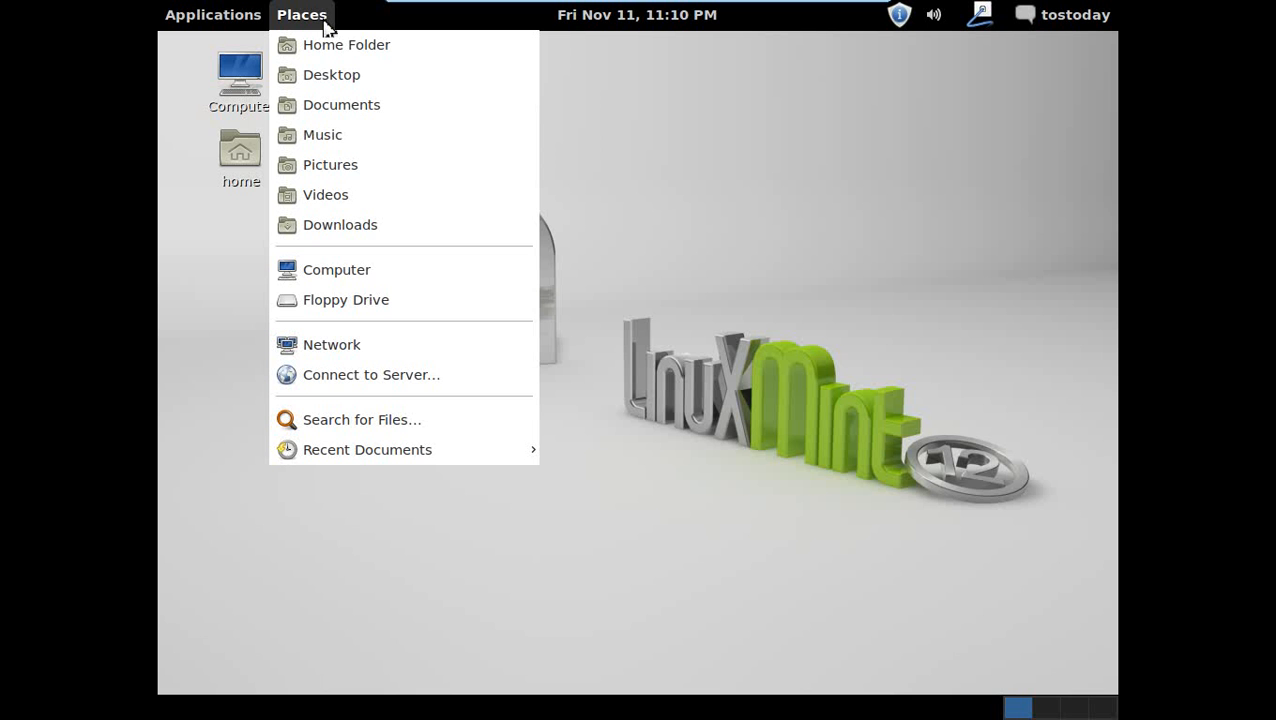
left_click(212, 14)
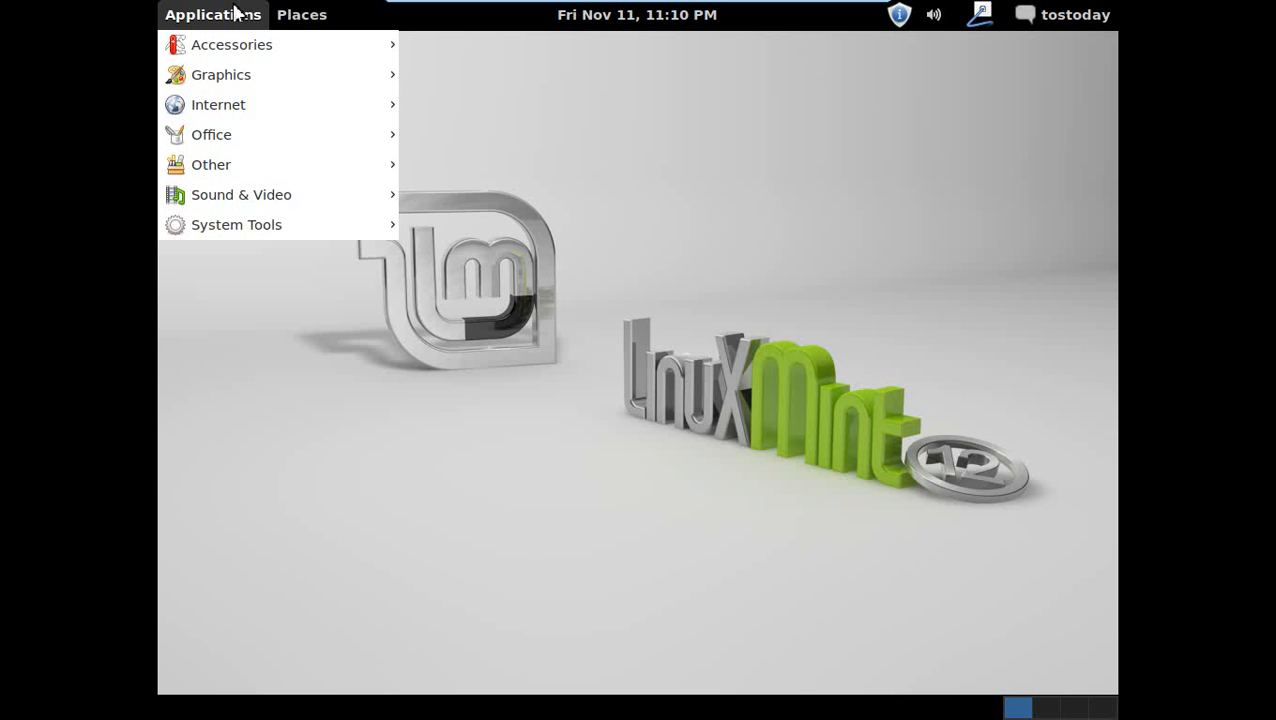
mouse_move(255, 25)
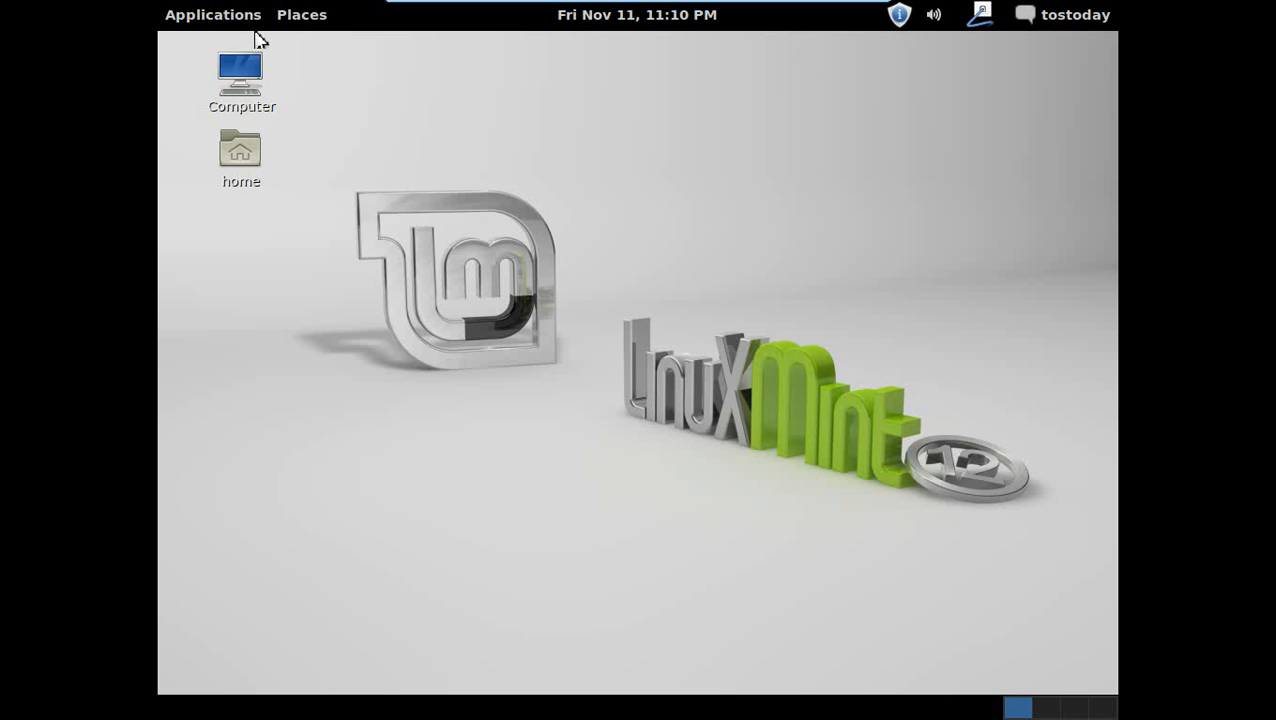
left_click(213, 14)
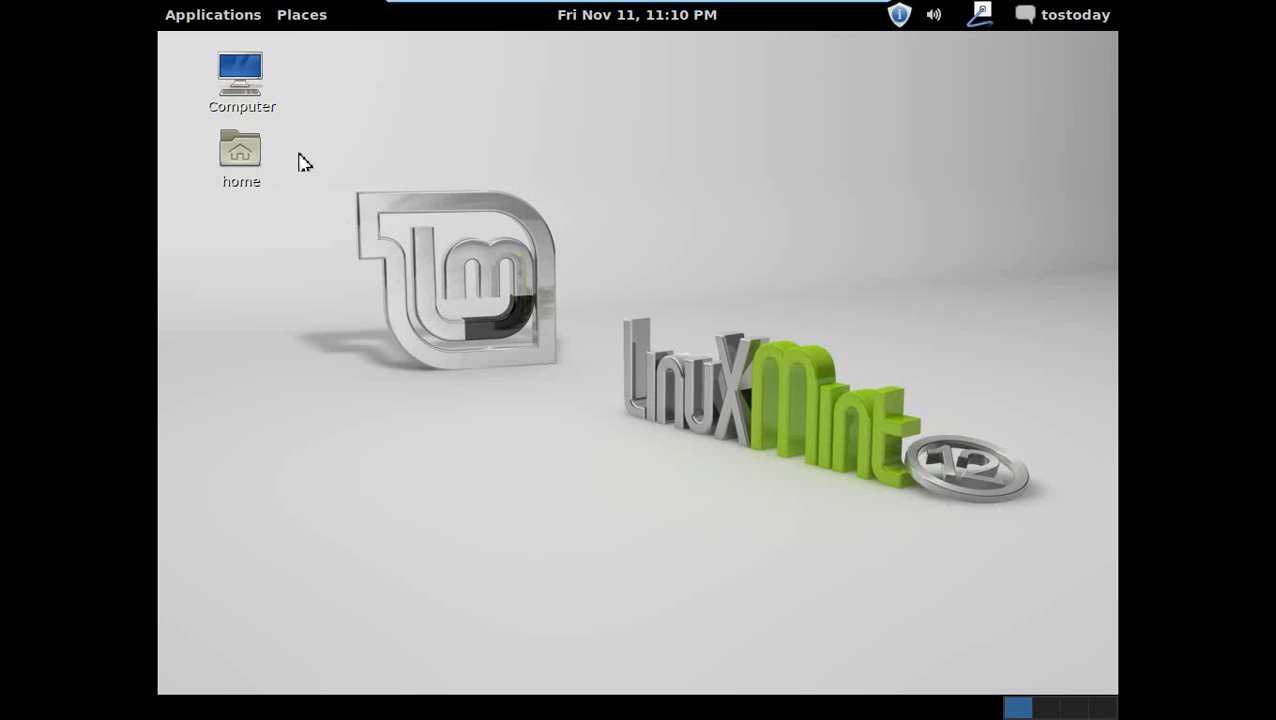
left_click(212, 14)
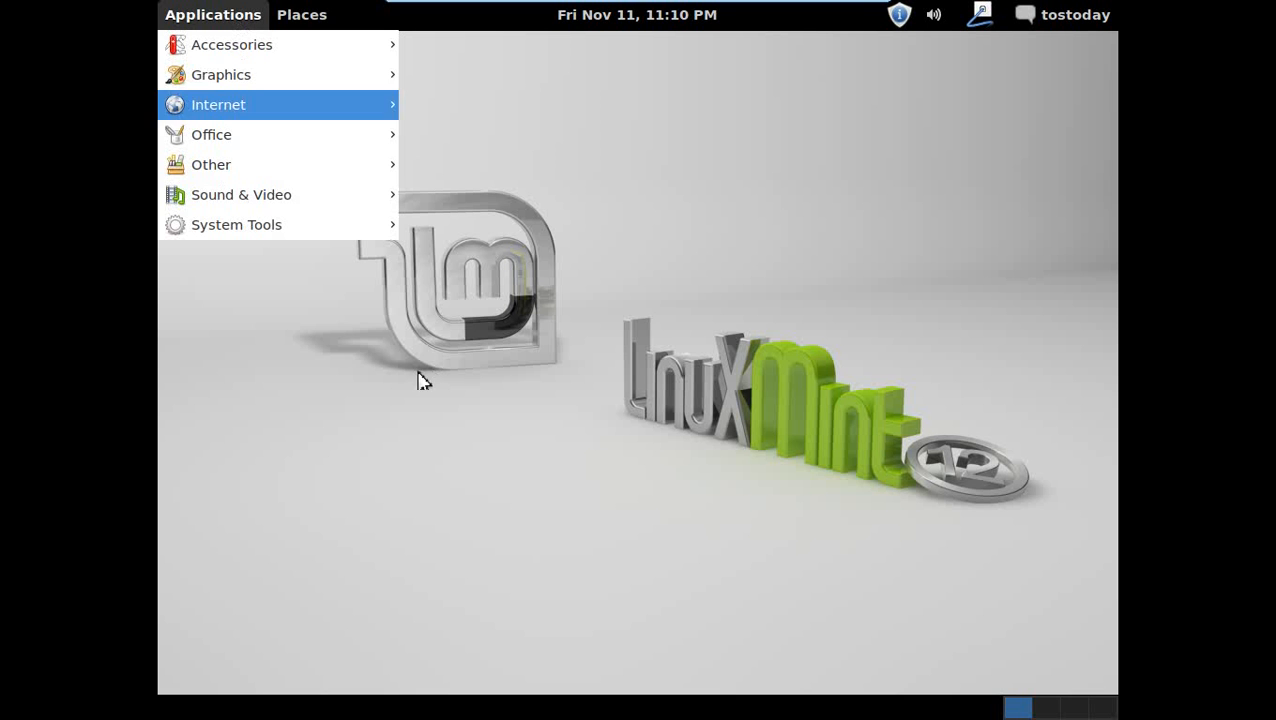
left_click(434, 403)
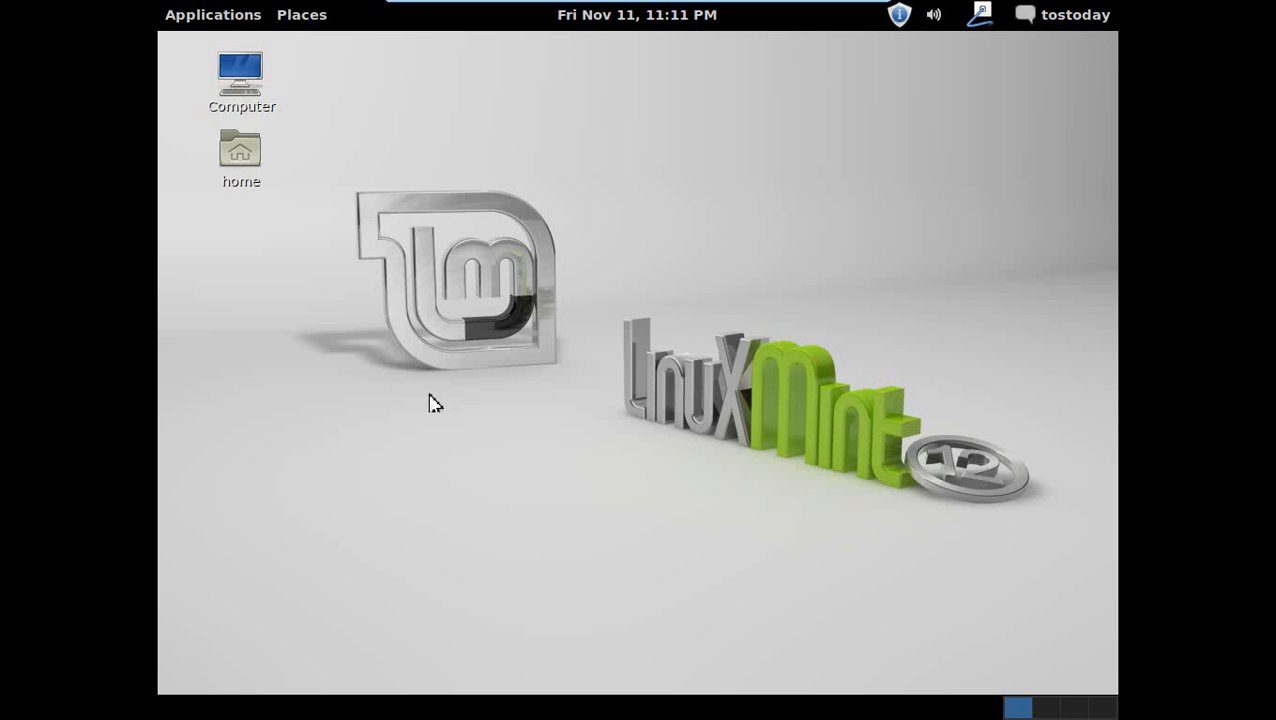
mouse_move(207, 253)
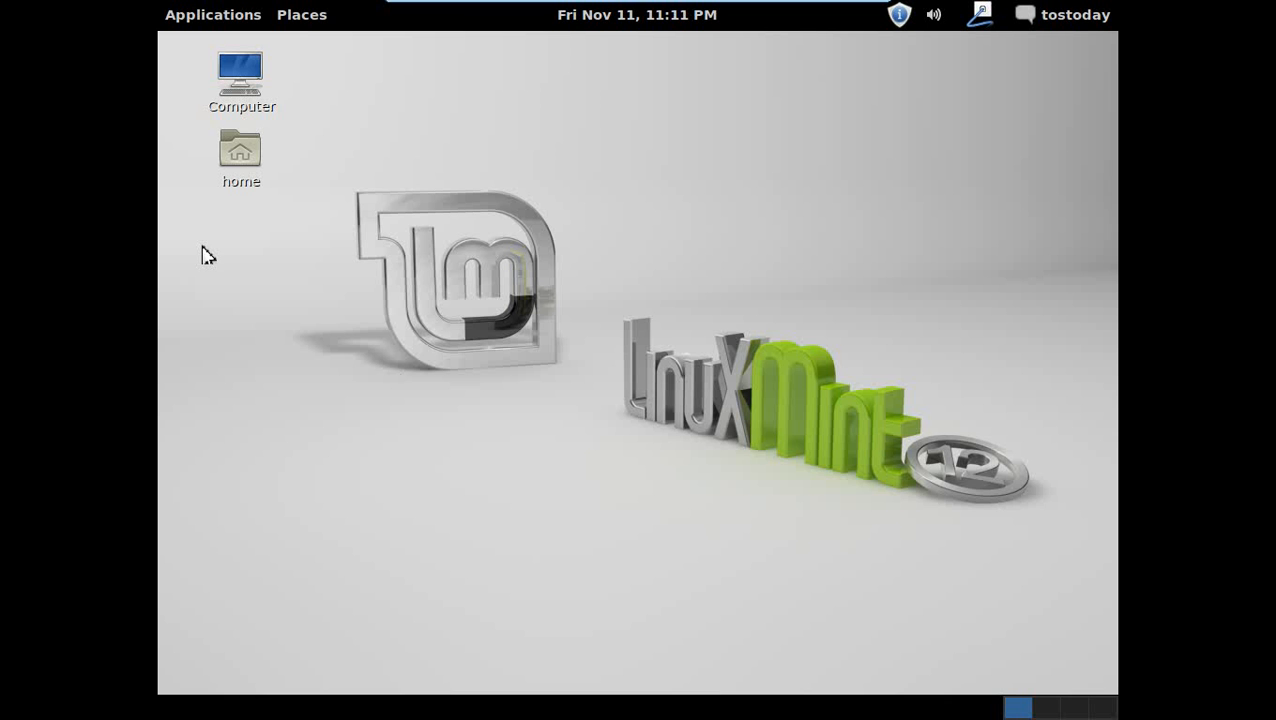
mouse_move(335, 220)
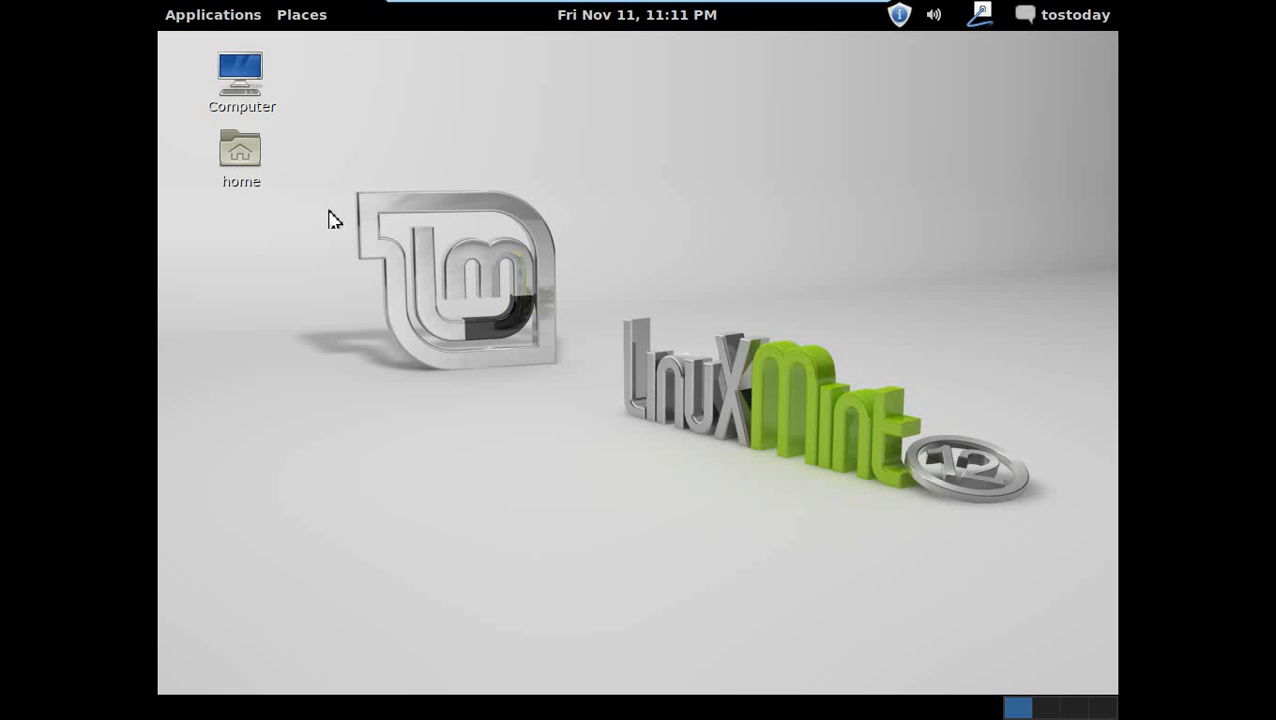
mouse_move(238, 261)
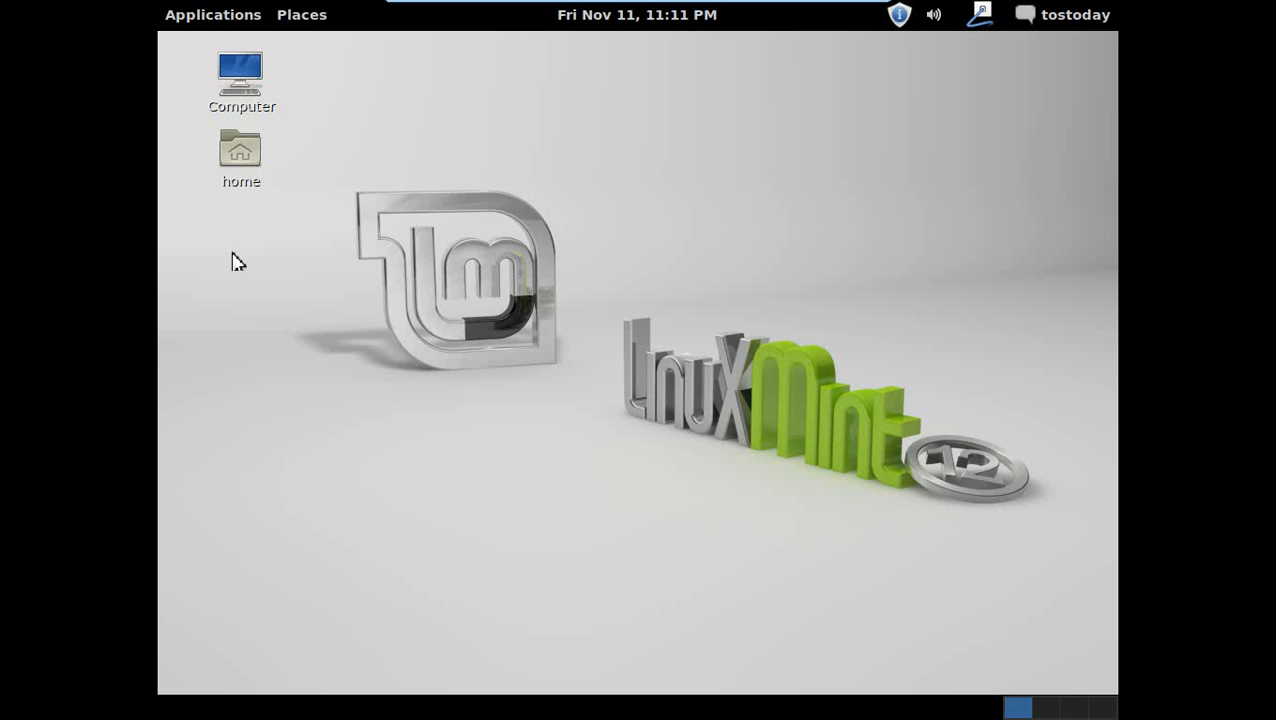
Launch System Settings from Applications > System Tools, then close the window
left_click(213, 14)
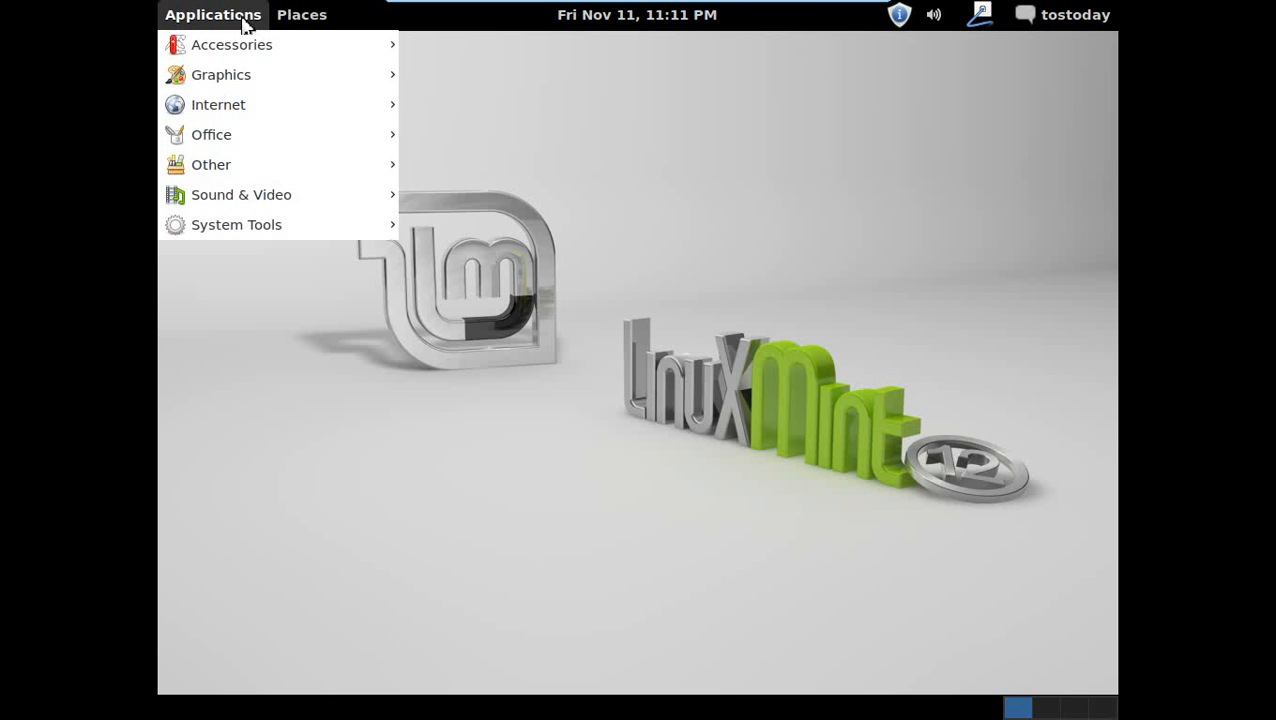
mouse_move(236, 224)
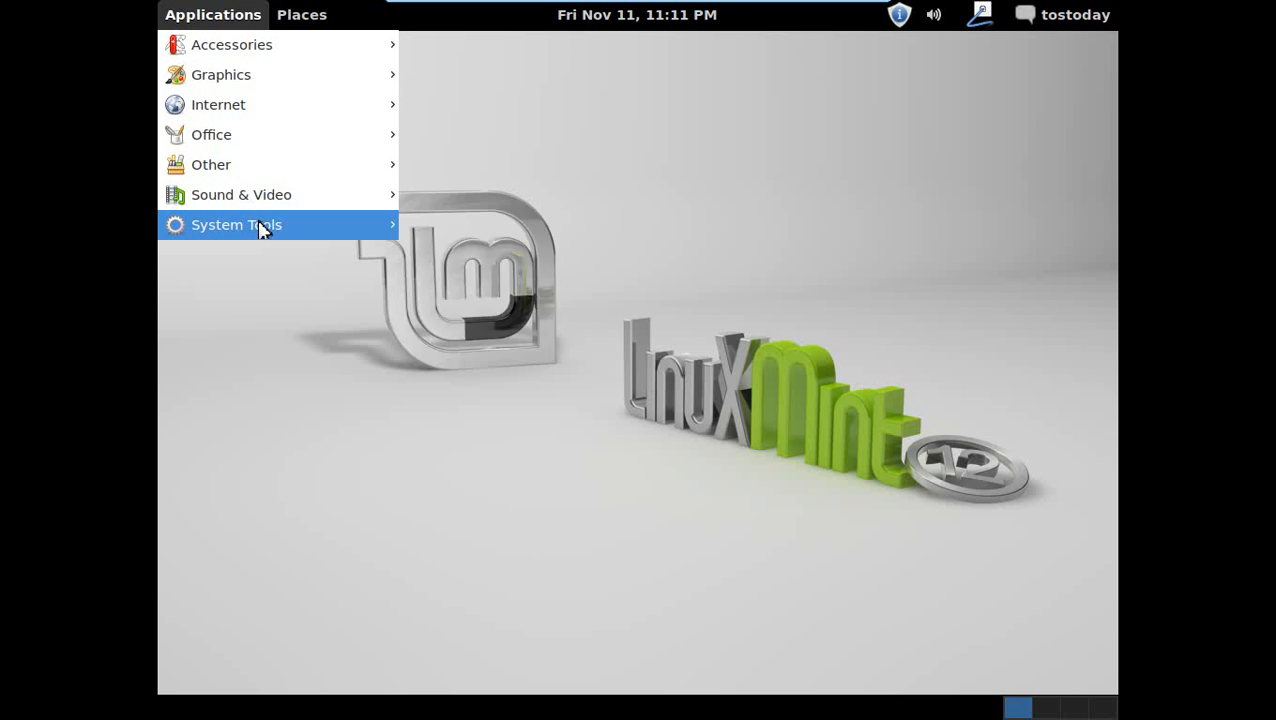
left_click(236, 224)
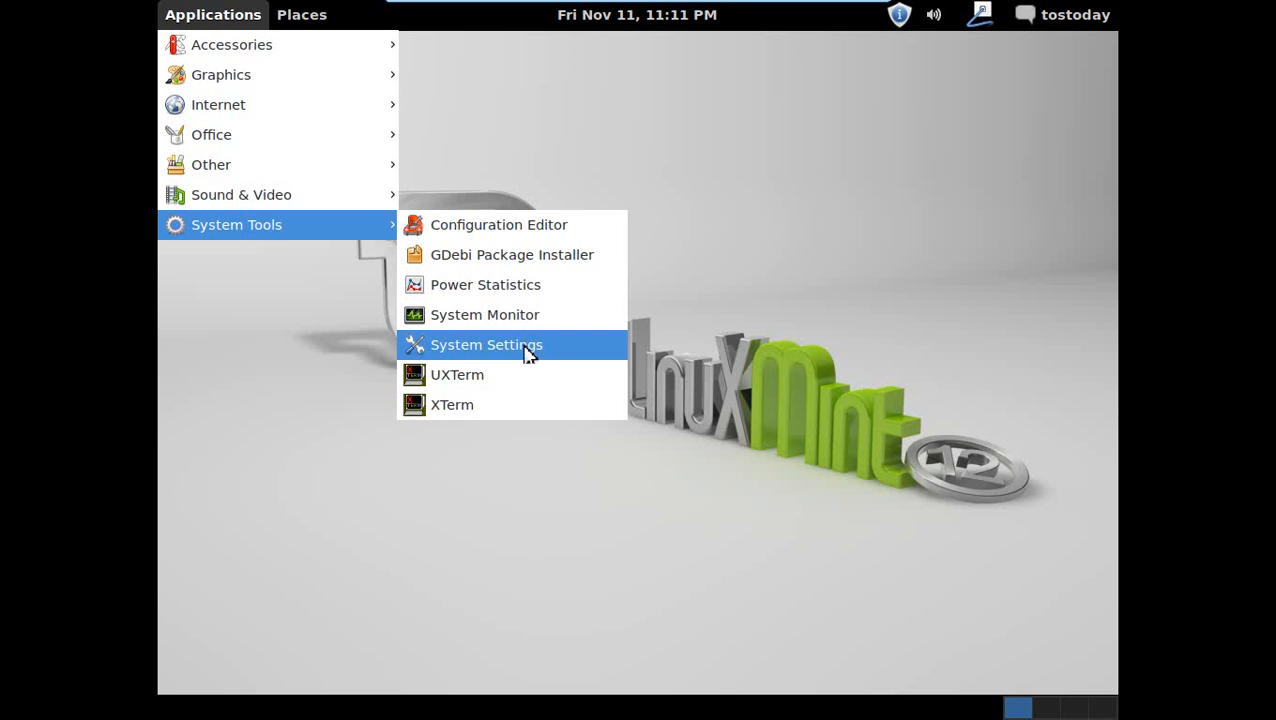
left_click(486, 344)
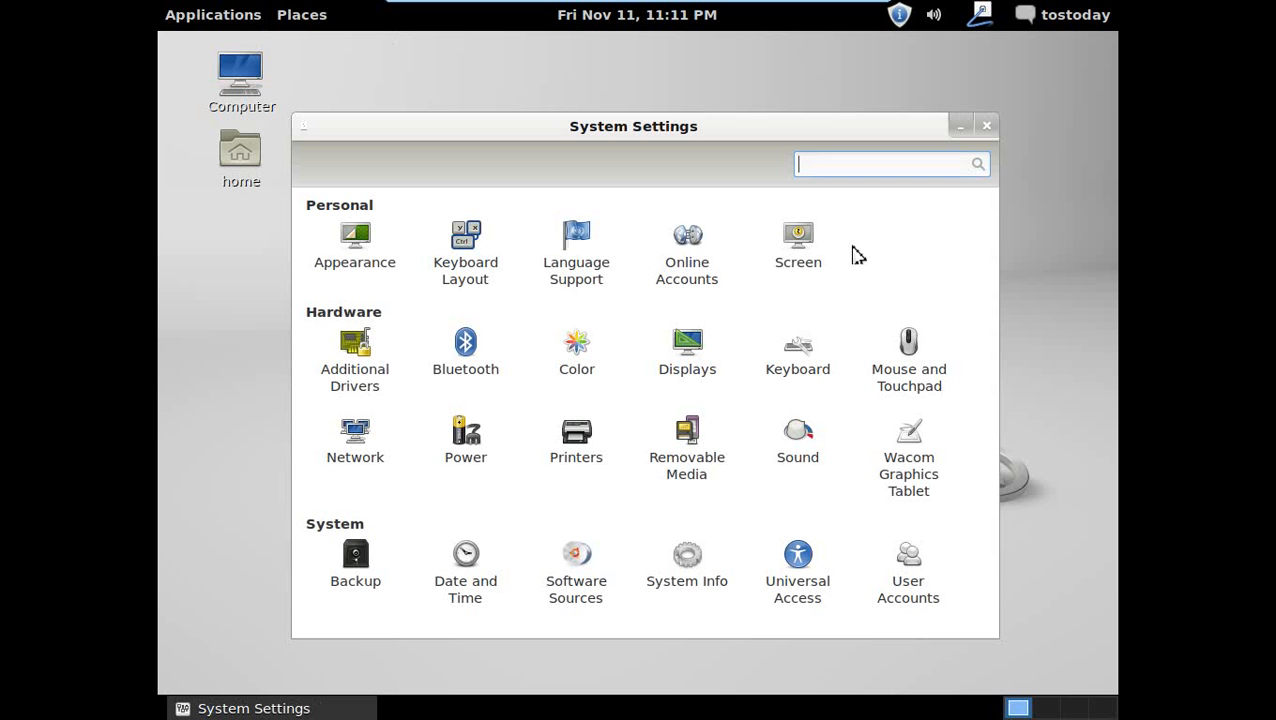
left_click(212, 14)
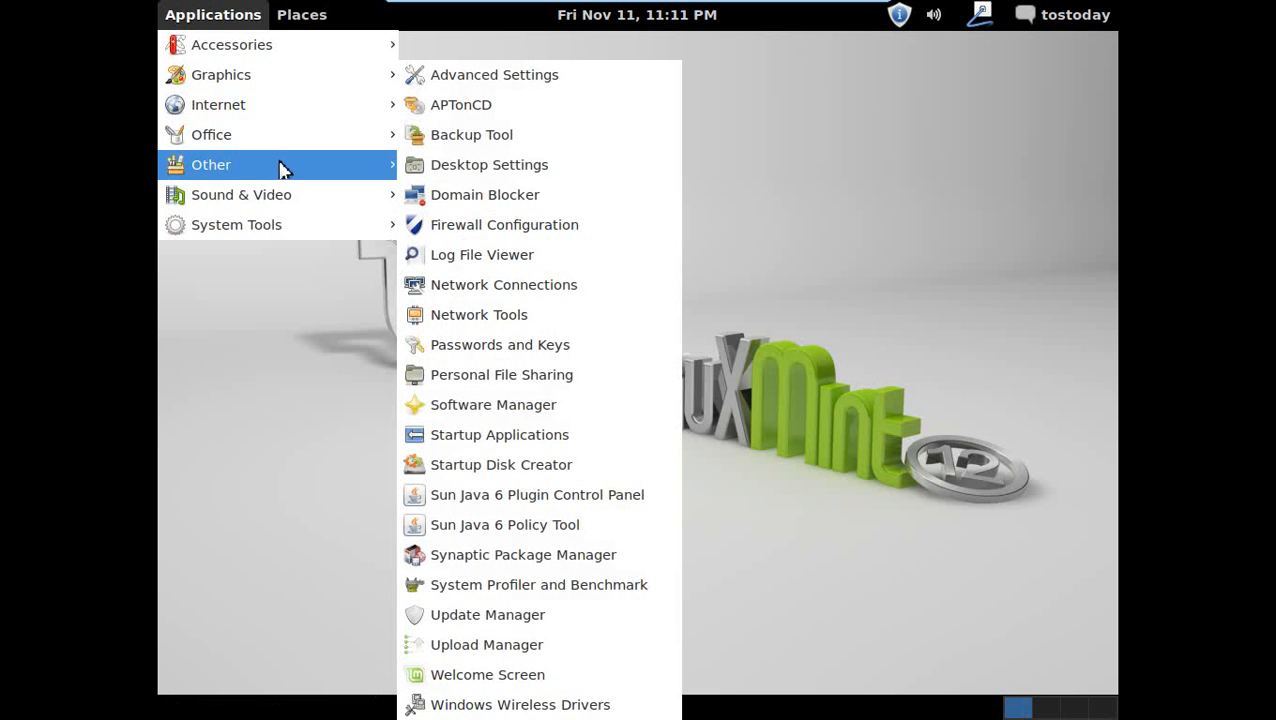
mouse_move(494, 74)
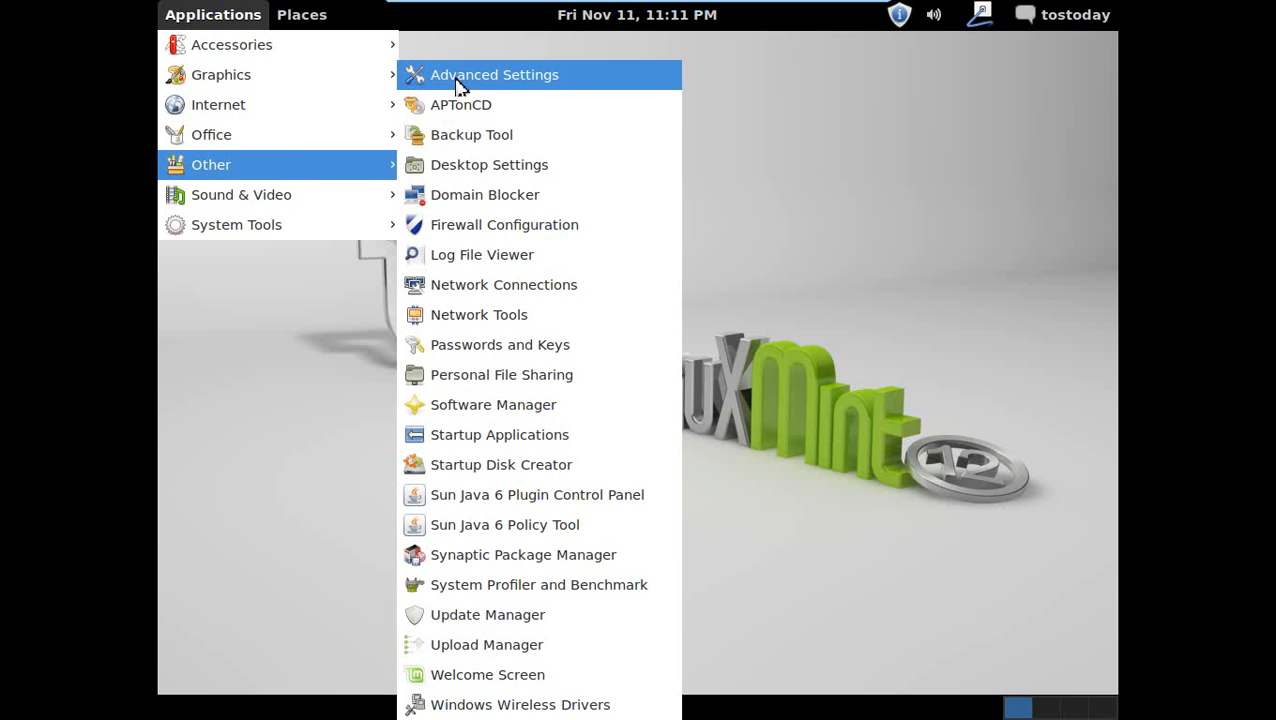
Open Advanced Settings, view Shell Extensions and Theme options, then close it
left_click(494, 74)
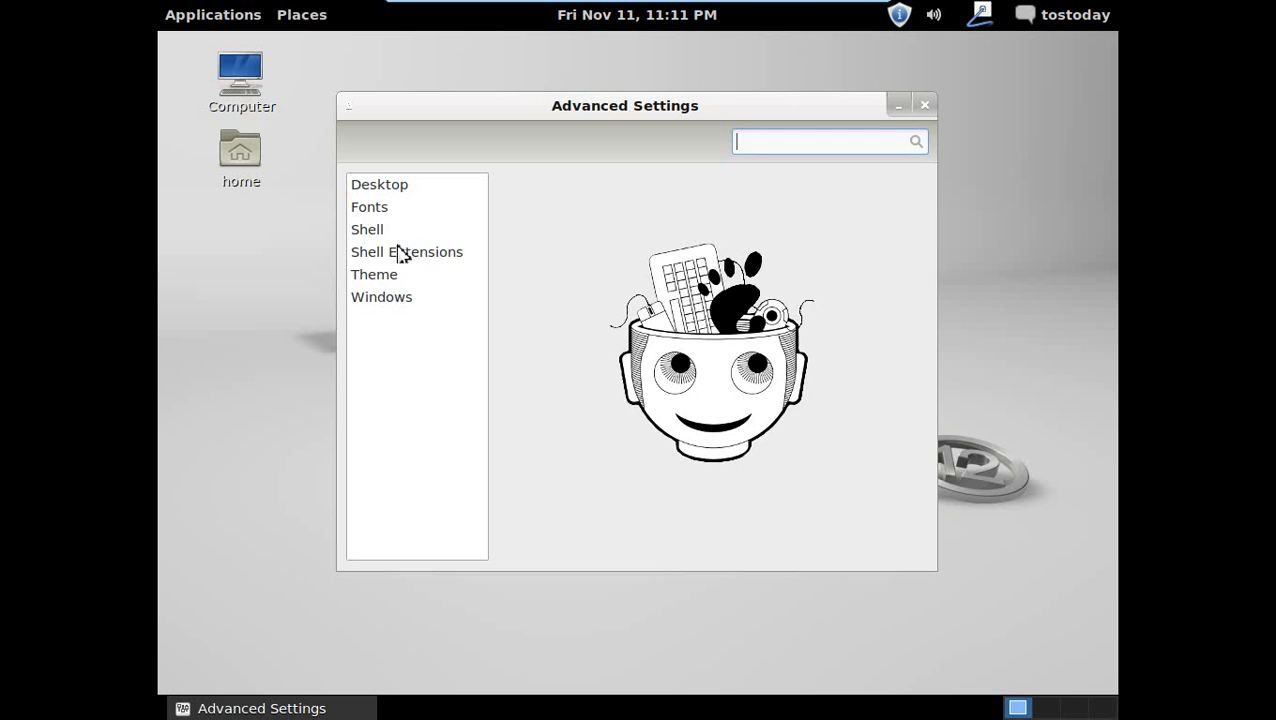
left_click(406, 251)
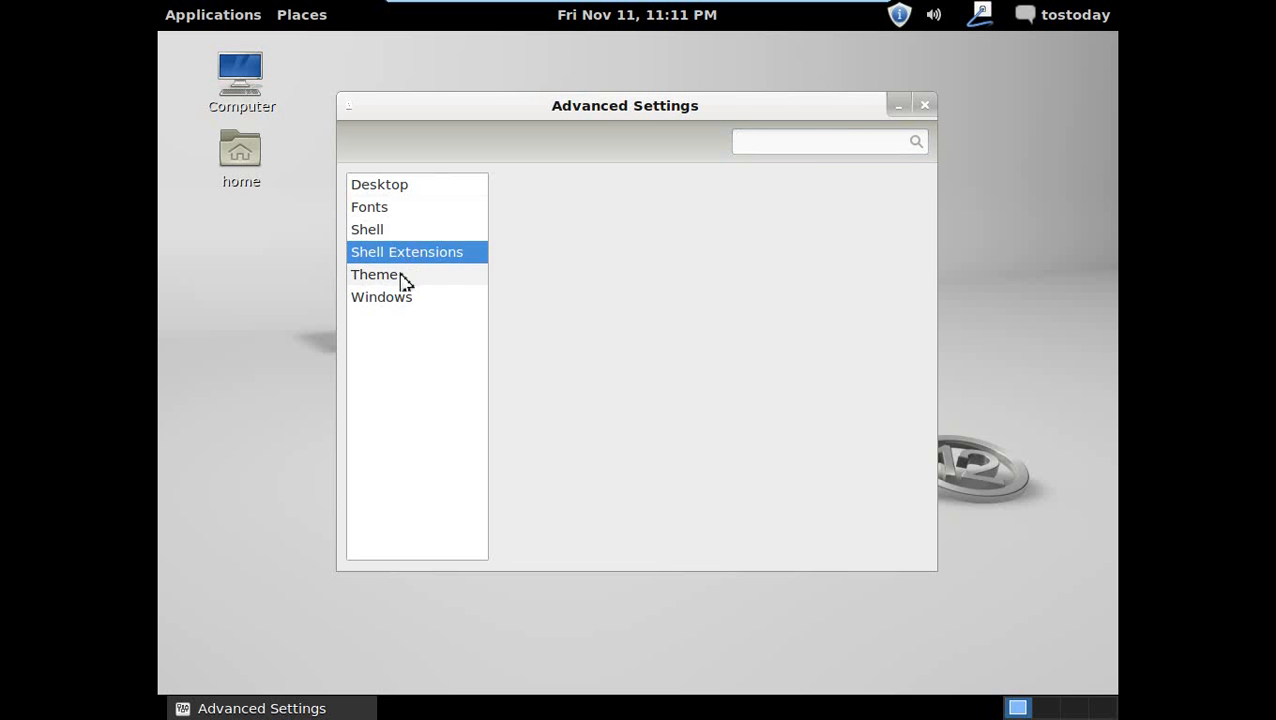
left_click(374, 274)
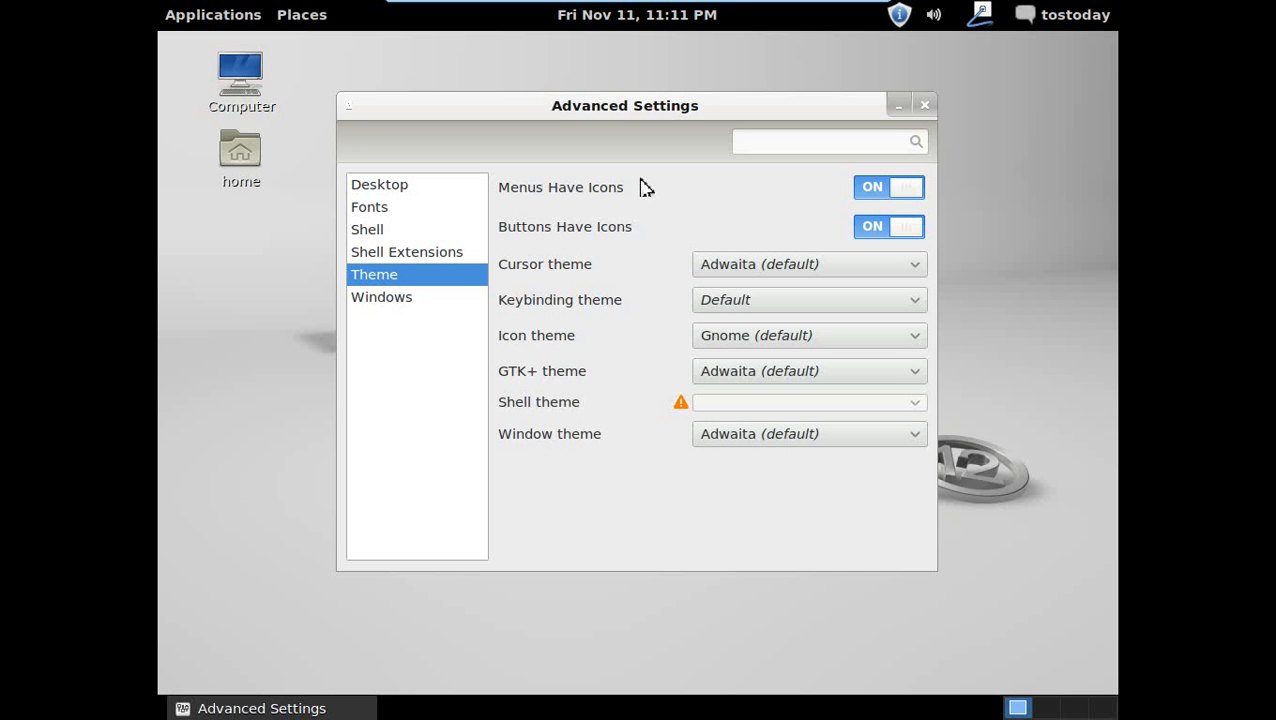
mouse_move(680, 408)
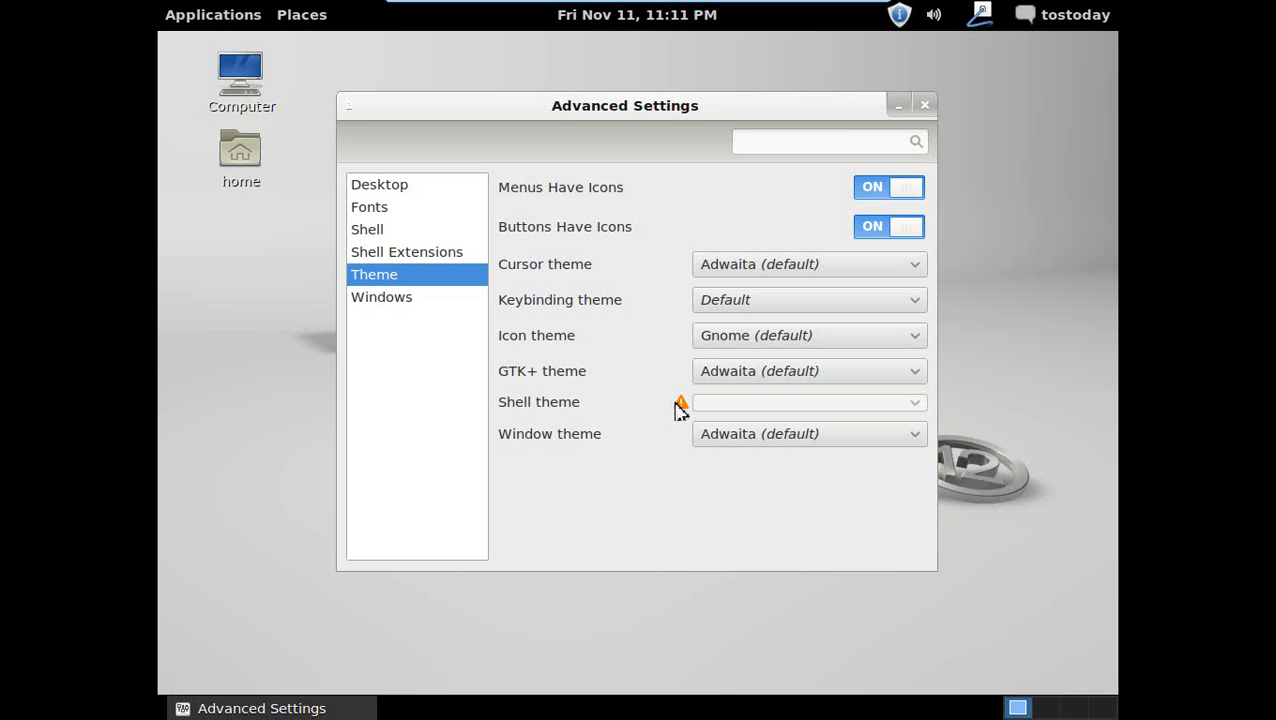
mouse_move(868, 425)
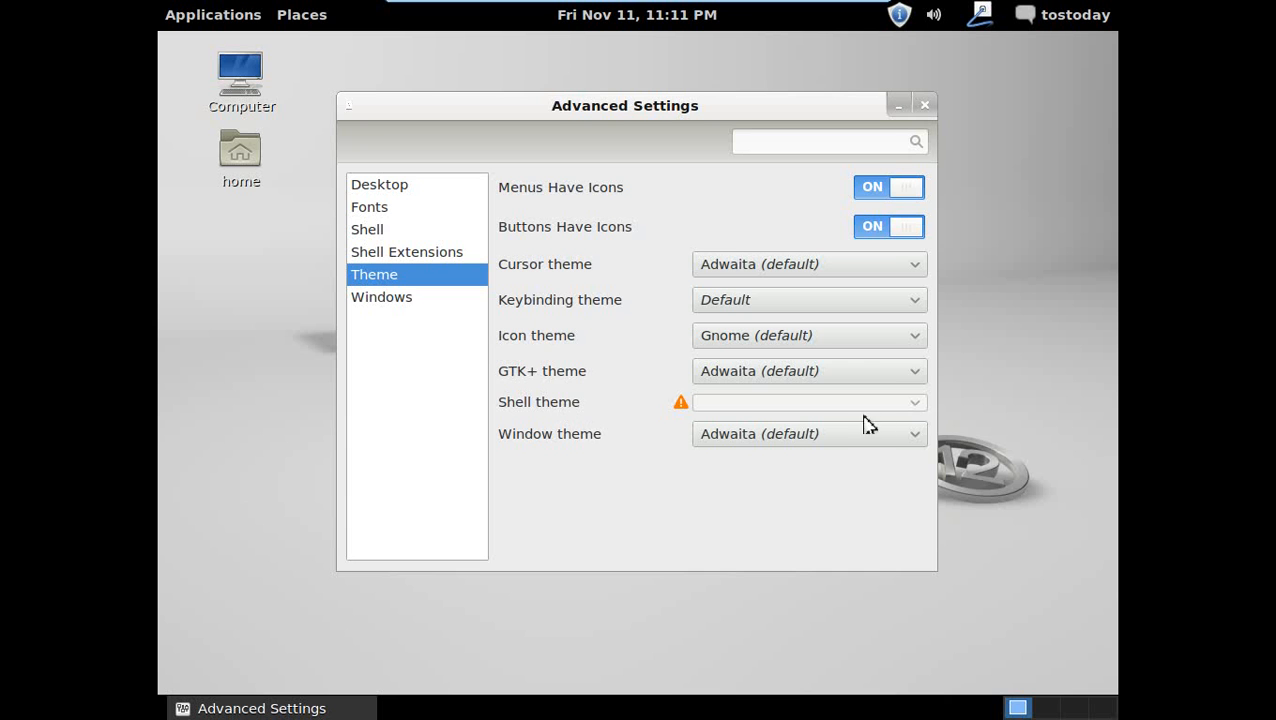
mouse_move(893, 413)
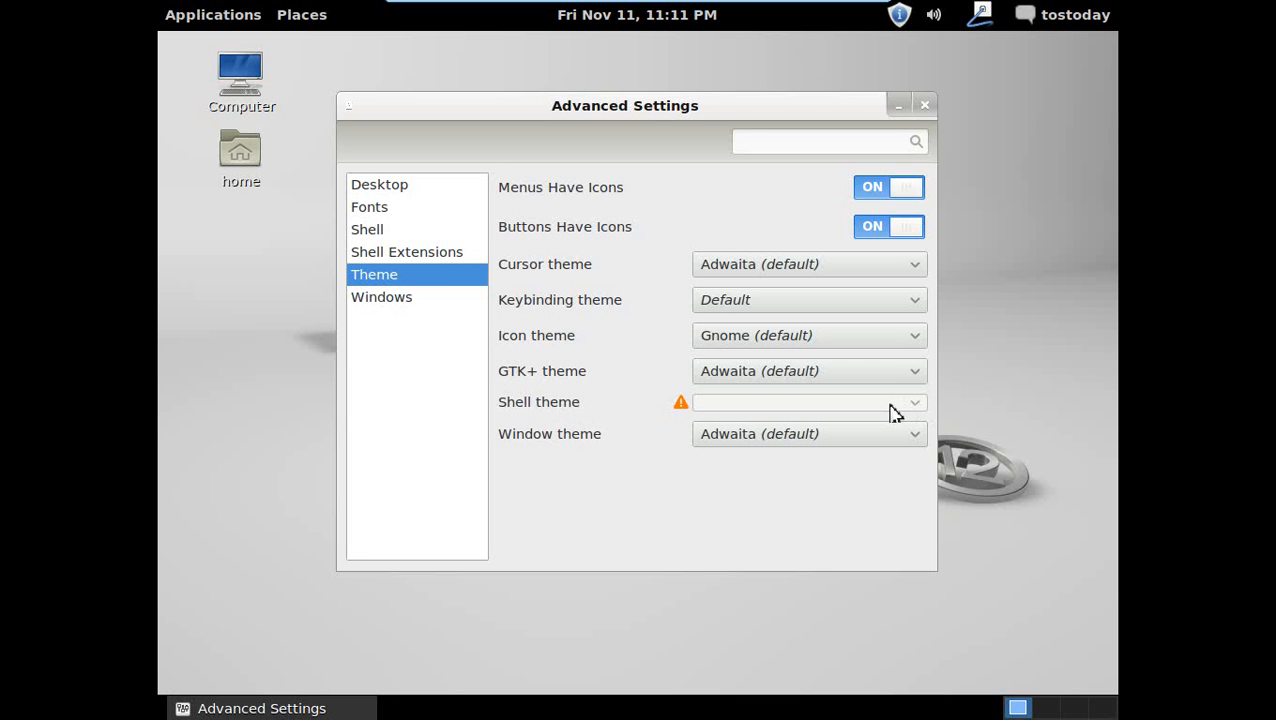
mouse_move(638, 514)
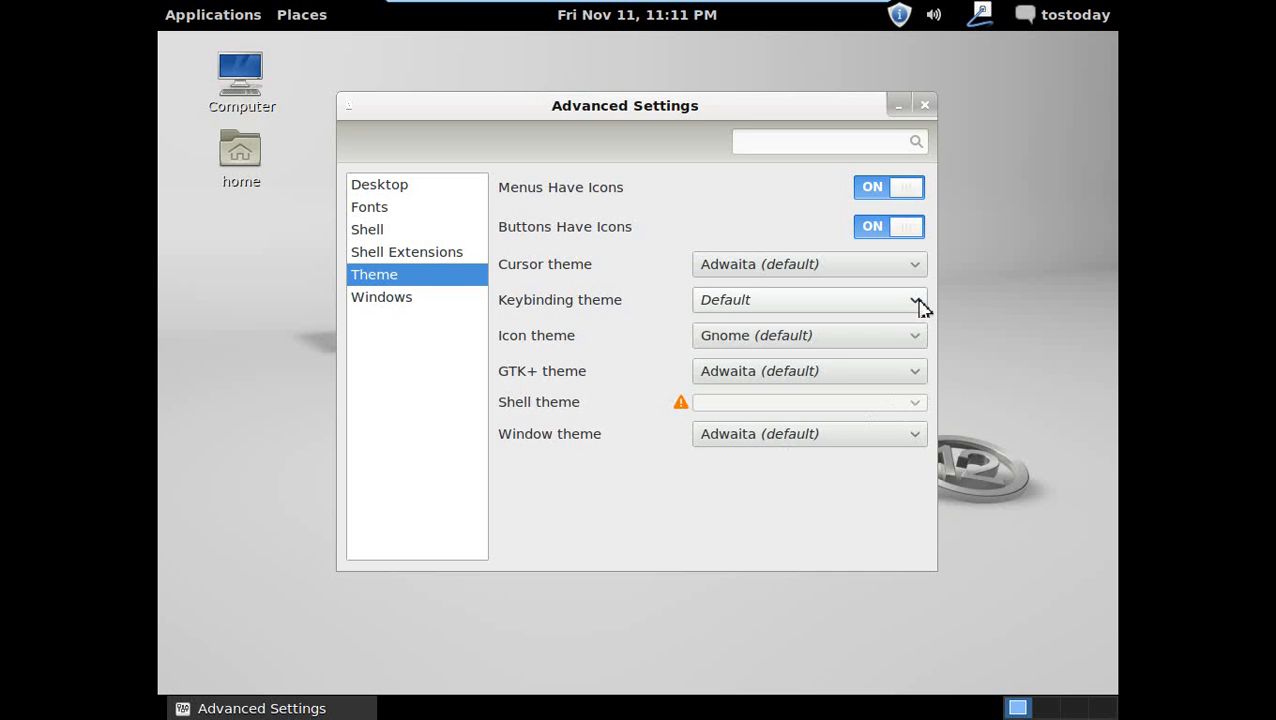
mouse_move(1010, 250)
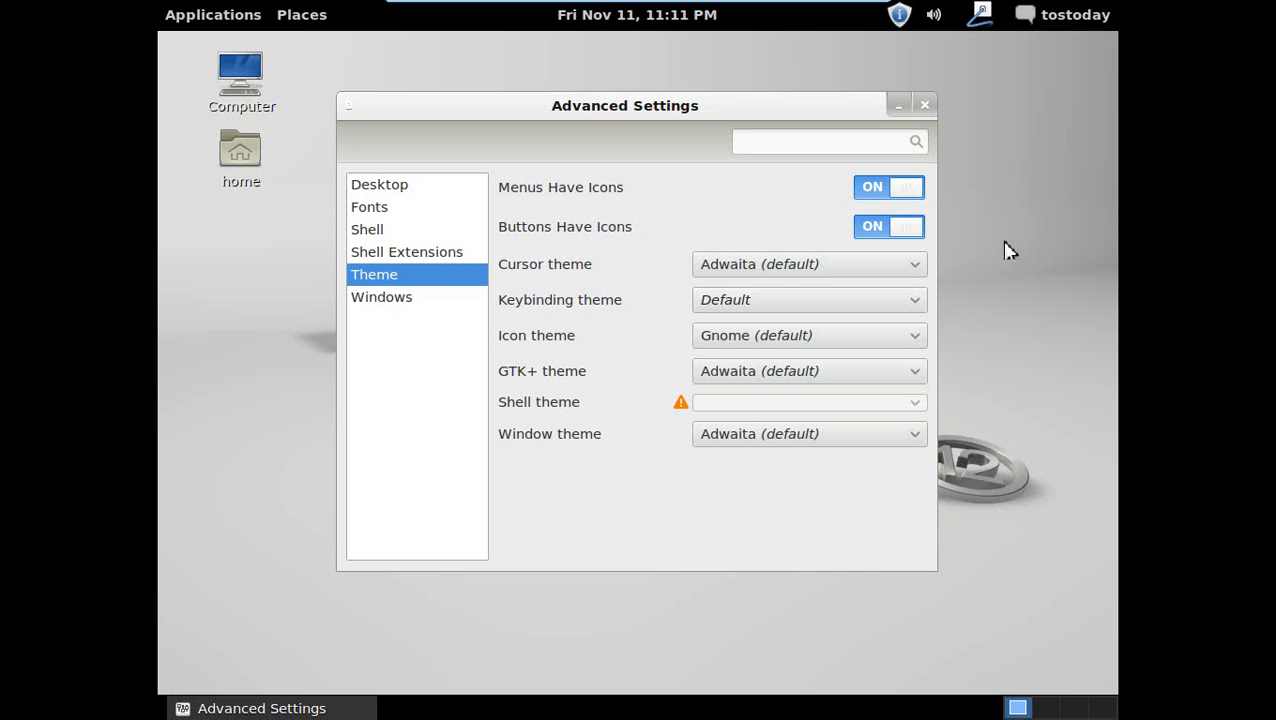
mouse_move(935, 107)
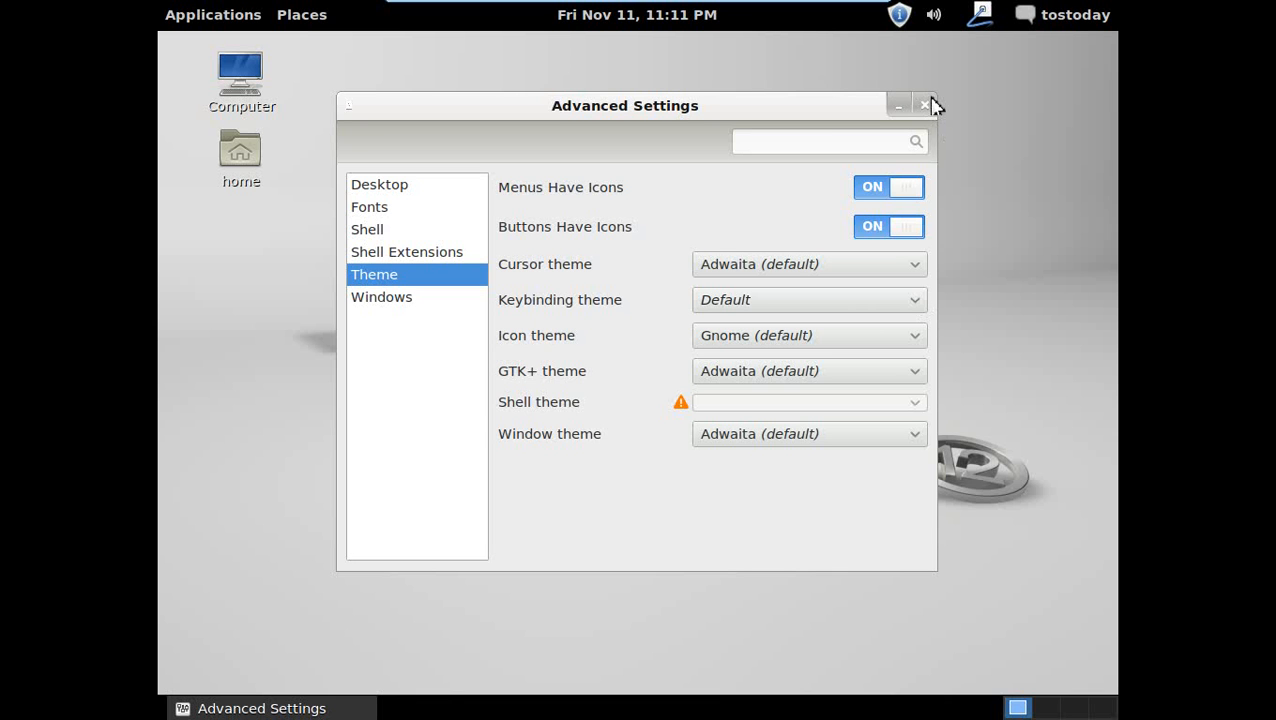
left_click(922, 105)
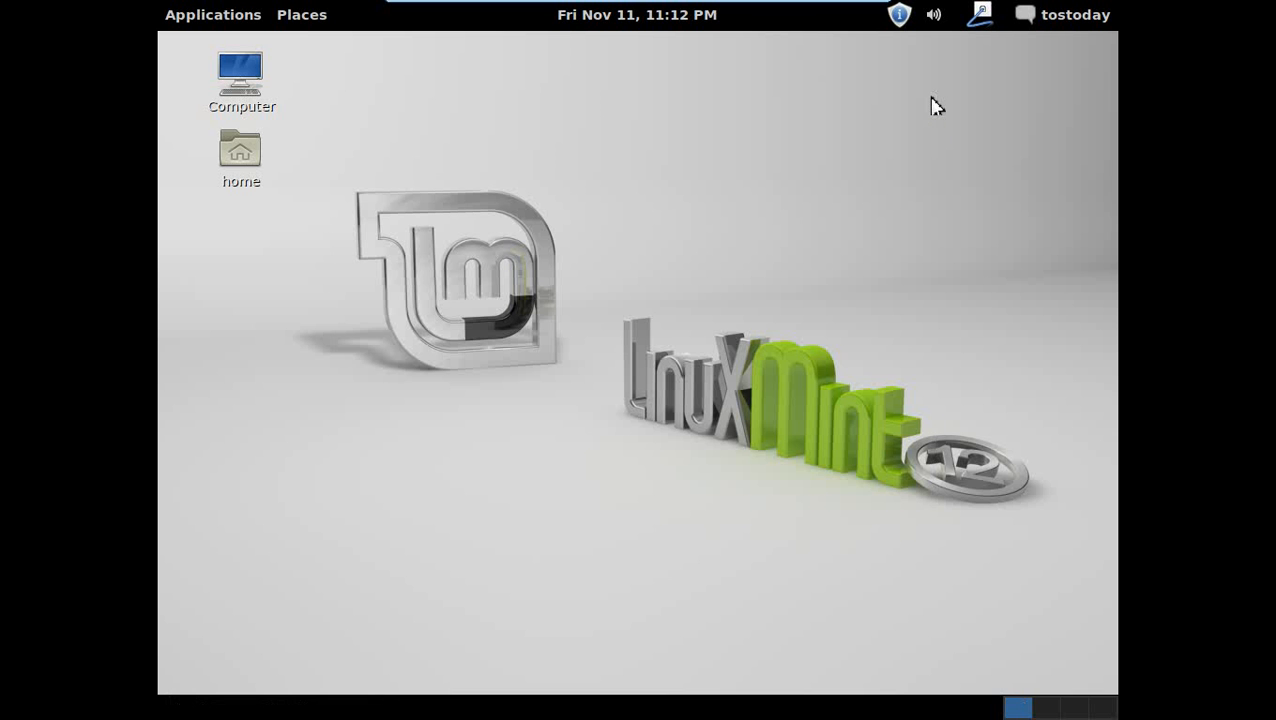
mouse_move(946, 574)
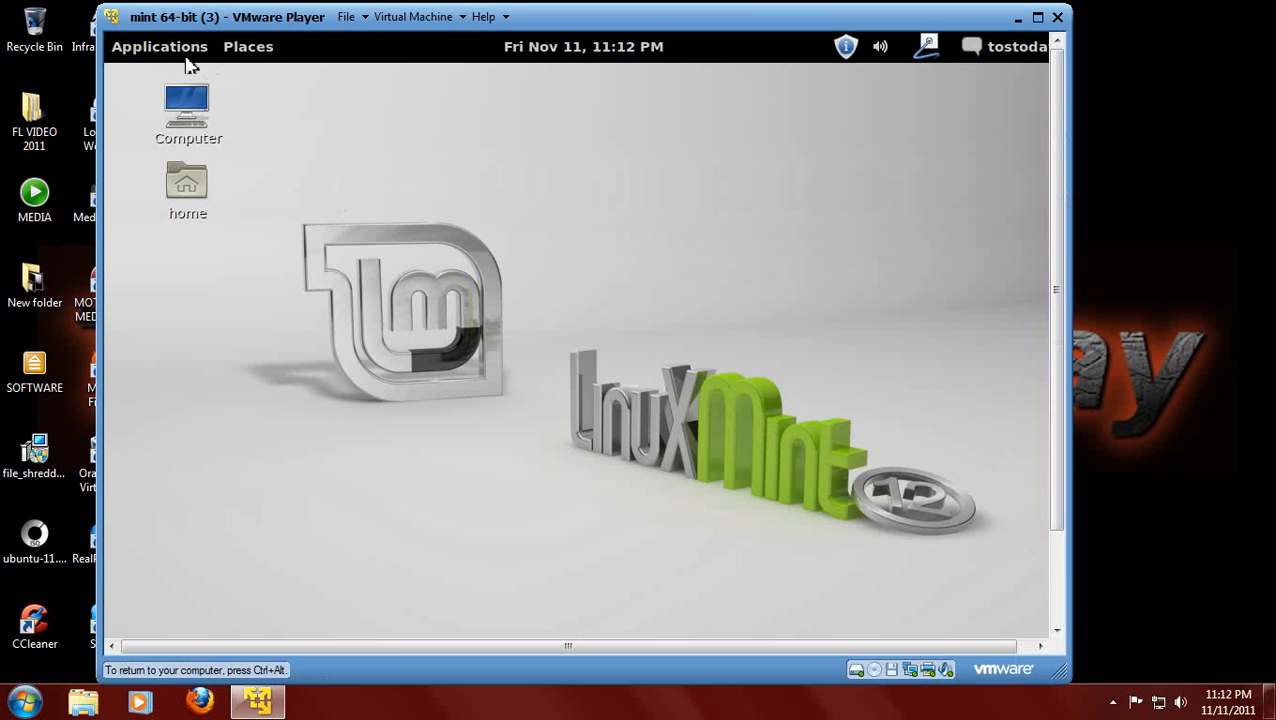
Check the Places and Applications menus, then scroll the VM view down to the bottom panel
left_click(248, 46)
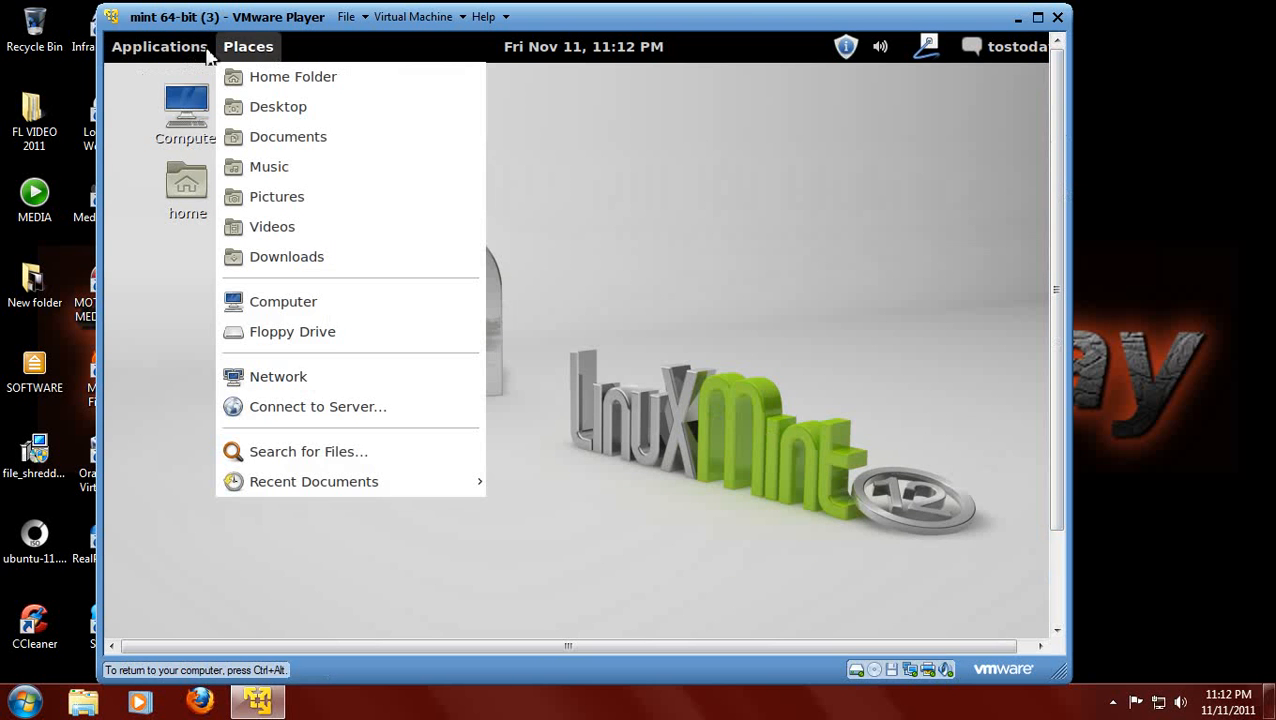
left_click(159, 46)
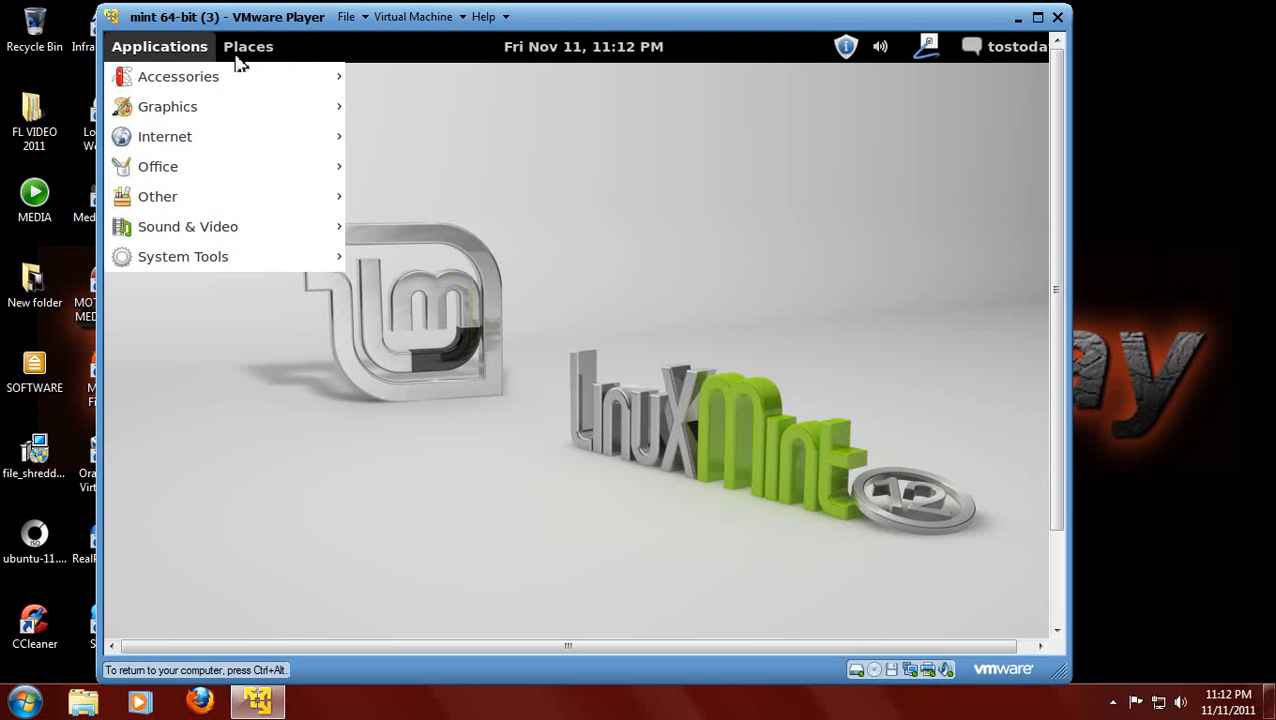
mouse_move(200, 60)
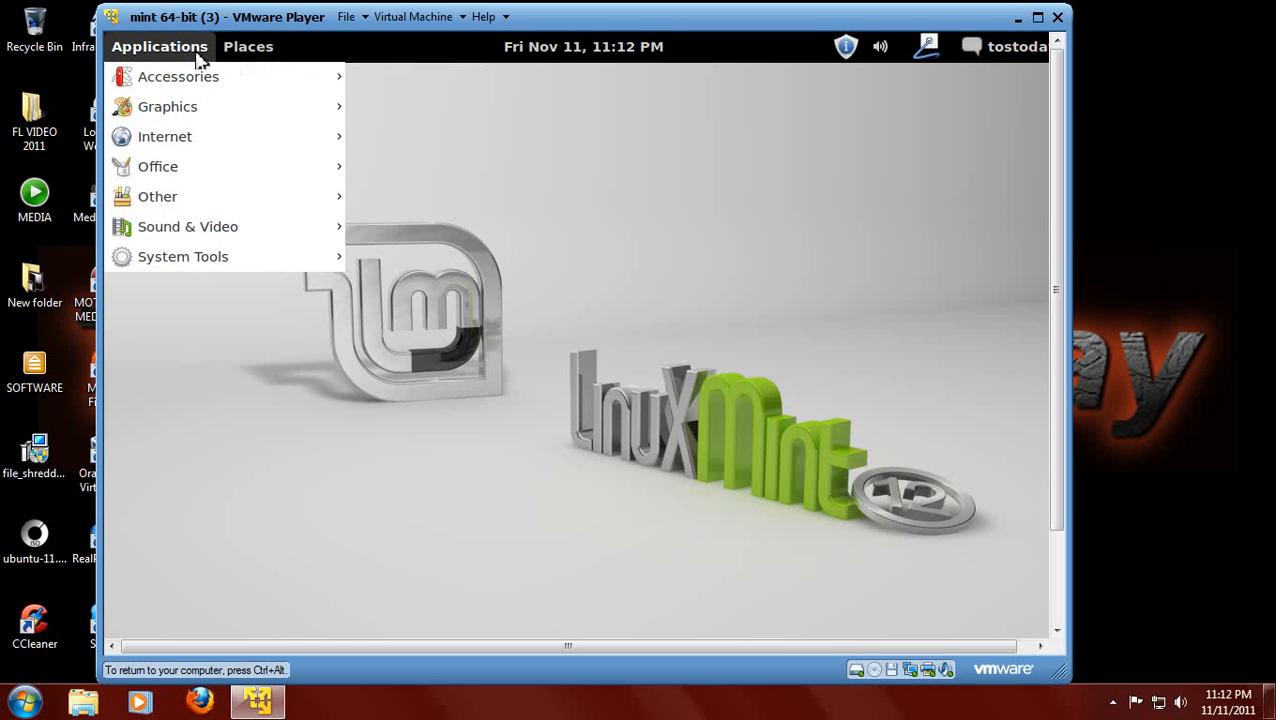
mouse_move(238, 56)
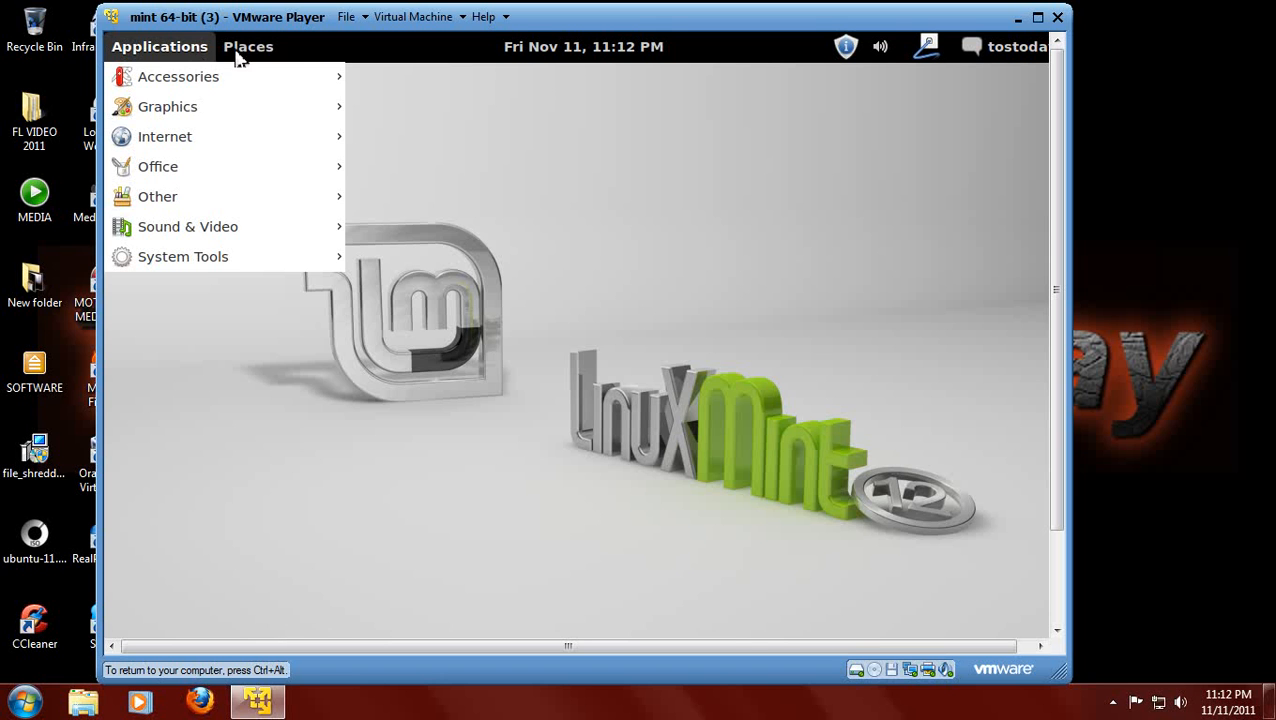
mouse_move(275, 393)
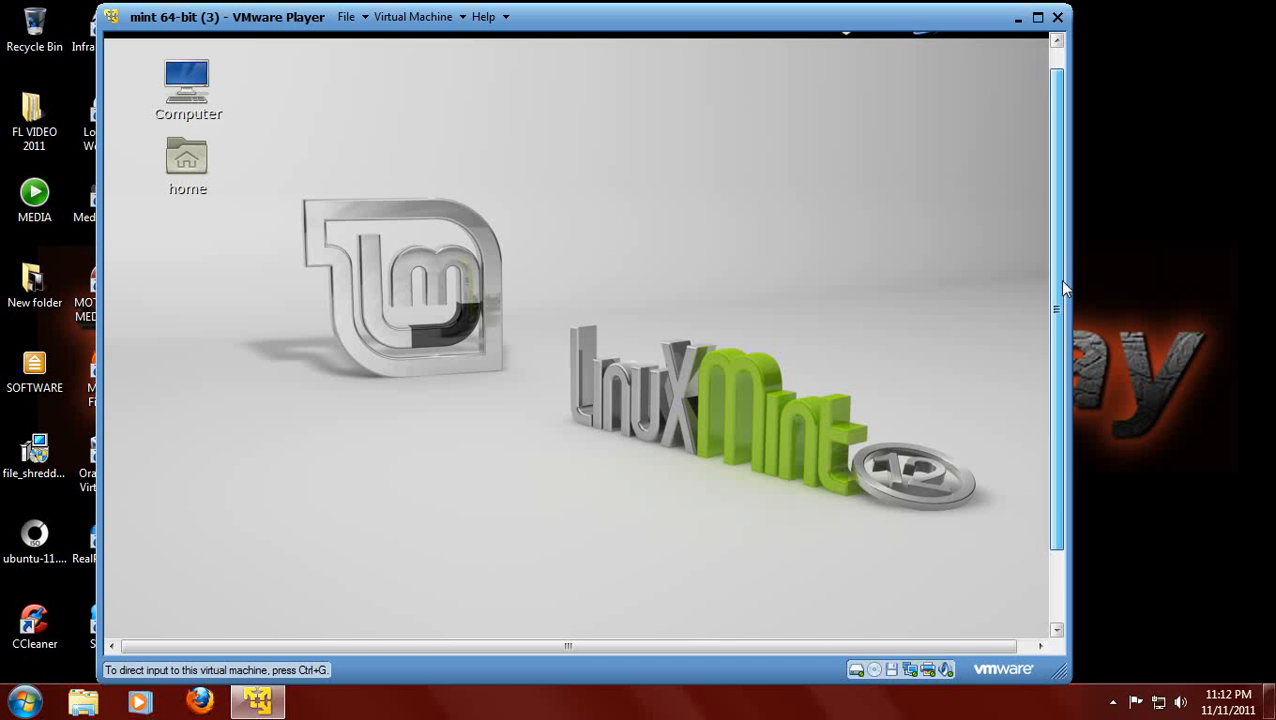
left_click(663, 268)
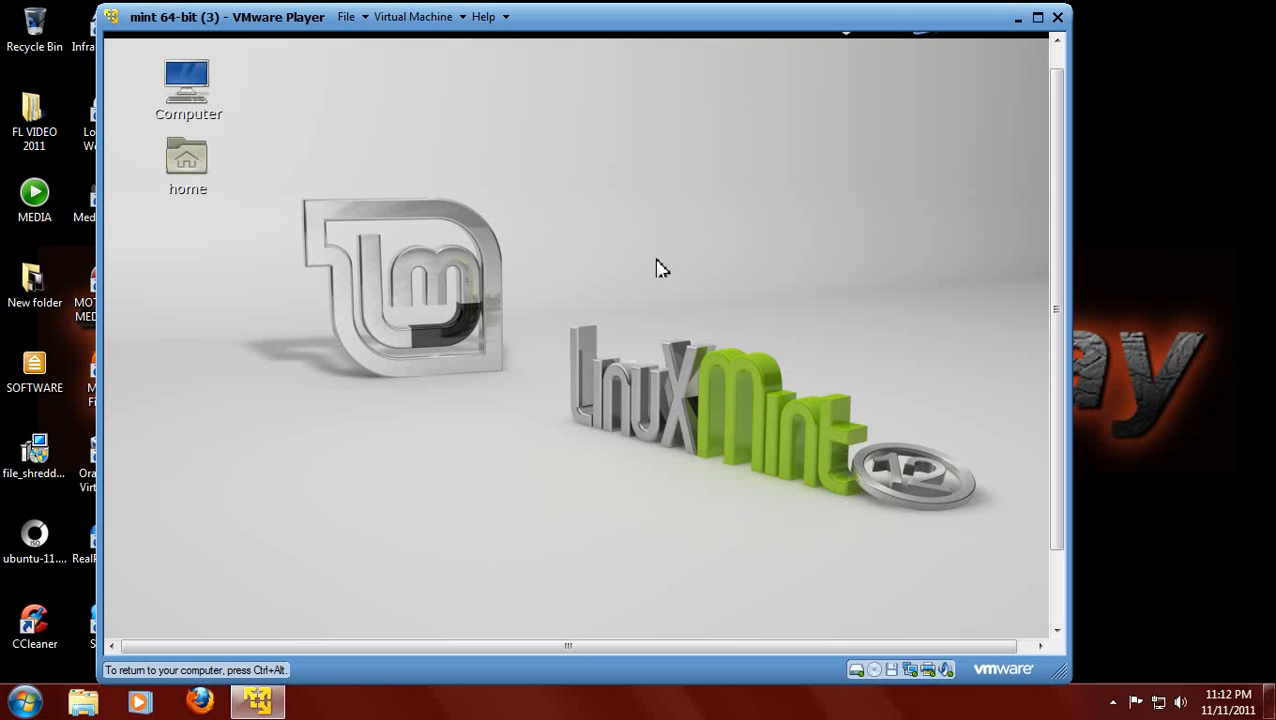
scroll("down", 3)
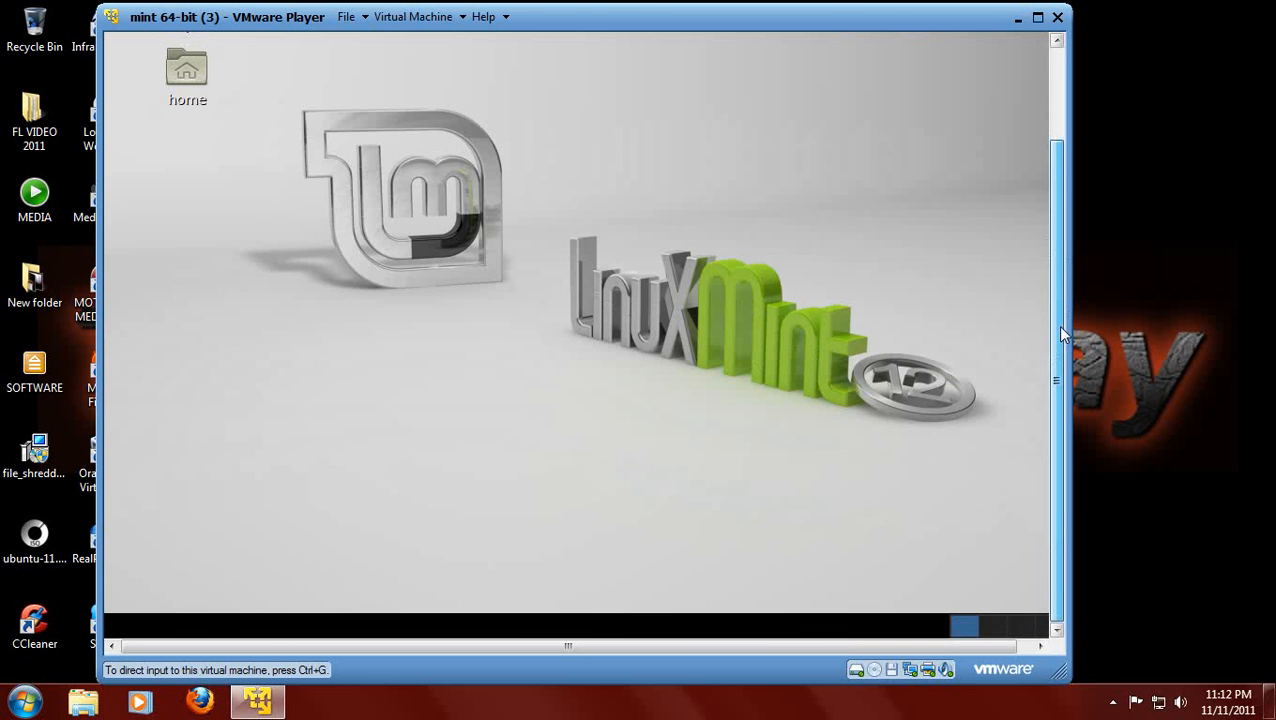